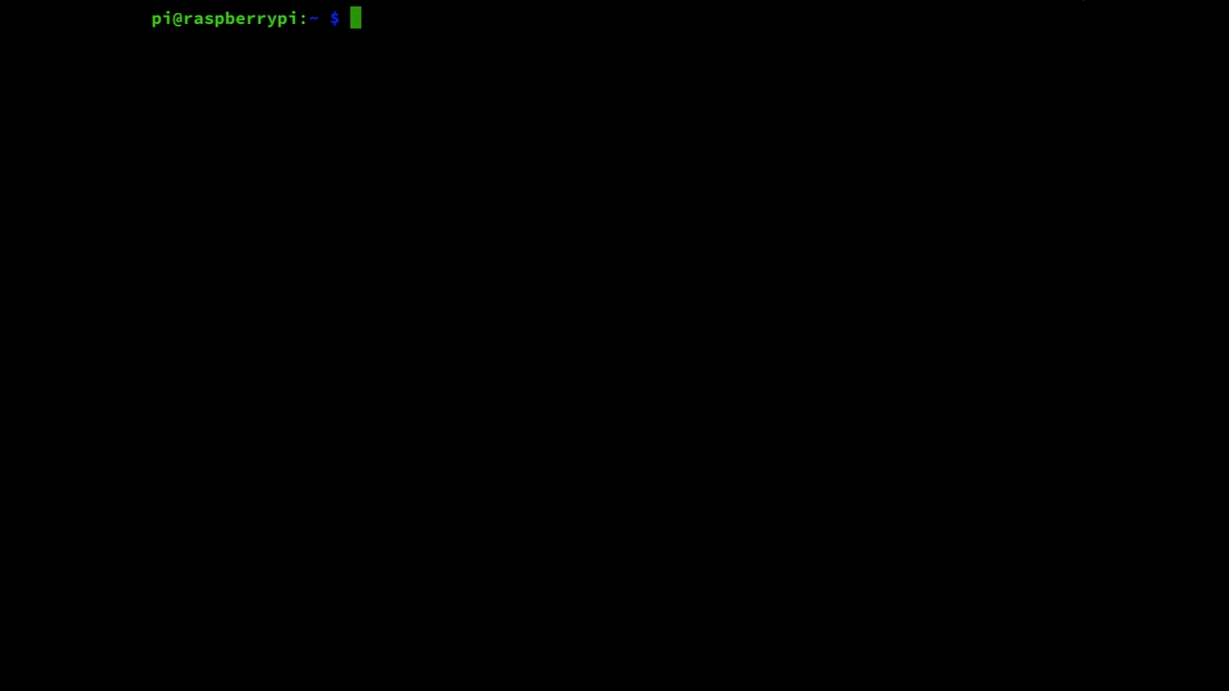
Install mono-complete and ca-certificates-mono via sudo apt-get with -y auto-confirm.
text(sudo apt-get)
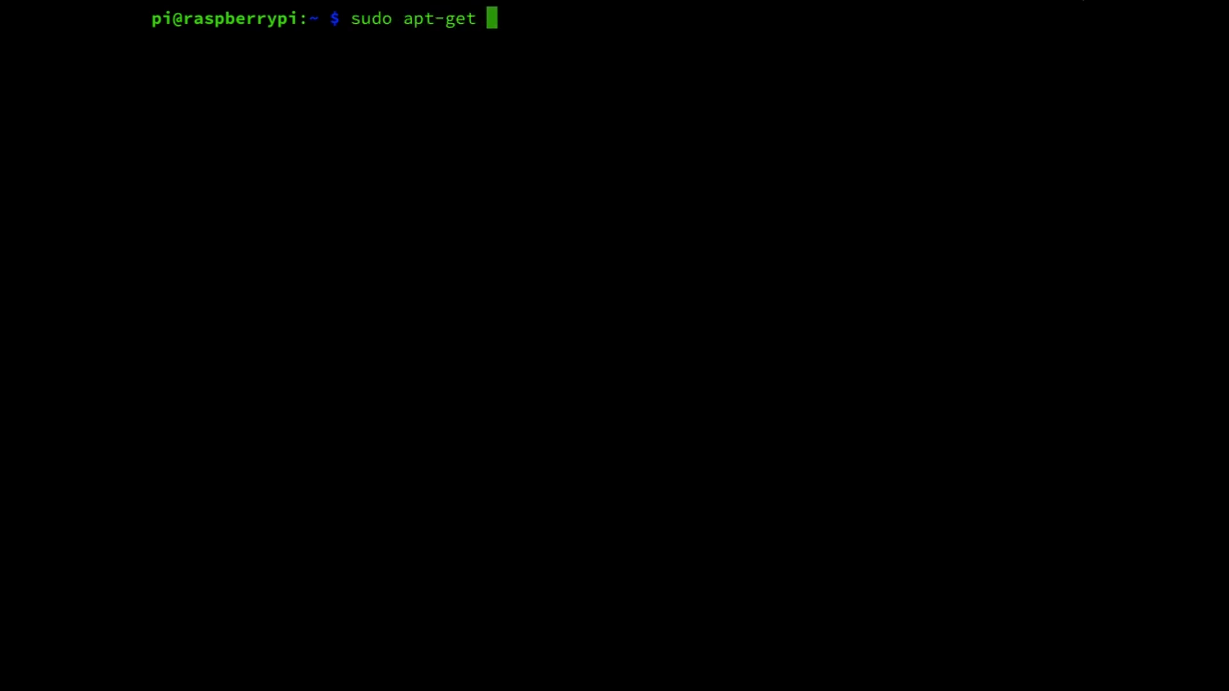
text(install m)
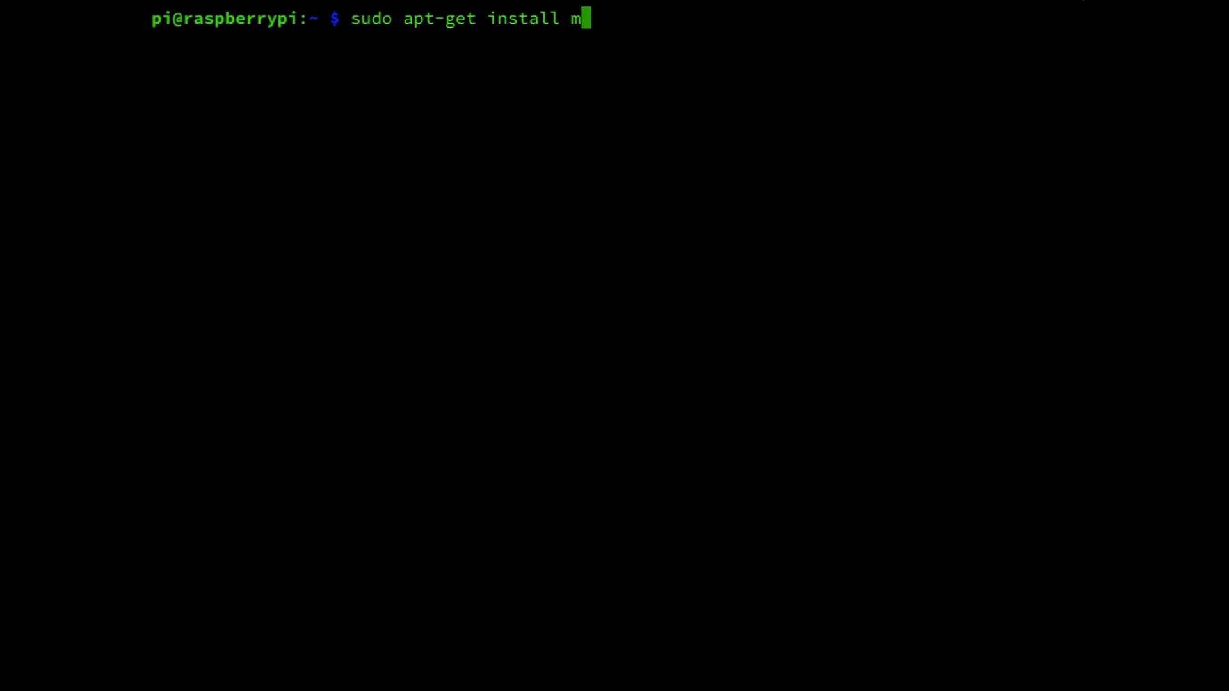
text(ono)
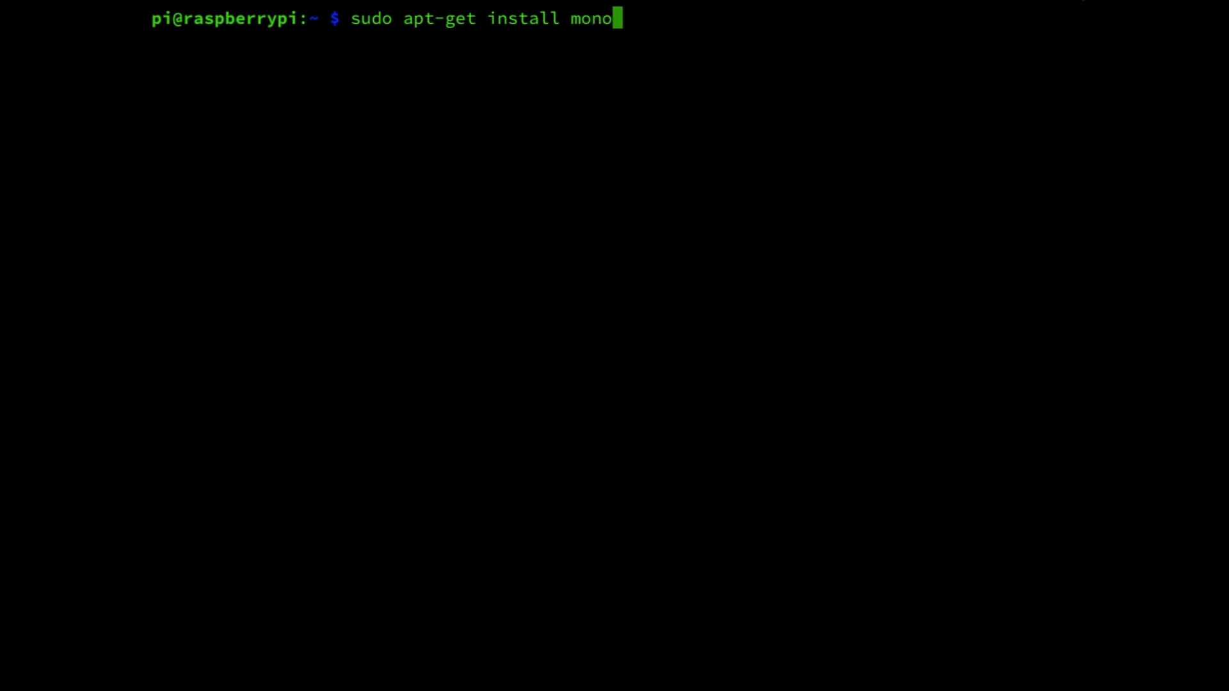
text(-c)
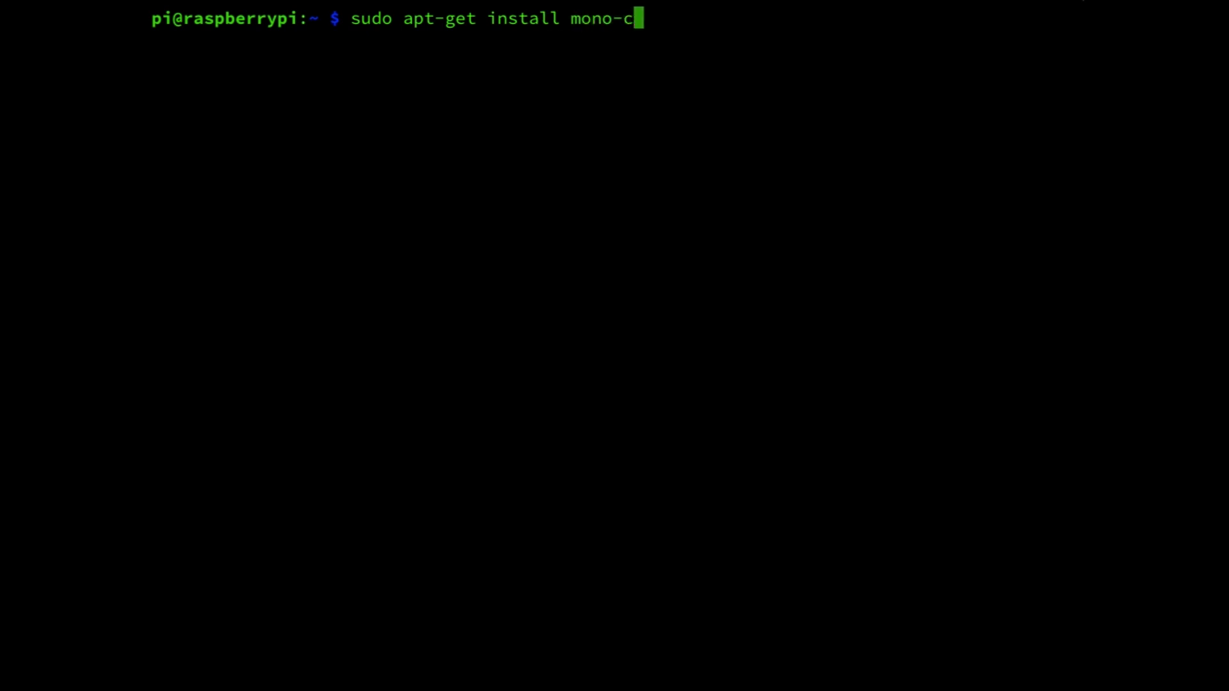
text(omplete ca)
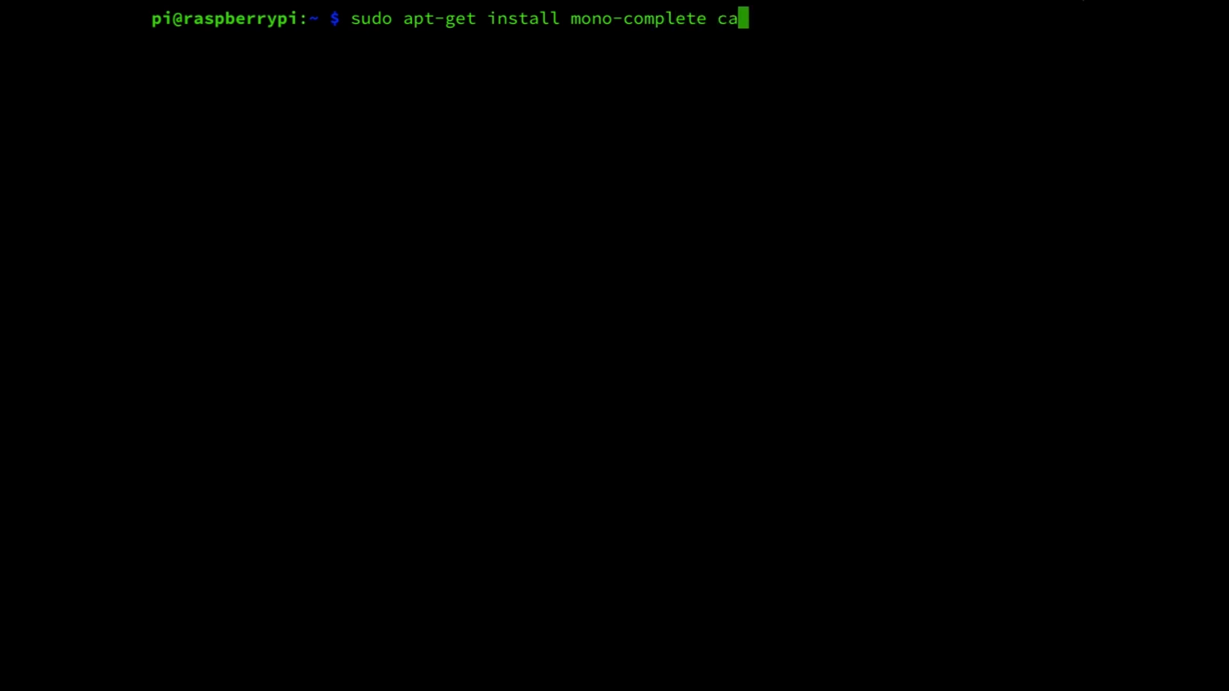
text(-cert)
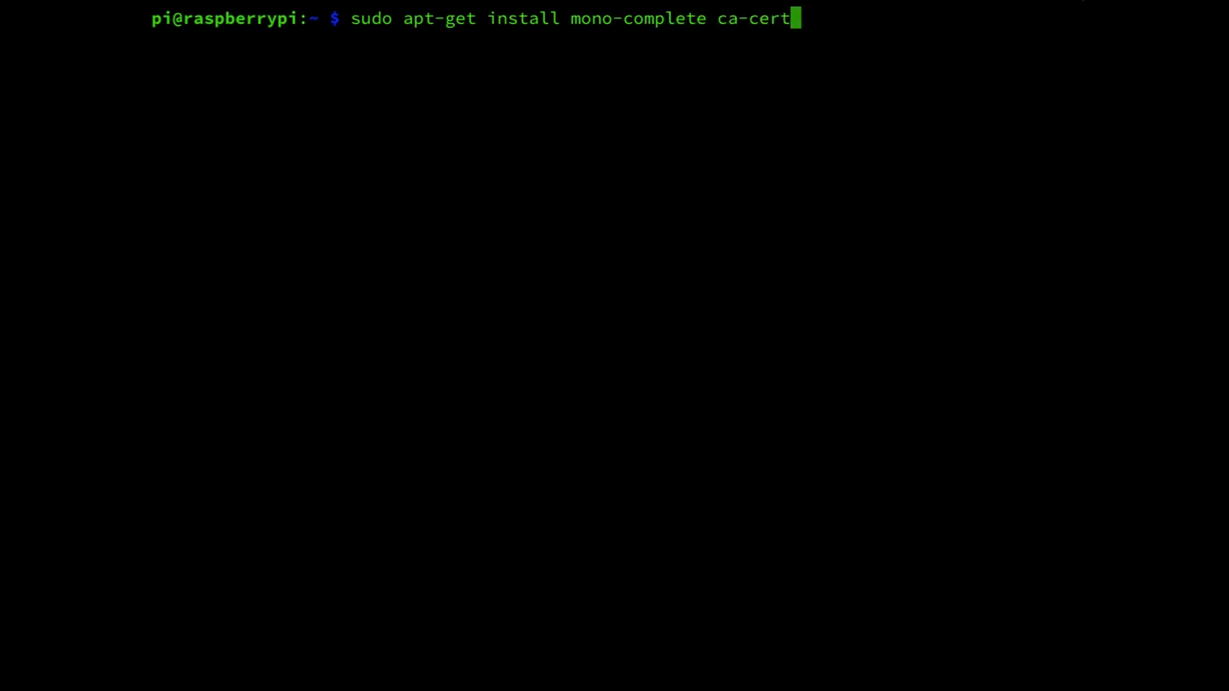
text(ificates)
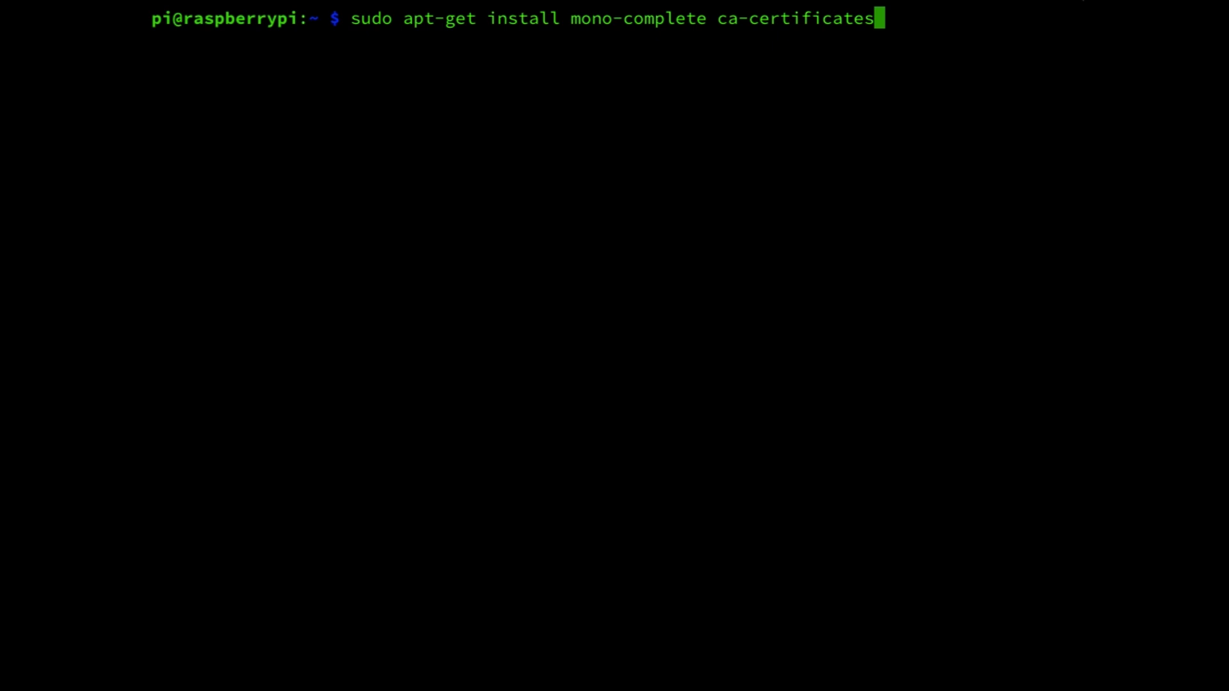
text(-mono)
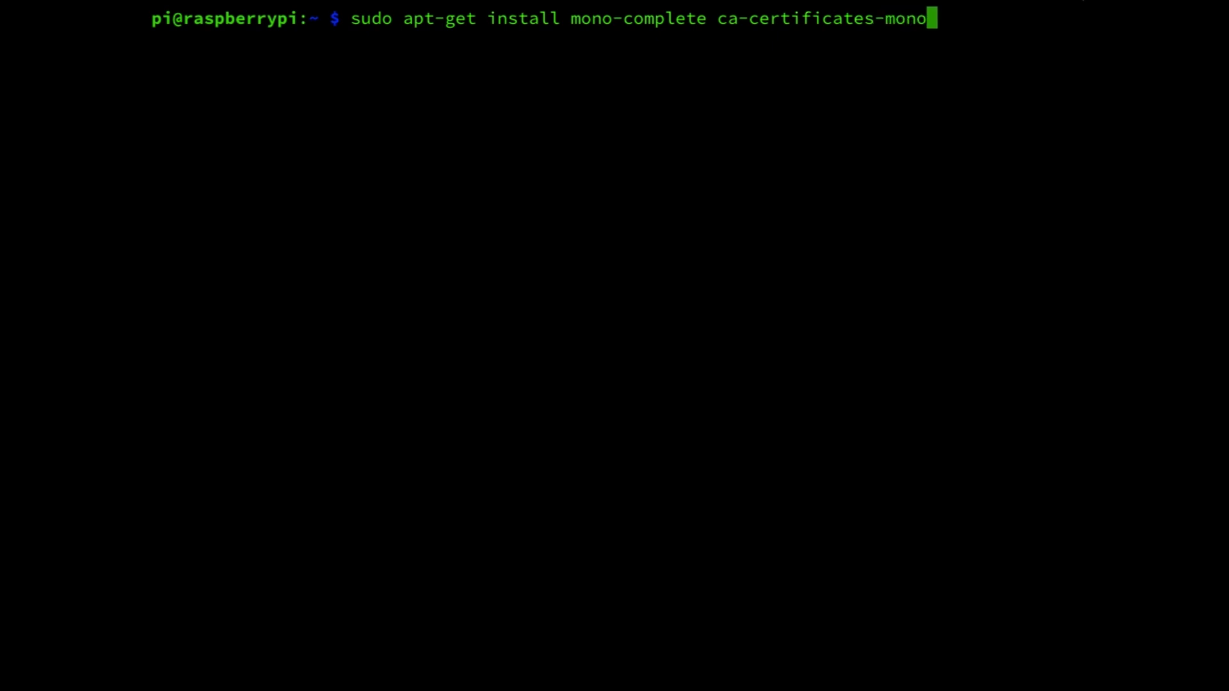
text(-y)
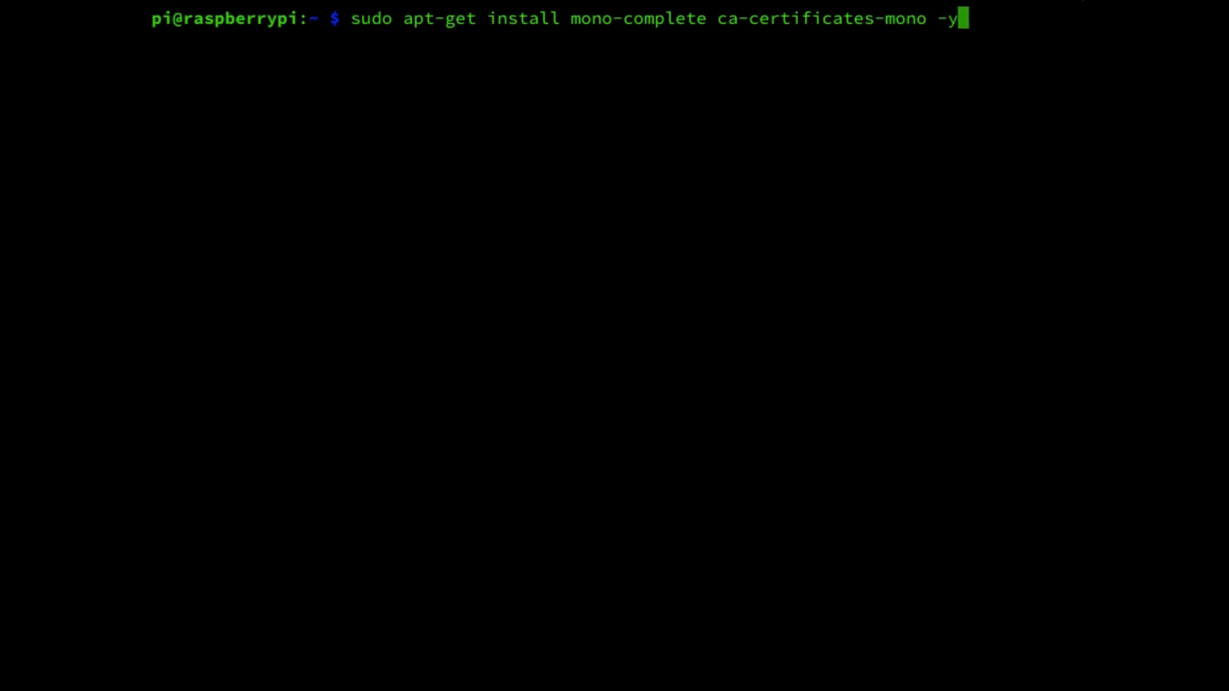
key(Return)
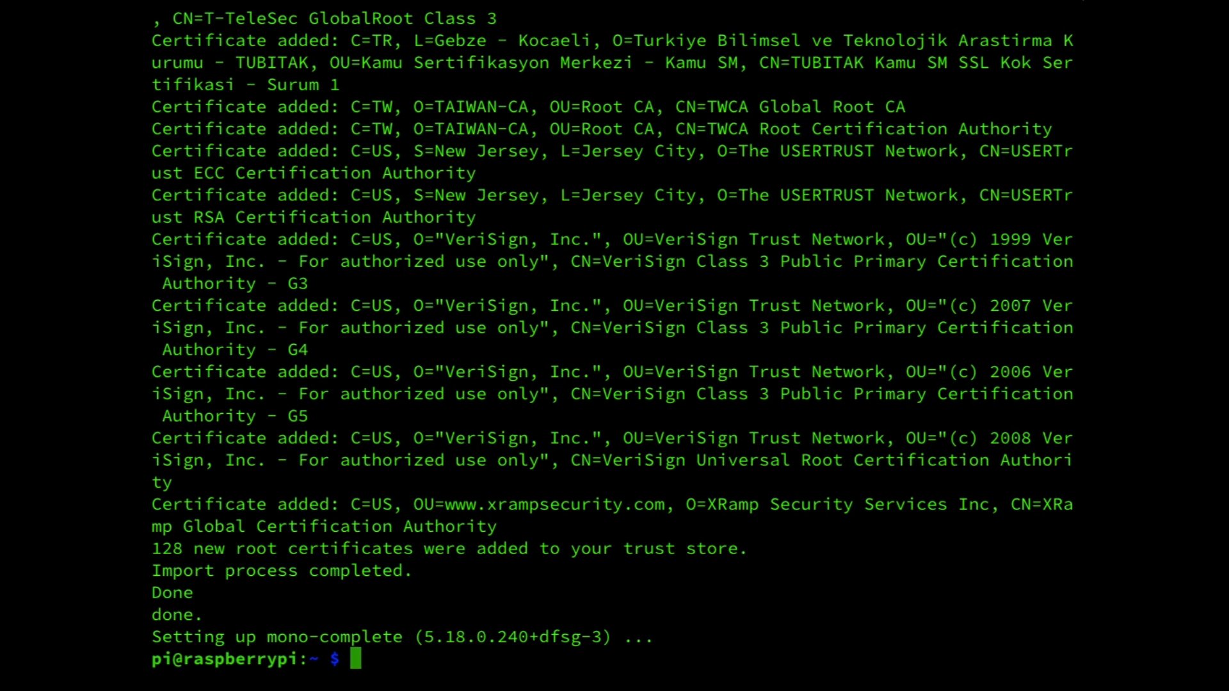
Clear the earlier installation output from Terminal and begin the next command.
text(c)
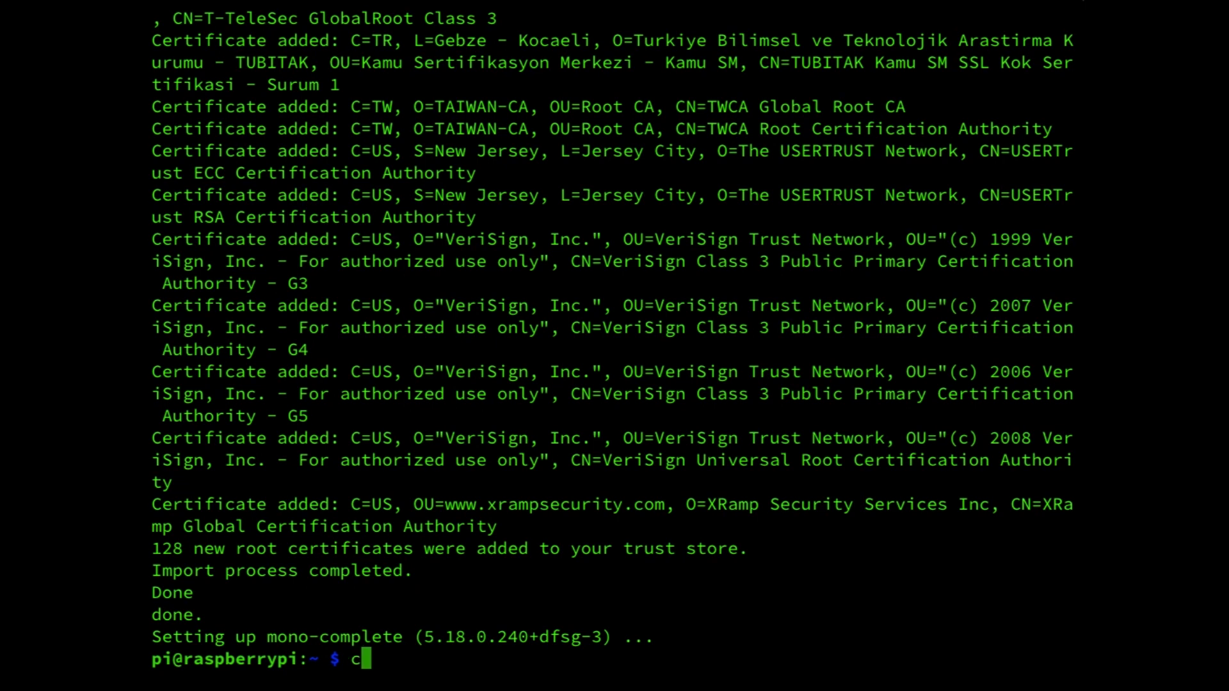
text(lear)
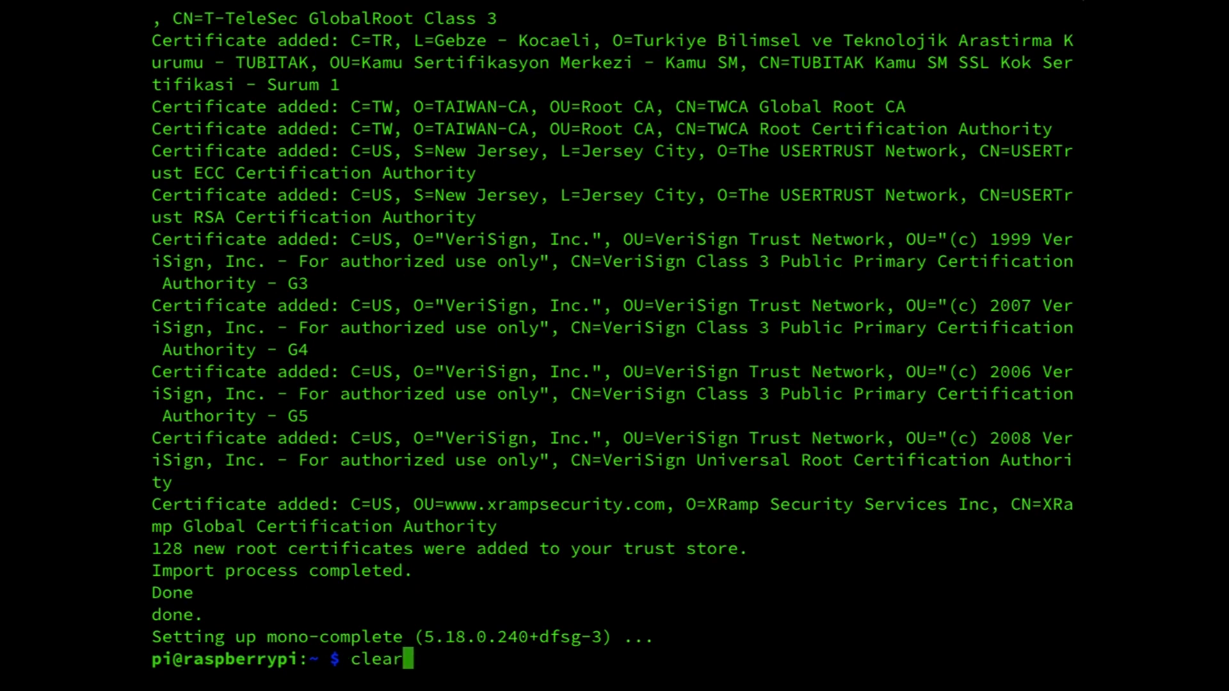
key(Return)
text(sudo cert-sync /etc/ssl/certs/ca-certificates.crt)
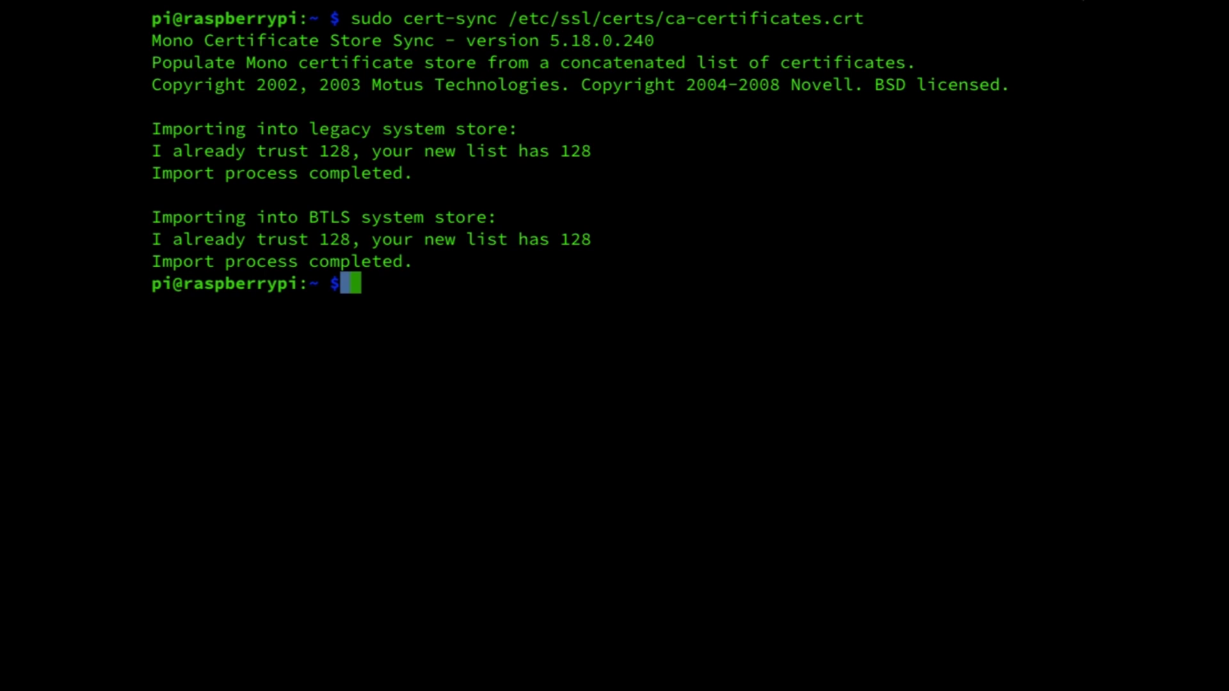
text(wg)
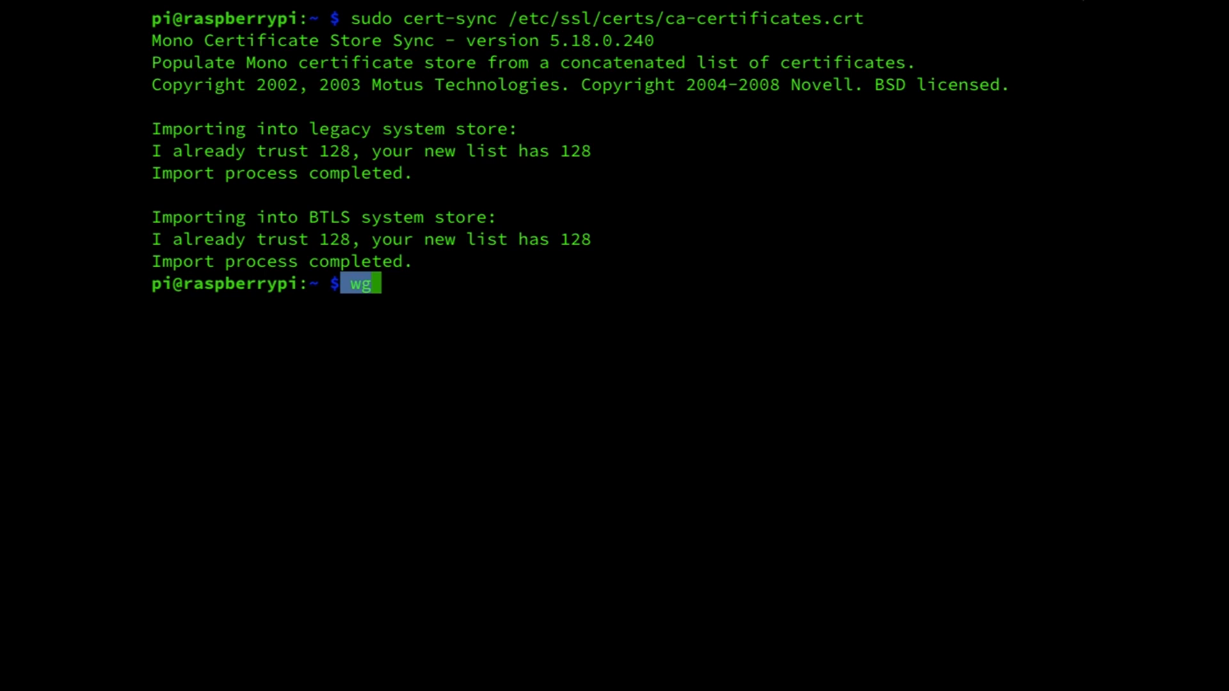
Download the Duplicati v2.0.4.23 beta .deb release from GitHub with wget.
text(et)
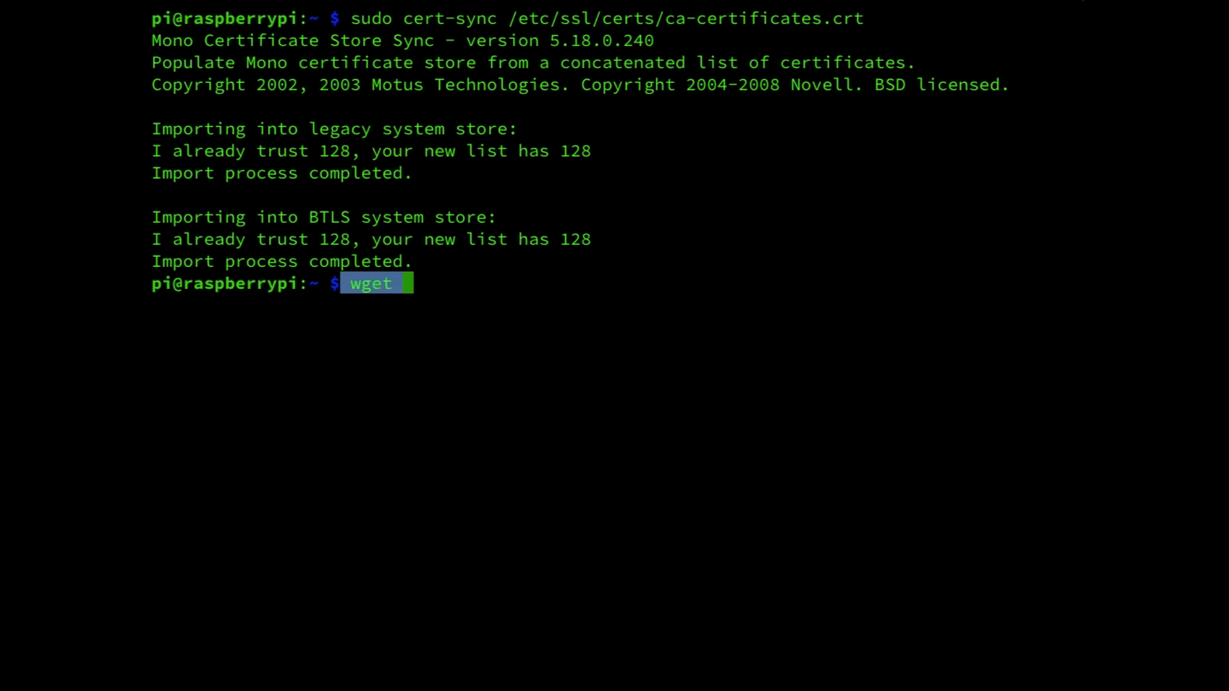
text(https://github.com/duplicati/duplicati/releases/download/v2.0.4.23-2.0.4.23_beta_2019-07-14/duplicati_2.0.4.23-1_all.deb)
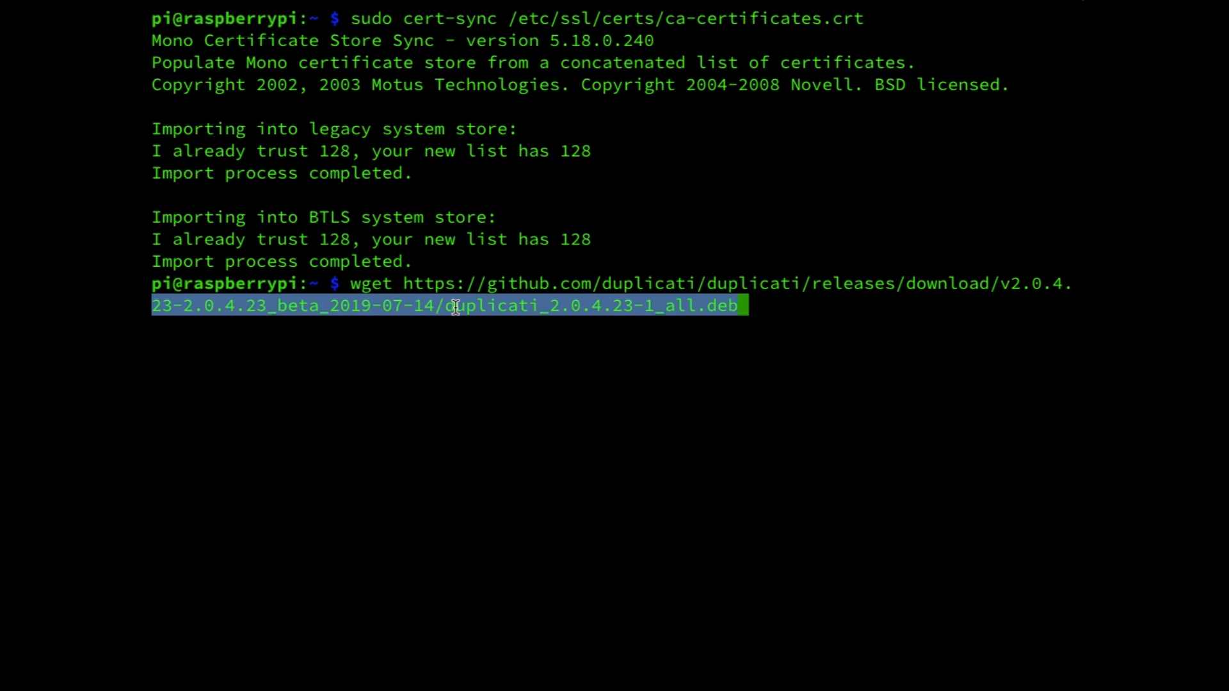
key(Return)
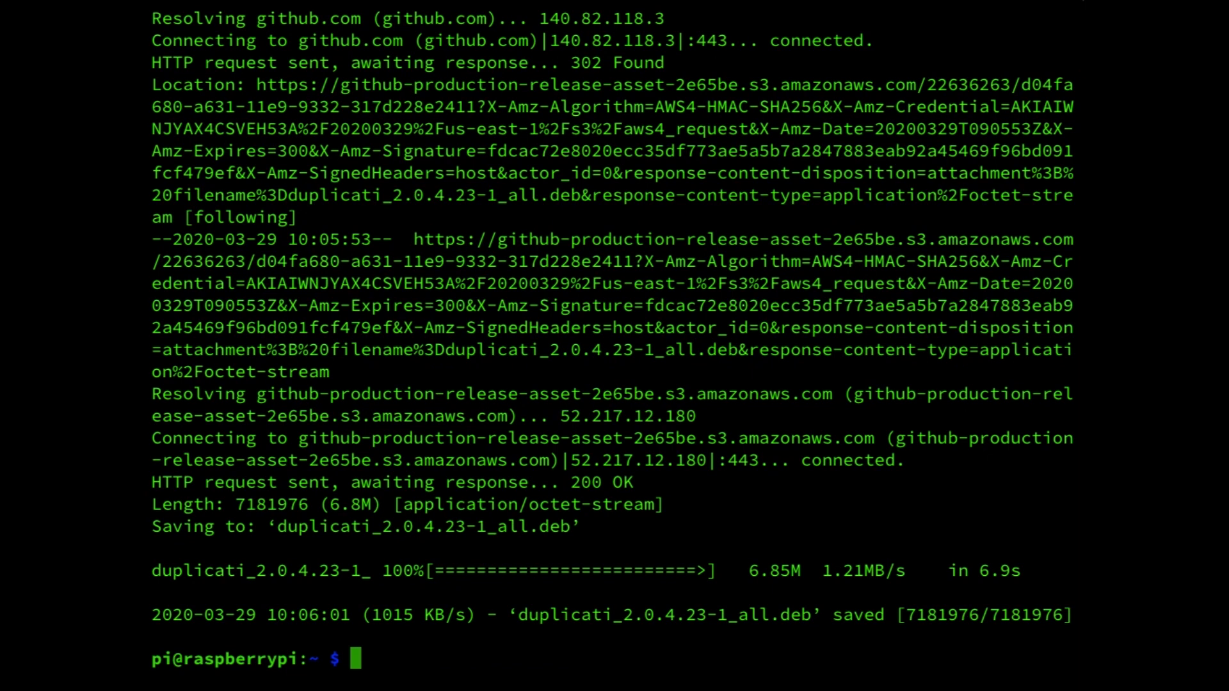
text(sudo ap)
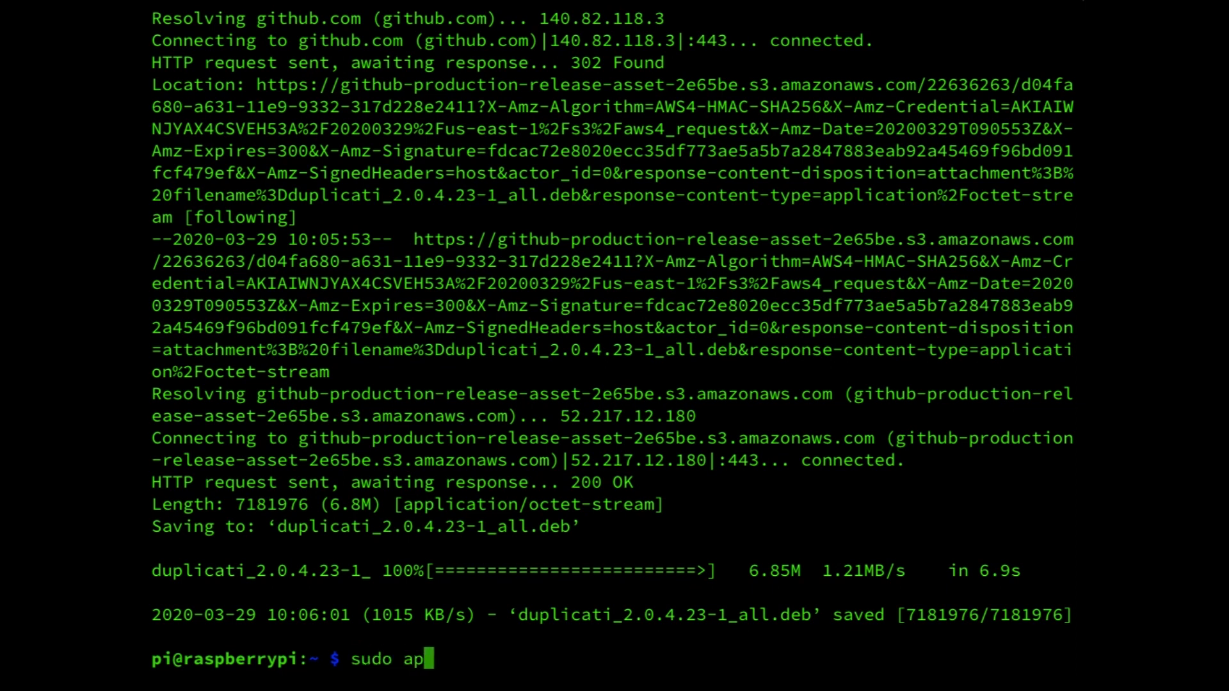
Run sudo apt-get install on the local Duplicati 2.0.4.23 .deb with -y.
text(t-get)
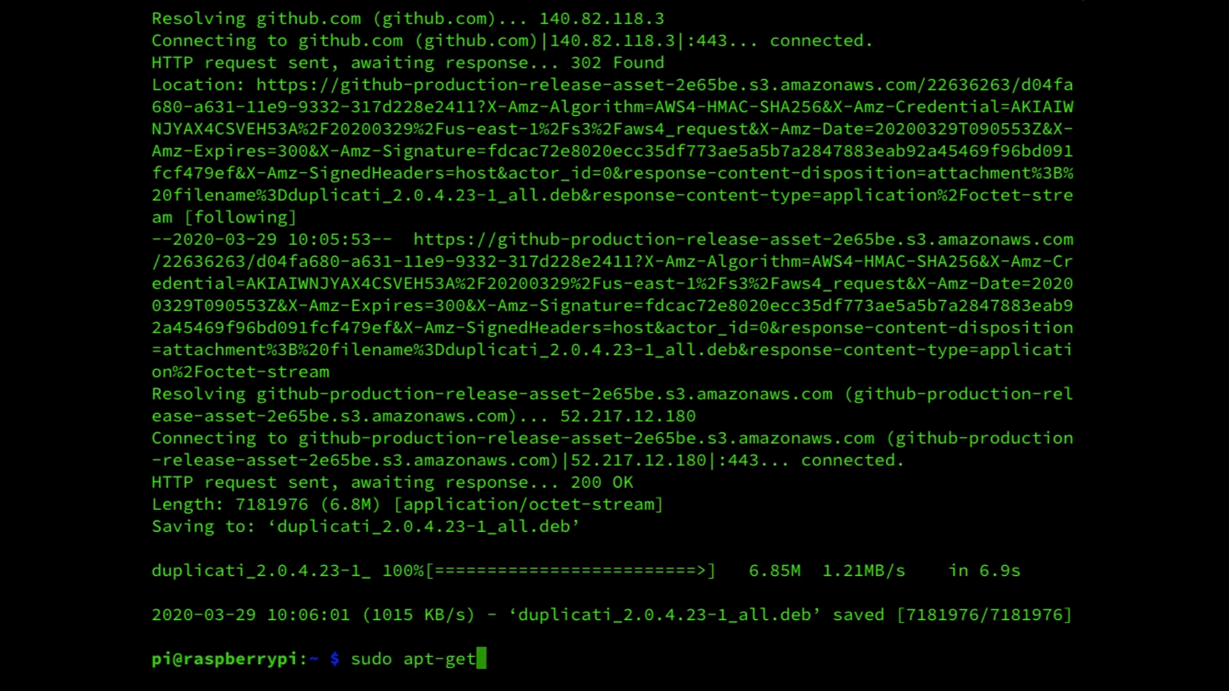
text(install)
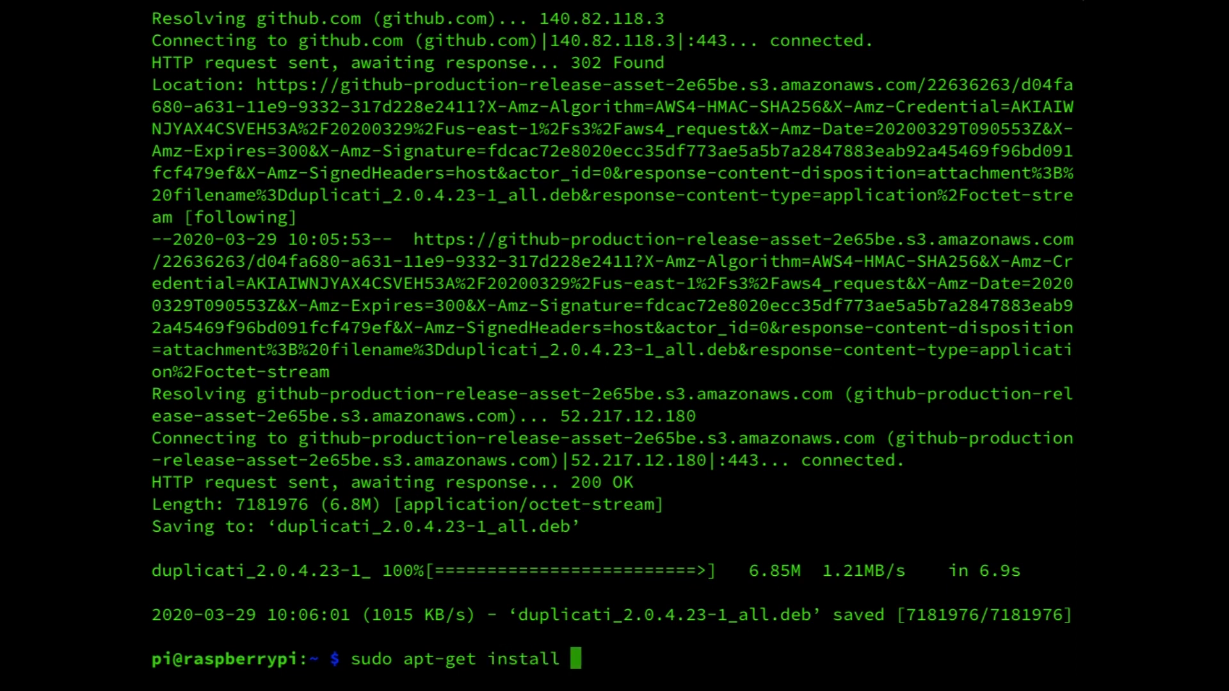
text(./)
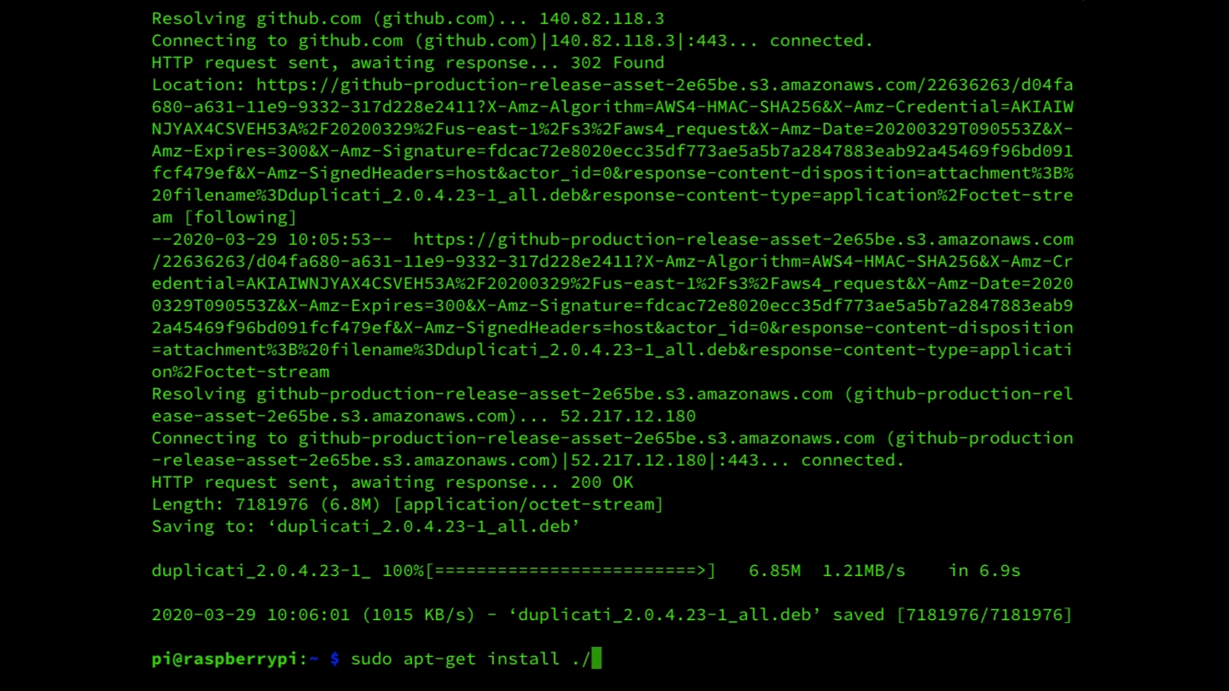
text(du)
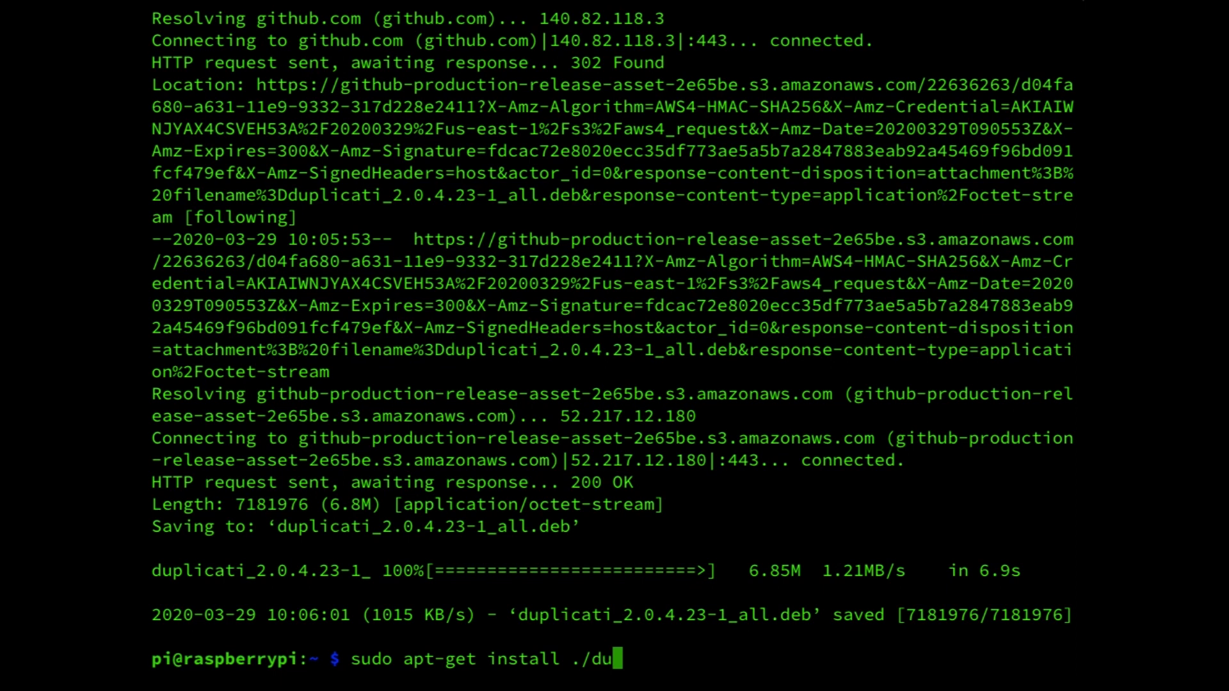
text(plicate)
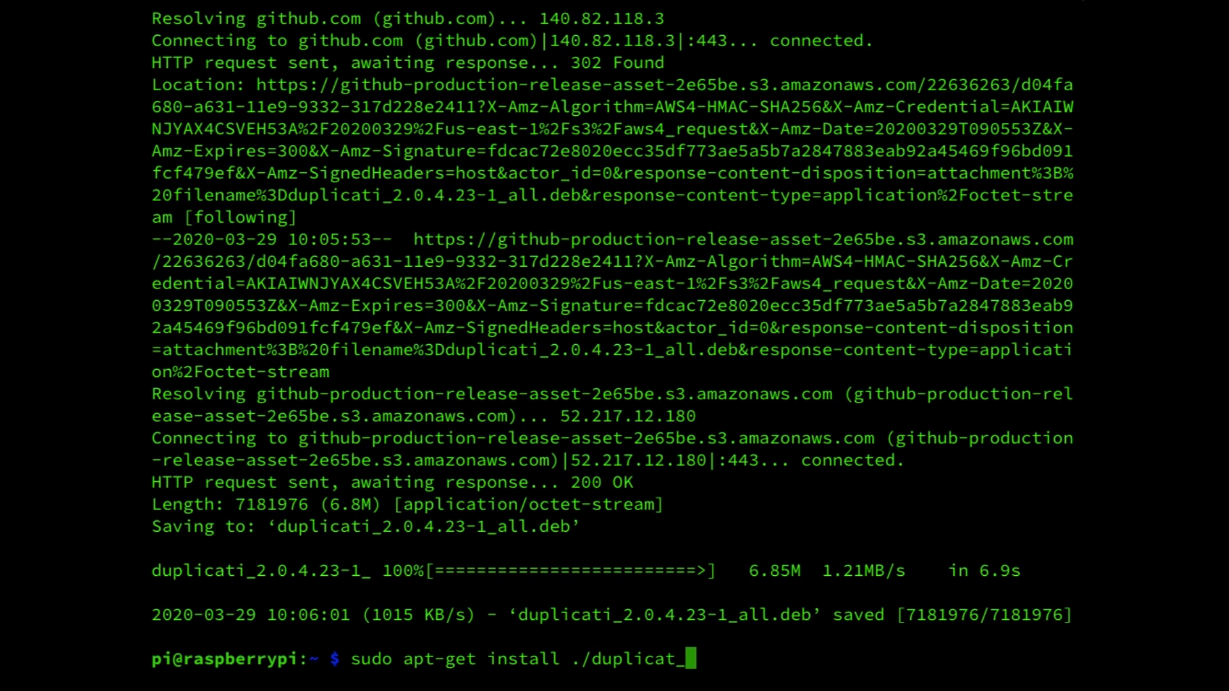
text(2.0)
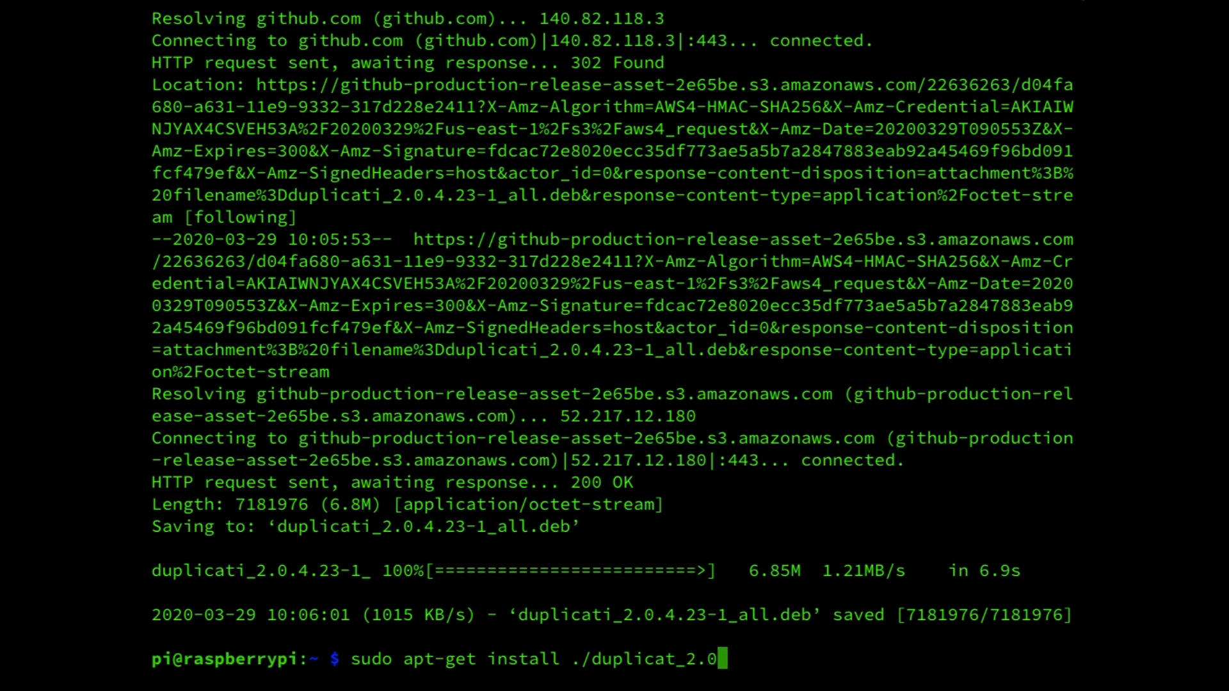
text(4.)
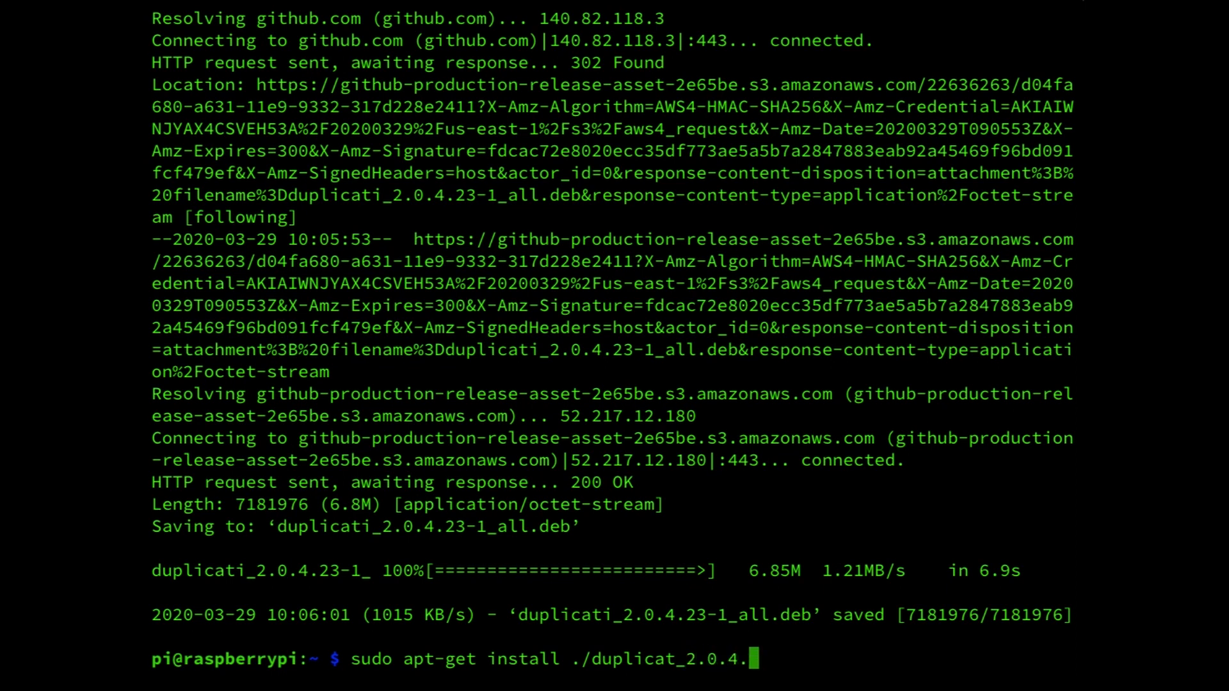
text(1)
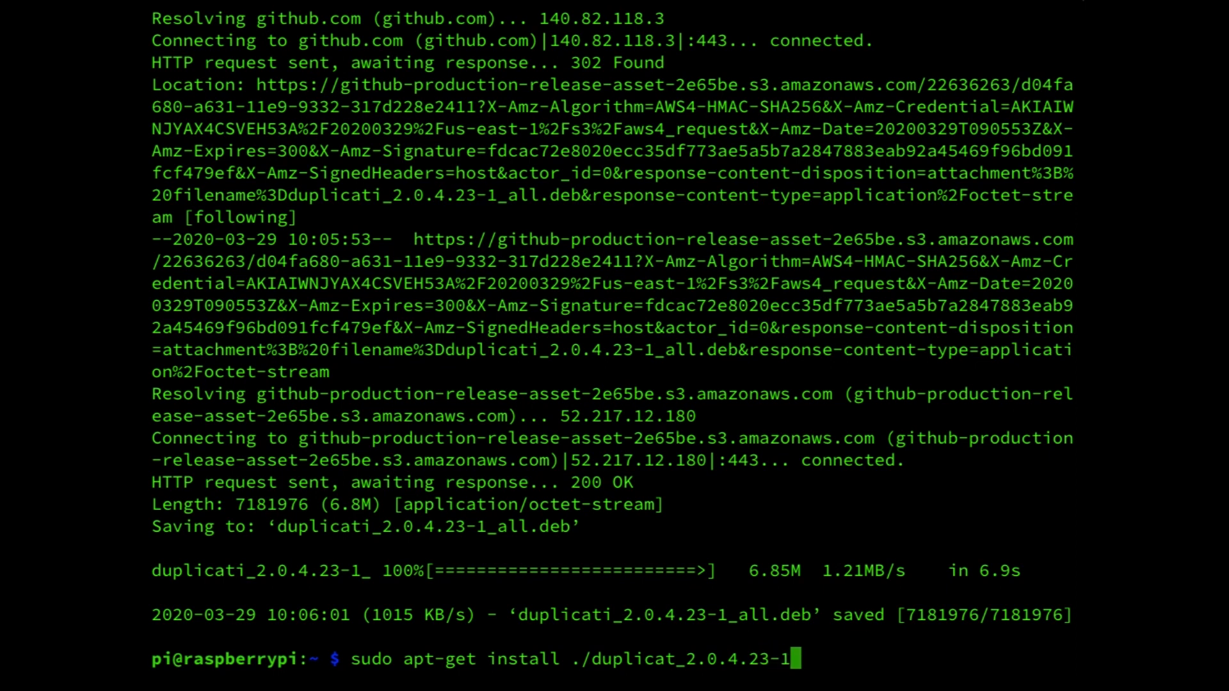
text(a)
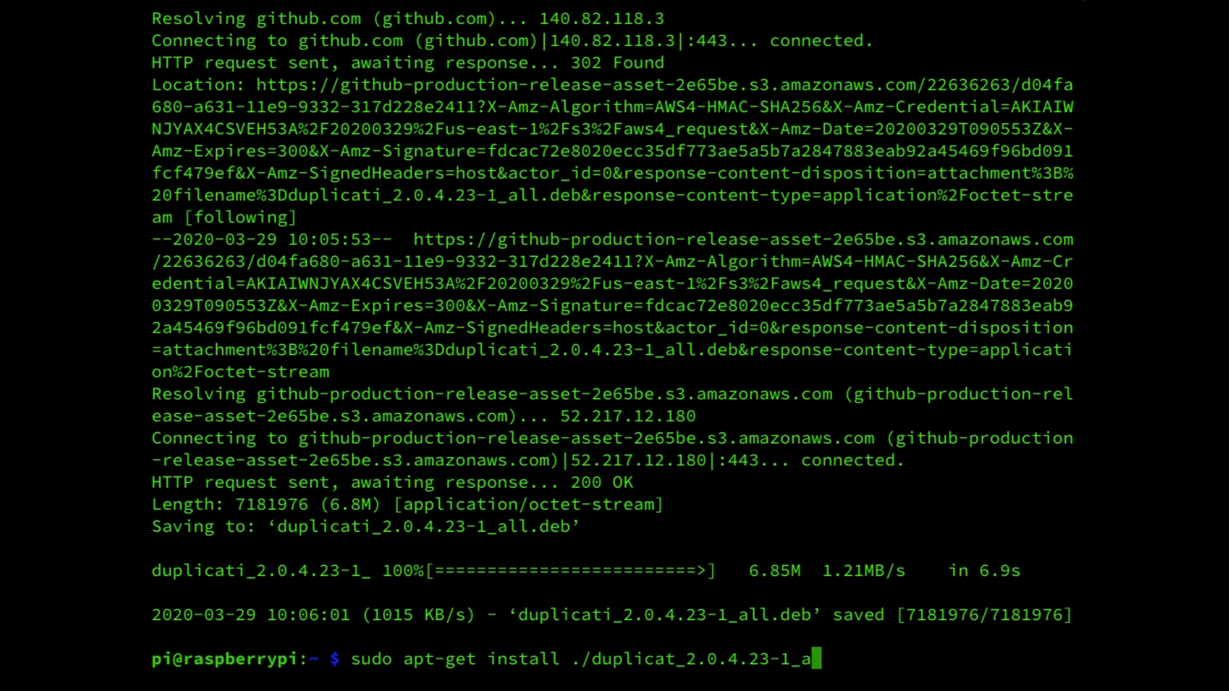
text(ll)
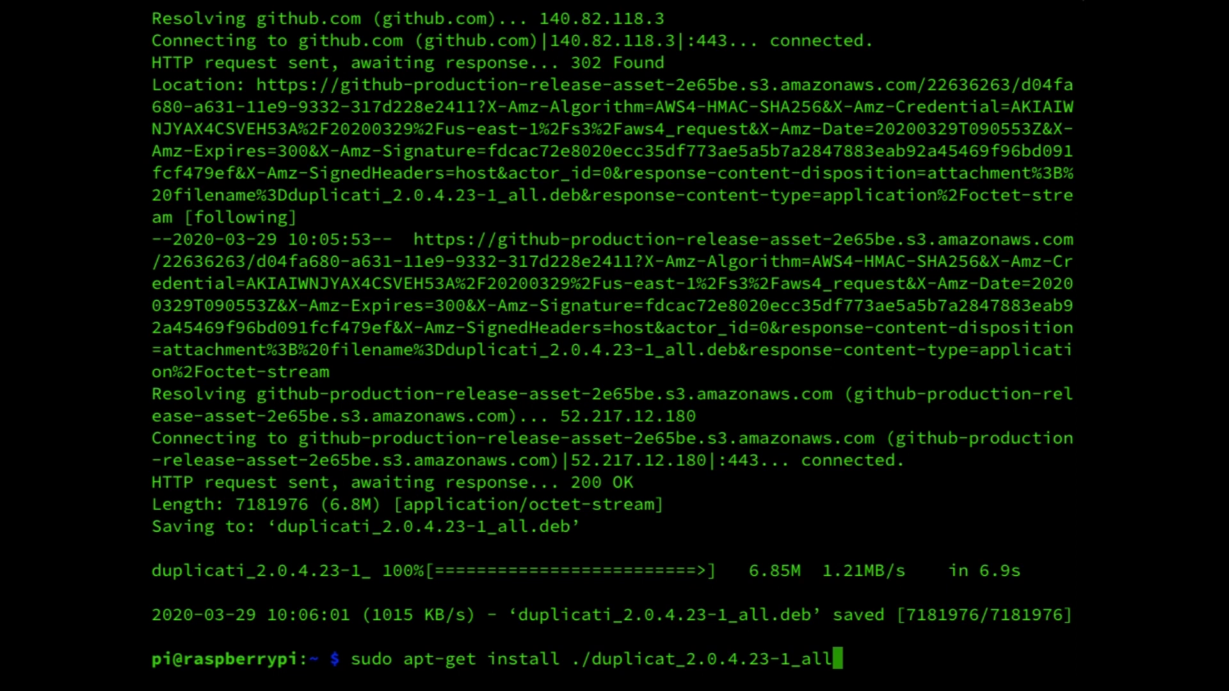
text(.deb -y)
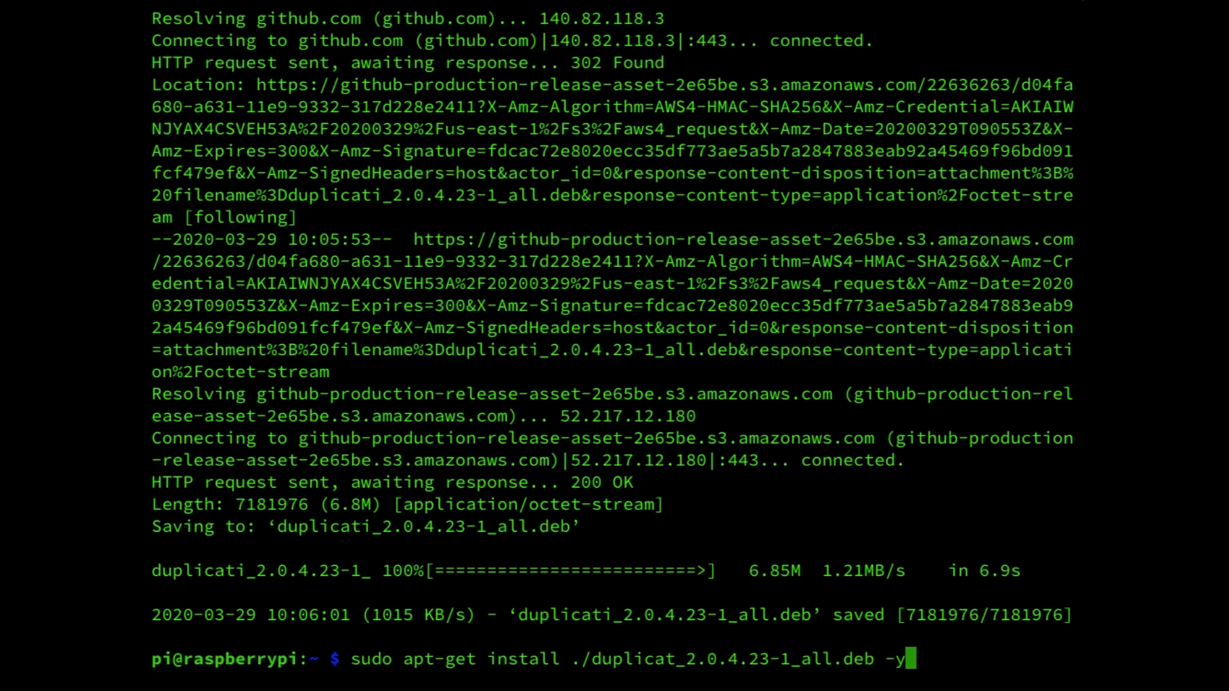
key(Return)
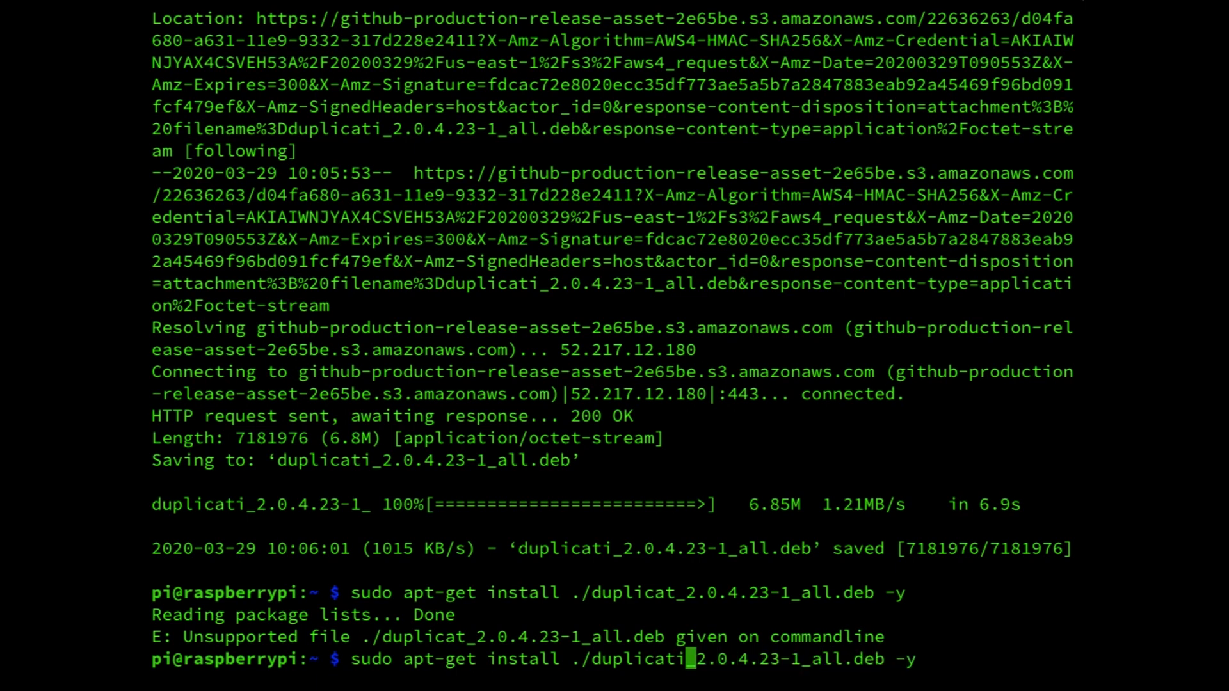
Rerun the install with the corrected package file name until dependencies finish.
key(Return)
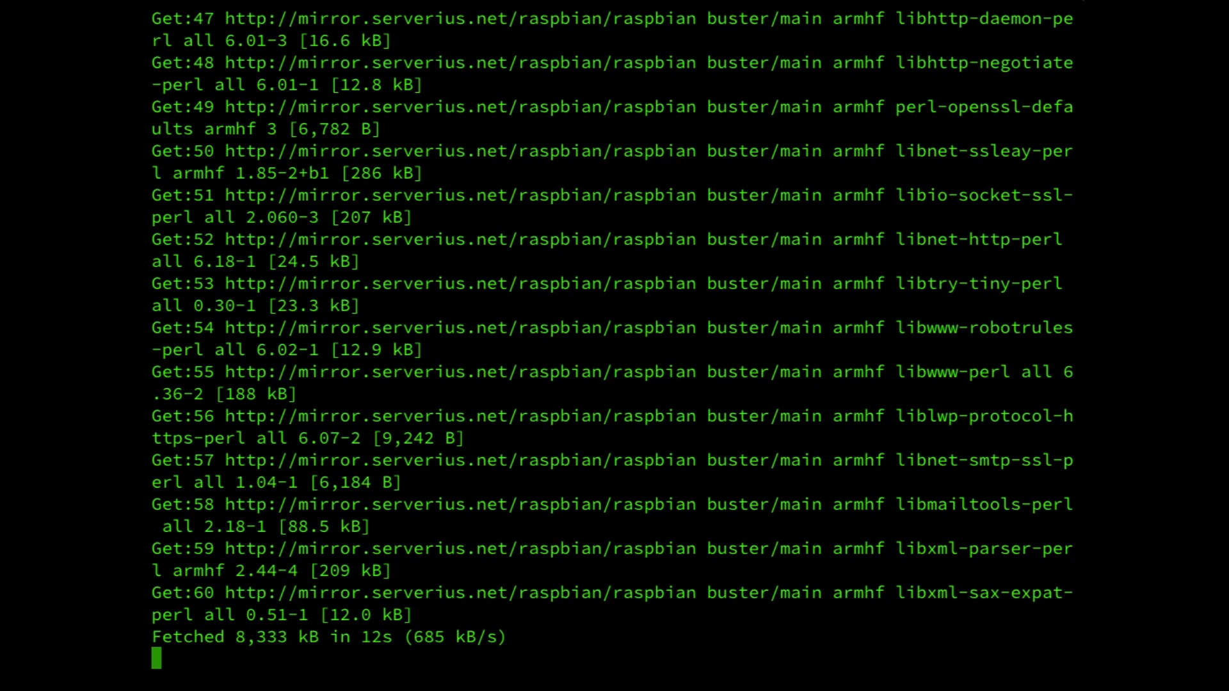
scroll(down, 3)
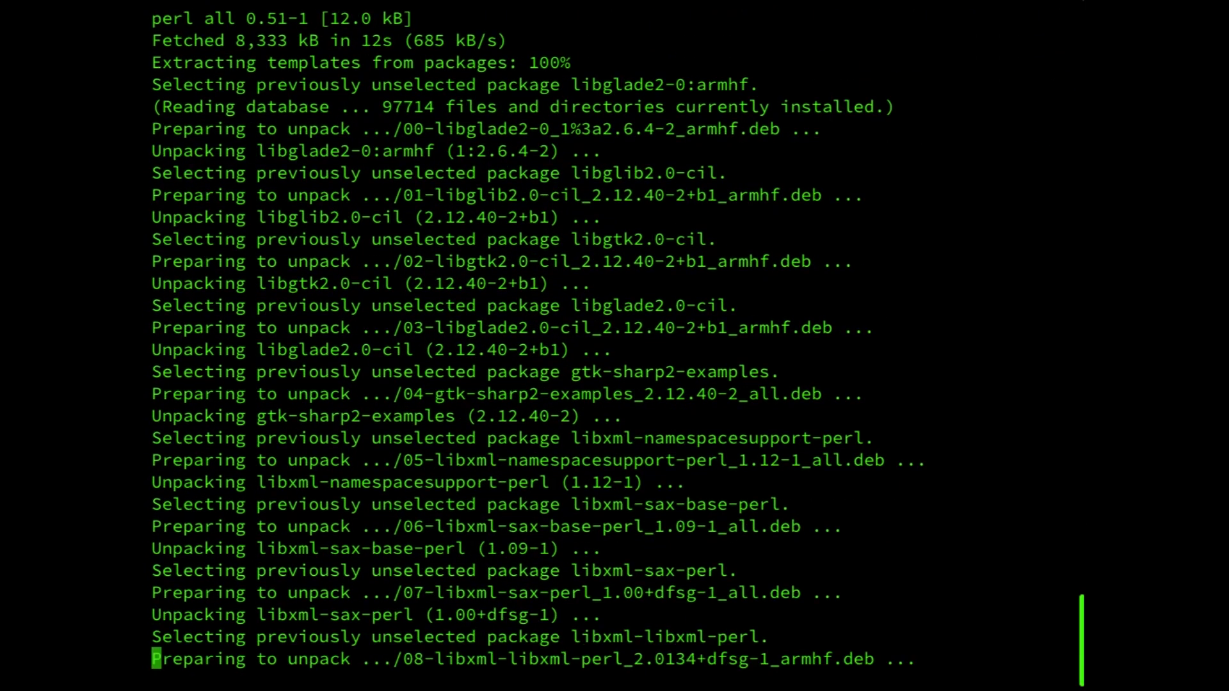
scroll(down, 3)
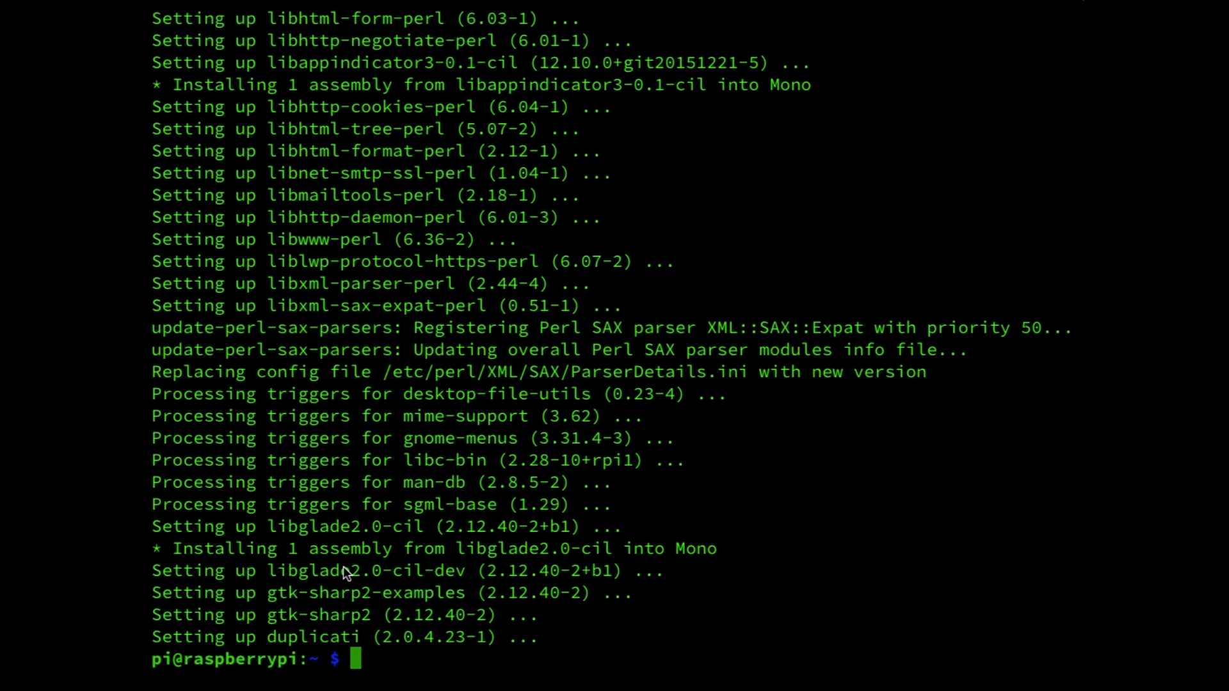
Type sudo nano /etc/systemd/system/duplicati.service at the prompt without running it.
text(sudo)
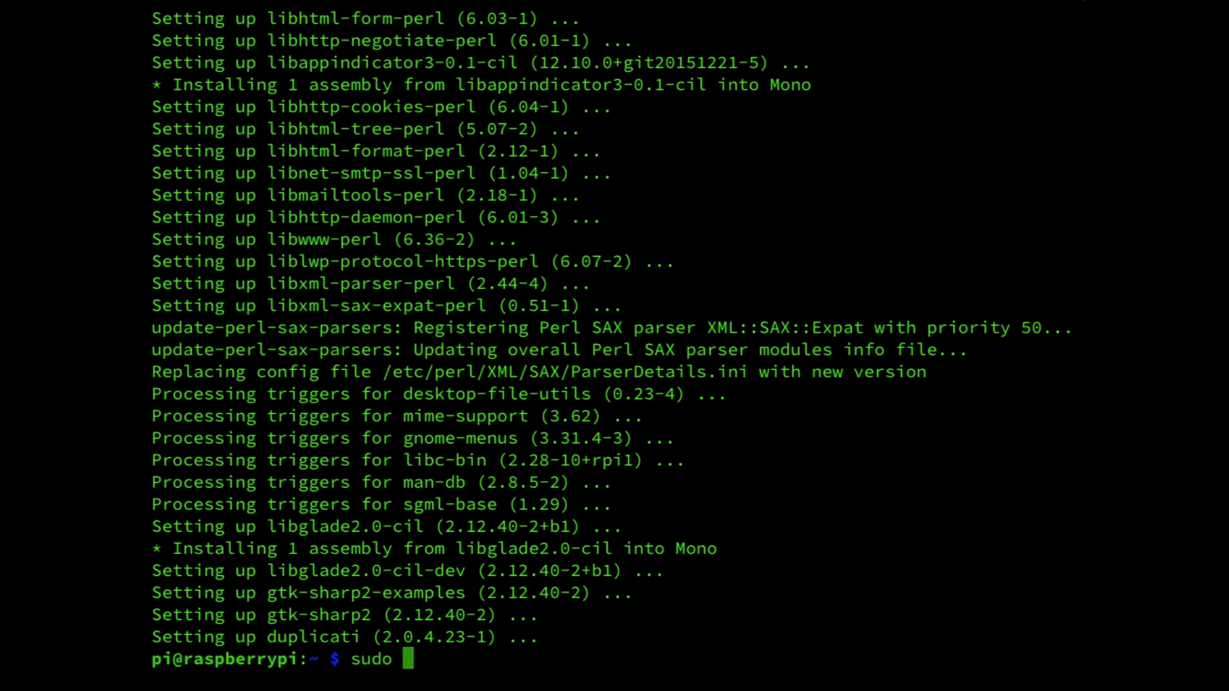
text(nano)
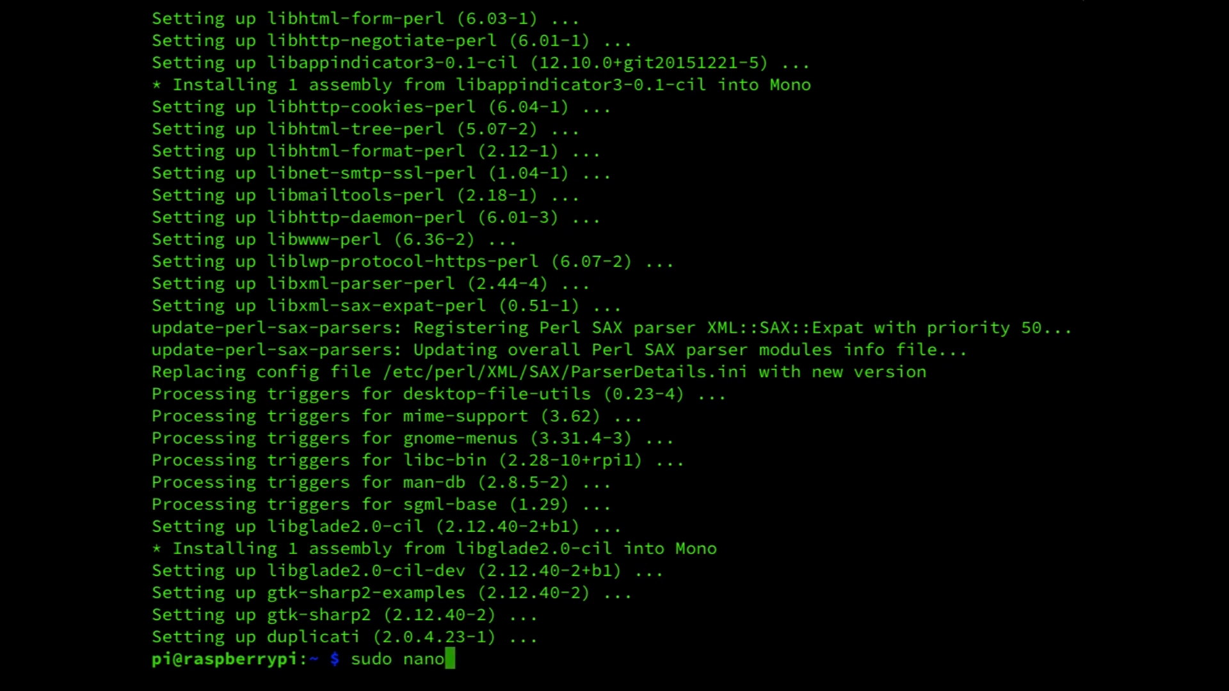
text(/)
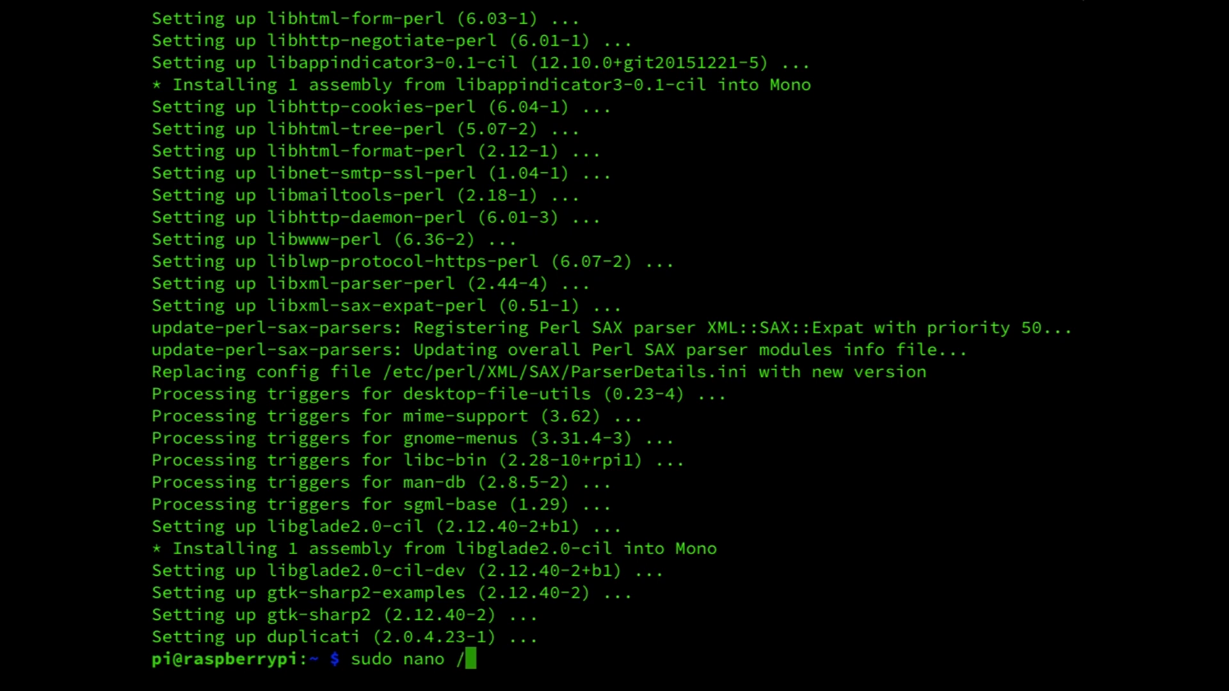
text(etc)
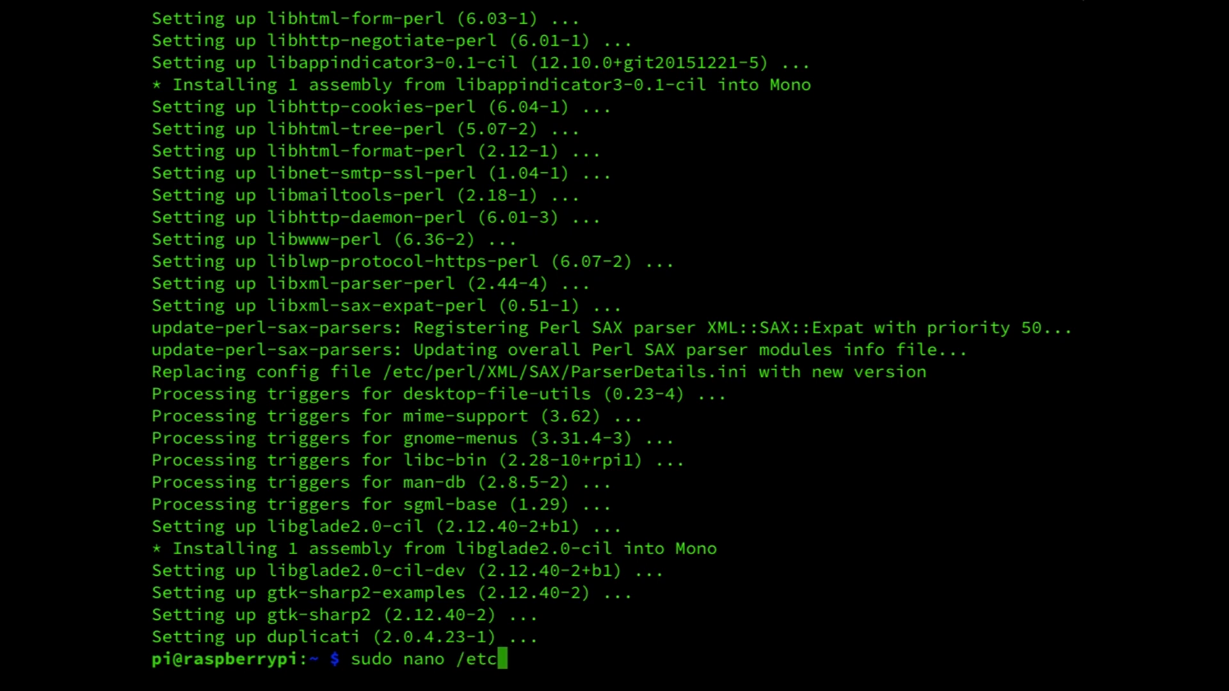
text(/systemd)
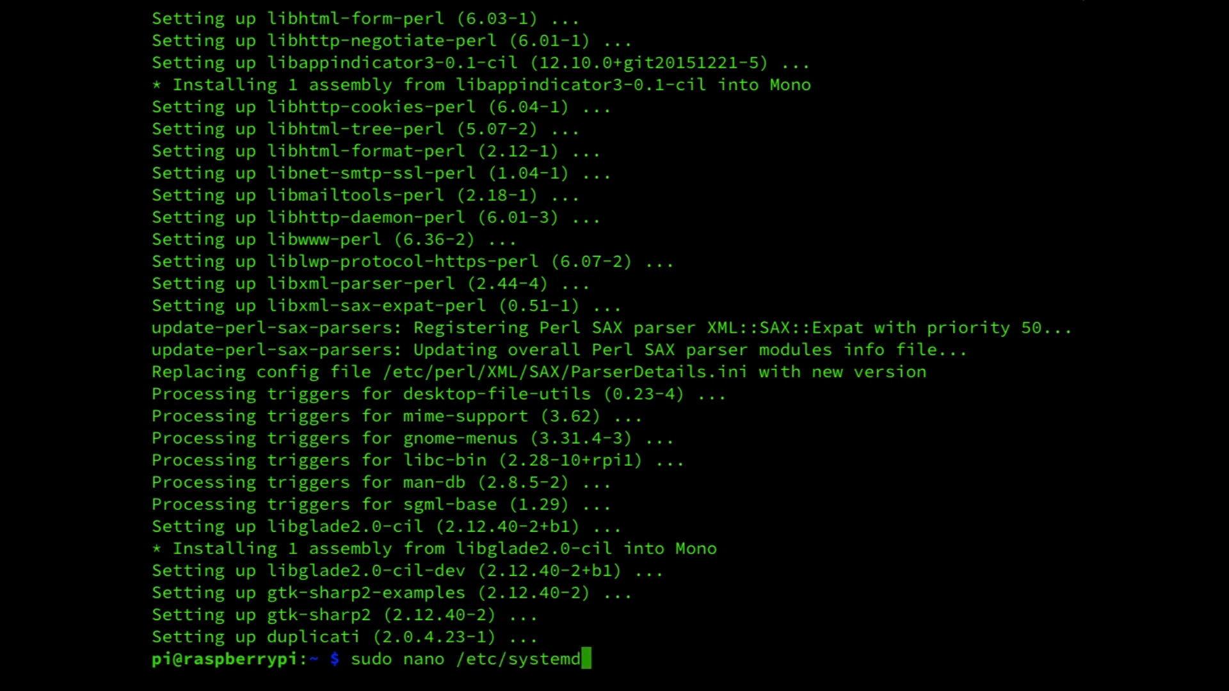
text(/)
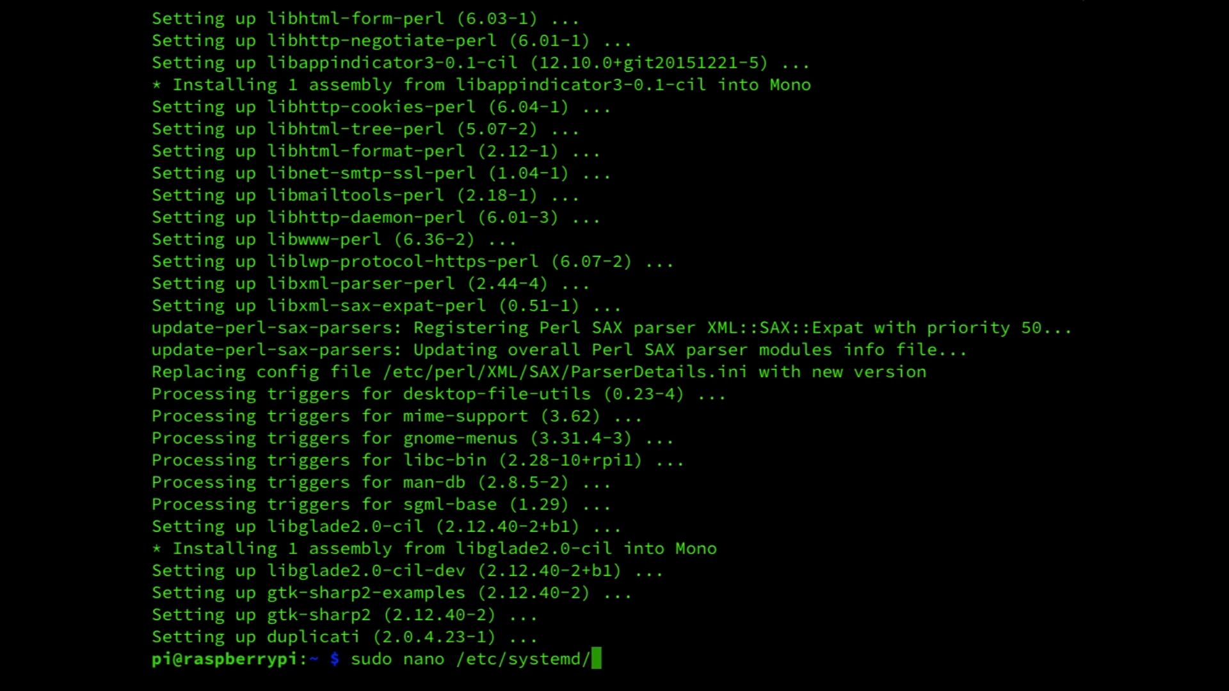
text(syste)
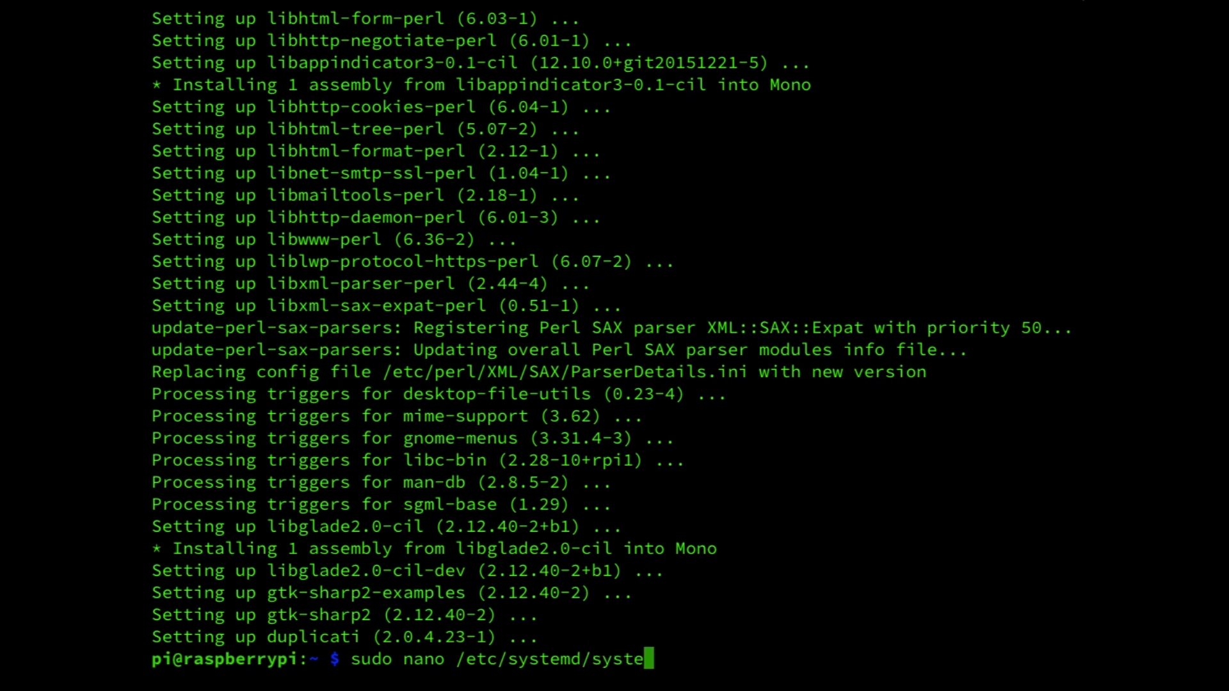
text(m/duplicati.s)
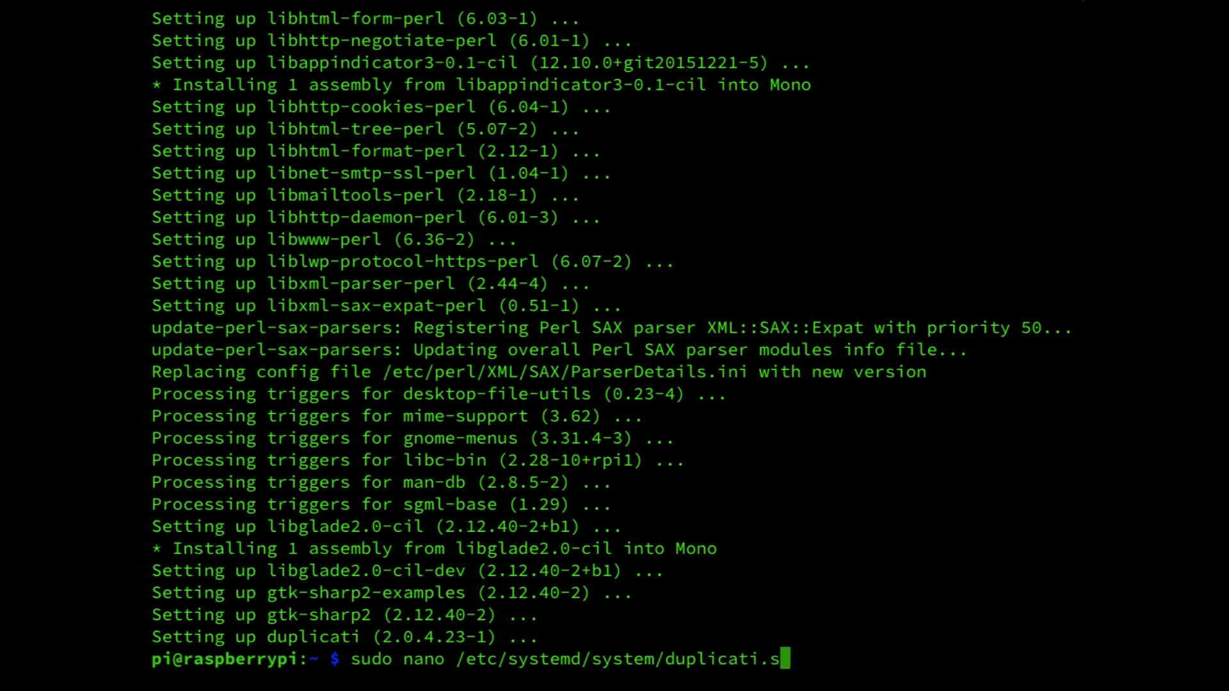
text(ervice)
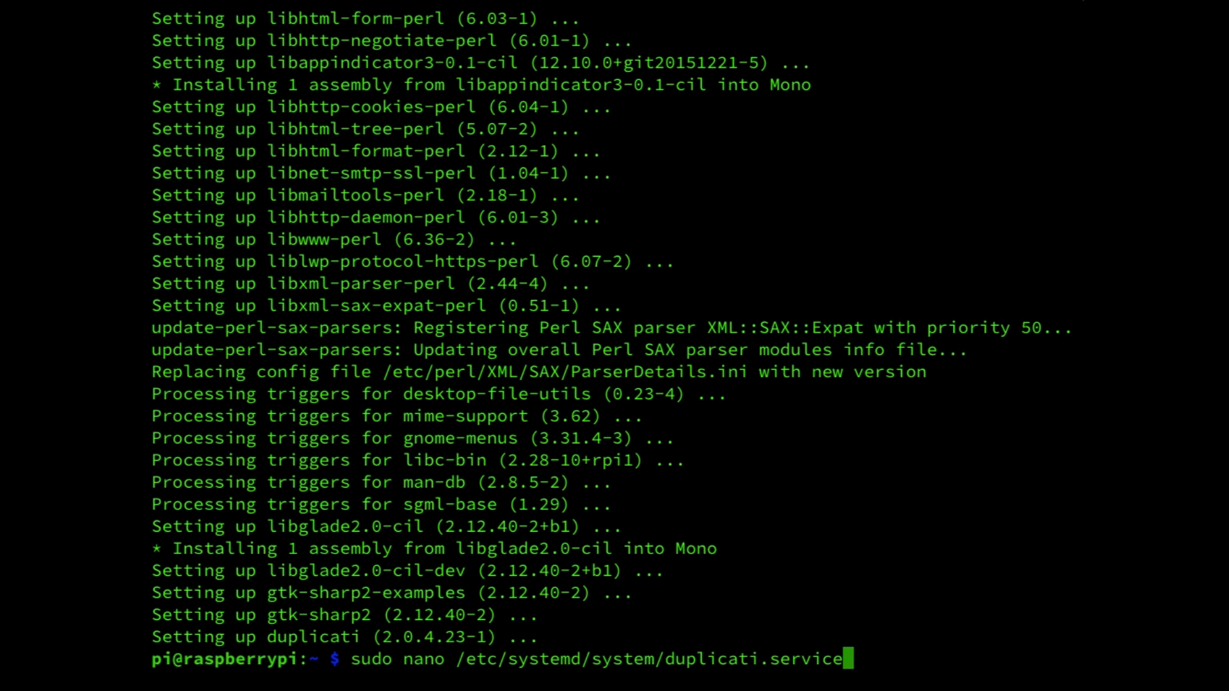
Open duplicati.service in nano, add Unit, Service and Install sections, and save.
key(Return)
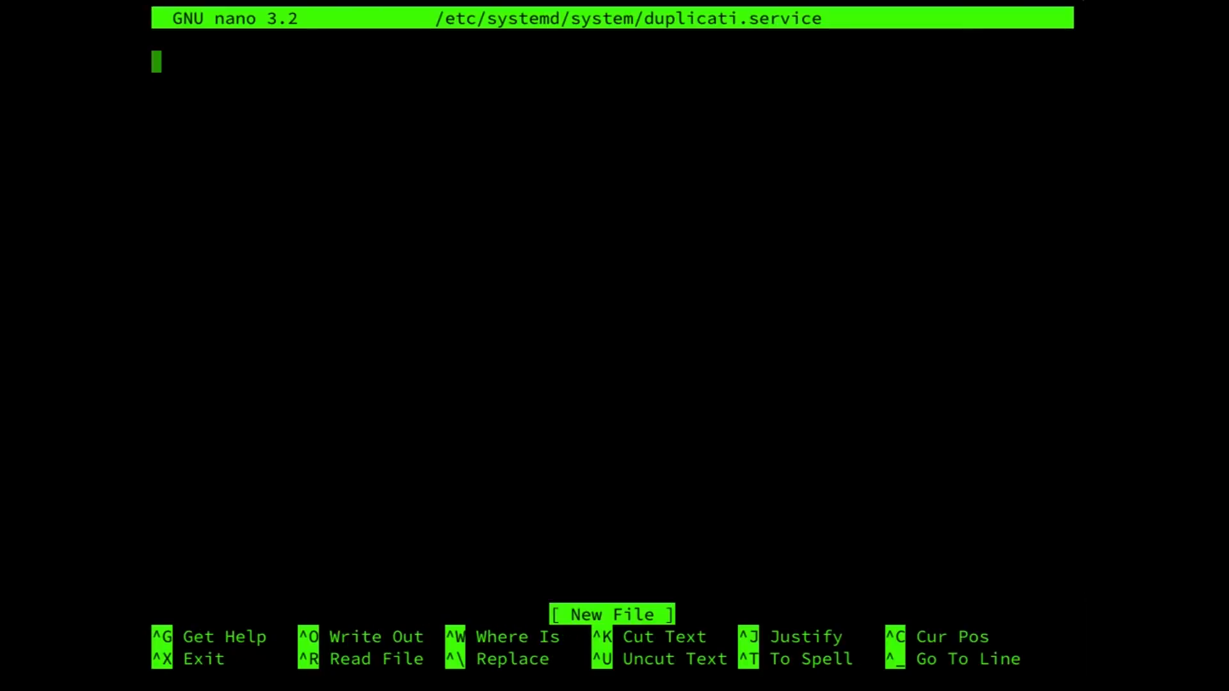
mouse_move(171, 85)
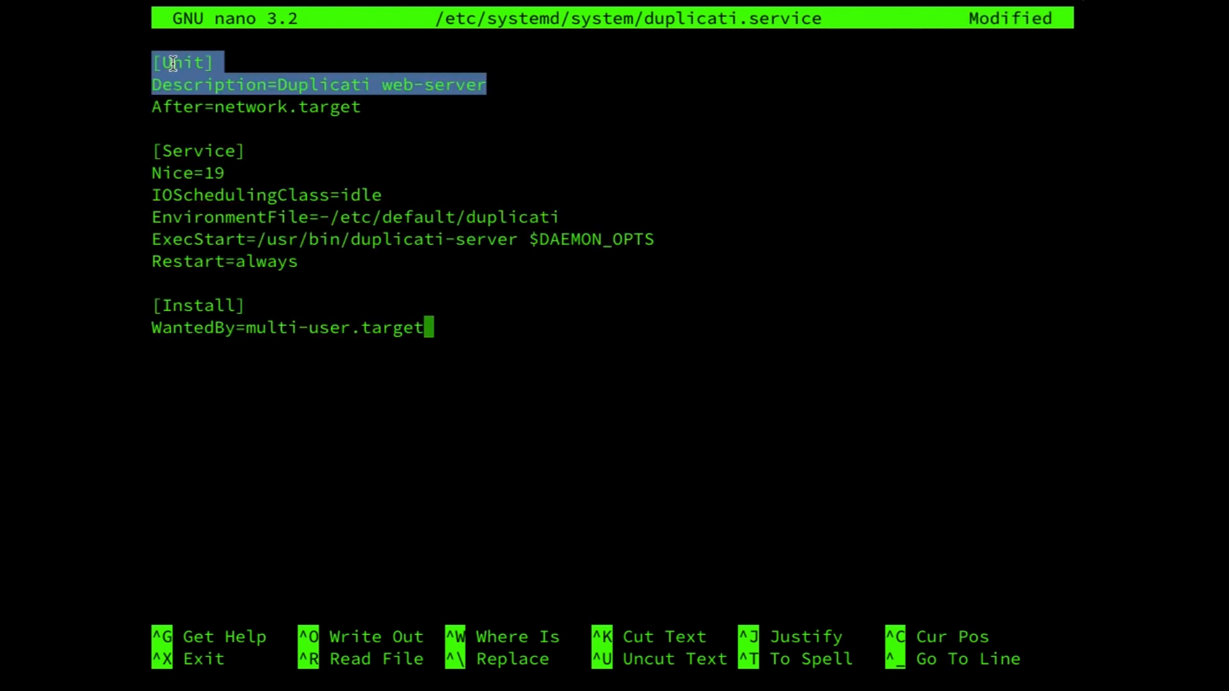
mouse_move(570, 382)
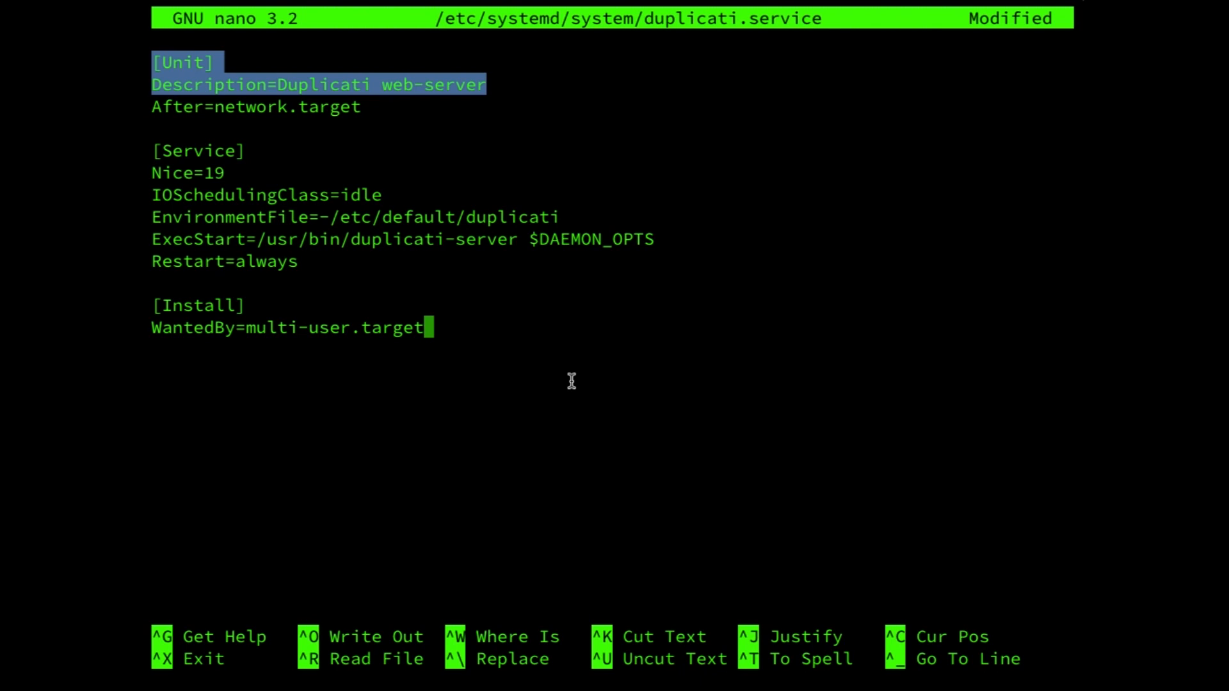
key(ctrl+x)
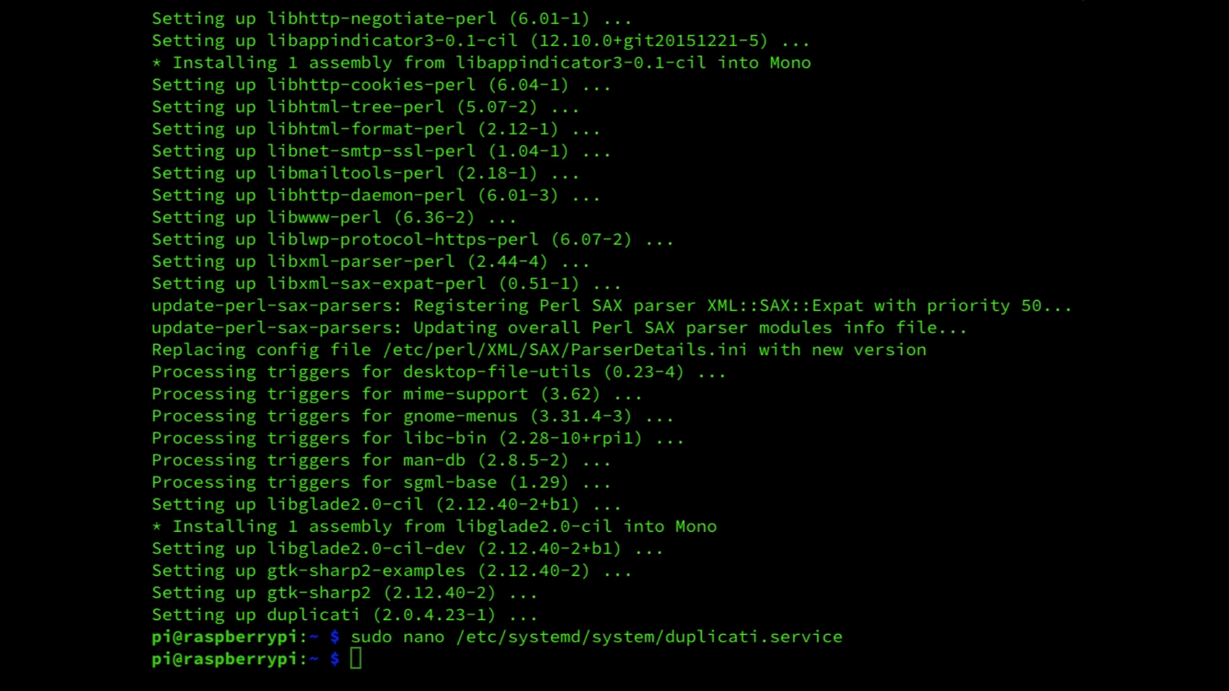
mouse_move(416, 537)
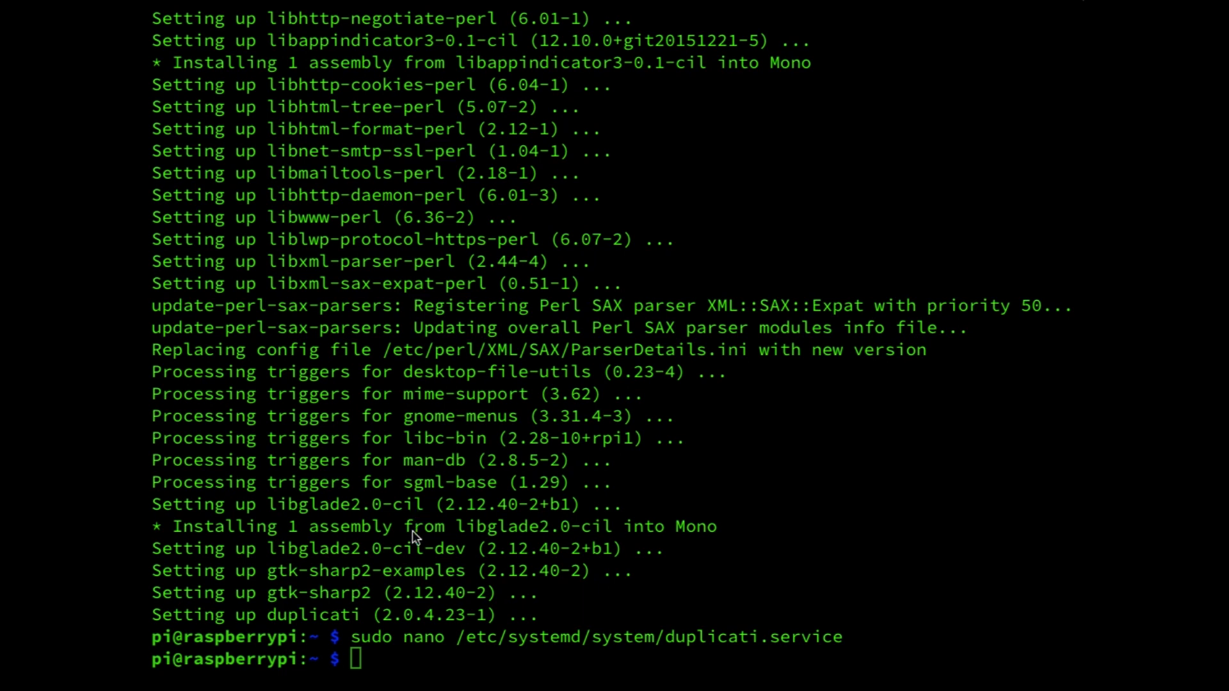
mouse_move(414, 539)
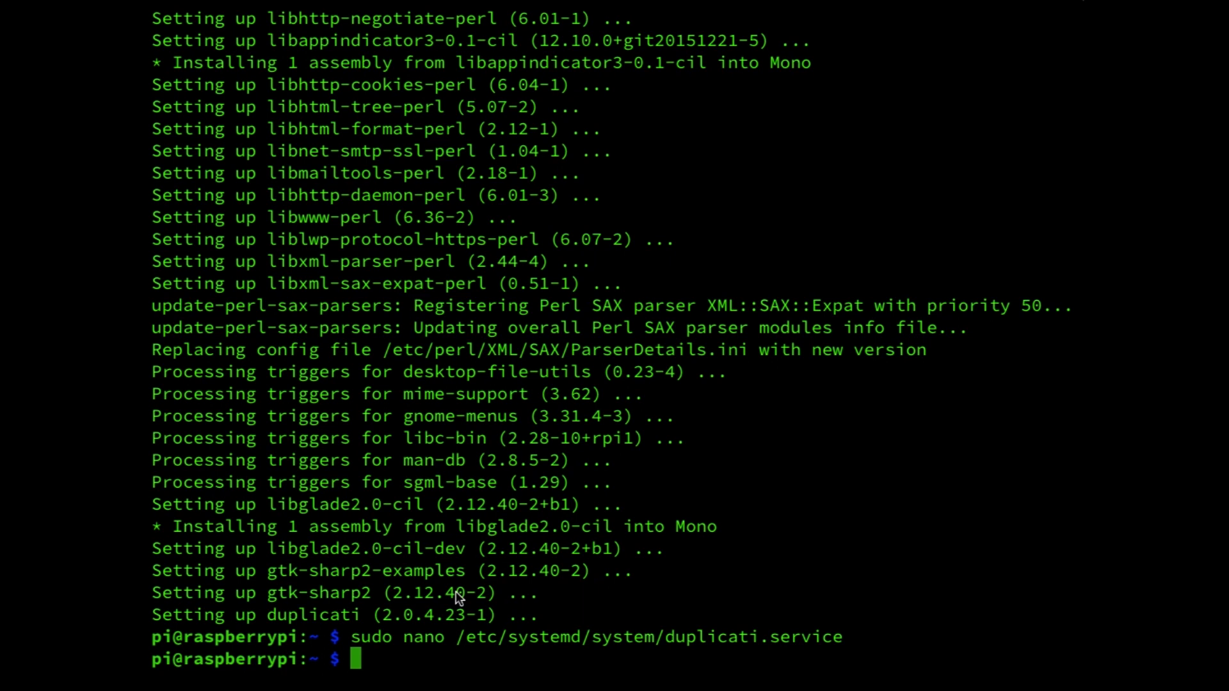
Open /etc/default/duplicati in nano with sudo.
text(sudo na)
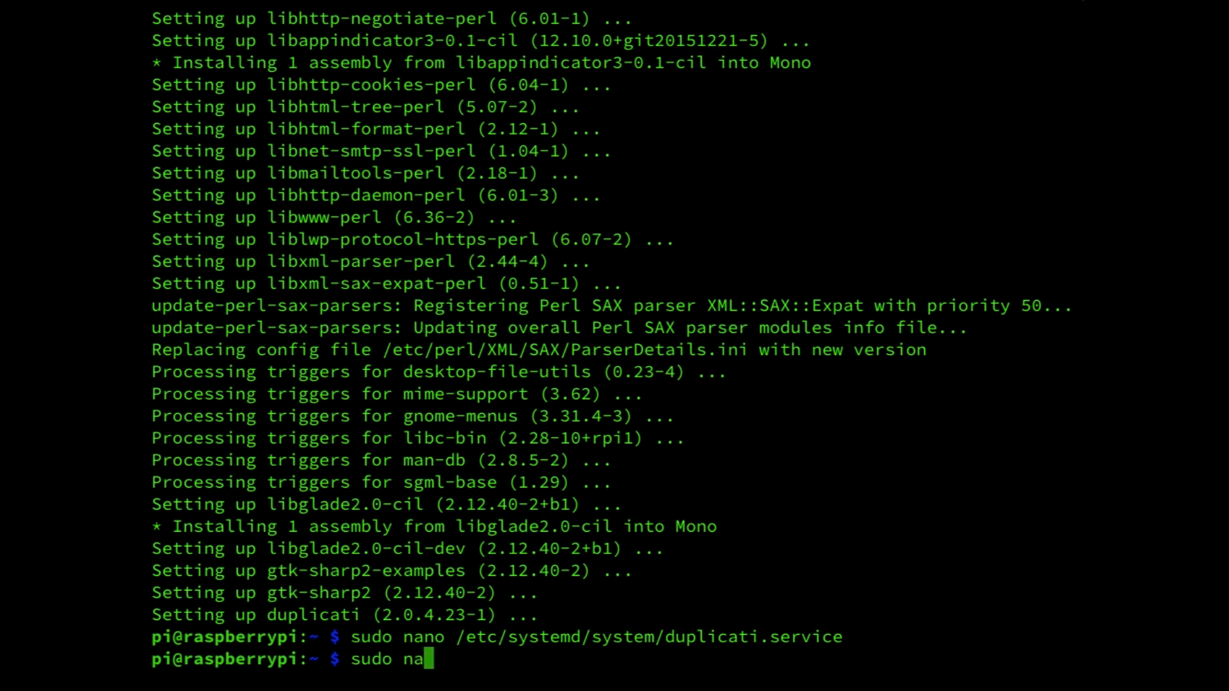
text(no)
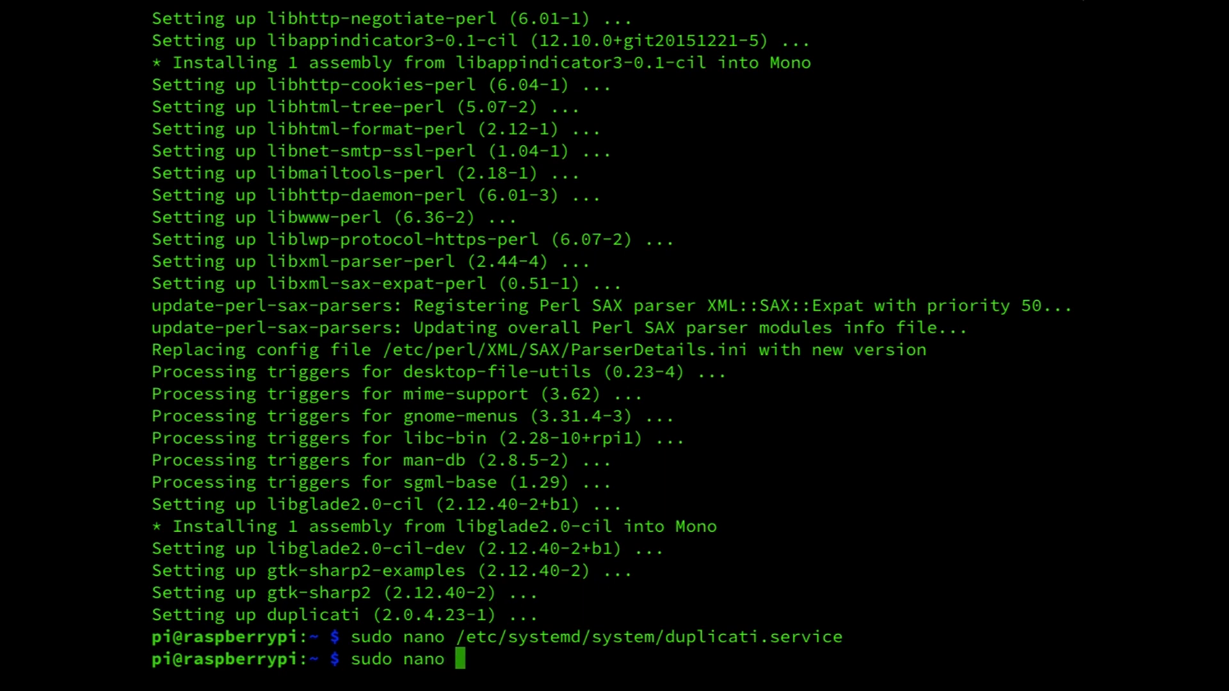
text(/etc)
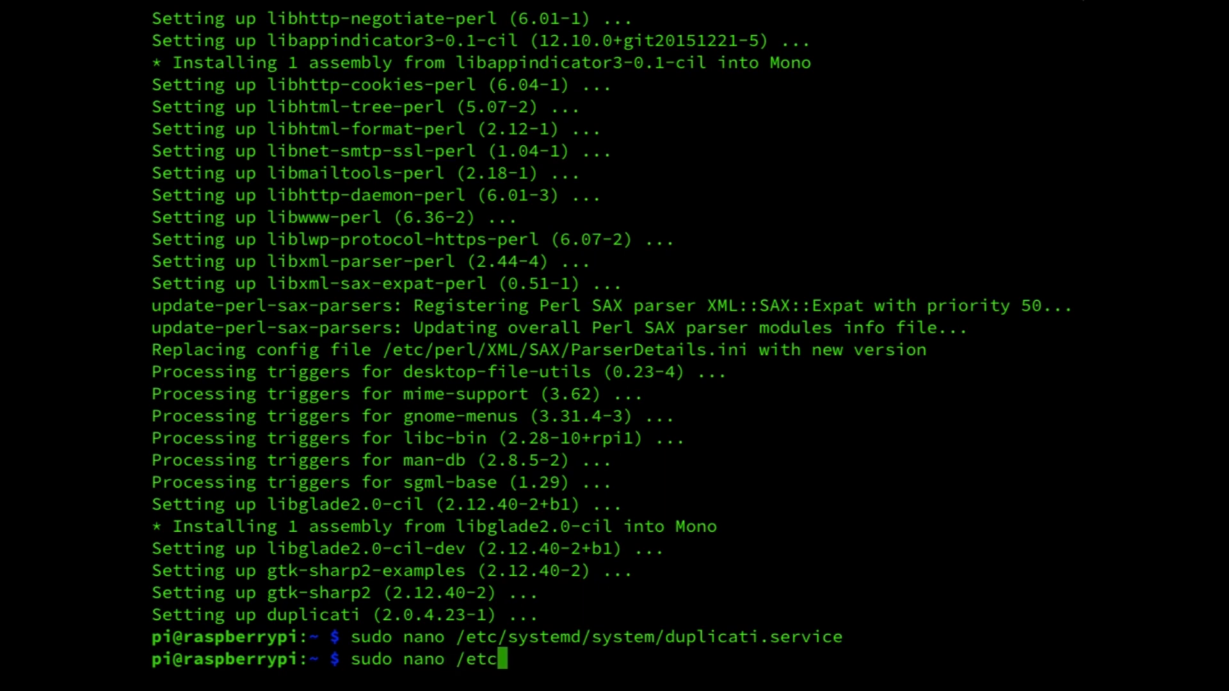
text(defa)
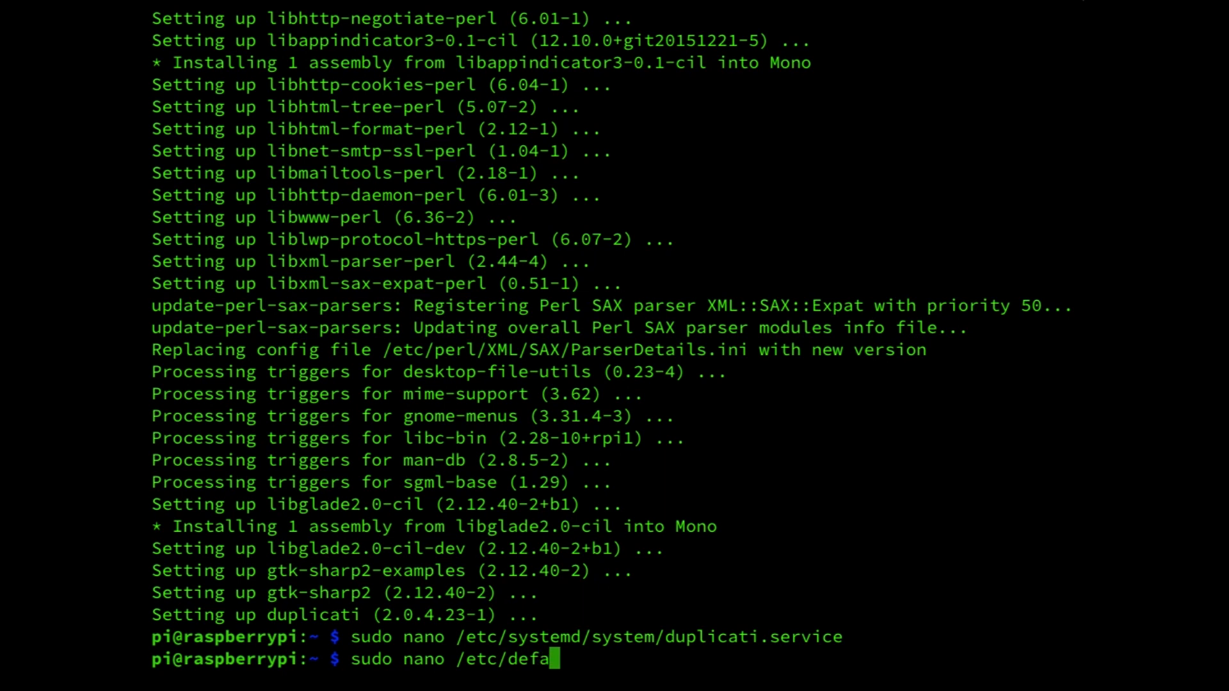
text(ult)
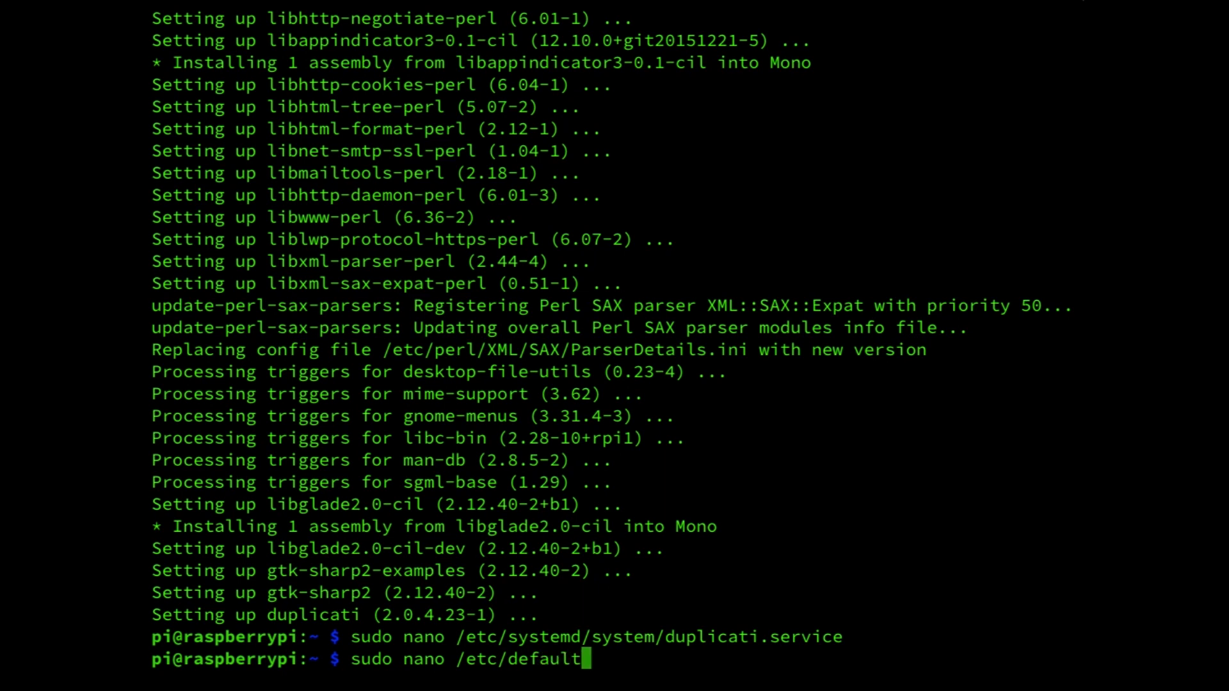
text(/duplicat)
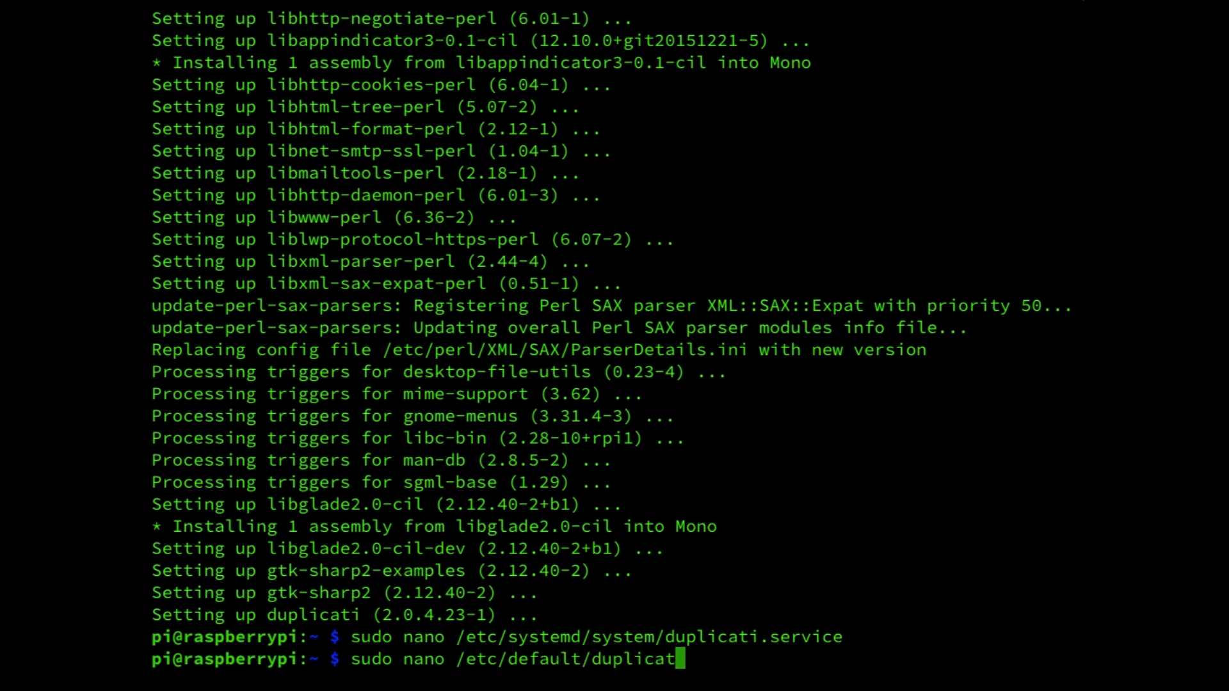
text(i)
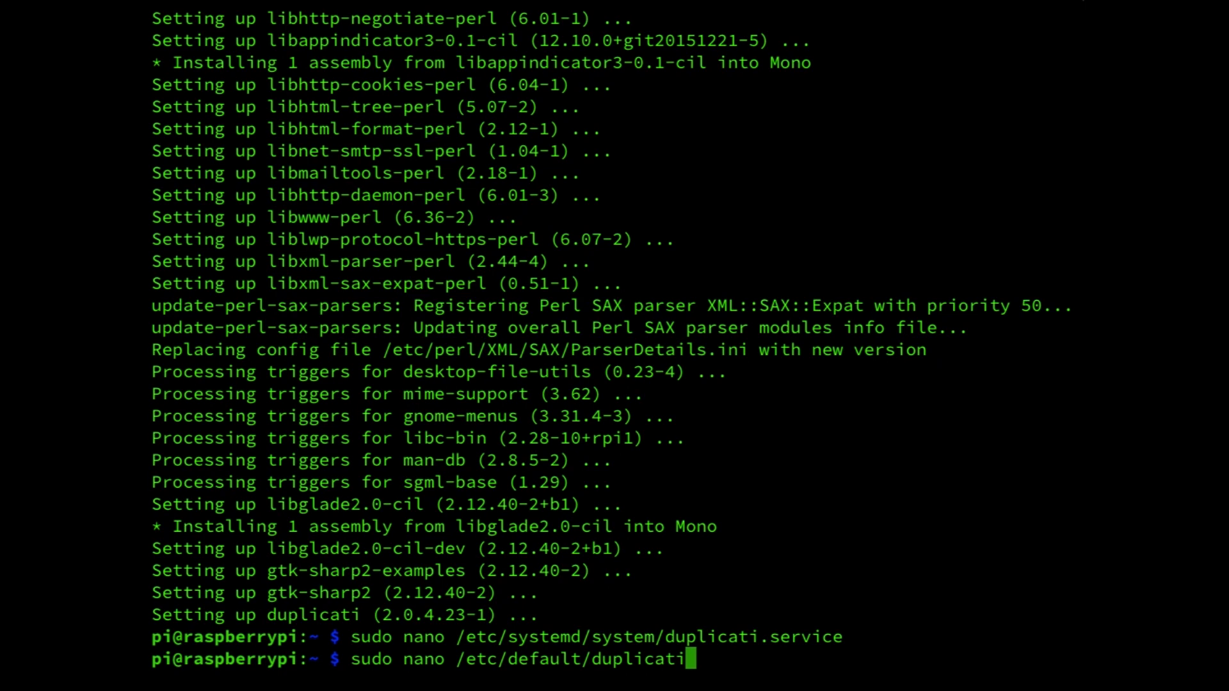
key(Return)
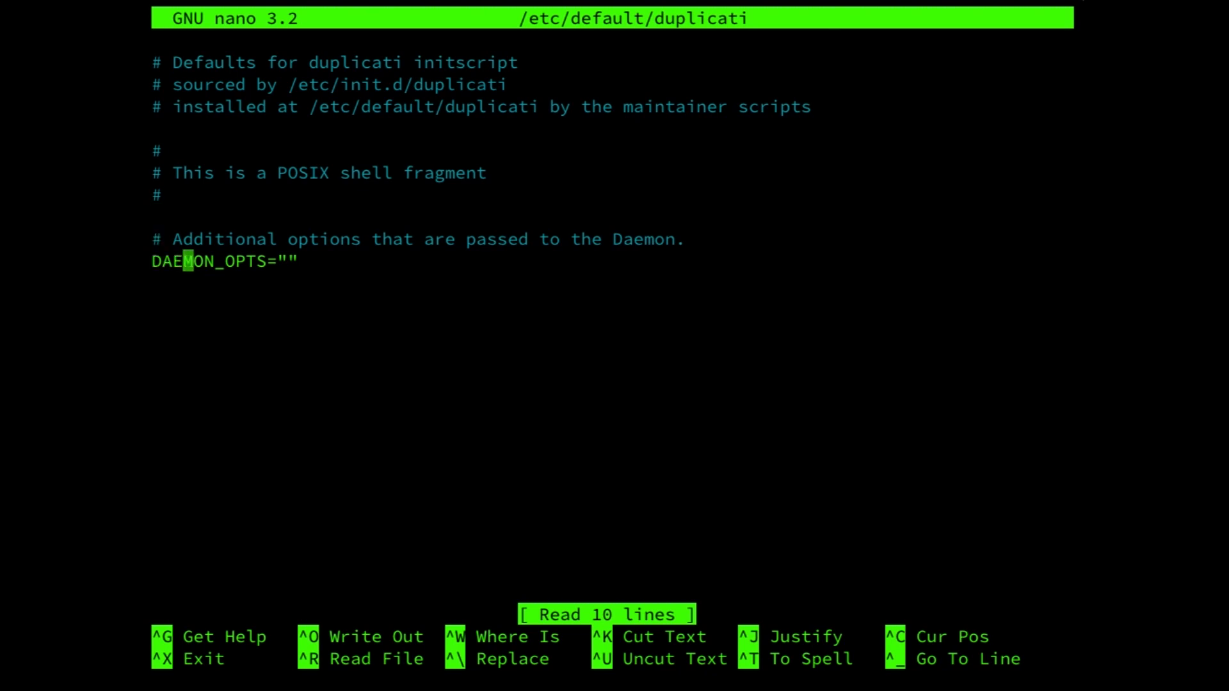
Set DAEMON_OPTS to interface any, port 8200 and portable mode, then exit nano.
key(End)
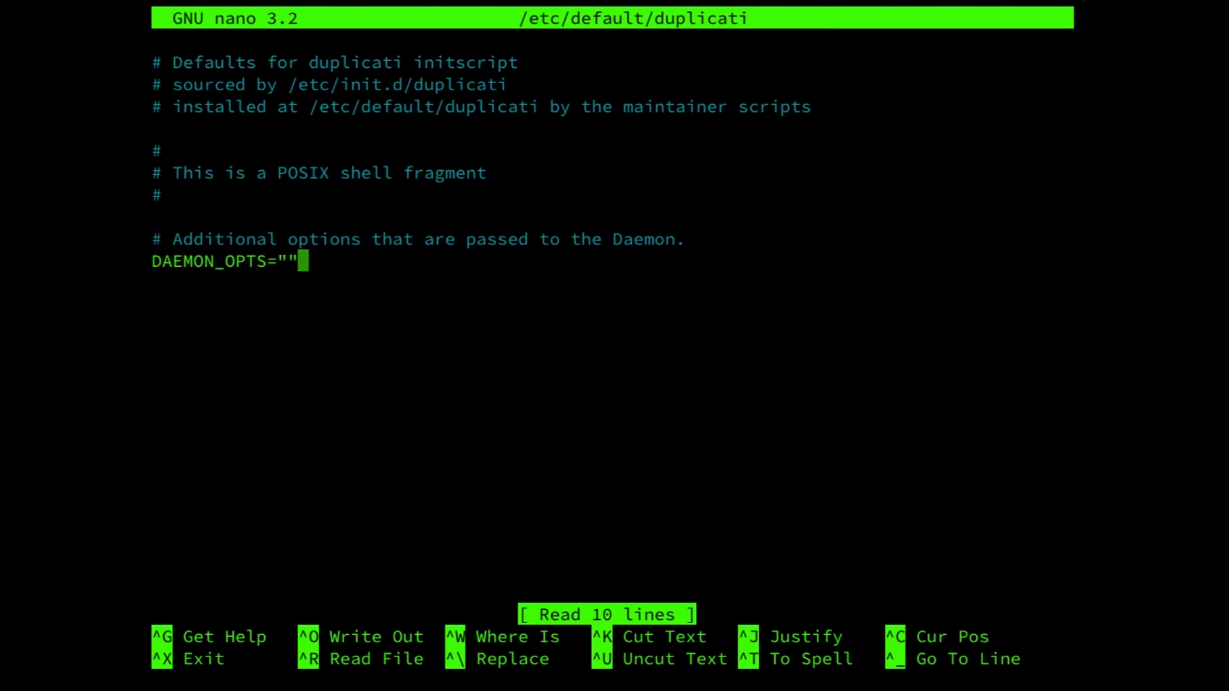
key(BackSpace)
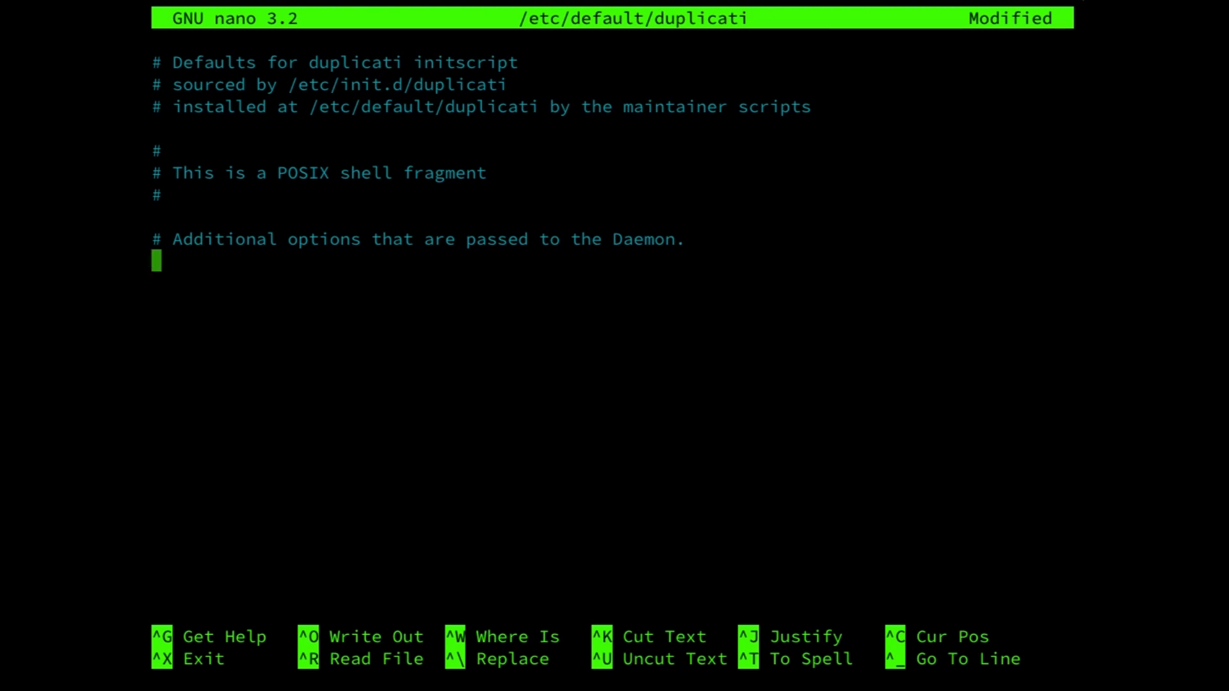
text(DAEMON_OPTS="")
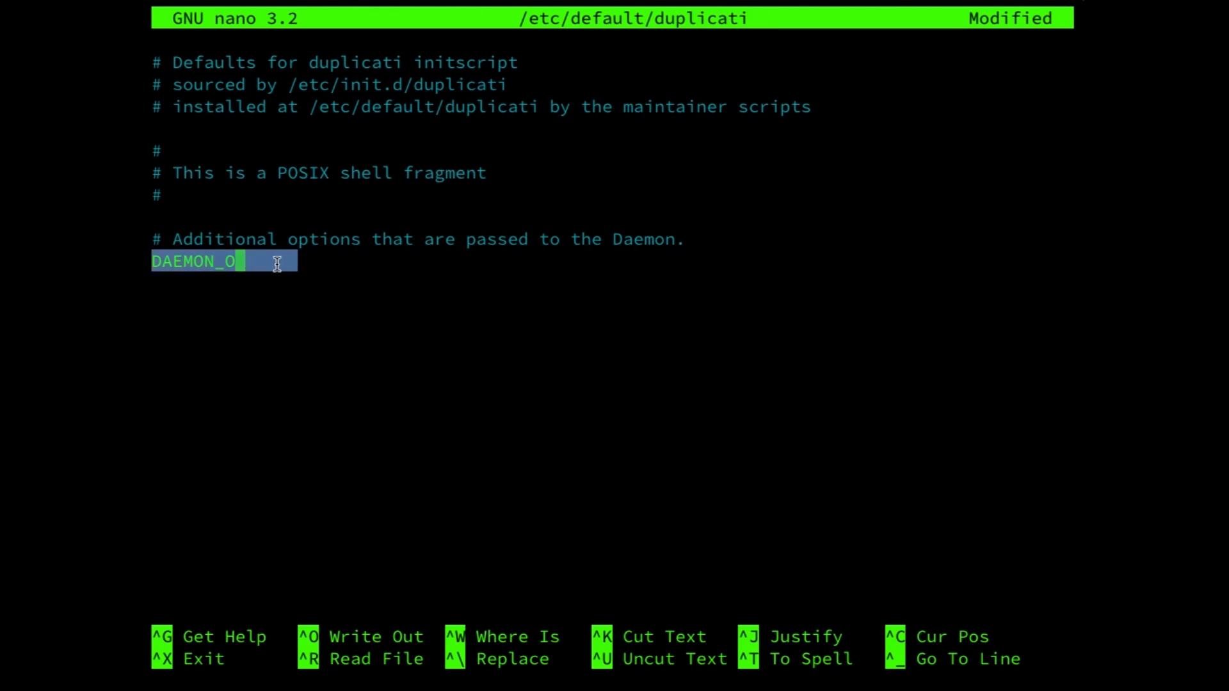
text(PTS="--webservice-interface=any --webservice-port=8200 --portable-mode")
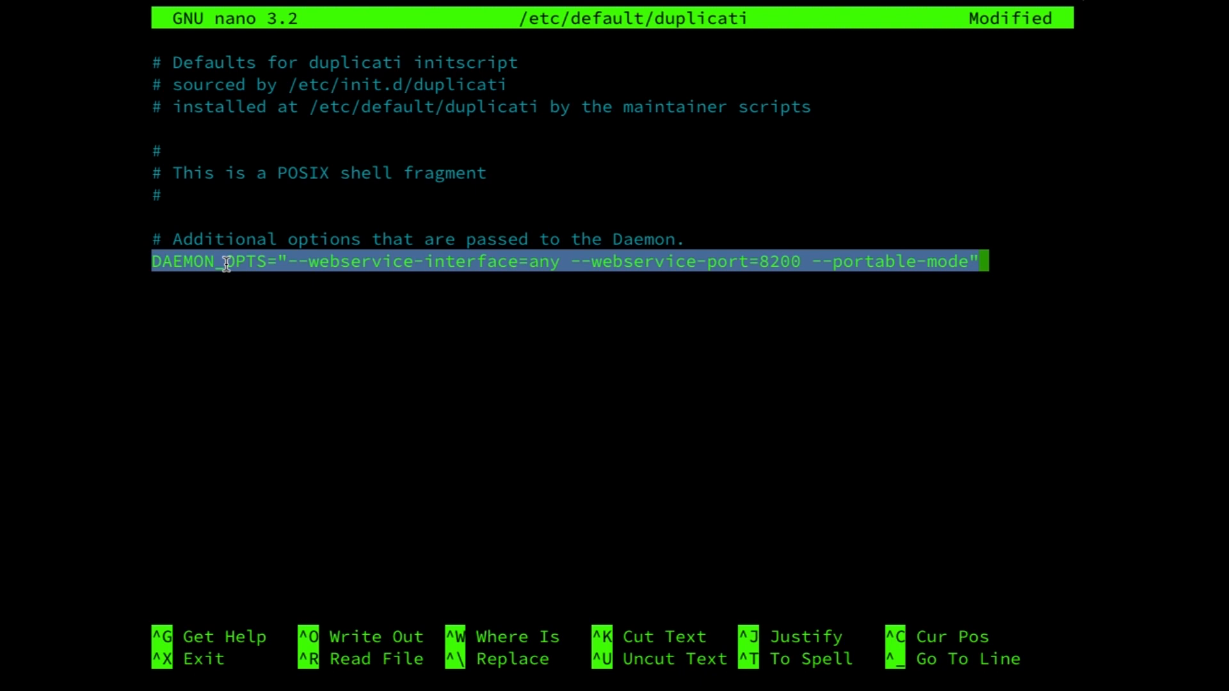
key(ctrl+x)
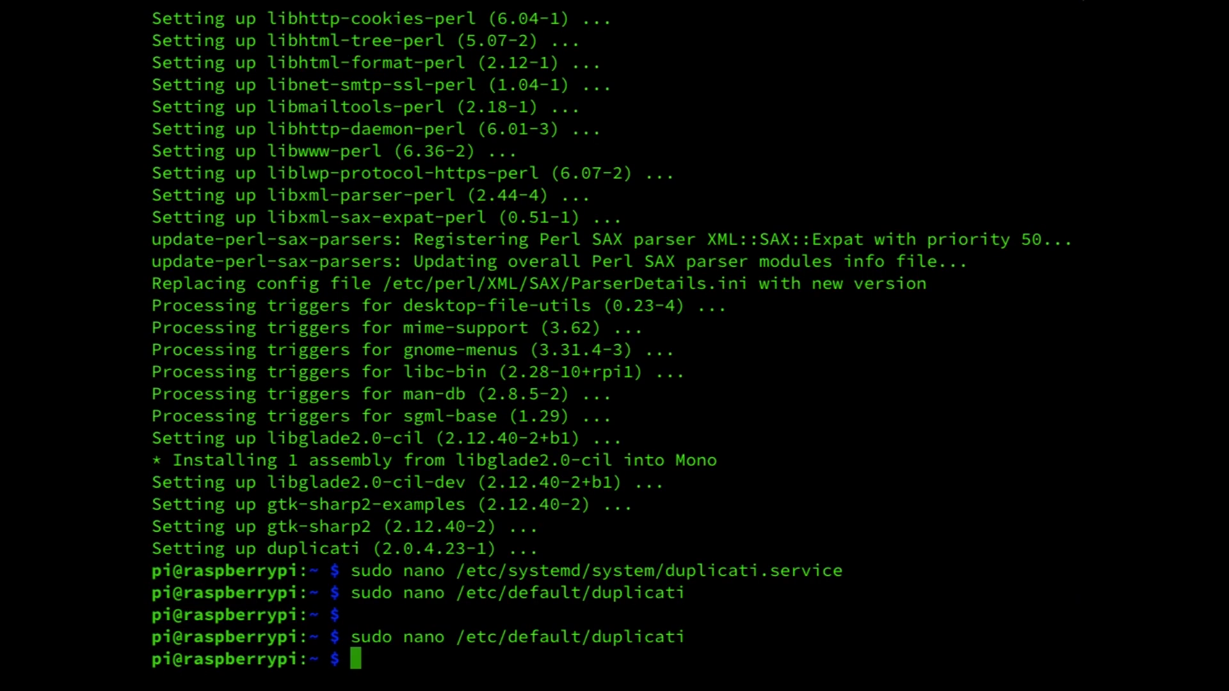
Reopen /etc/default/duplicati, retype DAEMON_OPTS for any interface, port 8200, portable mode, and save.
text(sudo nano /etc/default/duplicati)
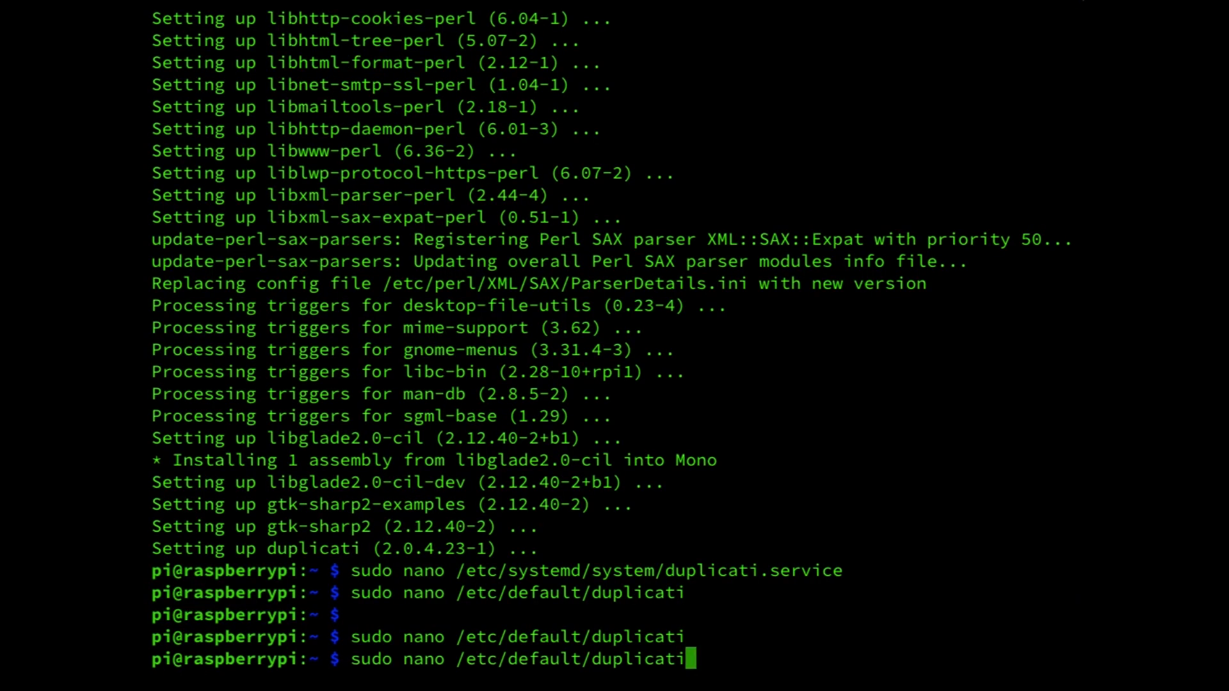
key(Return)
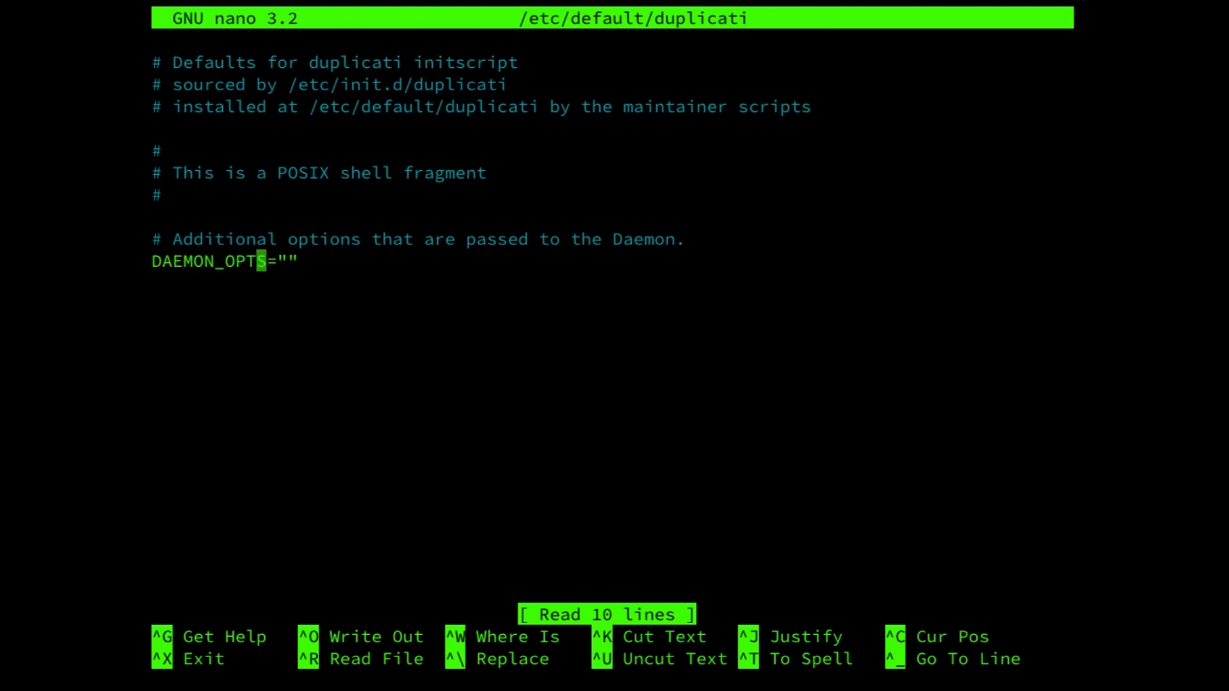
key(End)
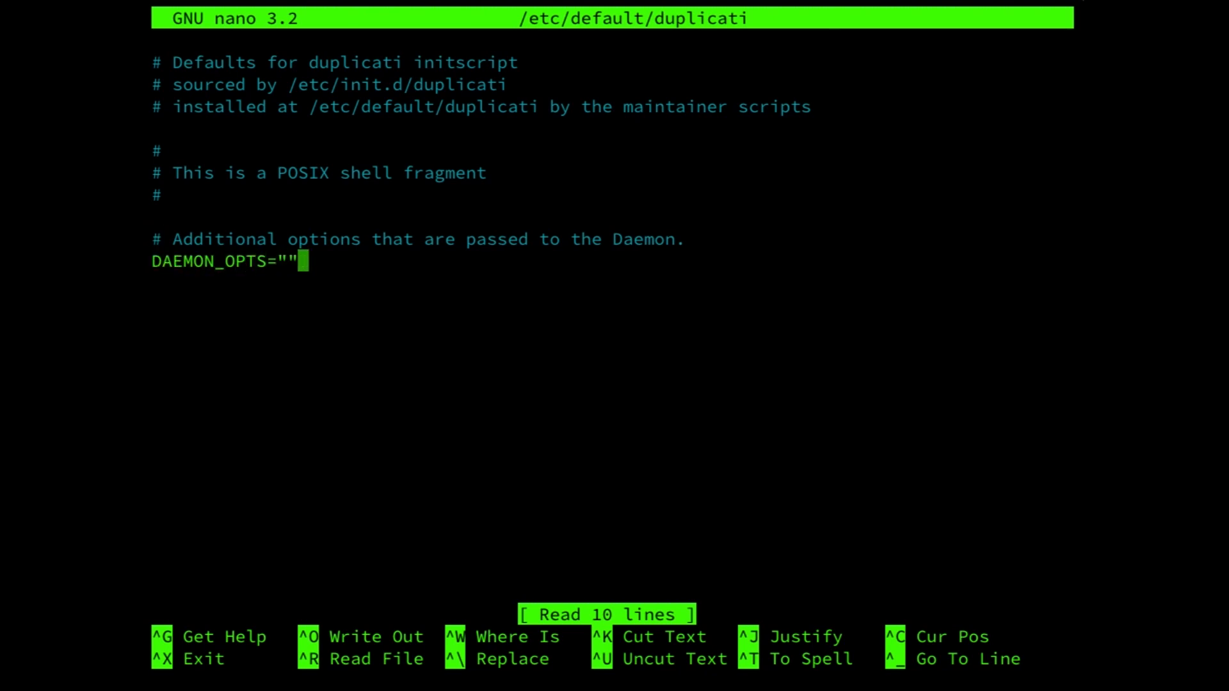
key(Backspace)
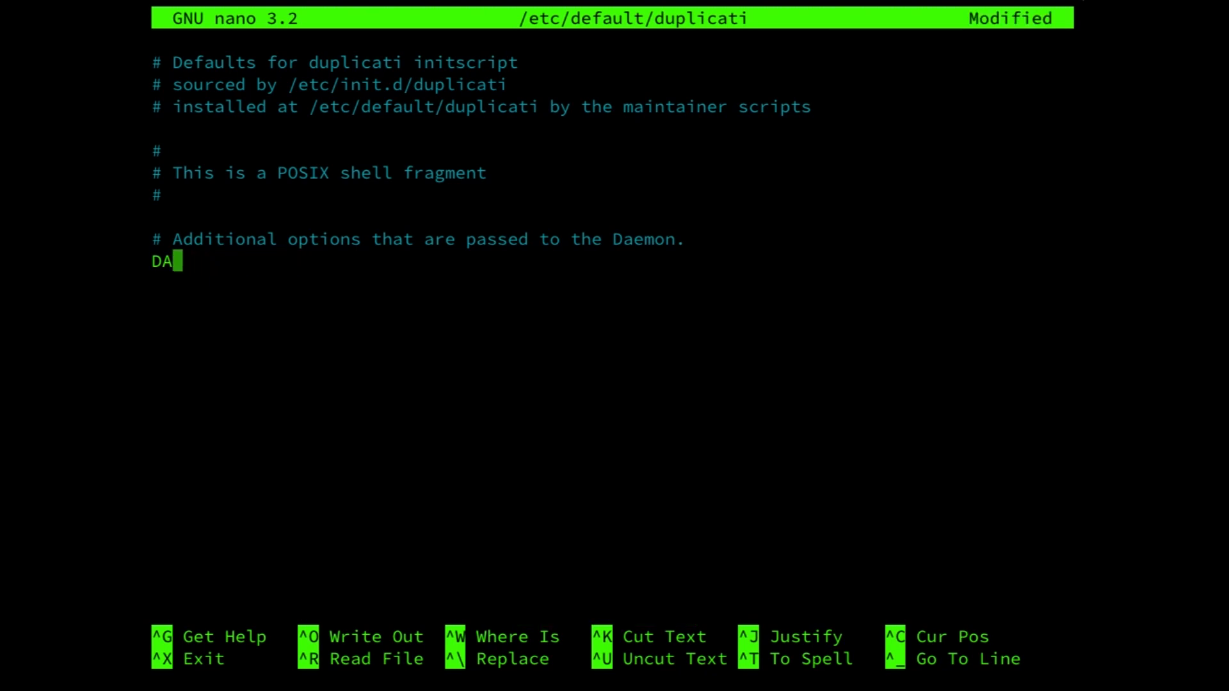
key(Backspace)
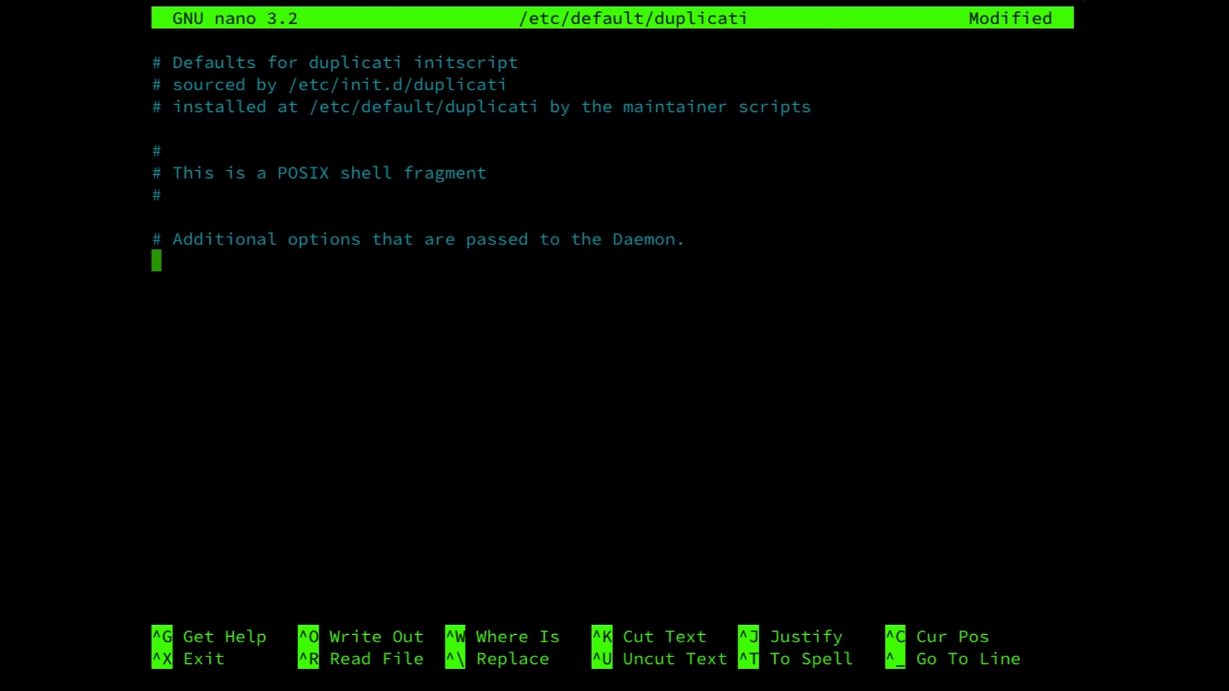
text(DAEMON_OPTS="--webservice-interface=any --webservice-port=8200 --portable-mode")
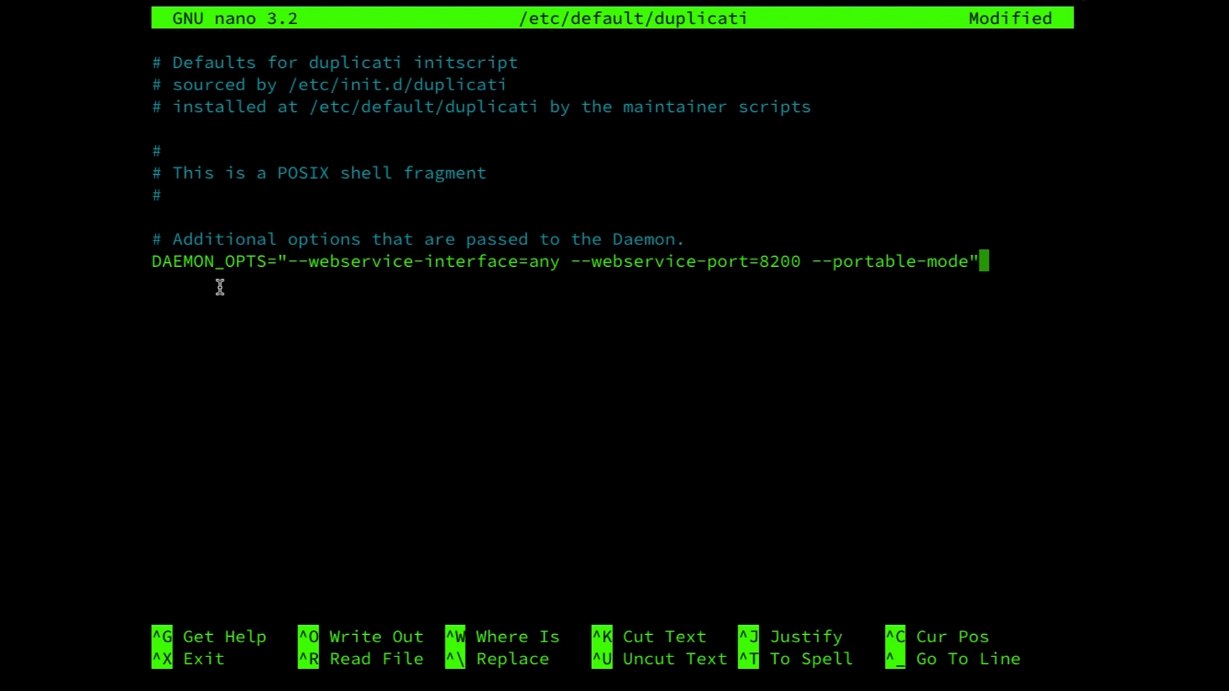
key(ctrl+x)
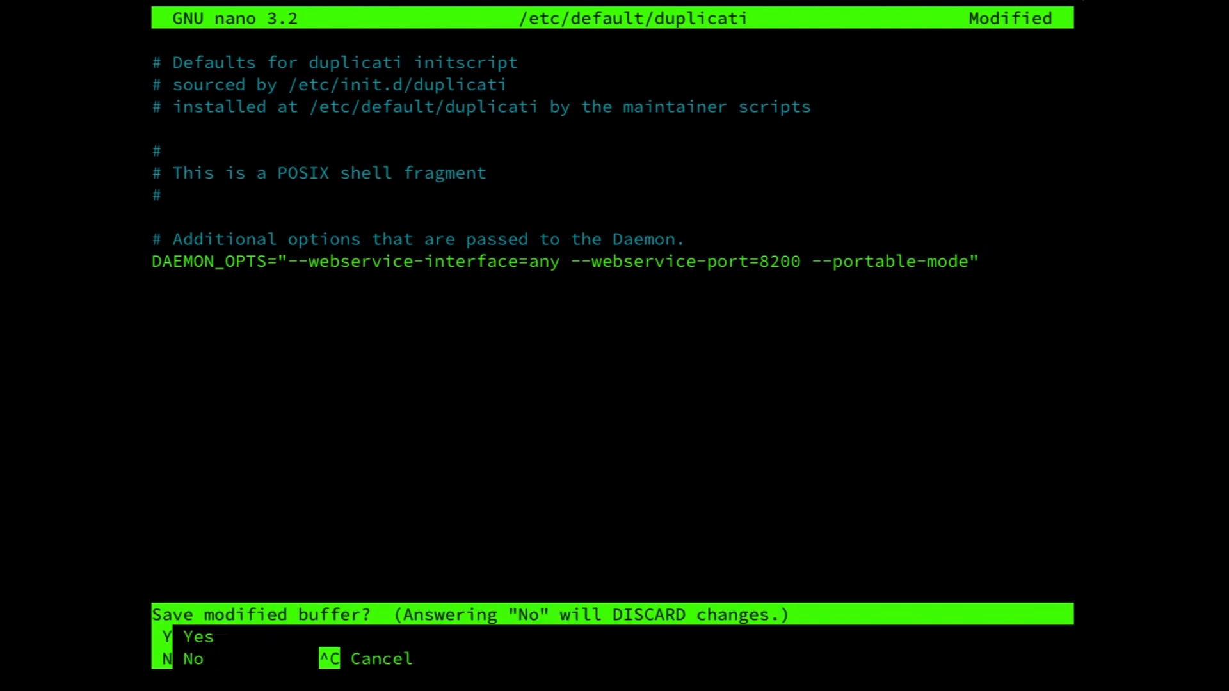
key(y)
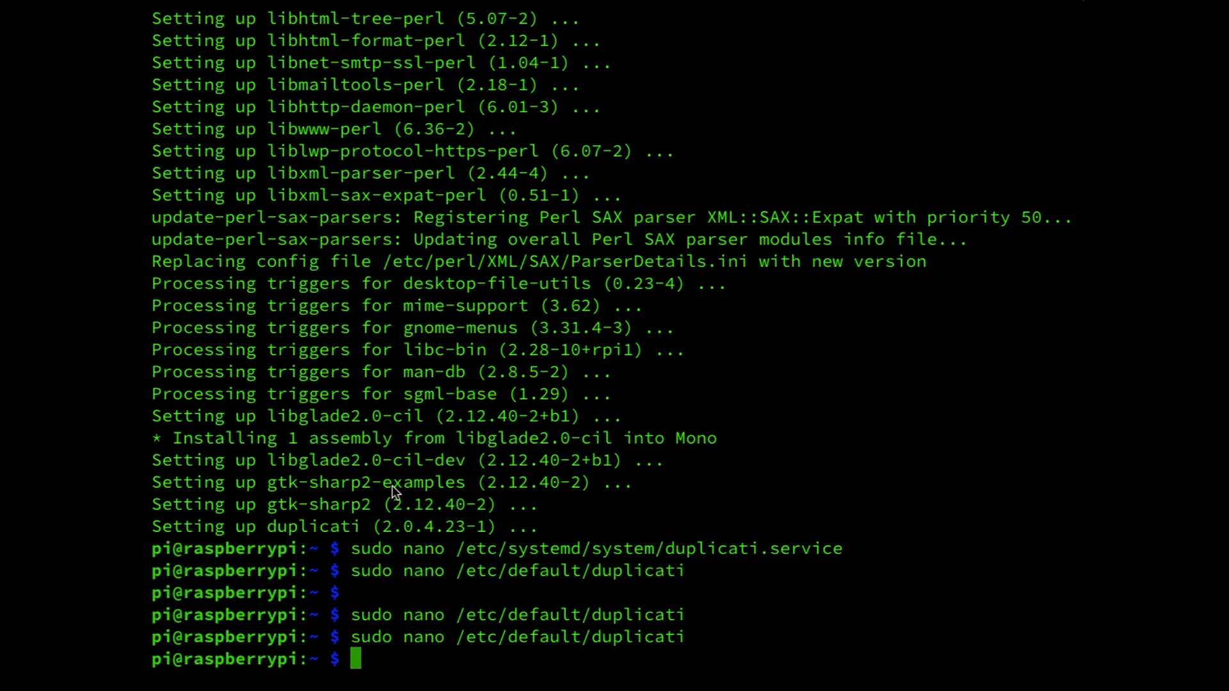
Enable duplicati.service with sudo systemctl enable so it starts at boot.
text(sudo syst)
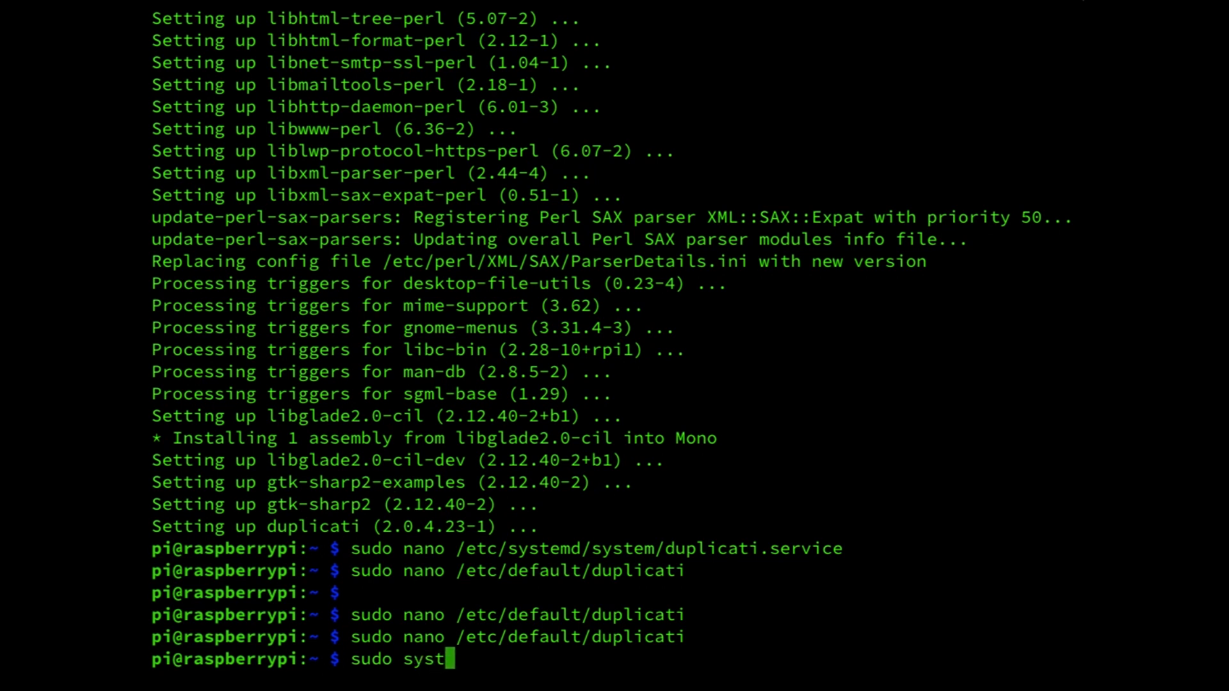
text(em)
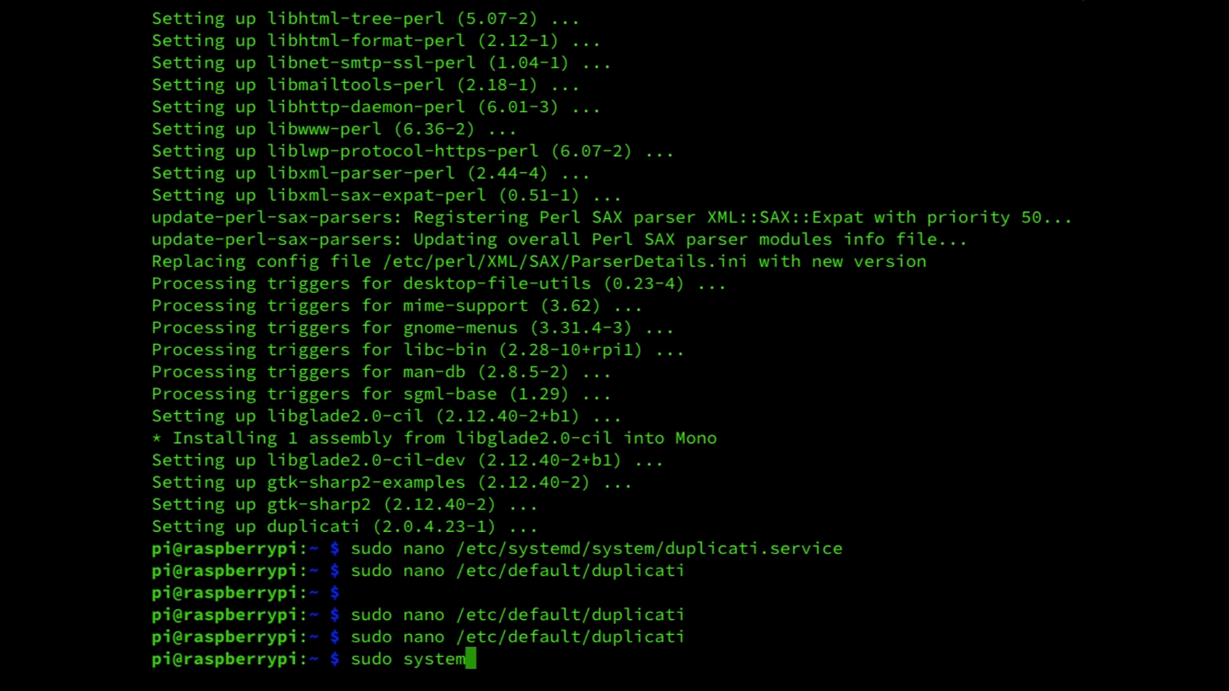
text(ctl)
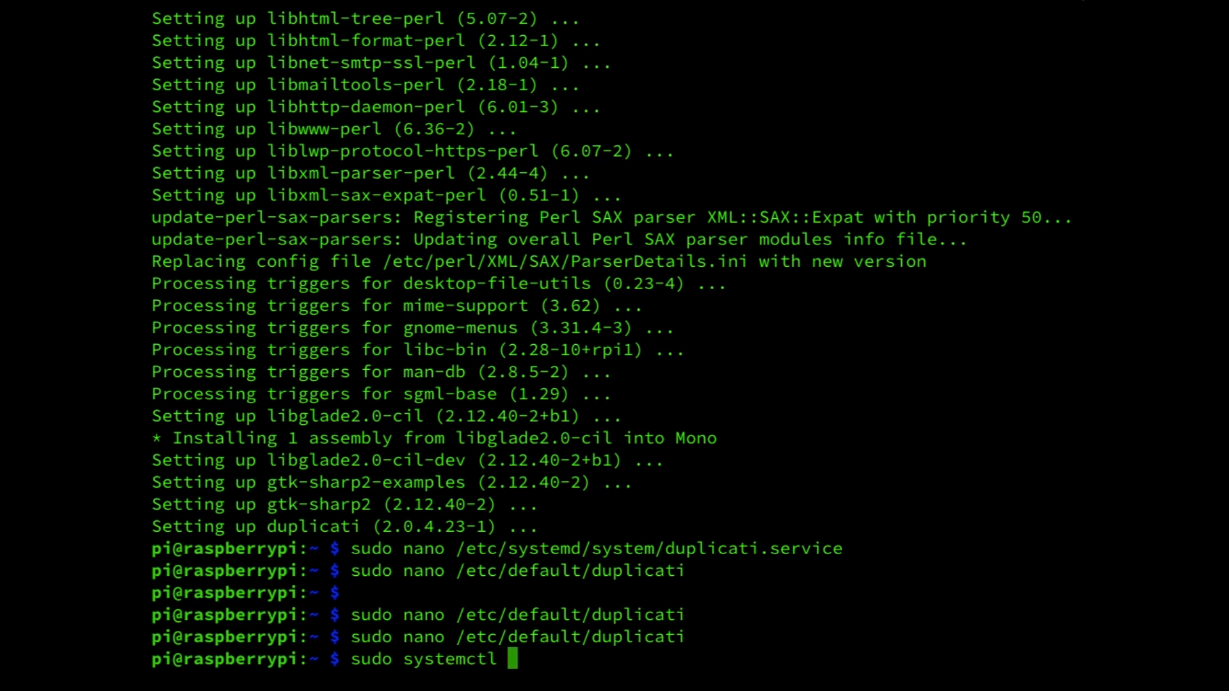
text(ena)
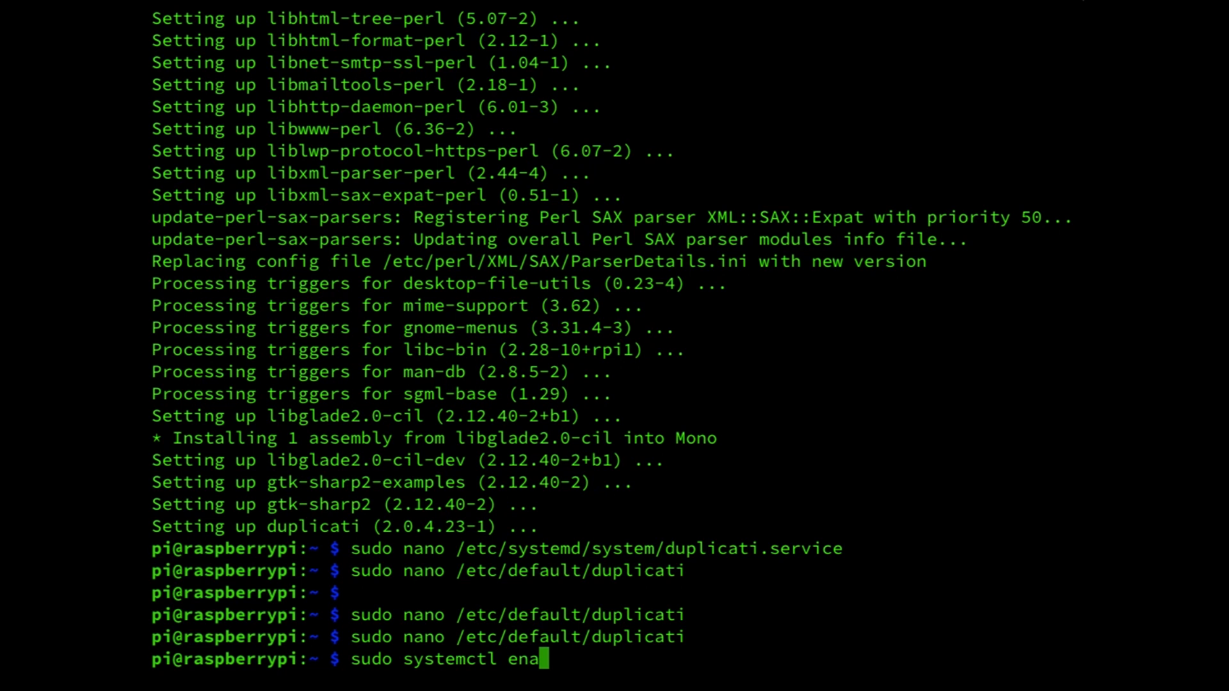
text(ble)
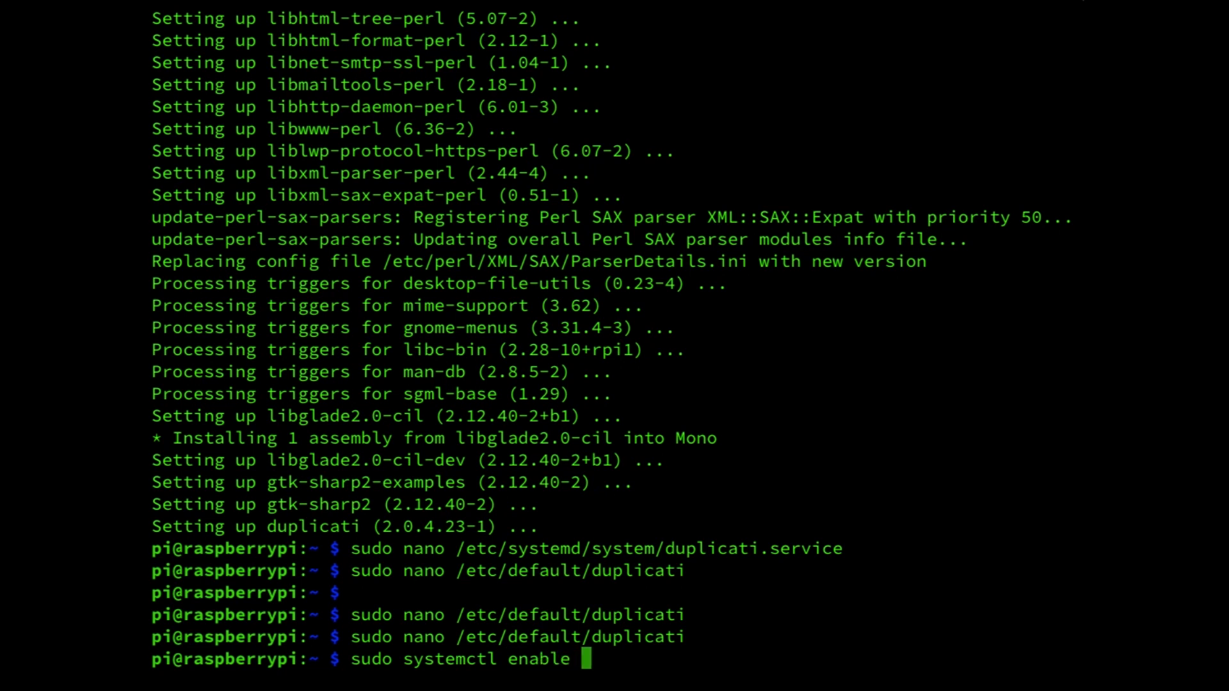
text(duplic)
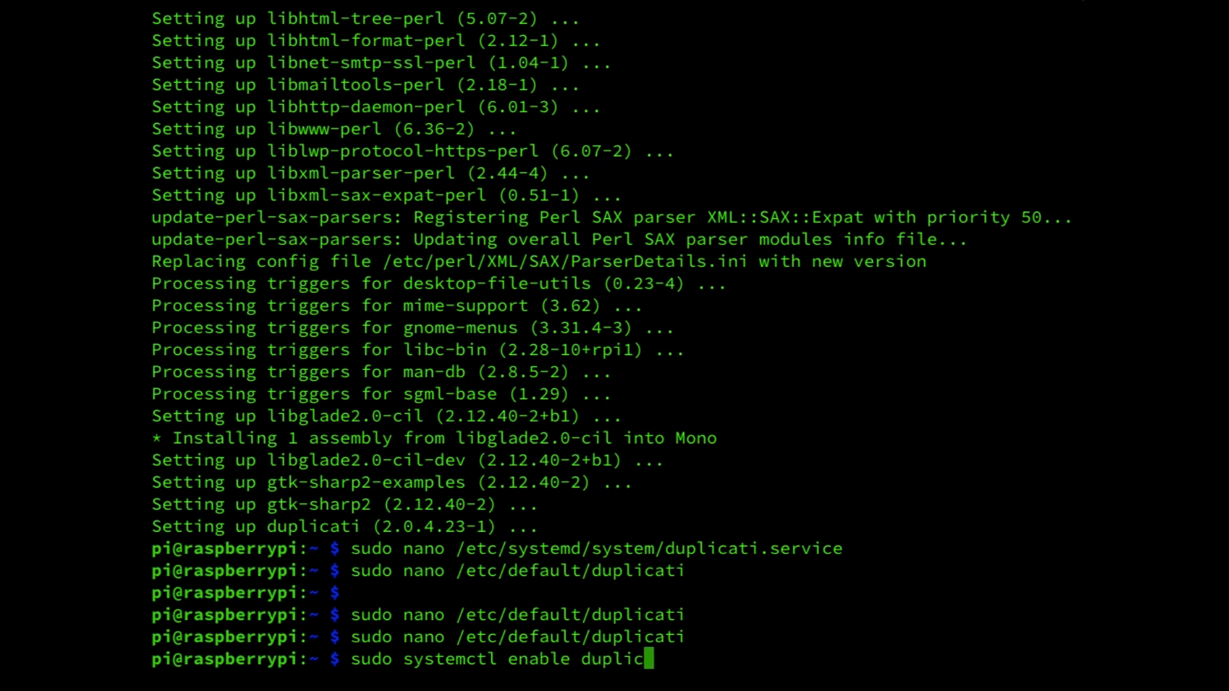
text(ati.se)
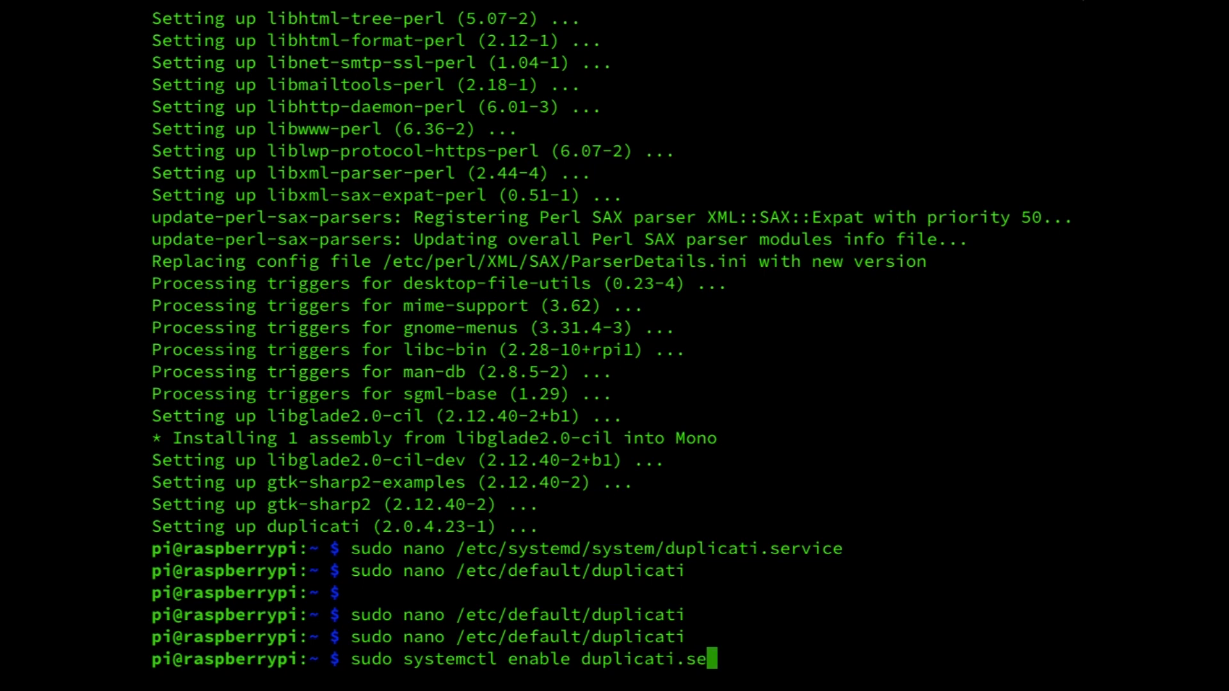
text(rvice)
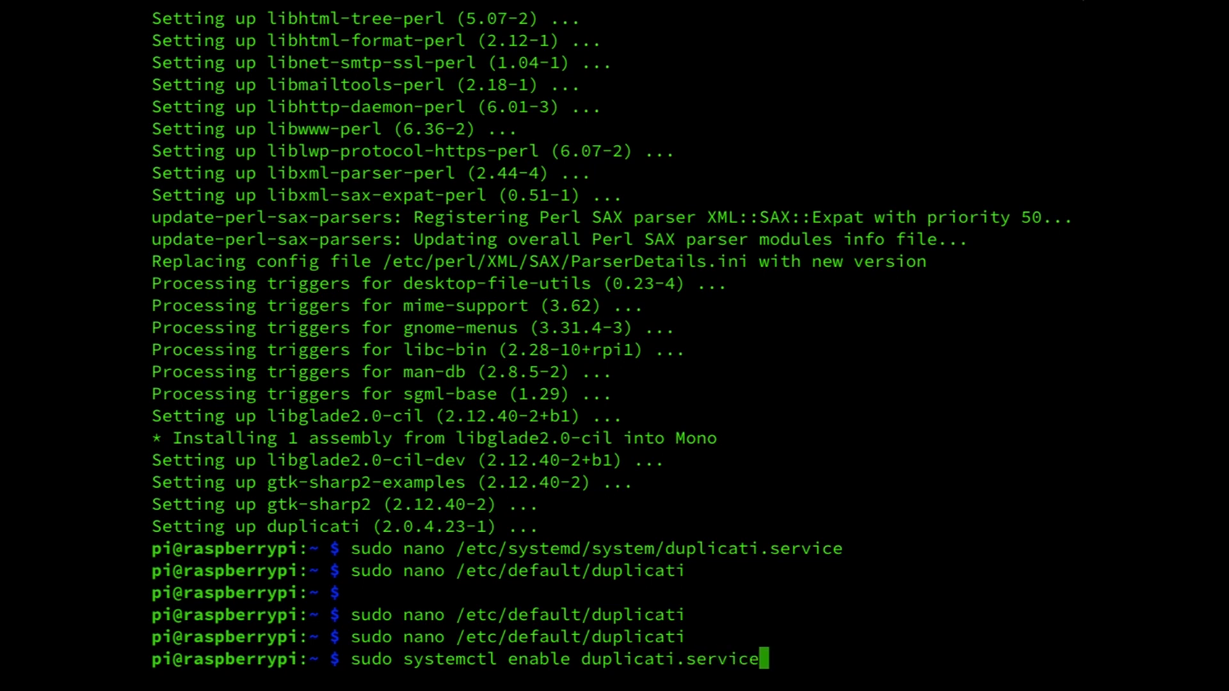
key(Return)
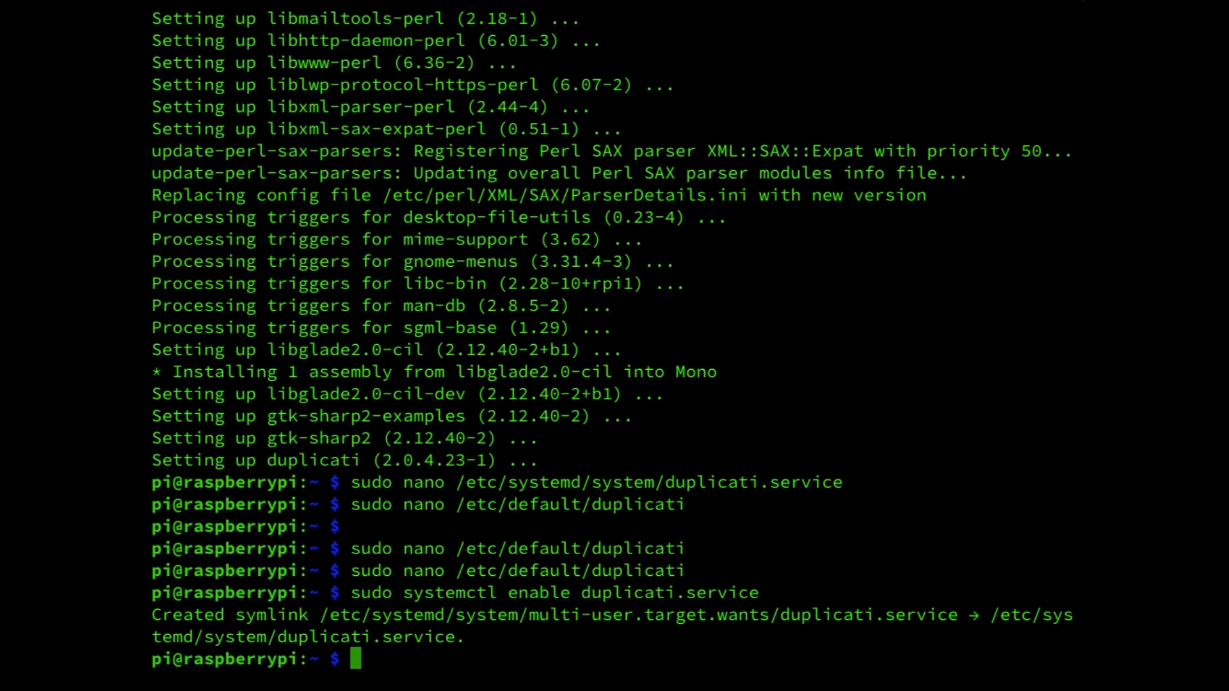
text(sudo systemctl enable duplicati.servi)
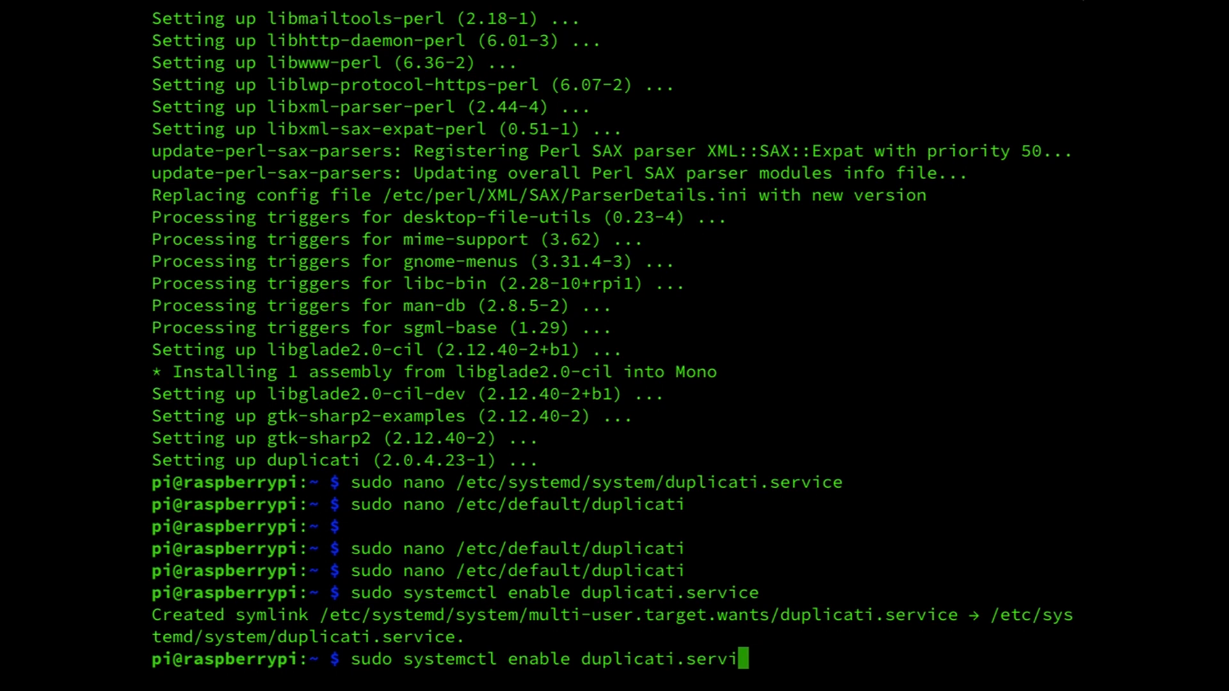
Change the recalled command to sudo systemctl daemon-reload and run it.
key(BackSpace)
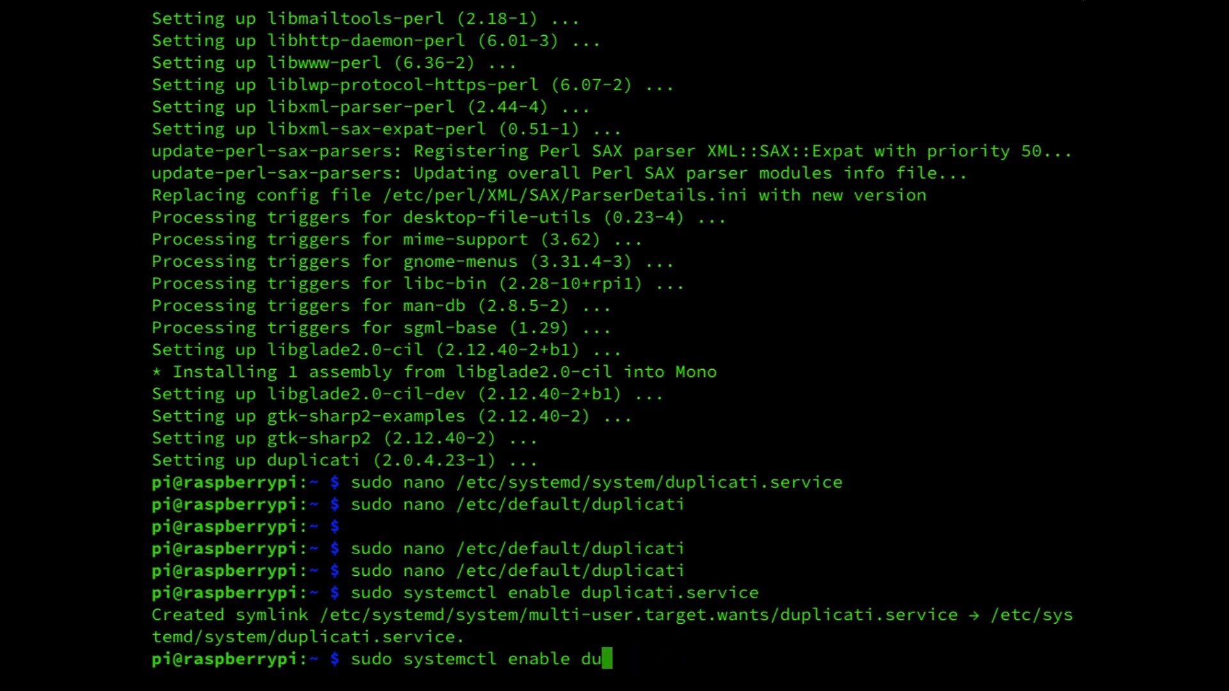
key(BackSpace)
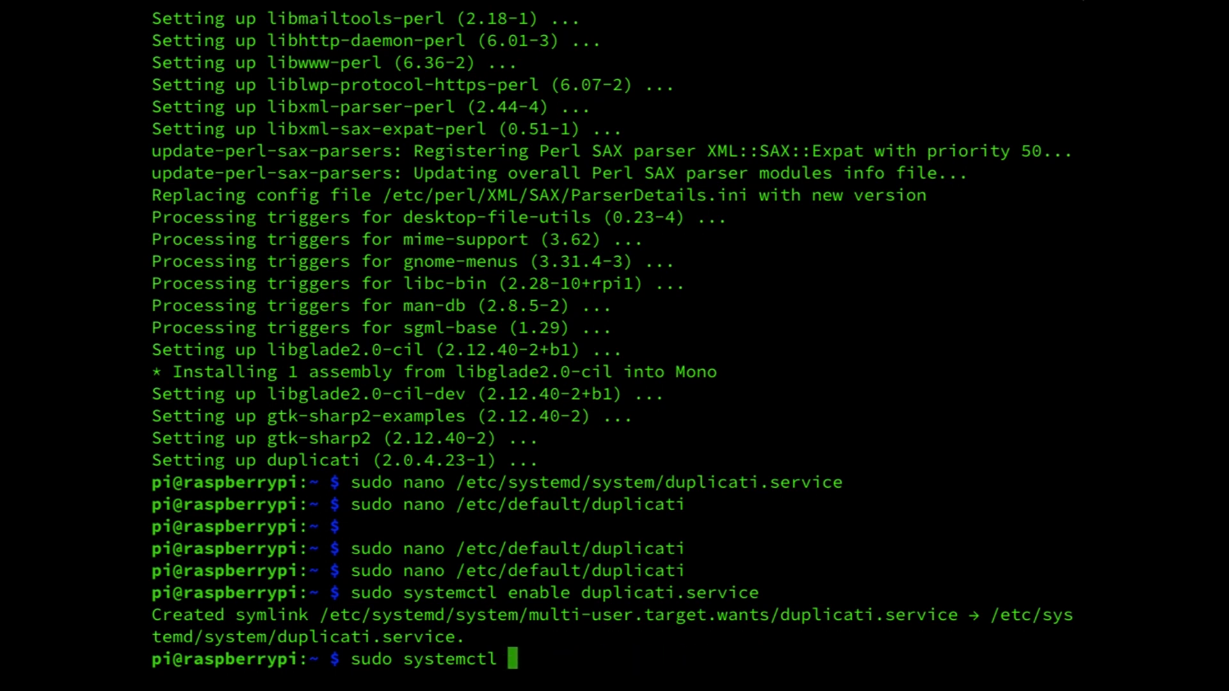
text(daemon)
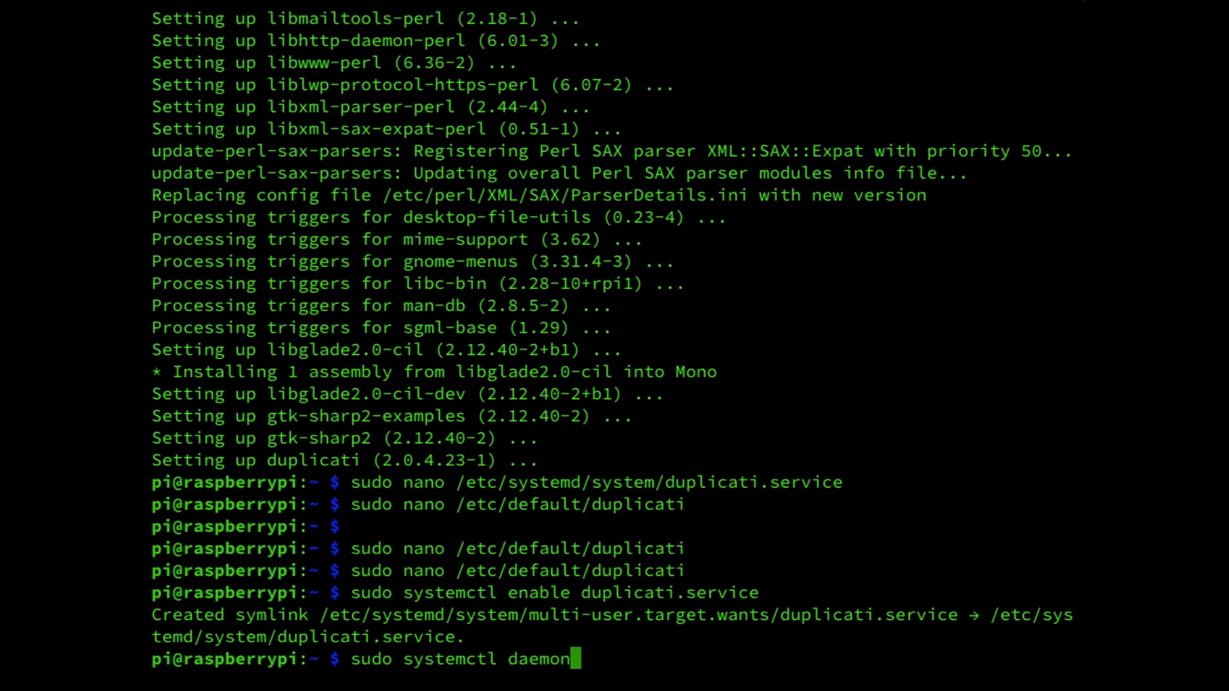
text(-re)
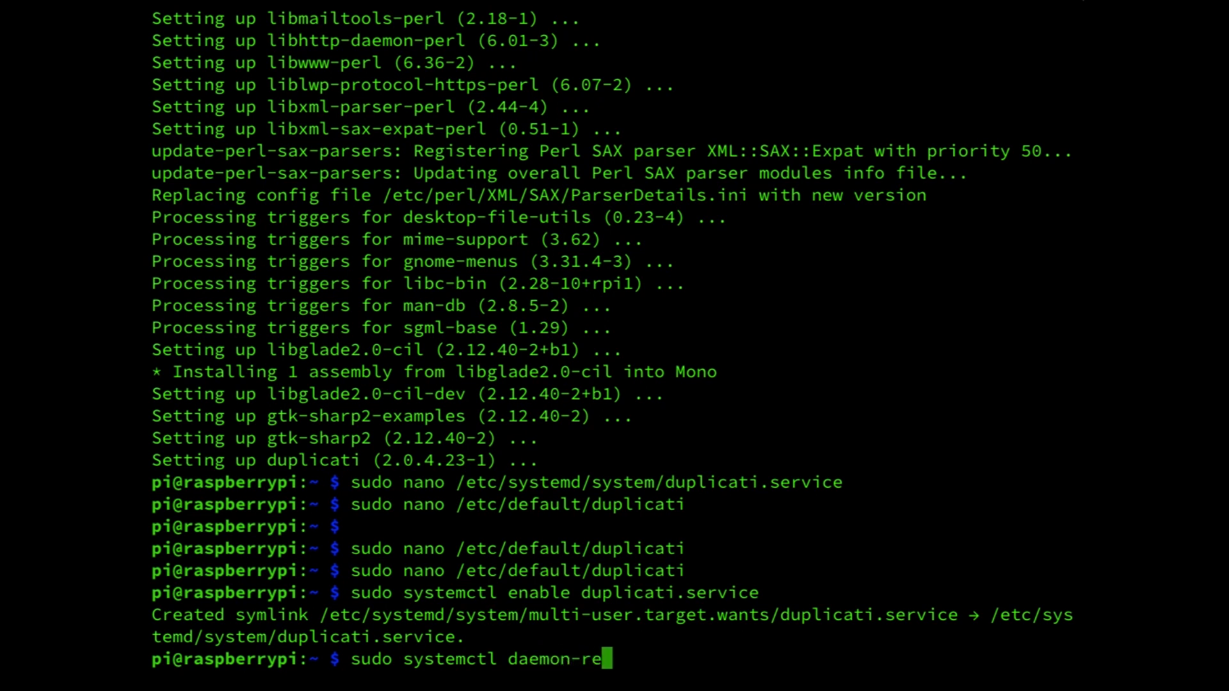
text(load)
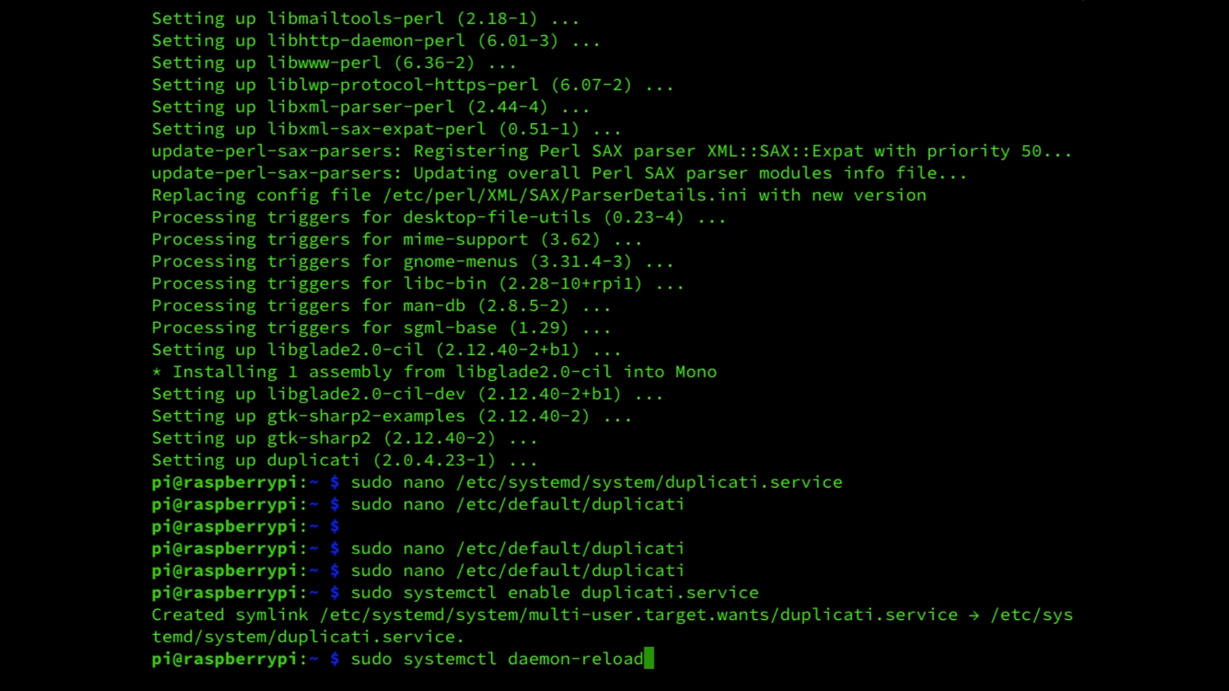
key(Return)
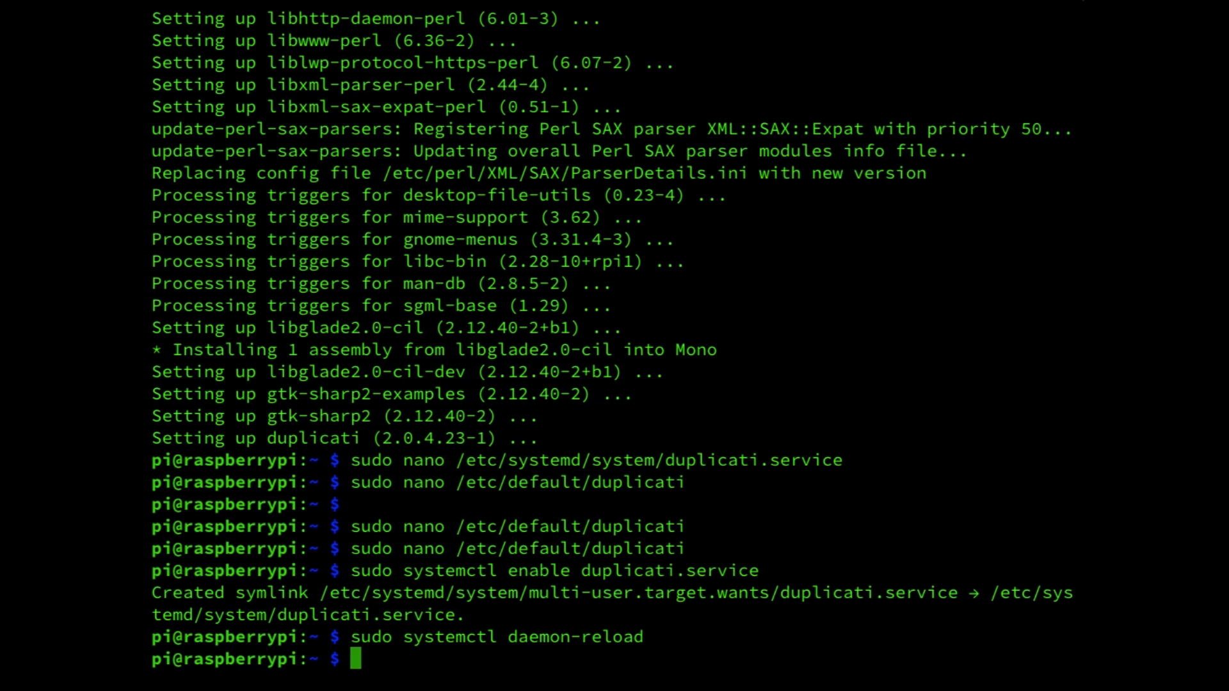
Start the service with 'sudo systemctl start duplicati.service', reusing the daemon-reload line.
text(sudo systemctl daemon-reloa)
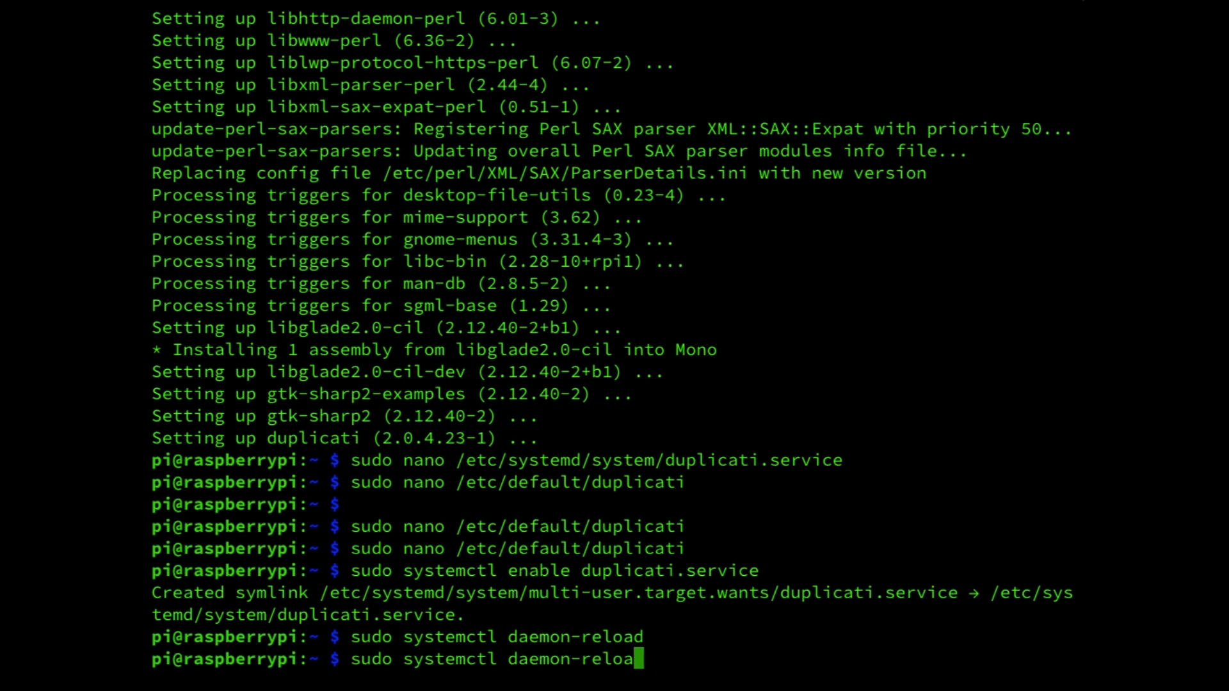
key(BackSpace)
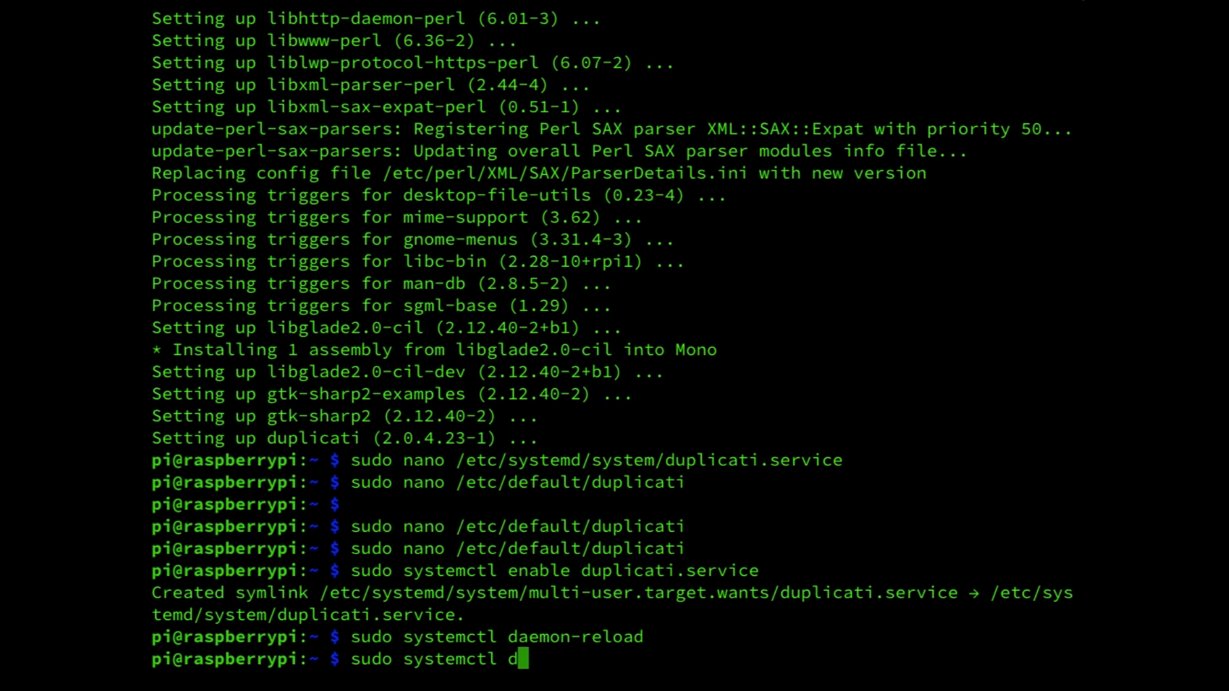
key(Backspace)
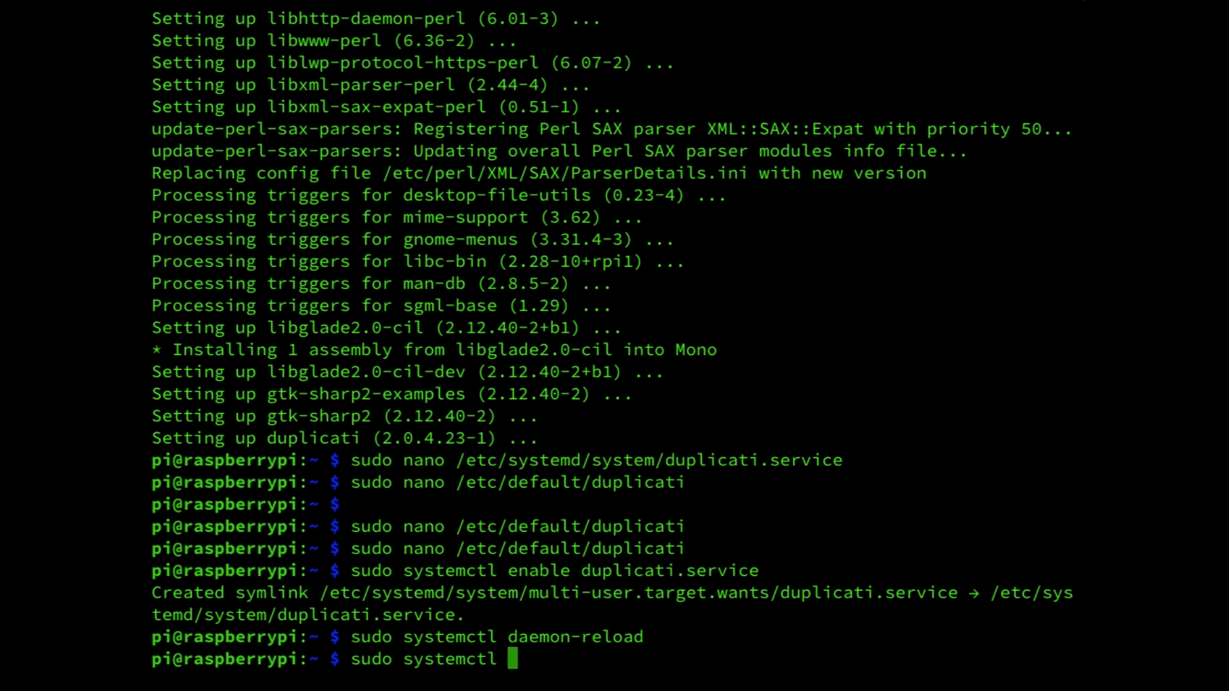
text(start)
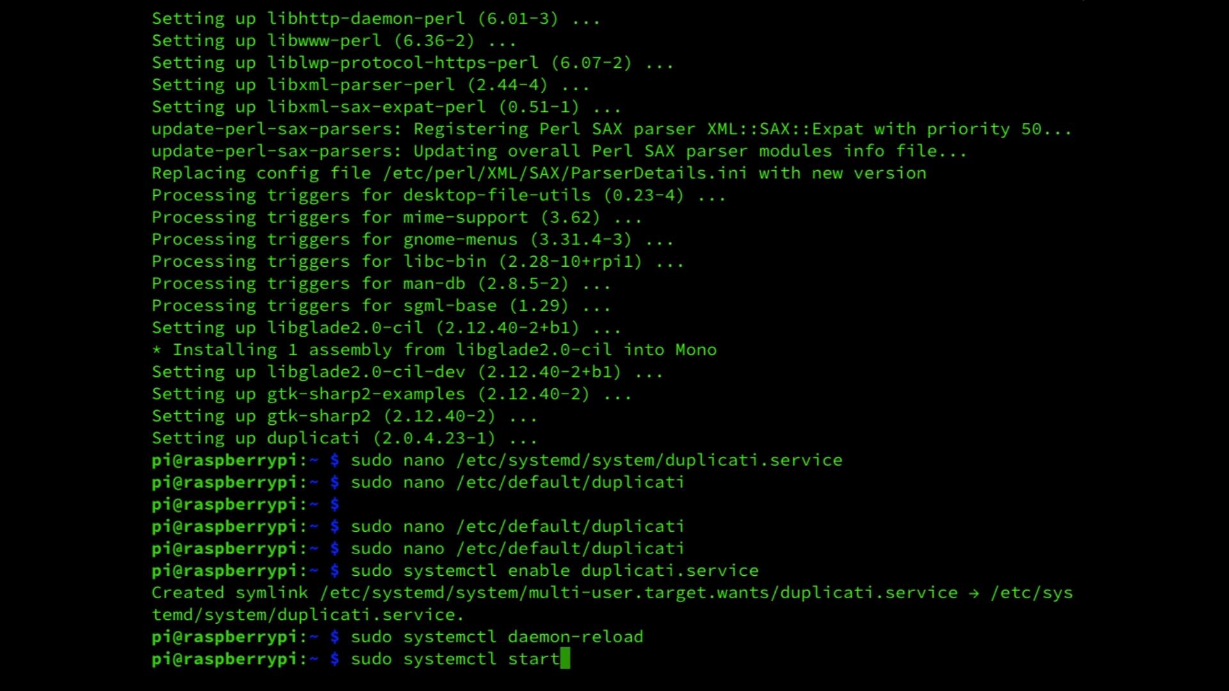
text(duplica)
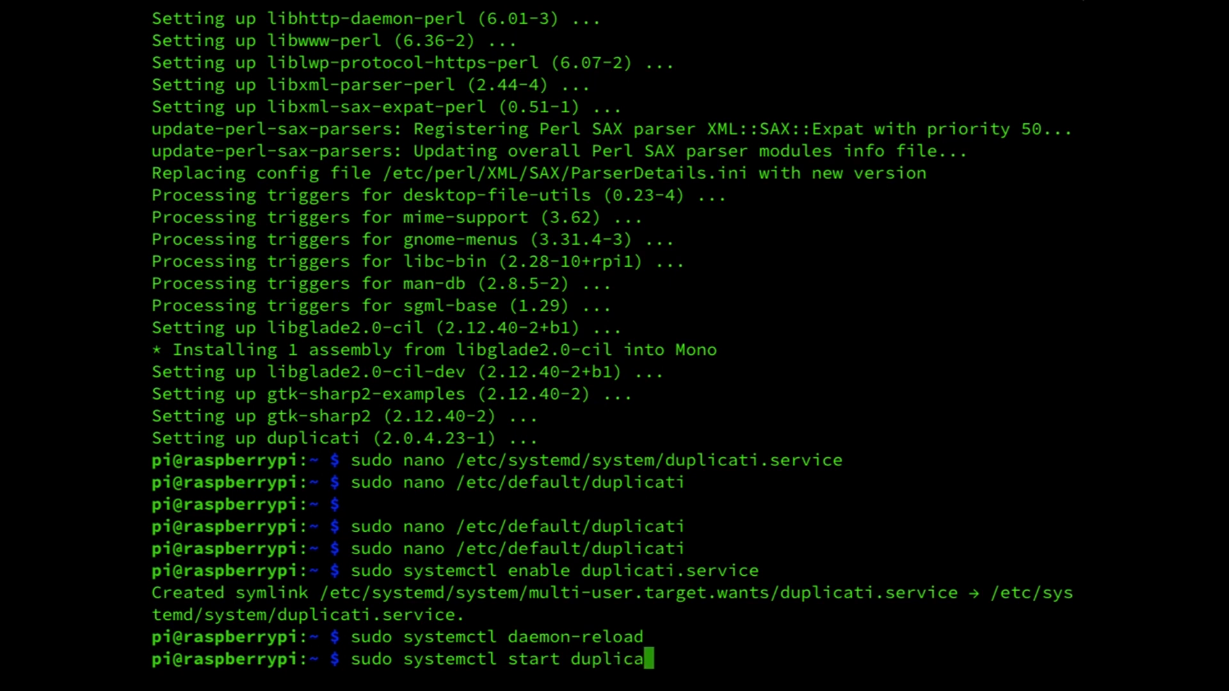
text(ti.serv)
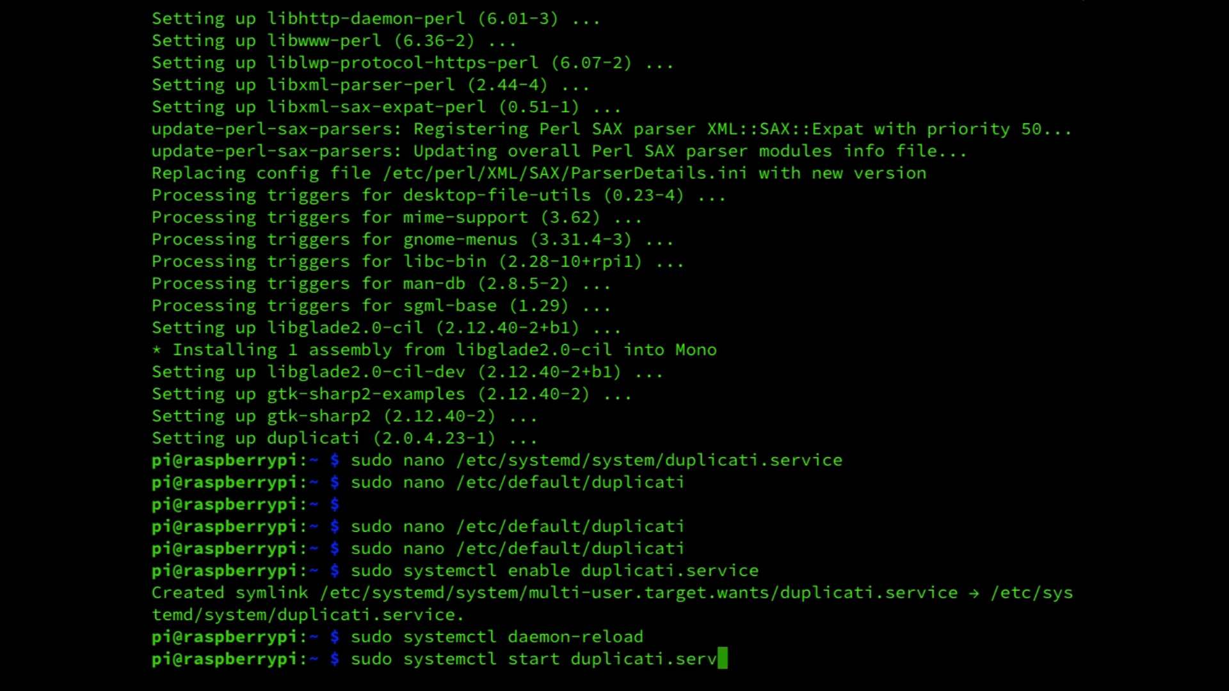
key(Return)
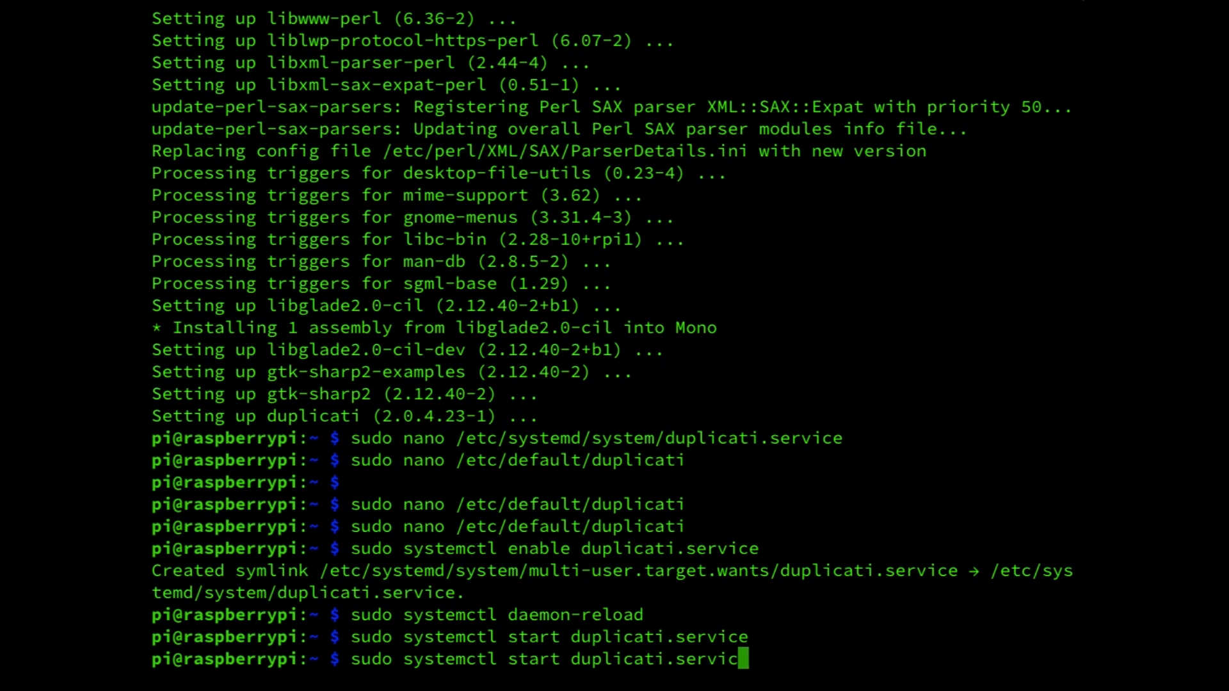
key(Backspace)
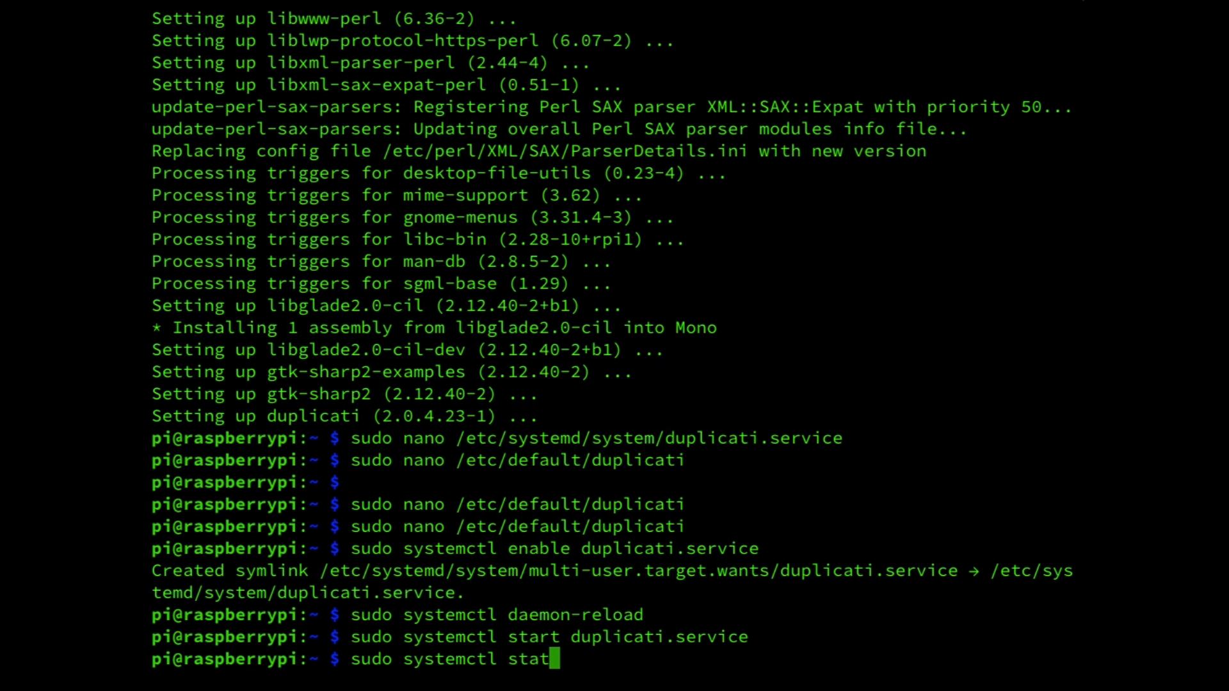
Run 'sudo systemctl status duplicati.service' and confirm it is loaded, enabled and active (running).
text(us)
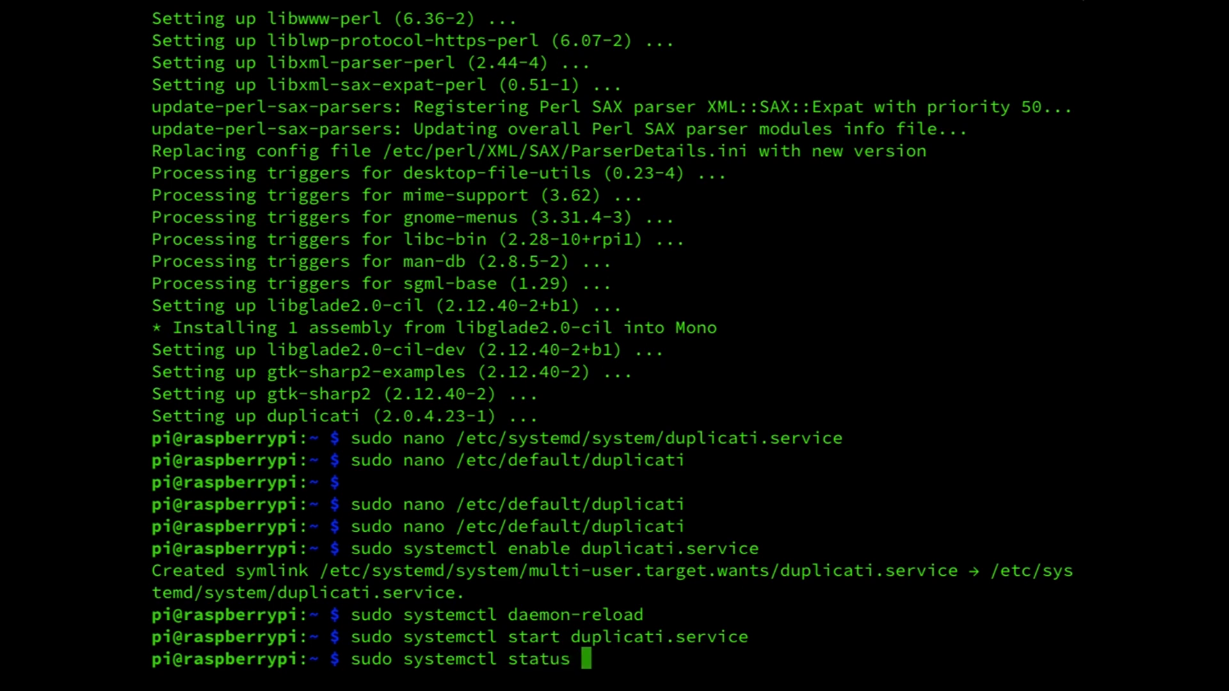
text(duplicat)
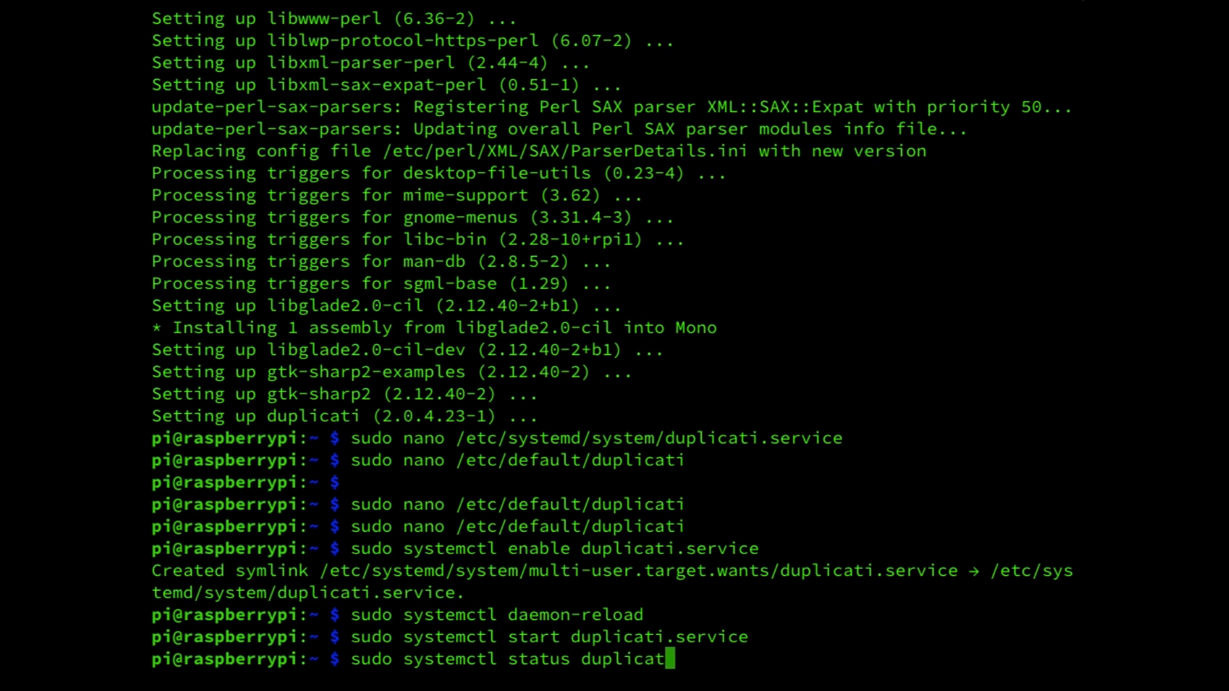
text(.)
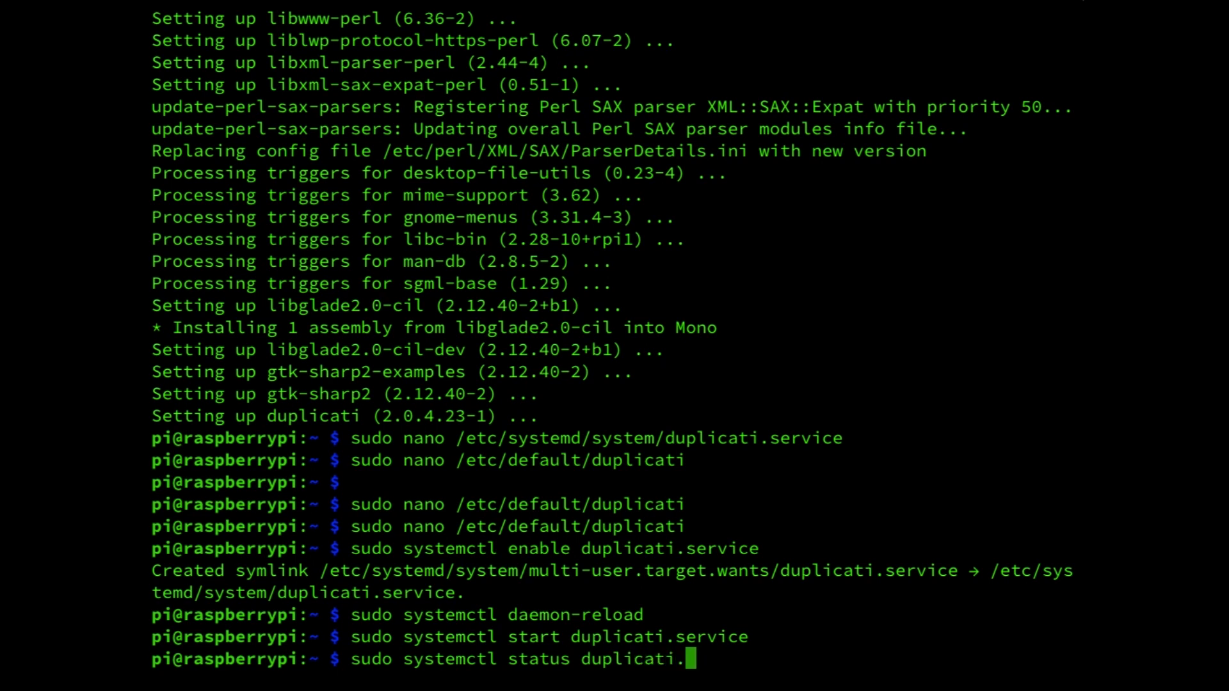
text(service)
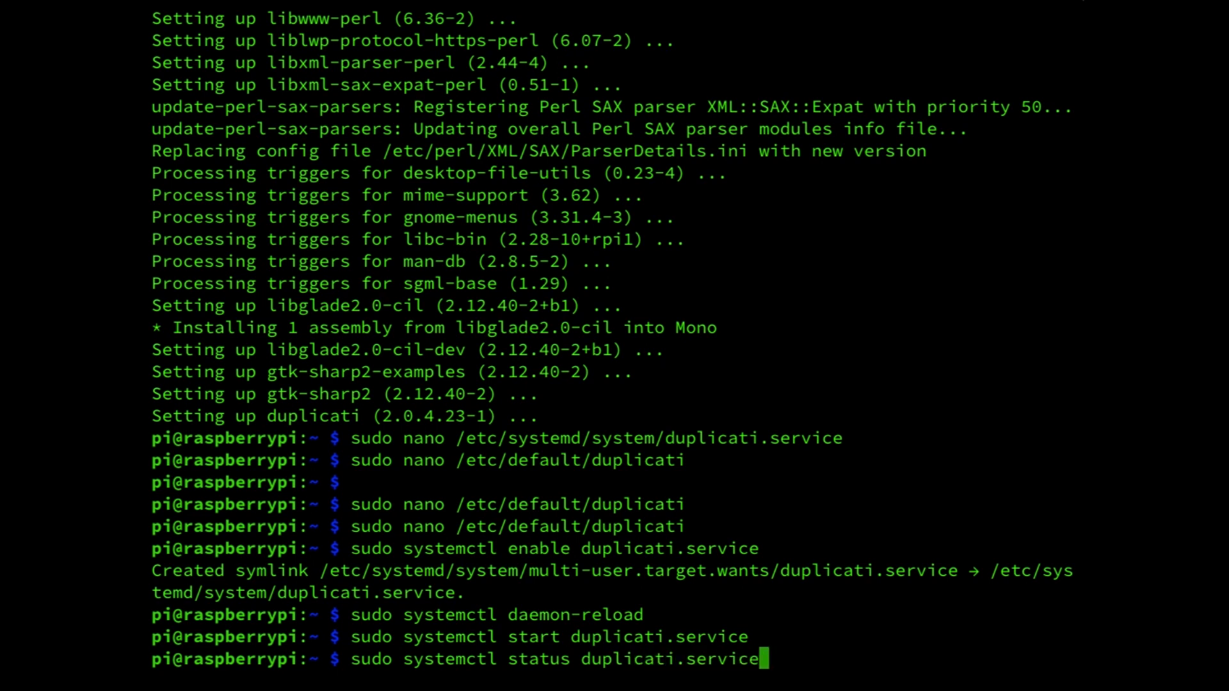
key(Return)
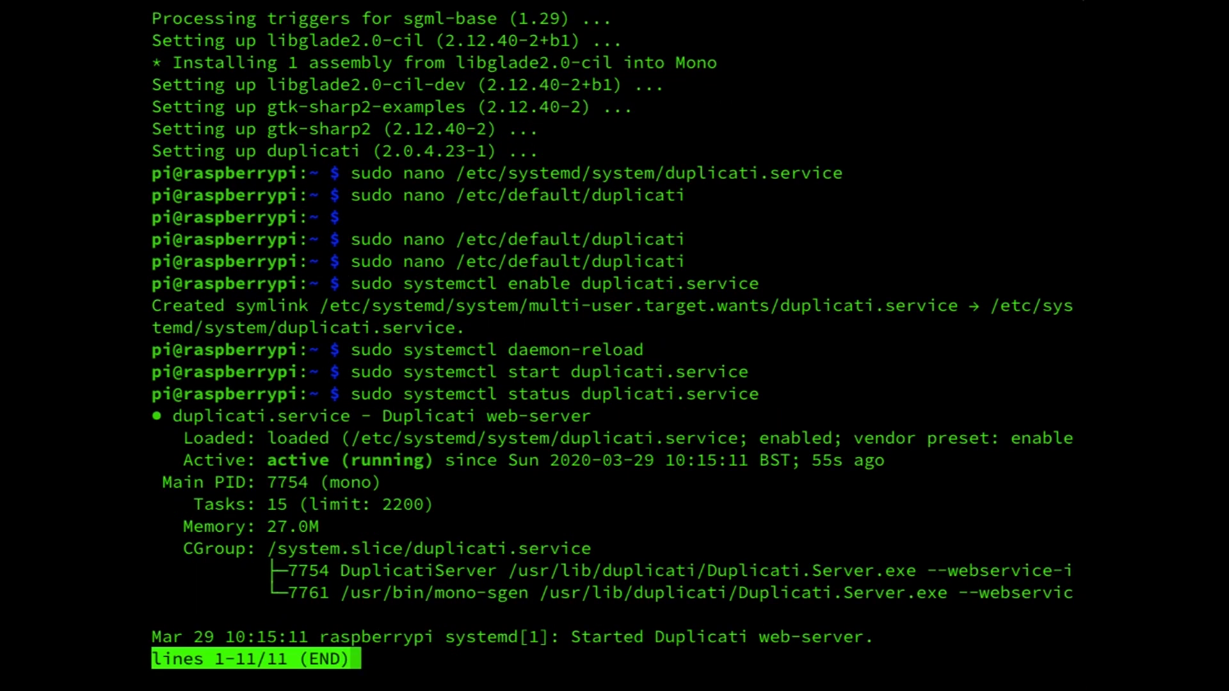
key(q)
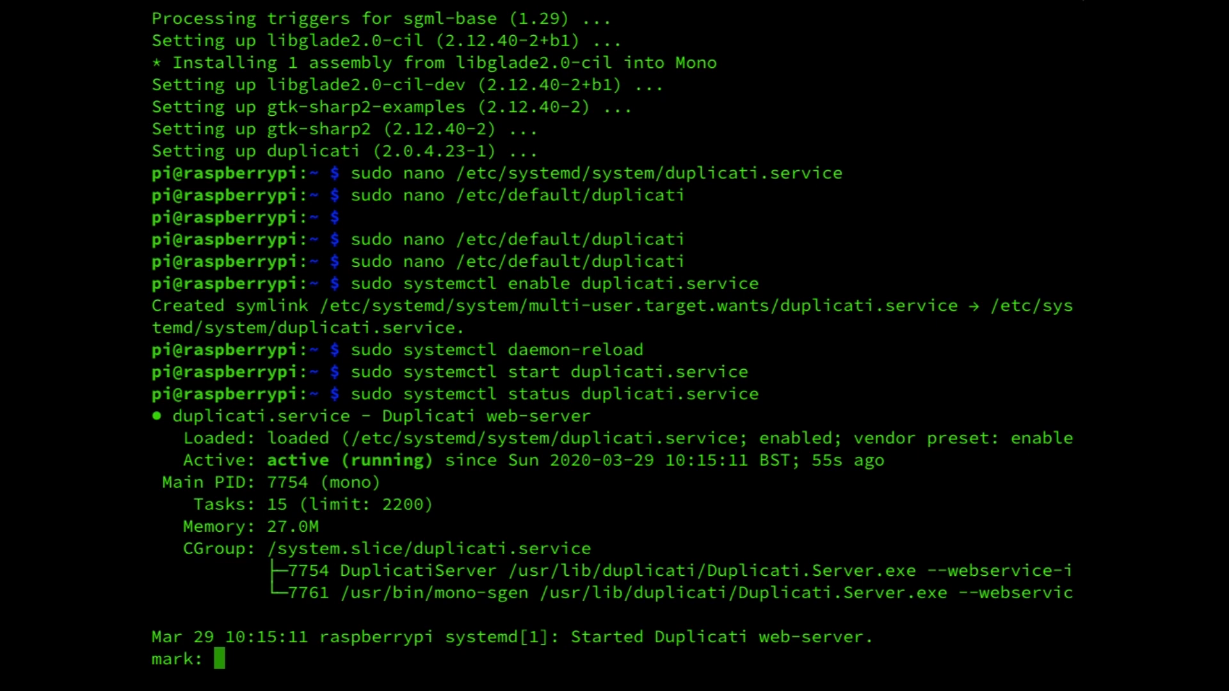
mouse_move(813, 18)
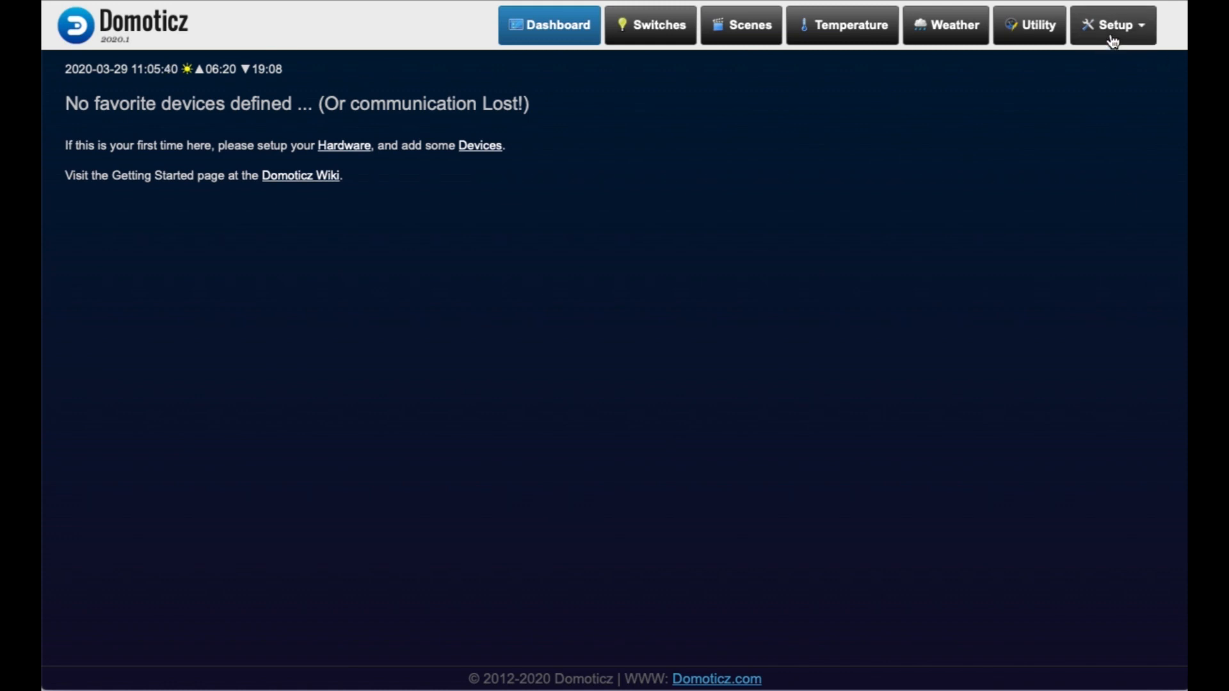
Open Domoticz Setup > Settings and scroll down to confirm Automatic Backup is enabled.
click(1112, 25)
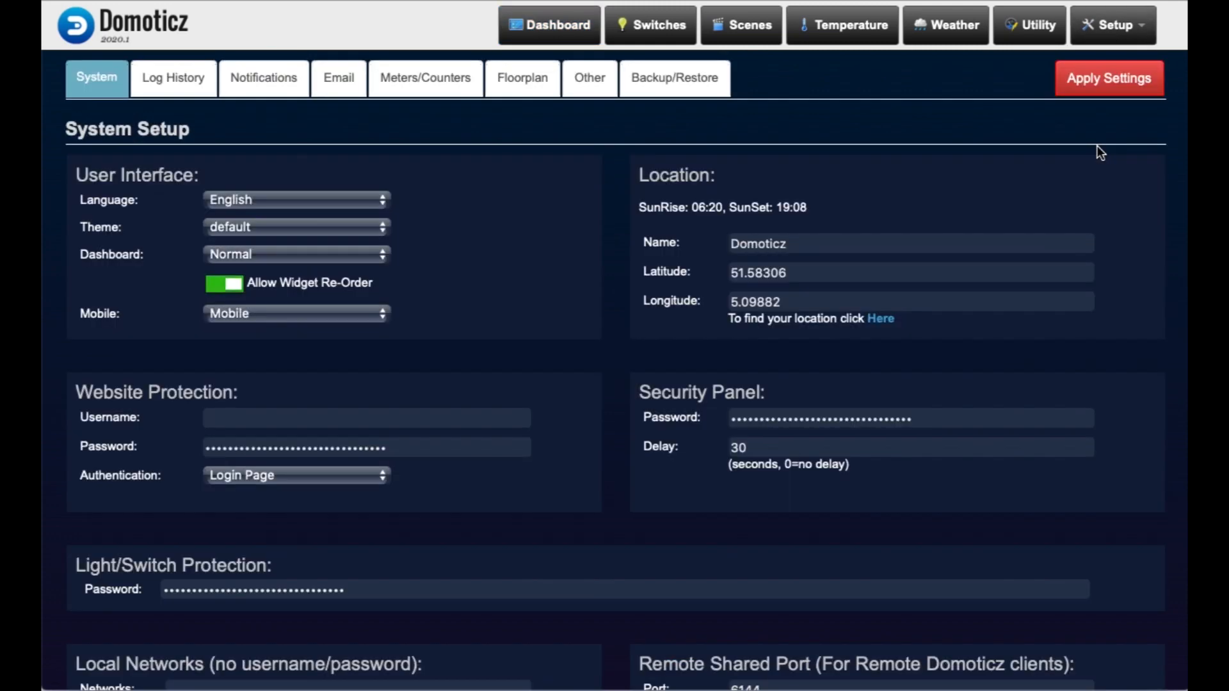
scroll(down, 3)
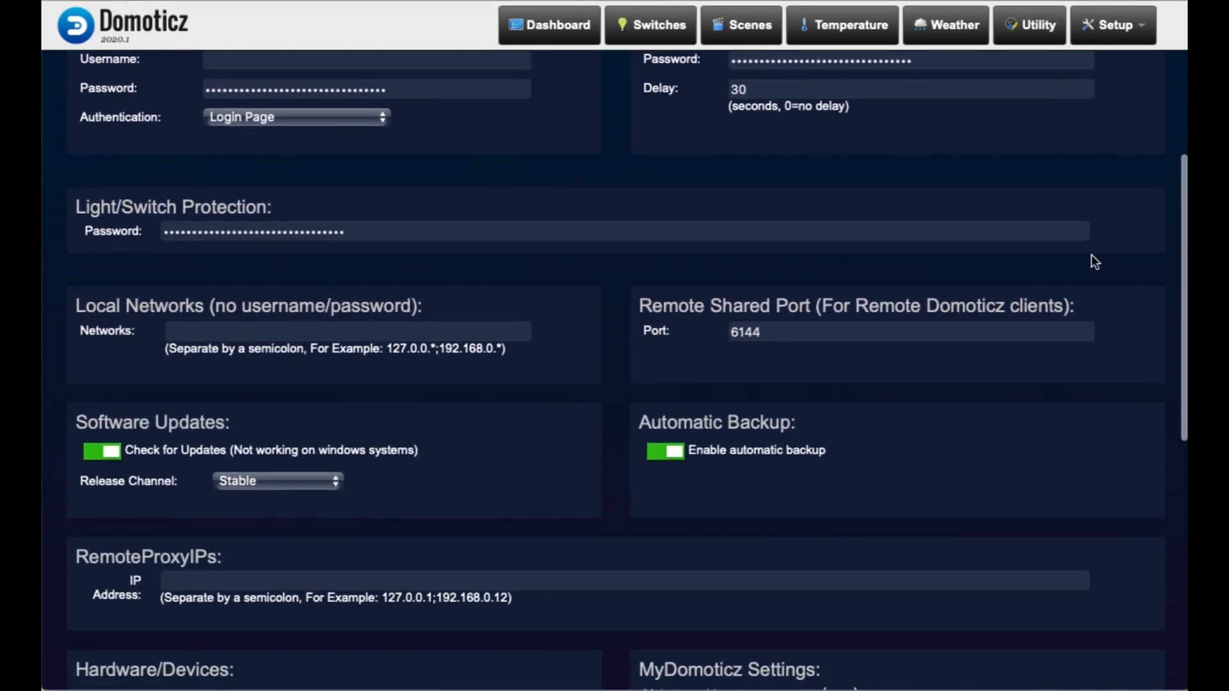
scroll(down, 3)
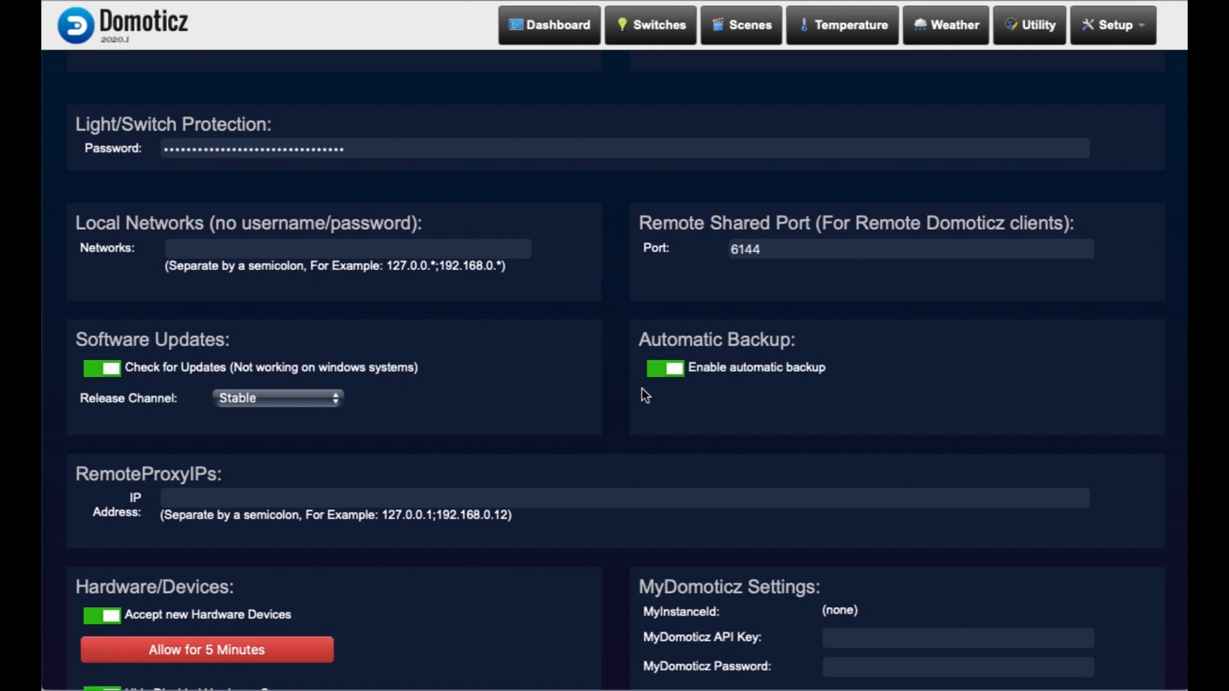
scroll(down, 3)
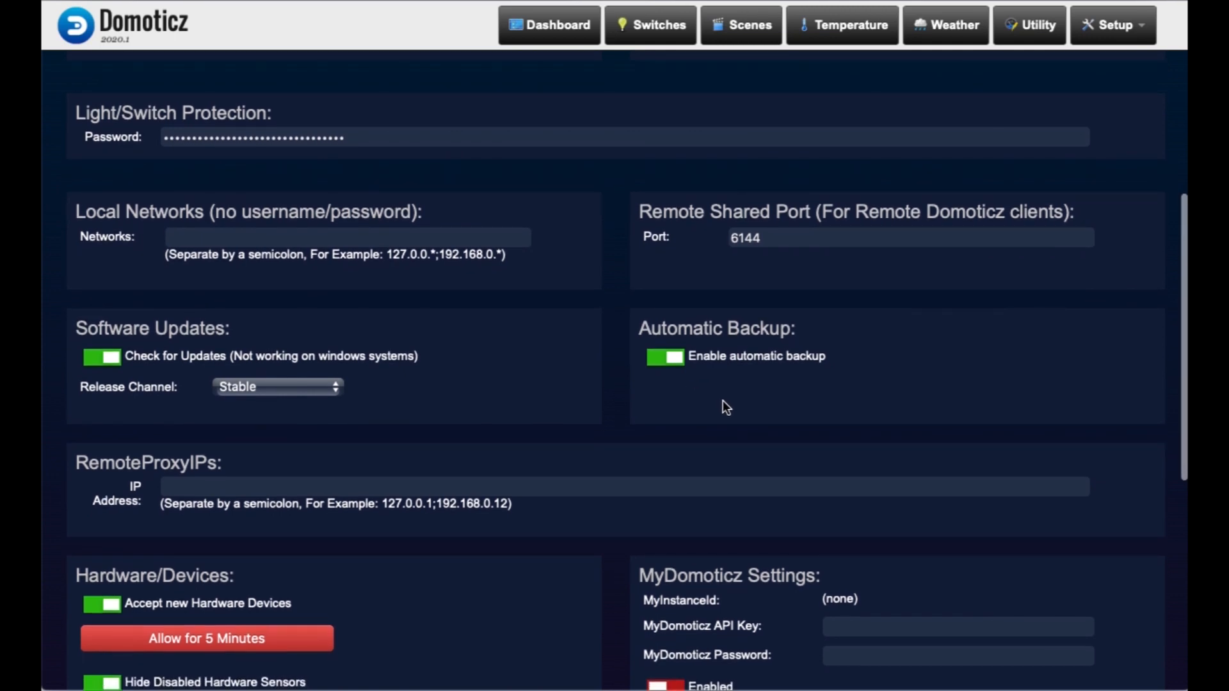
mouse_move(761, 41)
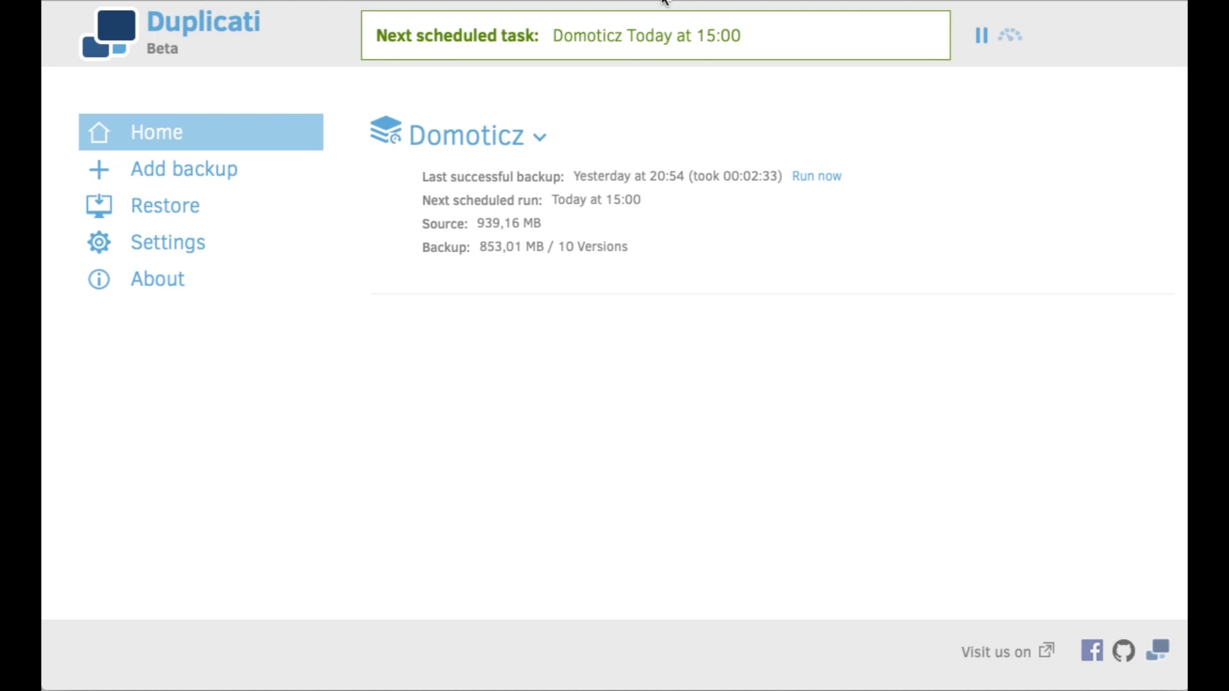
mouse_move(673, 12)
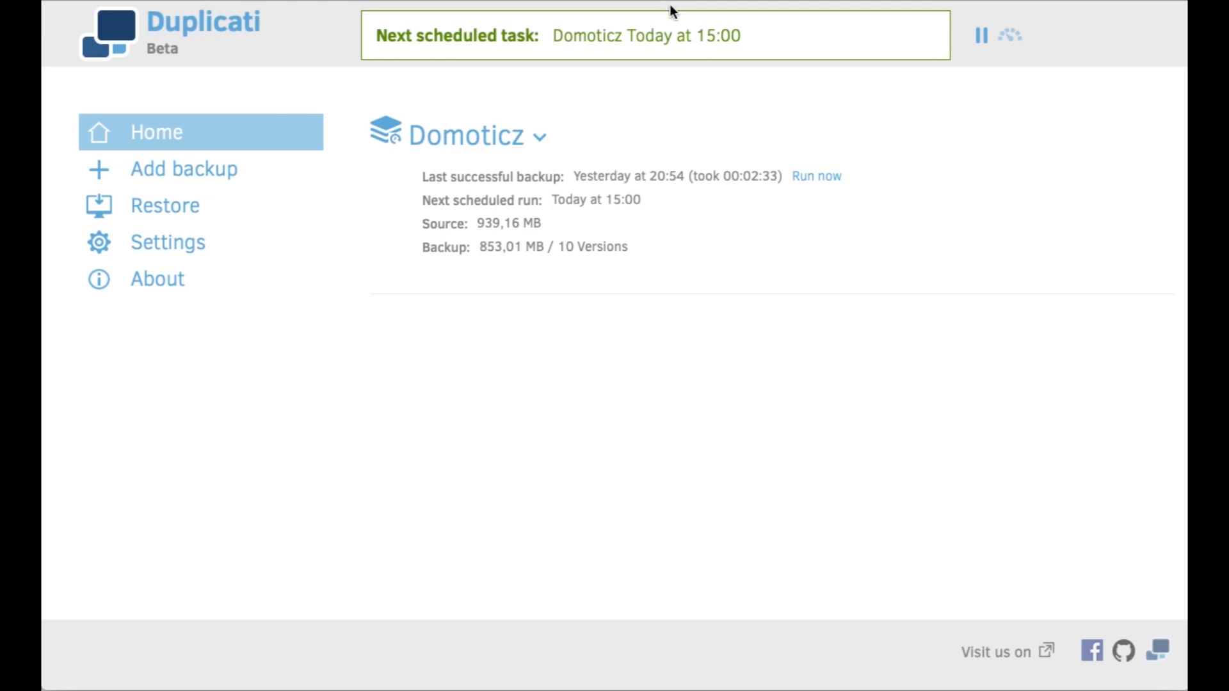
mouse_move(368, 225)
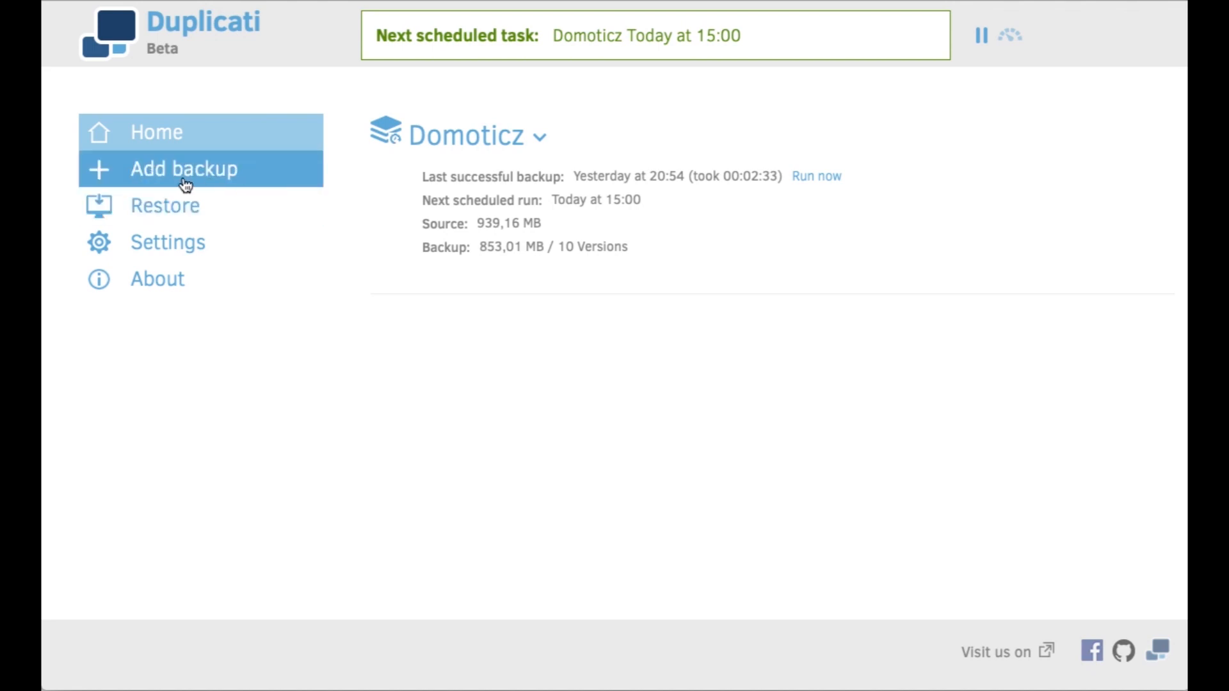
mouse_move(249, 189)
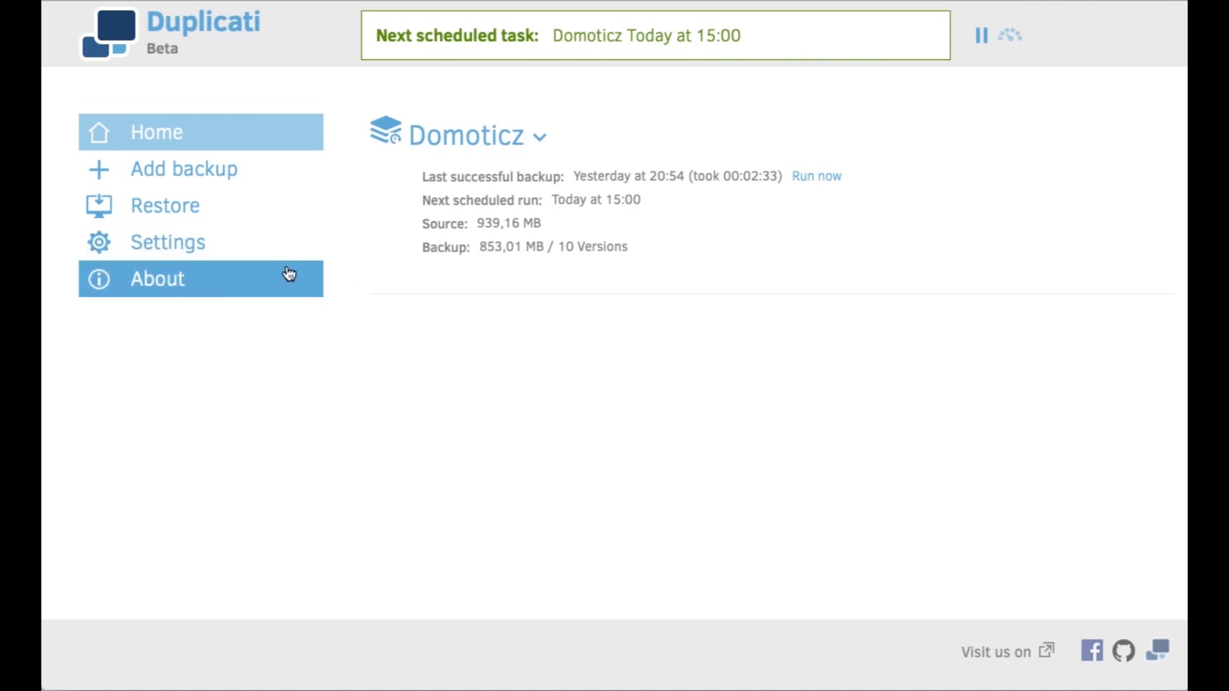
click(167, 241)
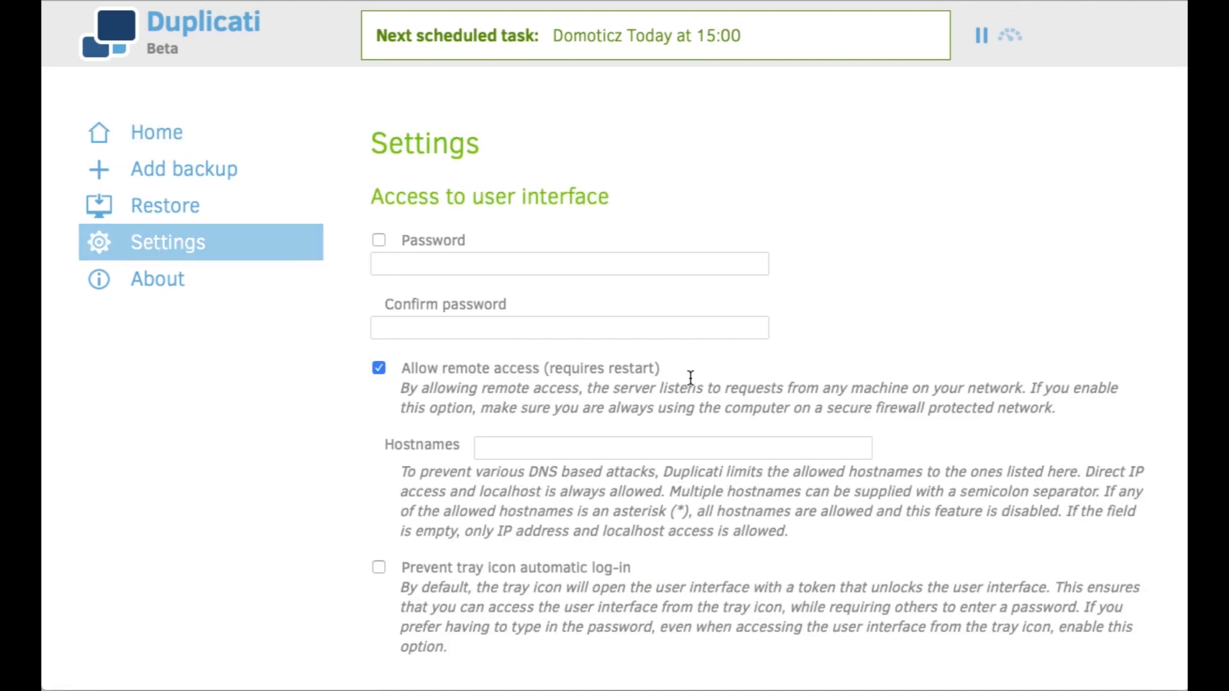
scroll(down, 3)
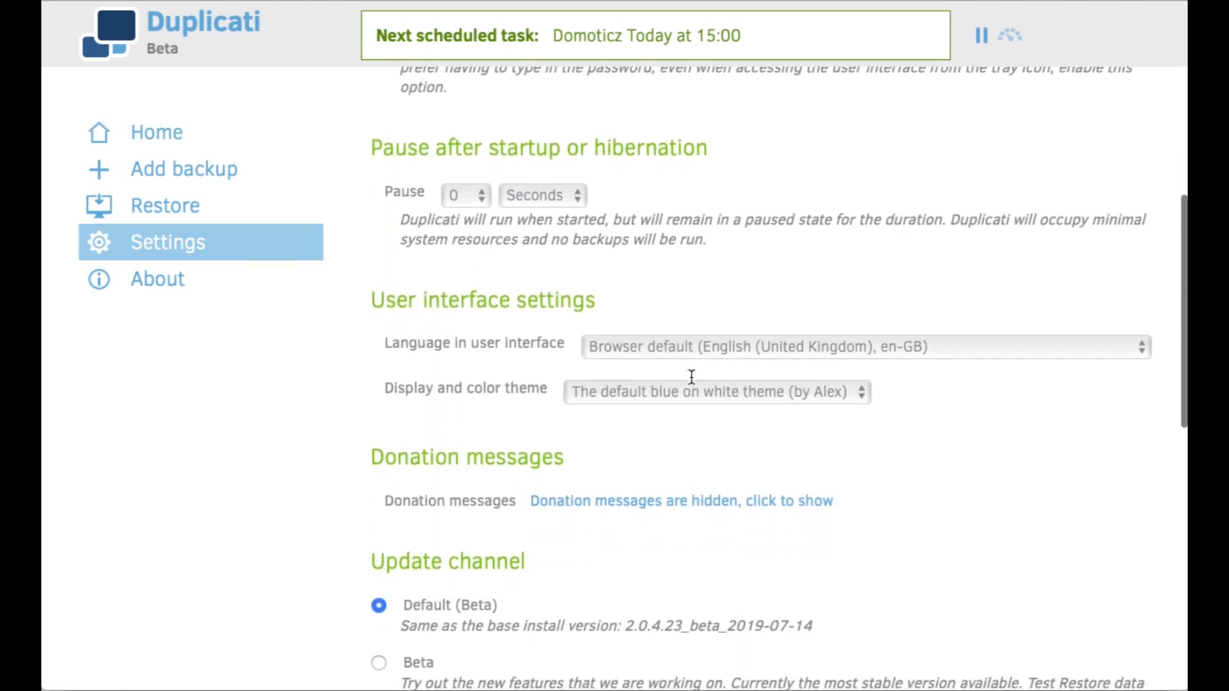
scroll(down, 3)
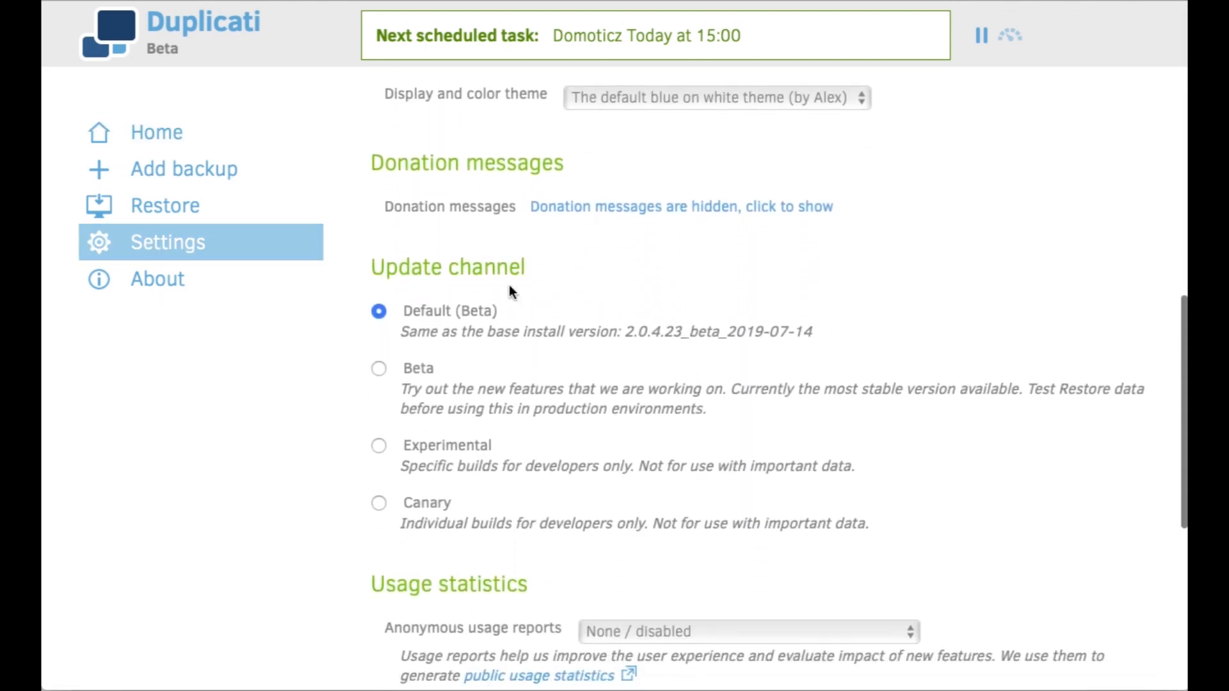
mouse_move(627, 296)
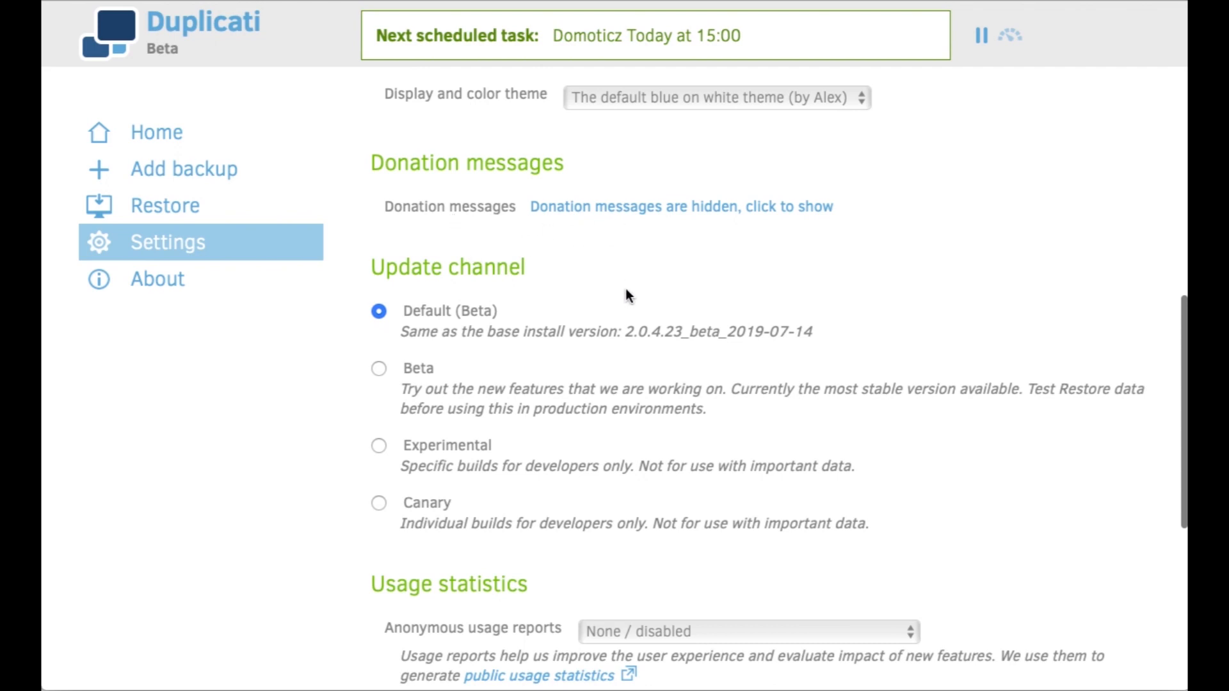
scroll(down, 3)
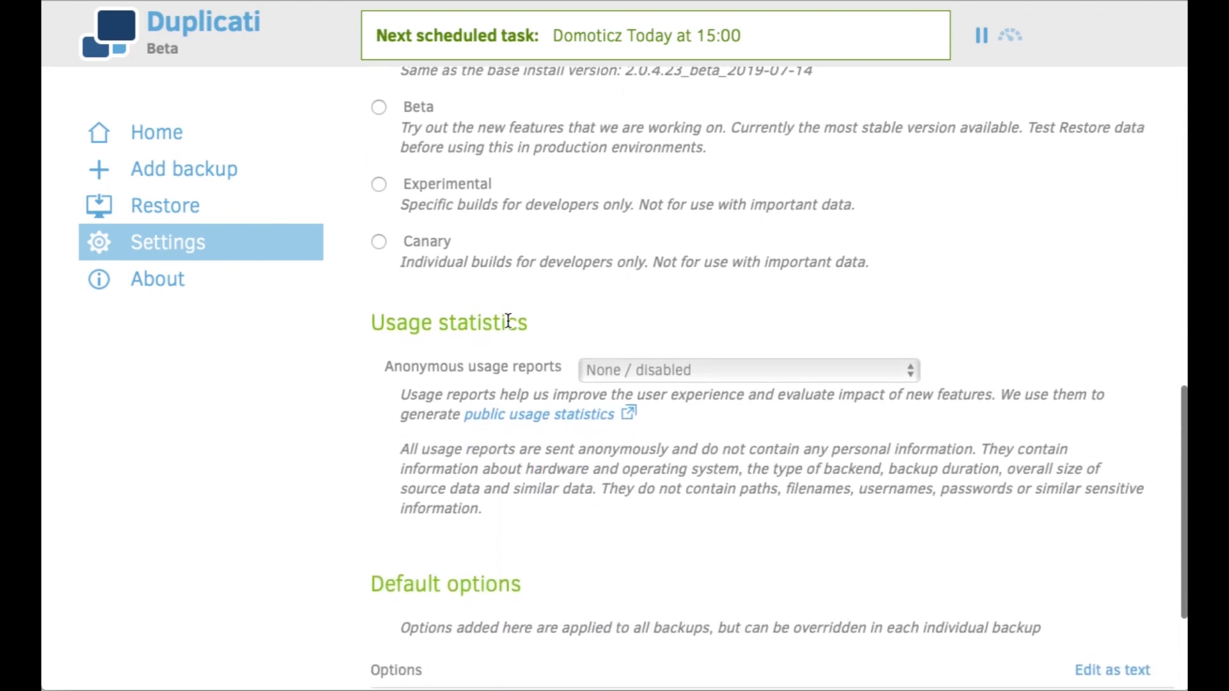
scroll(down, 3)
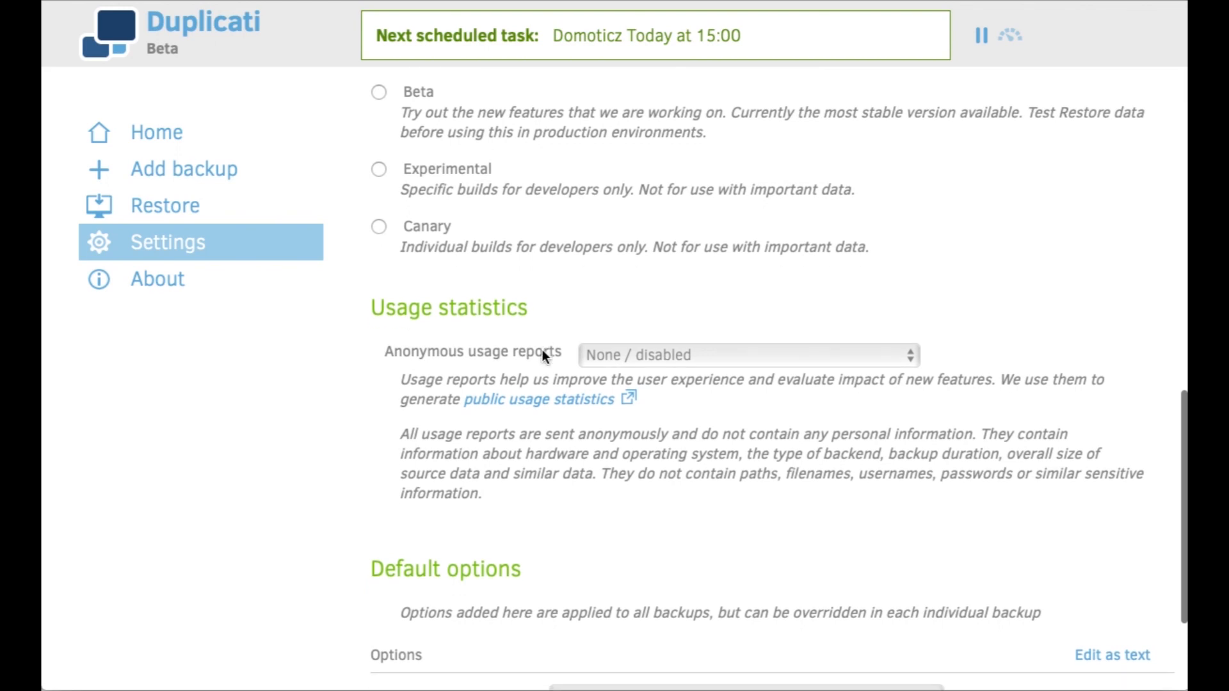
mouse_move(728, 360)
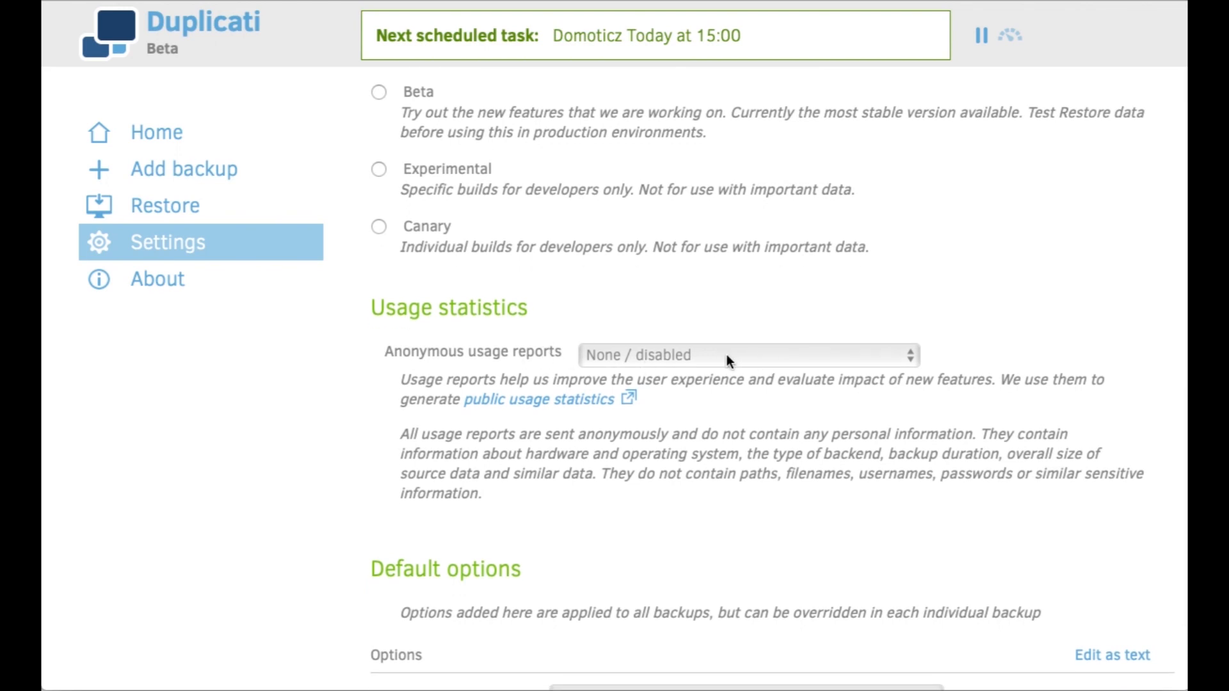
click(155, 132)
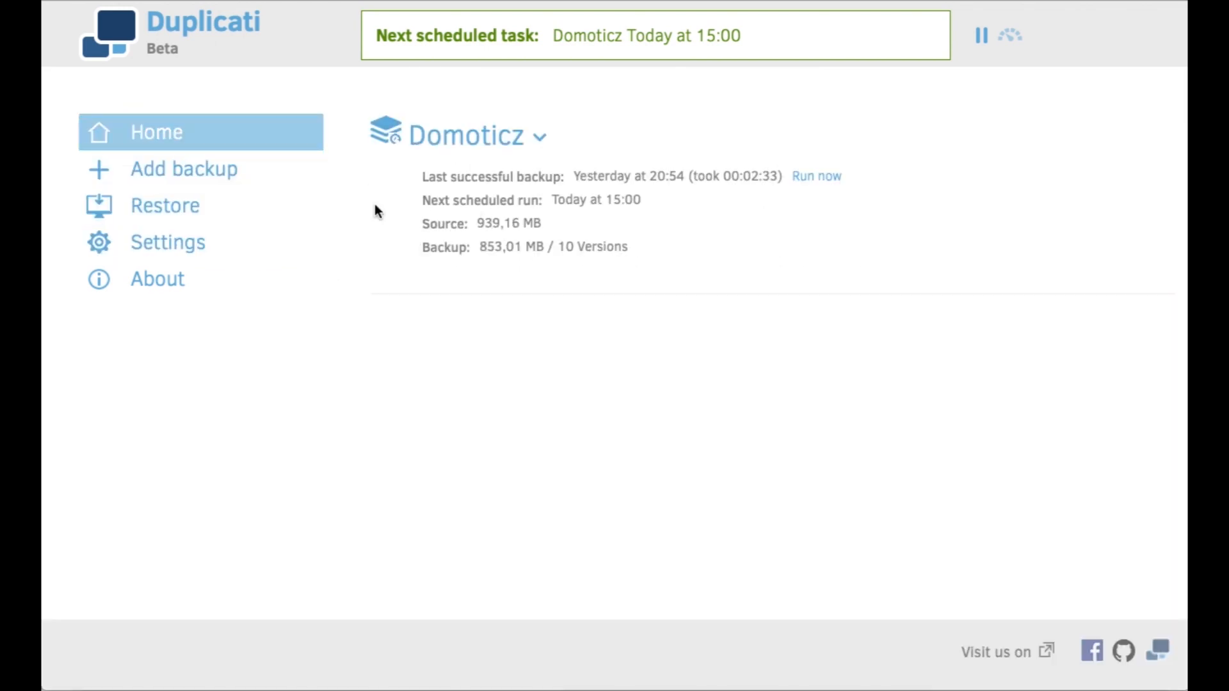
mouse_move(607, 239)
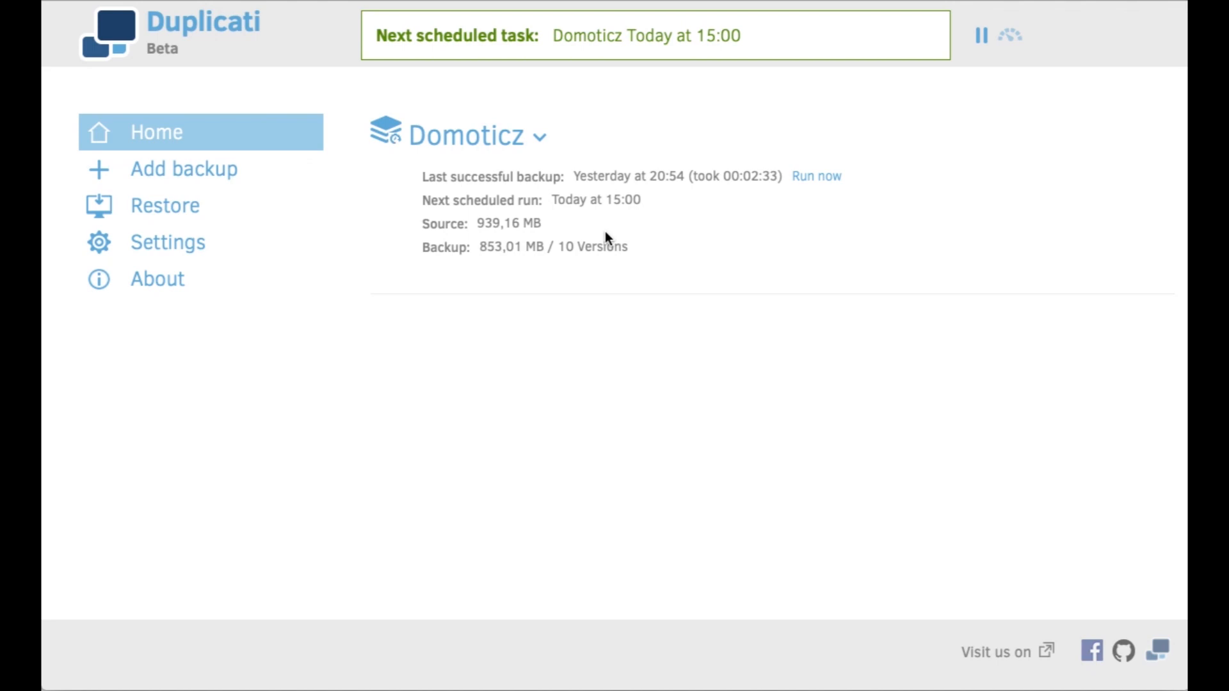
mouse_move(552, 161)
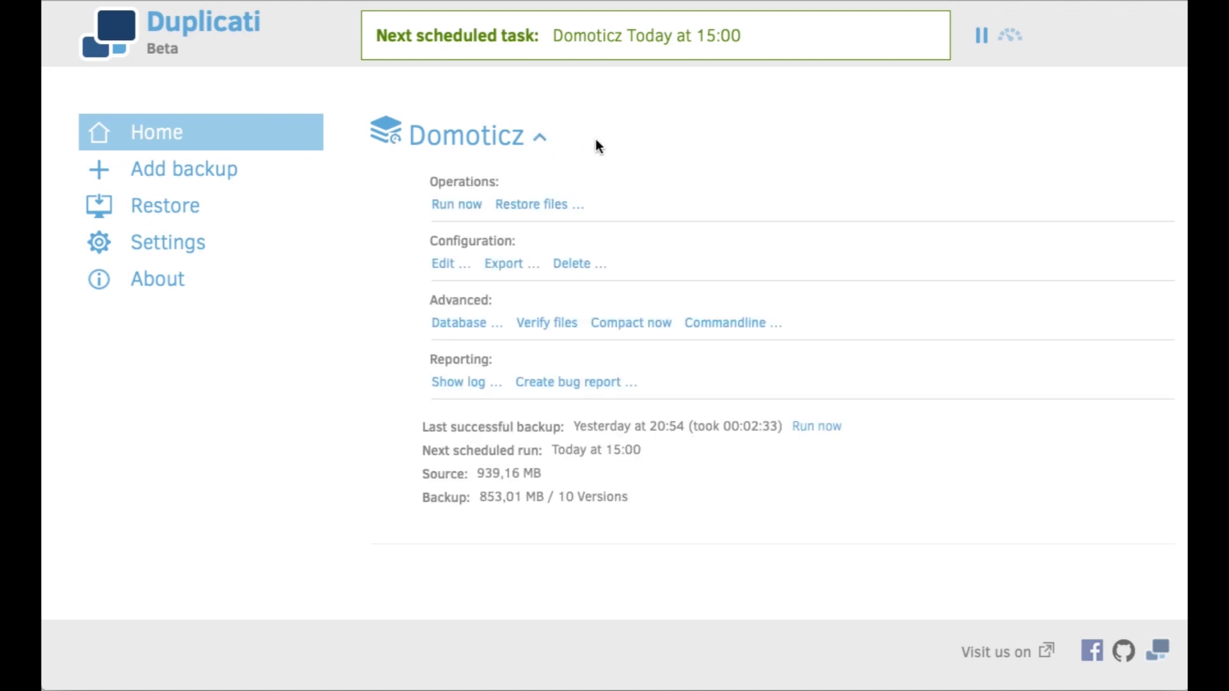
Expand the Domoticz backup job to reveal its operations menu.
click(183, 168)
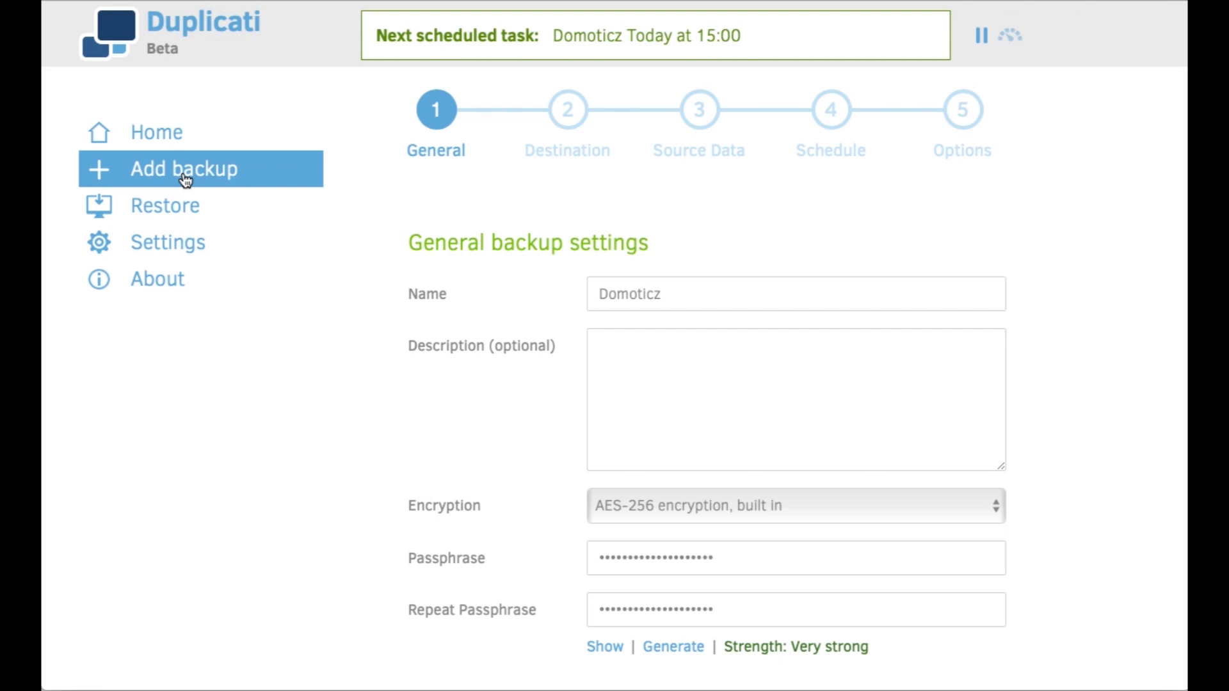
mouse_move(325, 344)
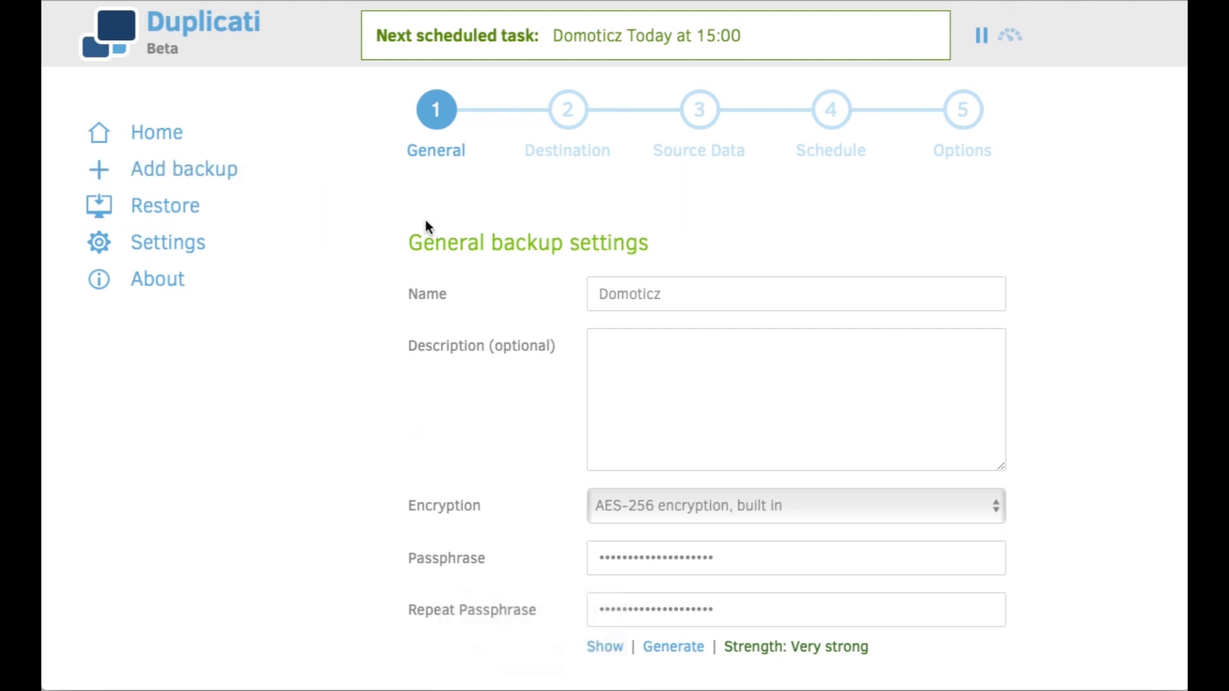
Review the General step: job named Domoticz, AES-256 encryption, very strong passphrase.
scroll(down, 3)
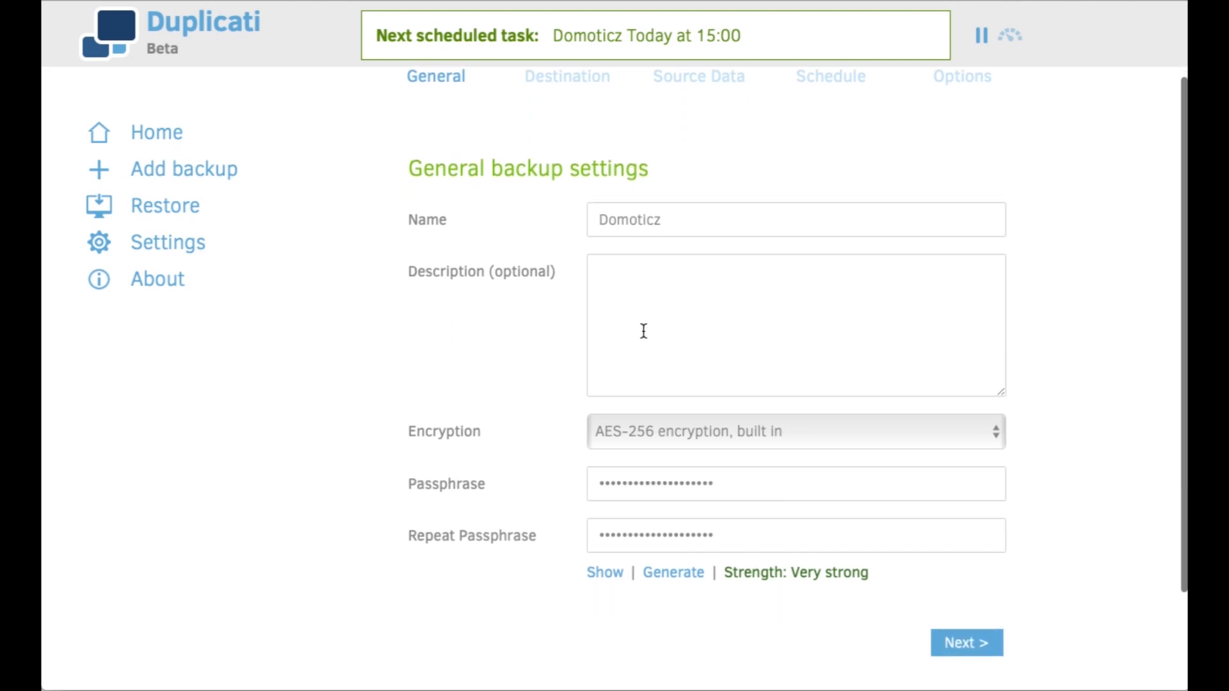
mouse_move(674, 207)
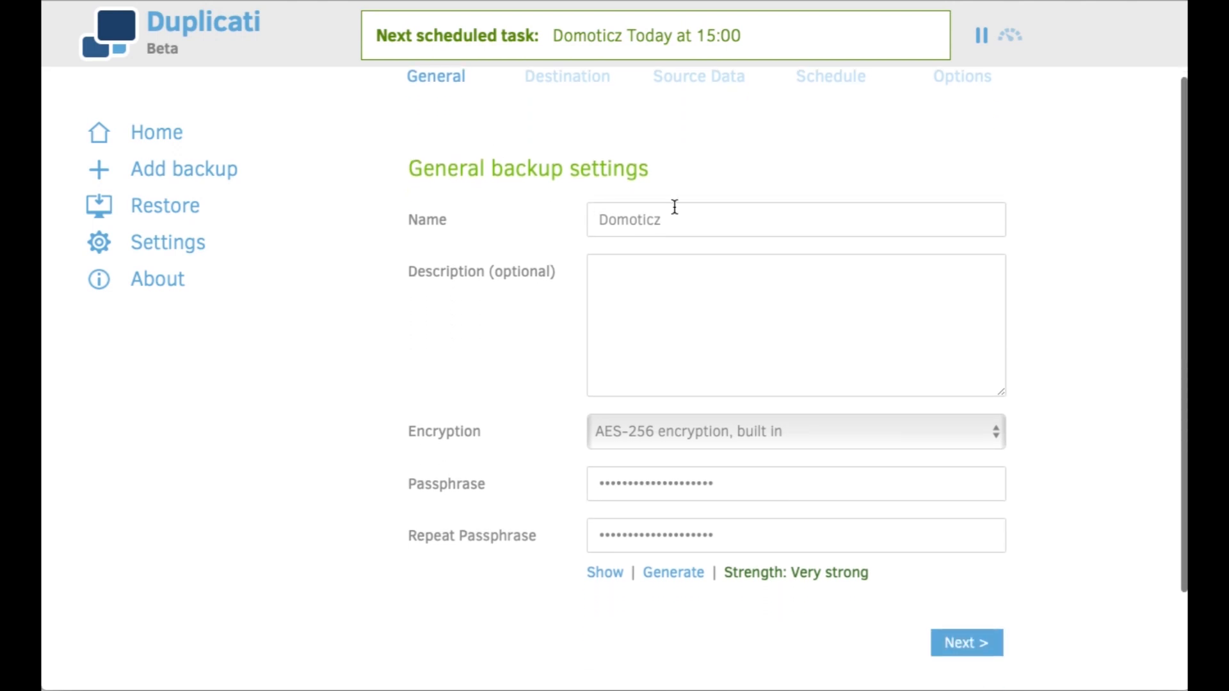
mouse_move(755, 449)
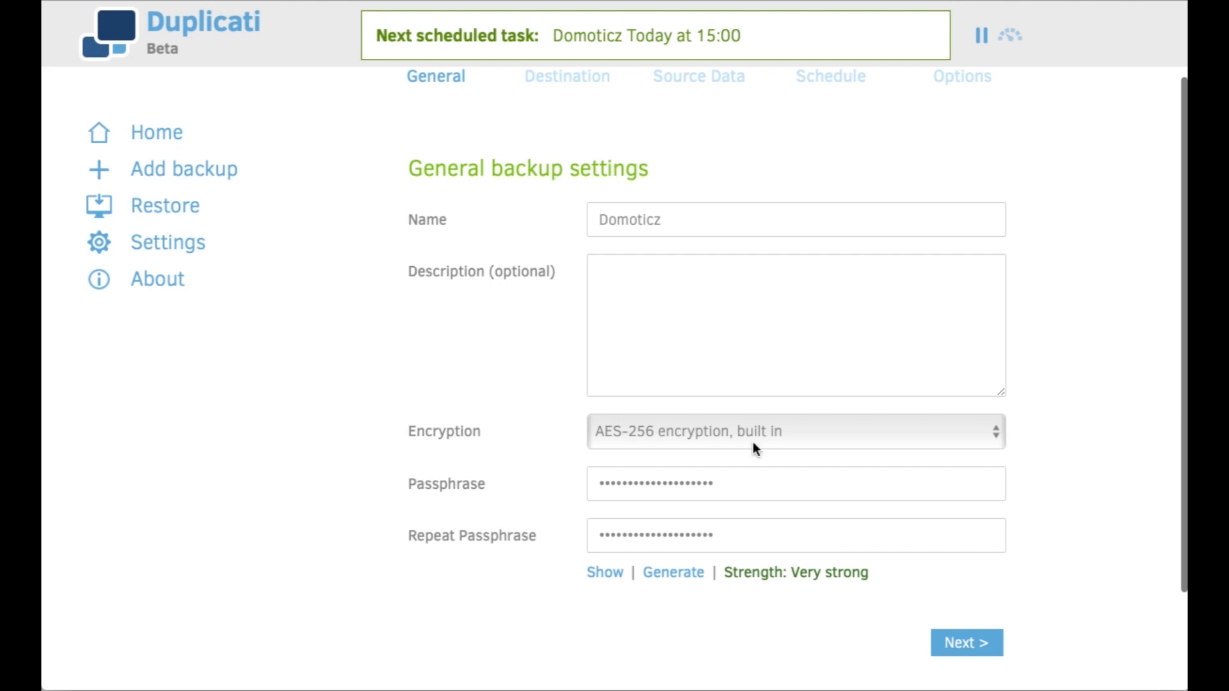
mouse_move(692, 444)
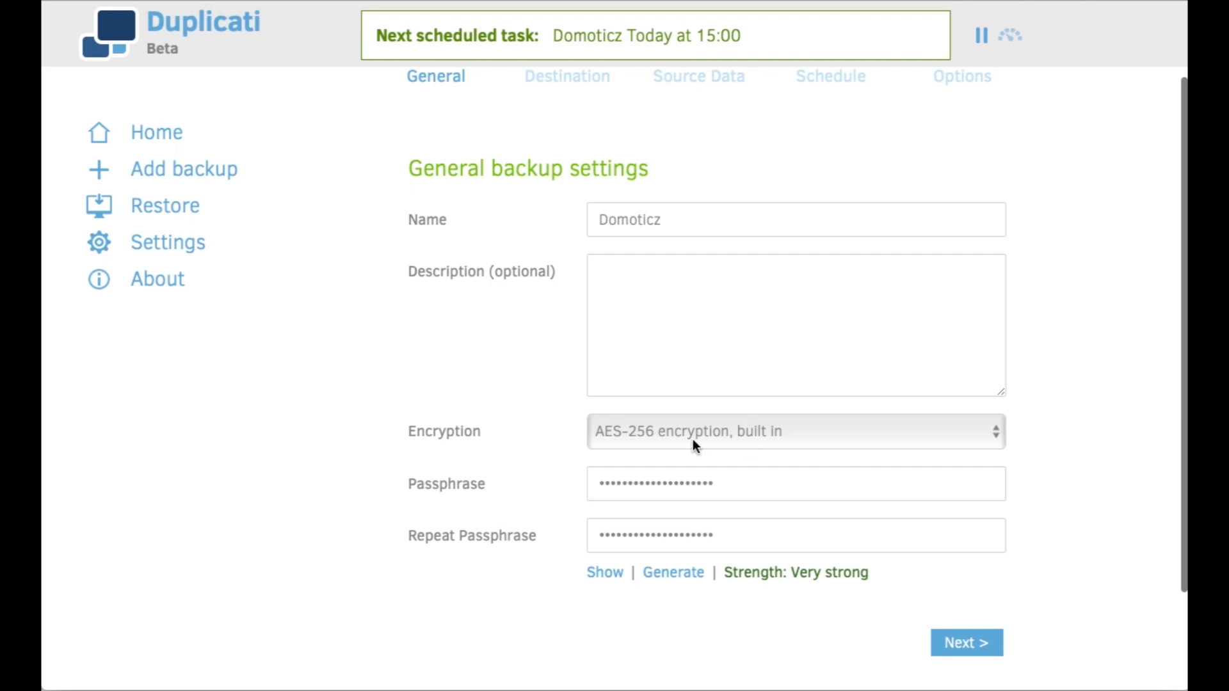
mouse_move(683, 611)
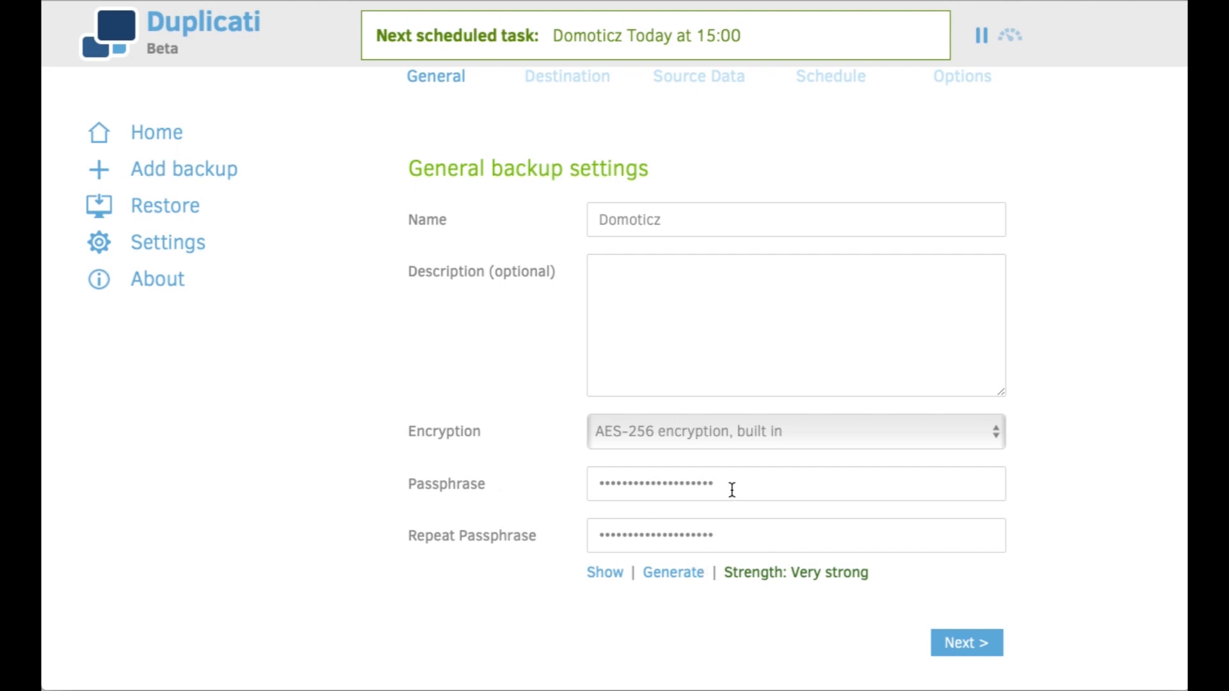
scroll(up, 3)
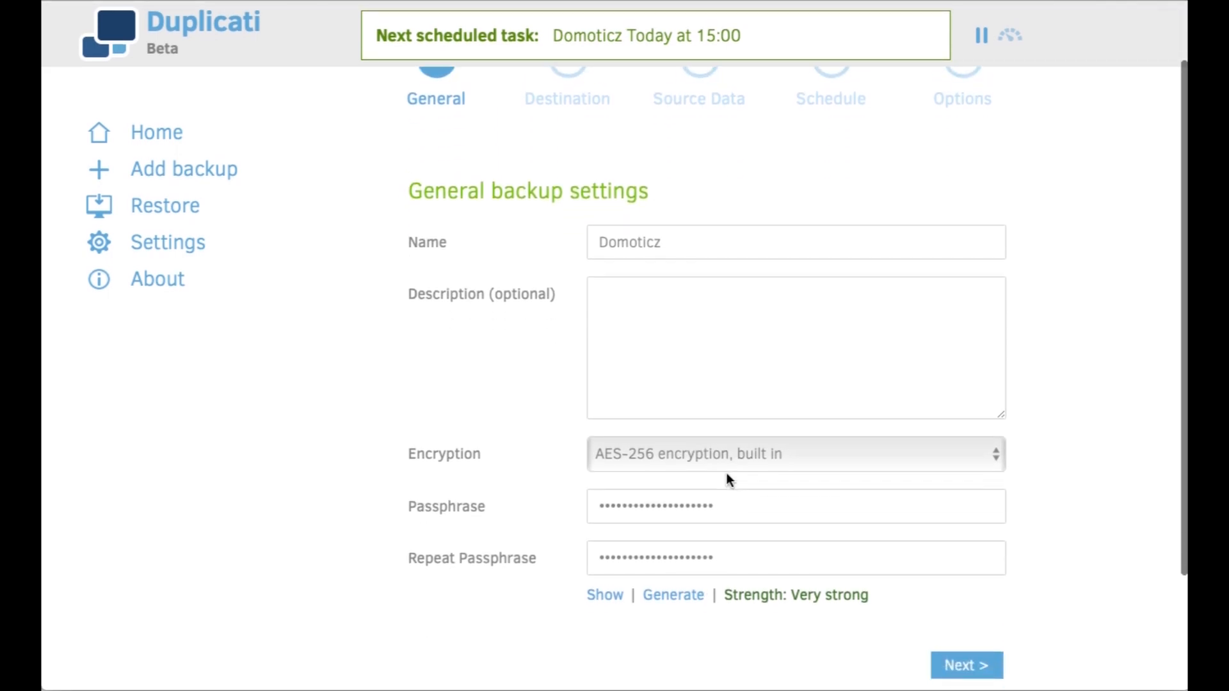
click(966, 664)
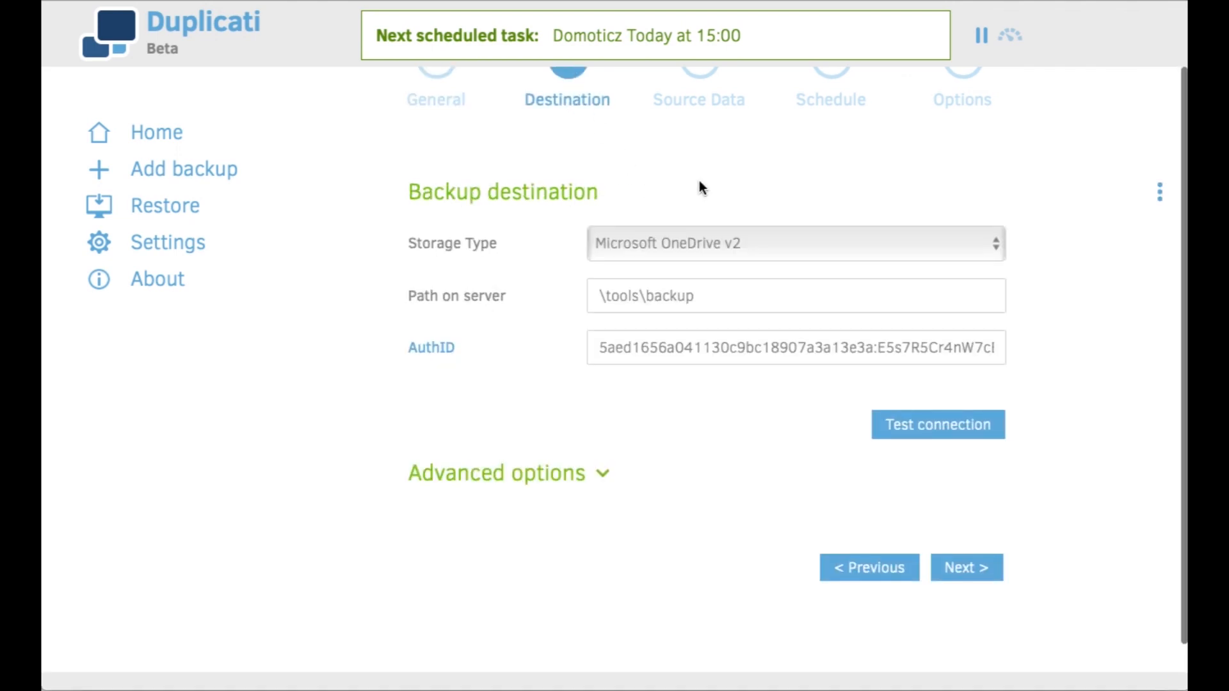
Review the destination: Microsoft OneDrive v2, path \tools\backup, and the filled-in AuthID.
scroll(up, 3)
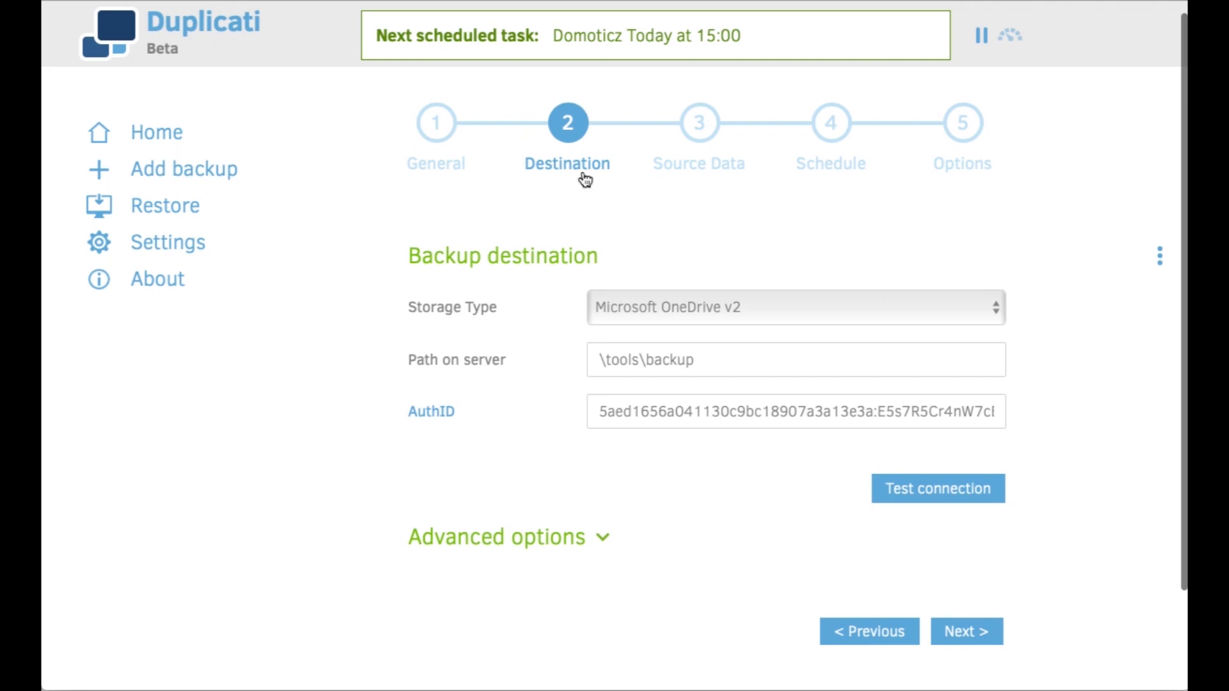
mouse_move(539, 171)
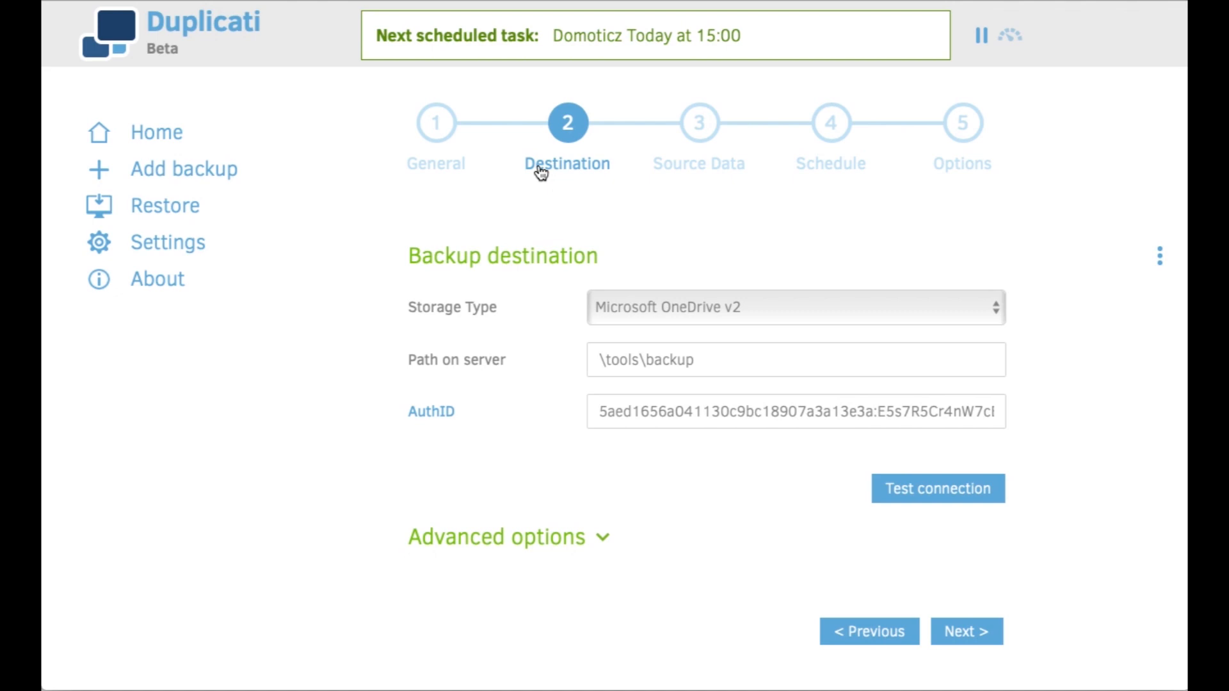
mouse_move(663, 286)
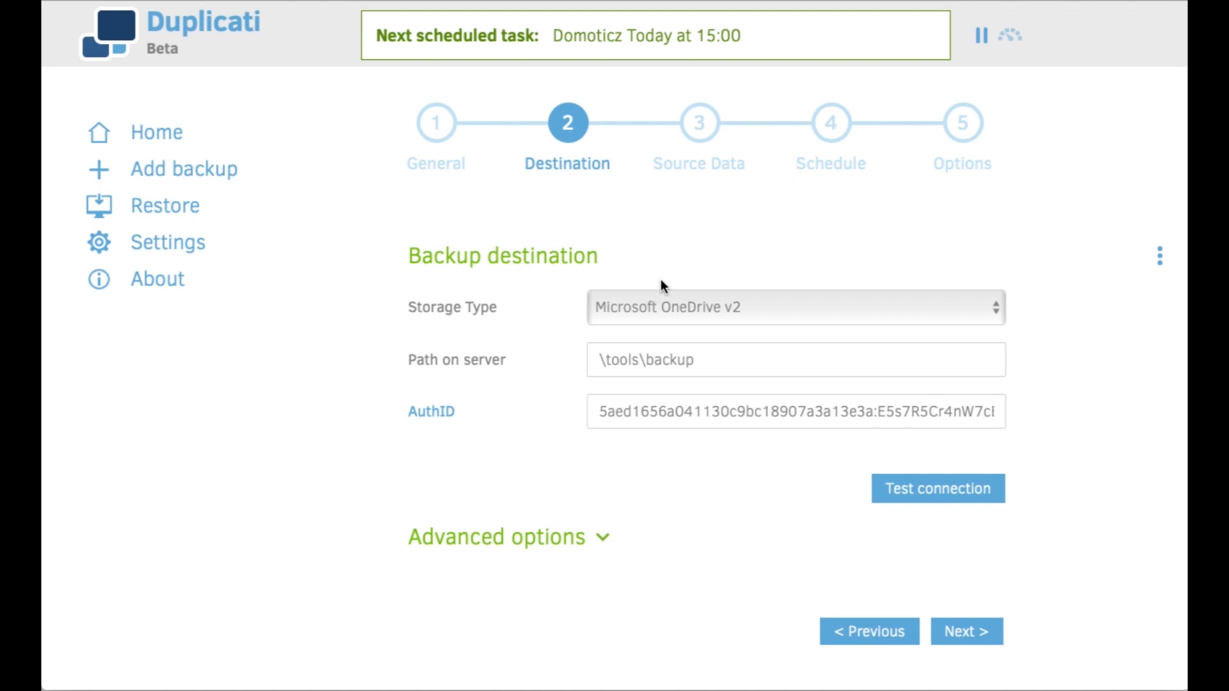
mouse_move(701, 317)
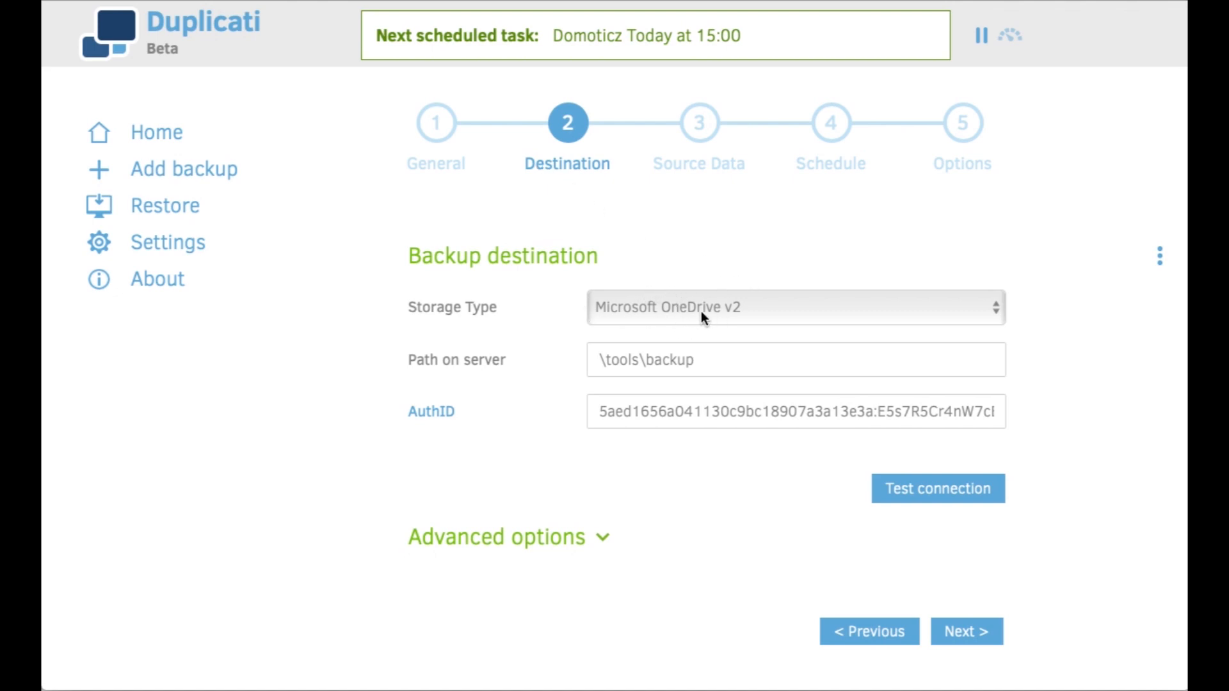
mouse_move(614, 360)
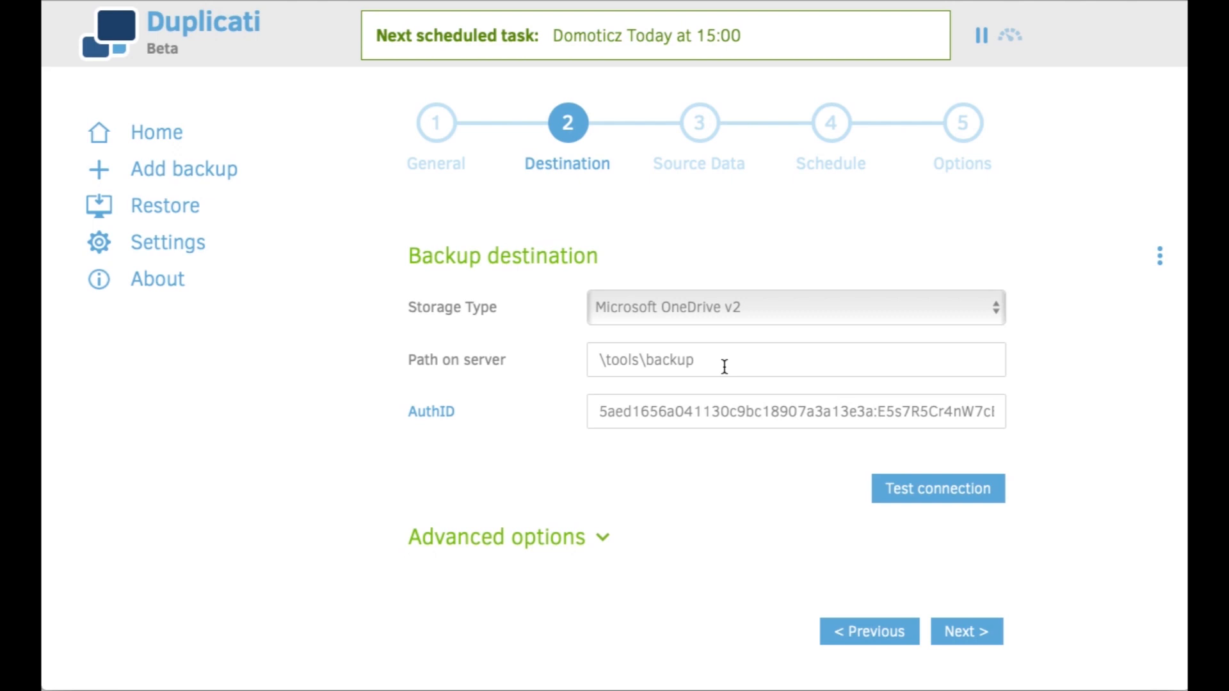
mouse_move(734, 385)
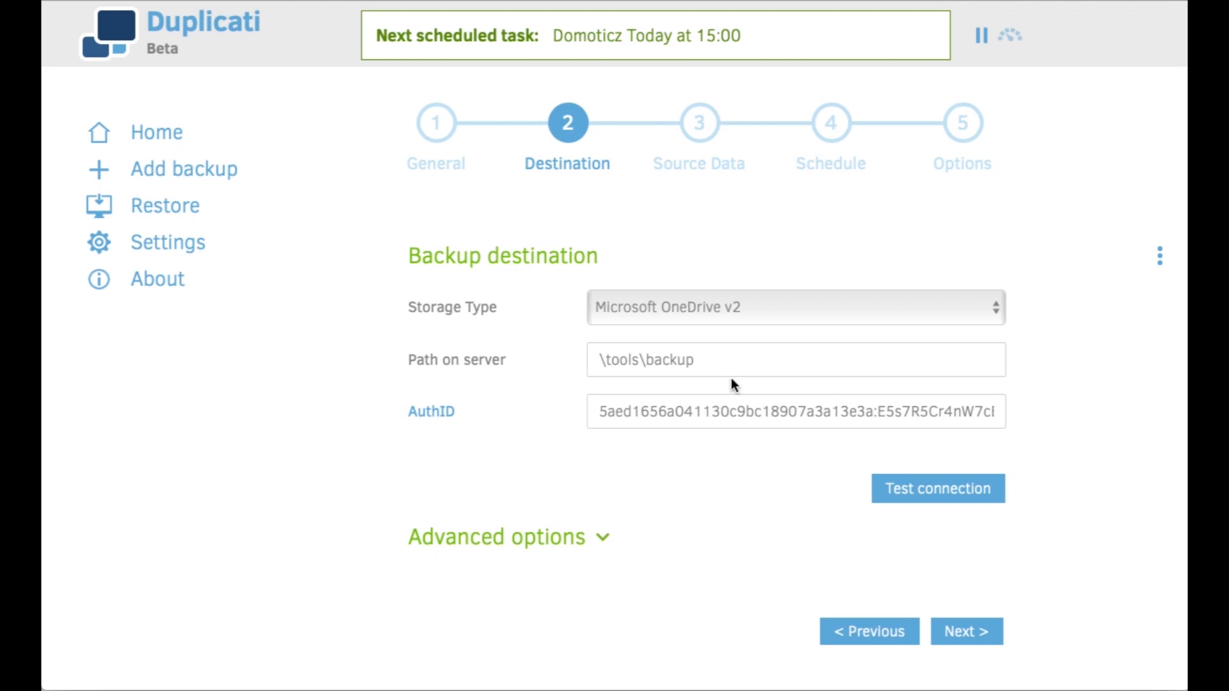
mouse_move(427, 422)
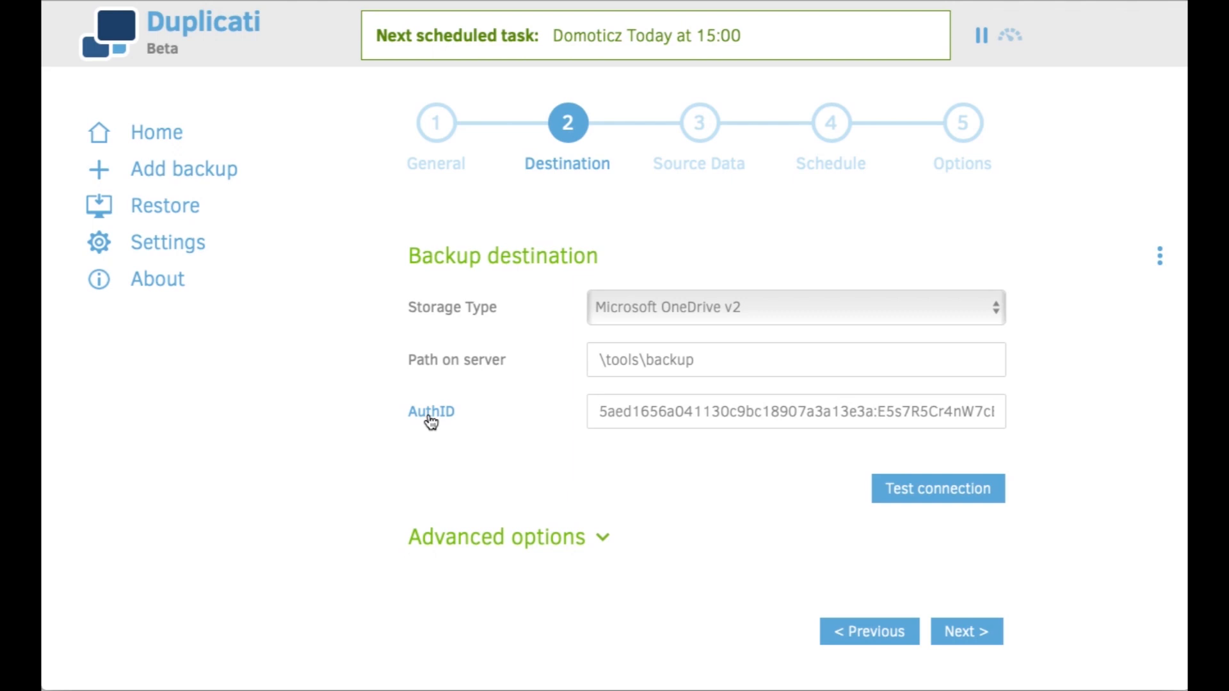
mouse_move(562, 422)
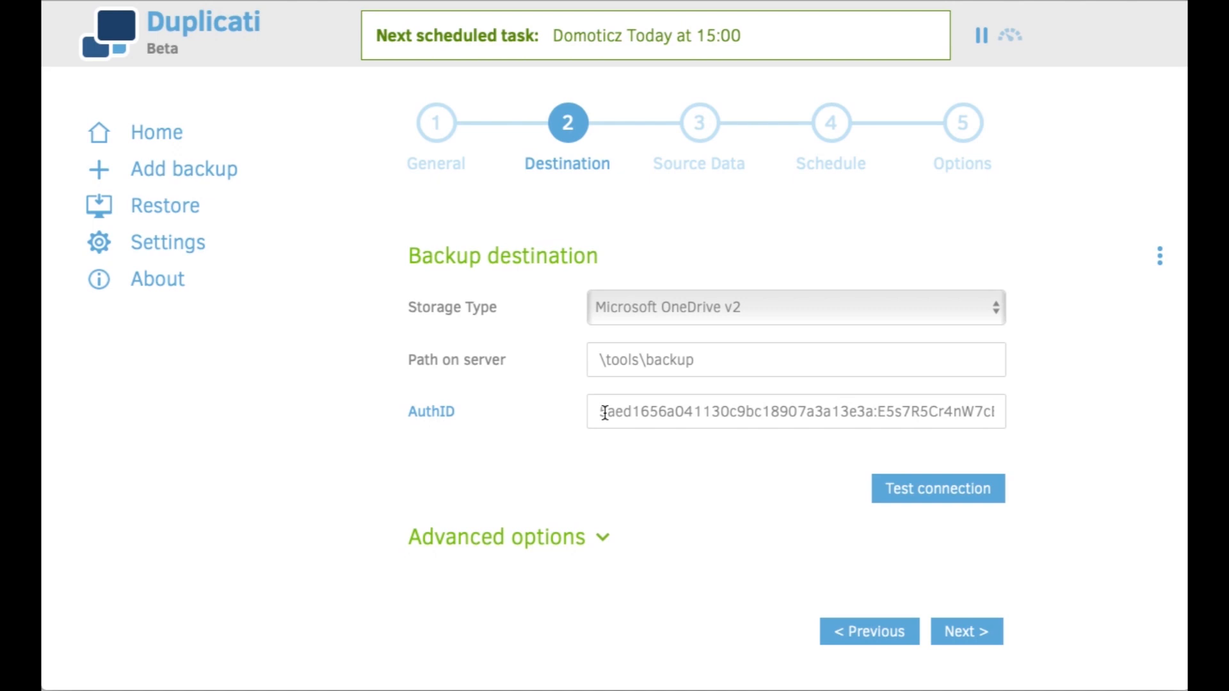
mouse_move(748, 307)
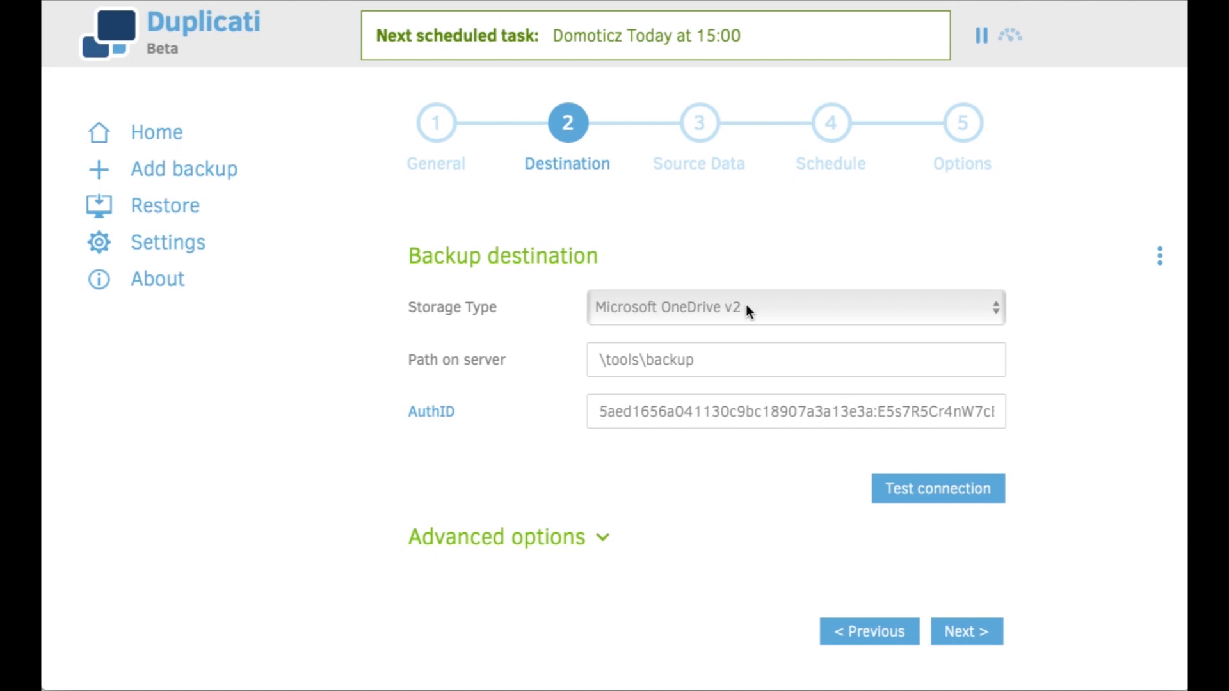
Go to Source Data and check that /home/pi/ and /etc/ are ticked.
click(967, 631)
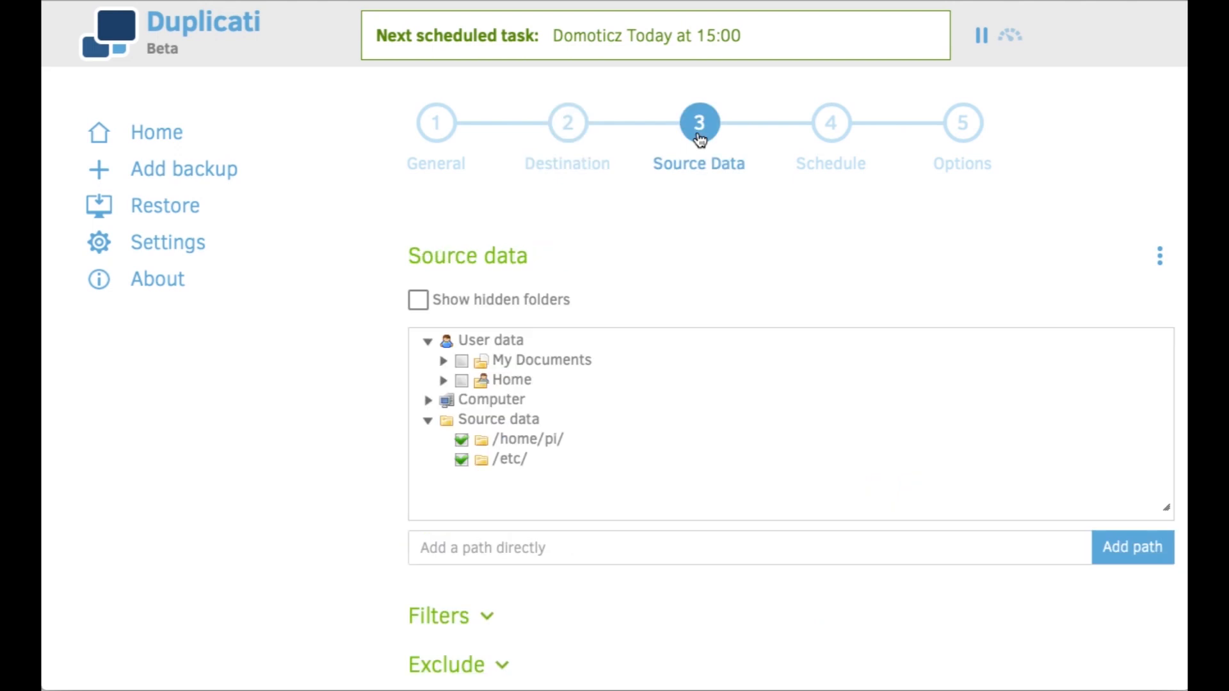
scroll(down, 3)
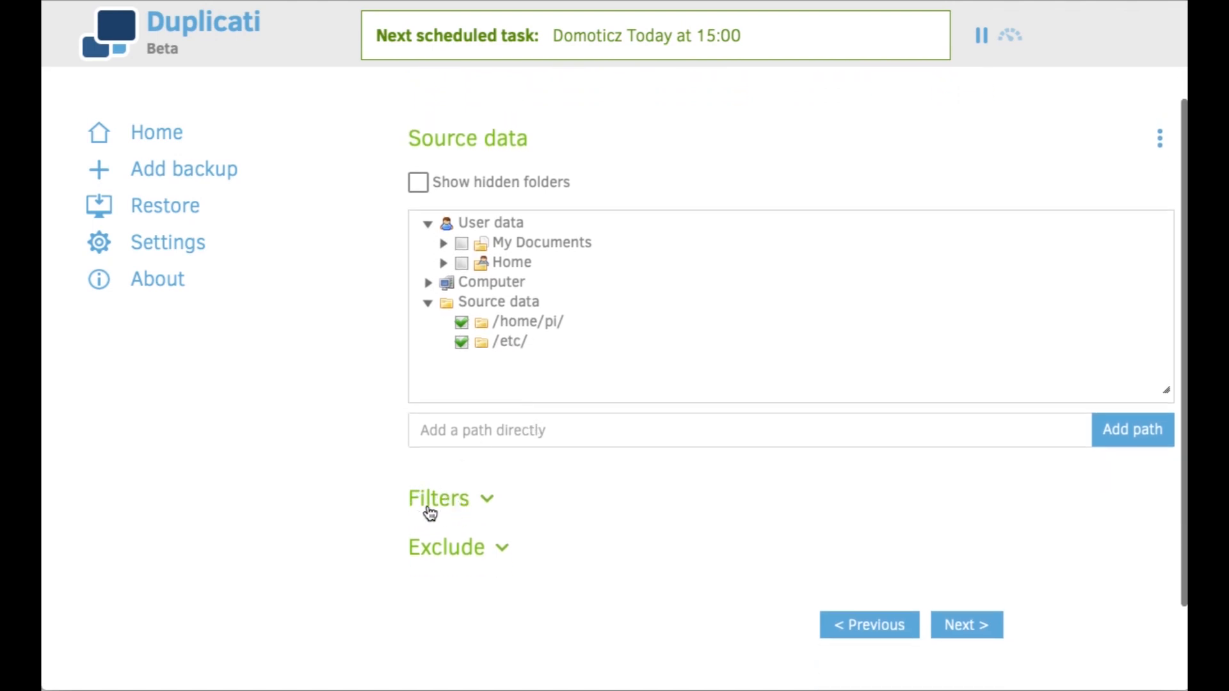
mouse_move(554, 485)
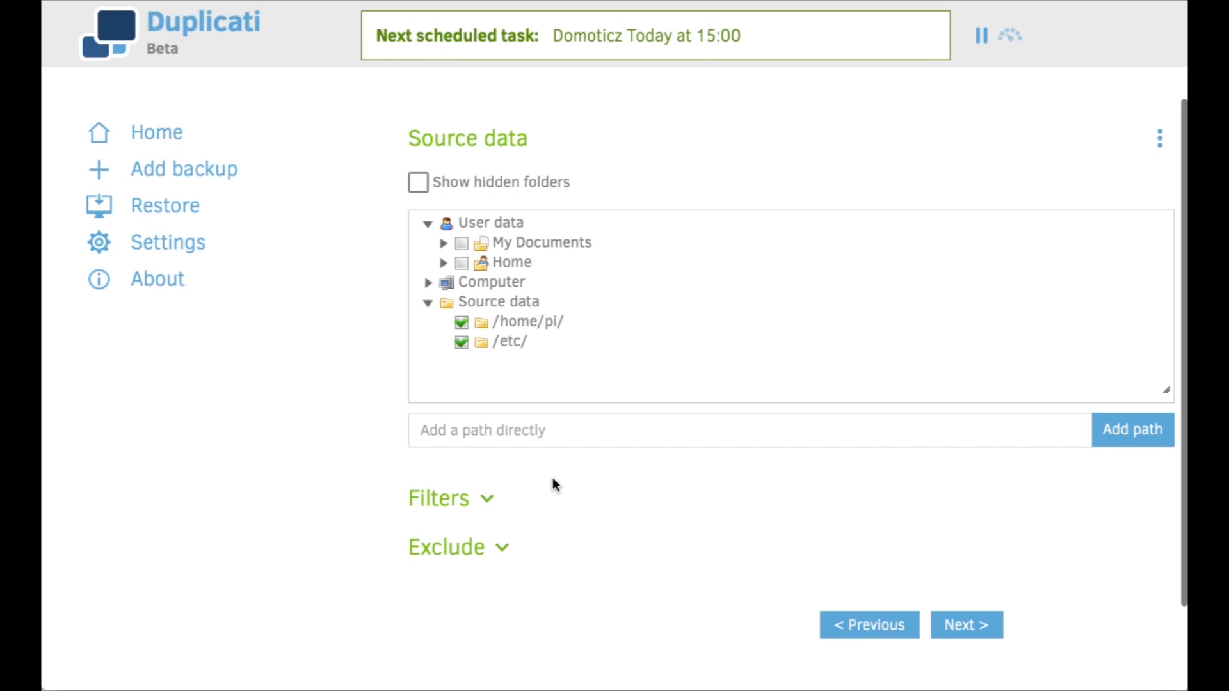
Review the schedule: daily backups at 15:00 from 2020-03-29, all days allowed.
click(966, 625)
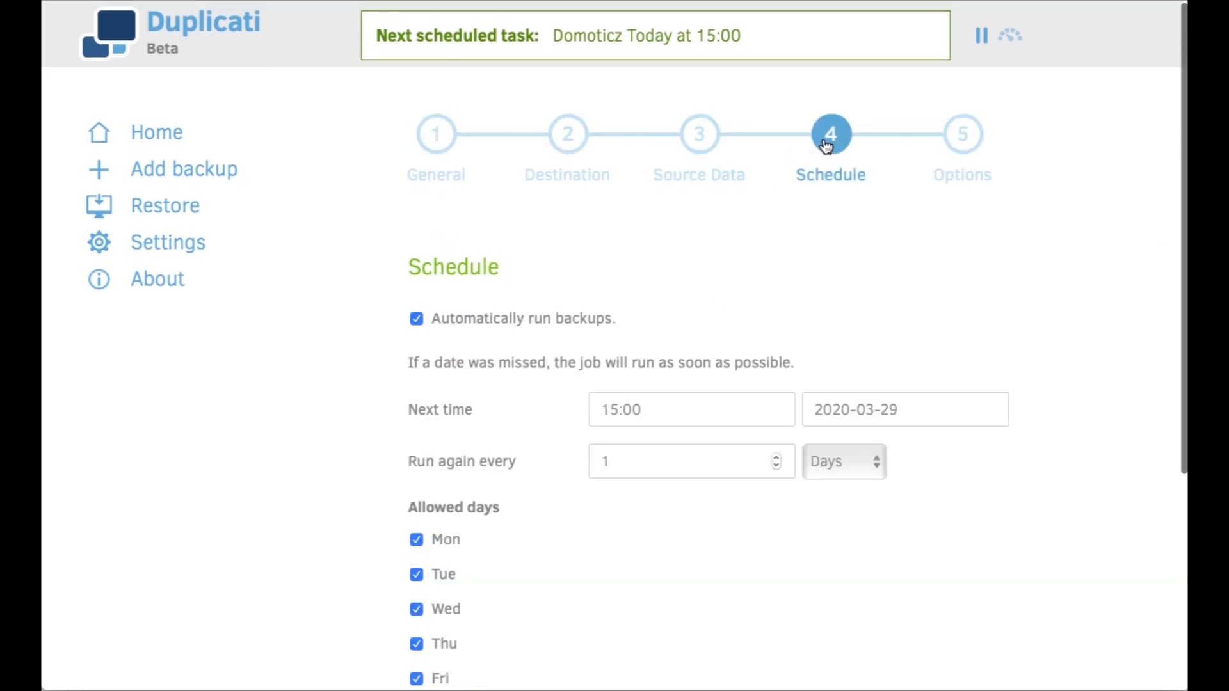
scroll(down, 3)
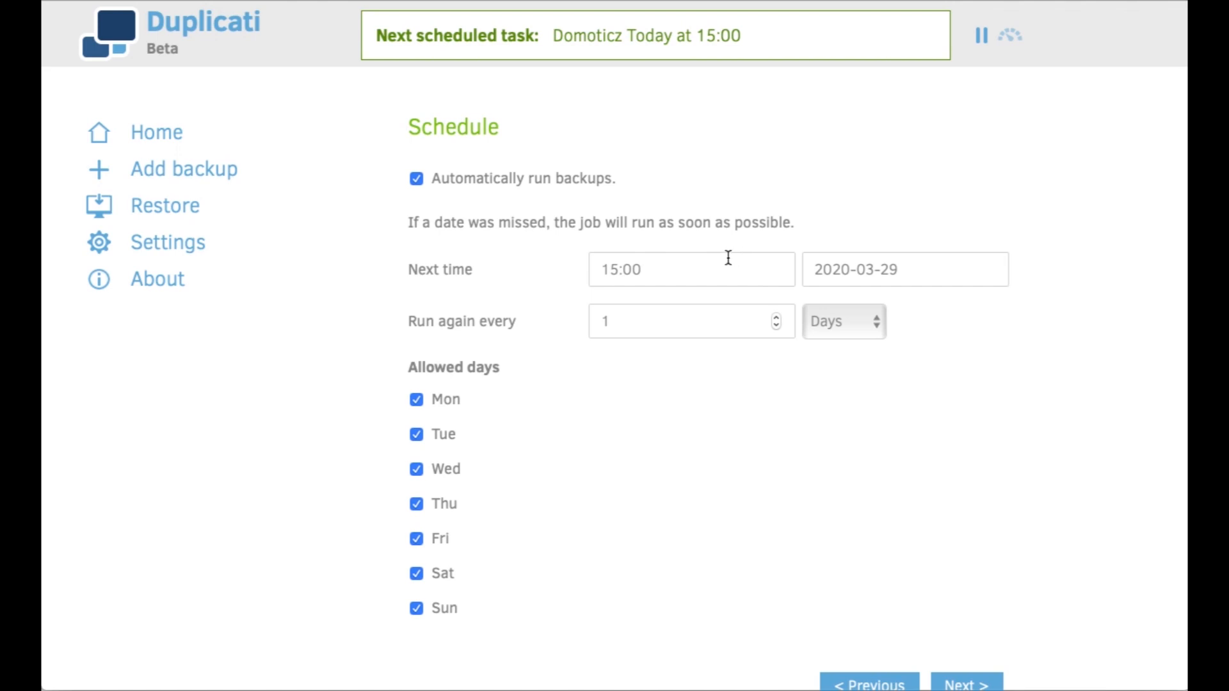
mouse_move(689, 313)
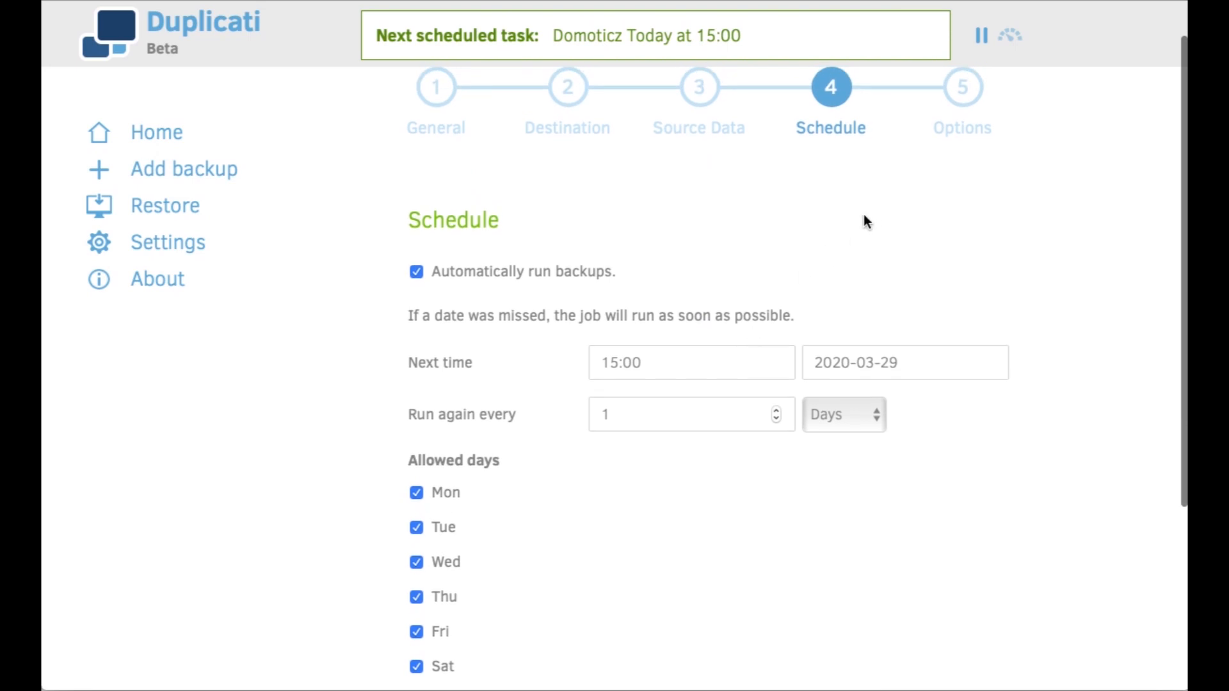
Keep Smart backup retention with 50 MByte volumes in Options, then save the job.
click(961, 86)
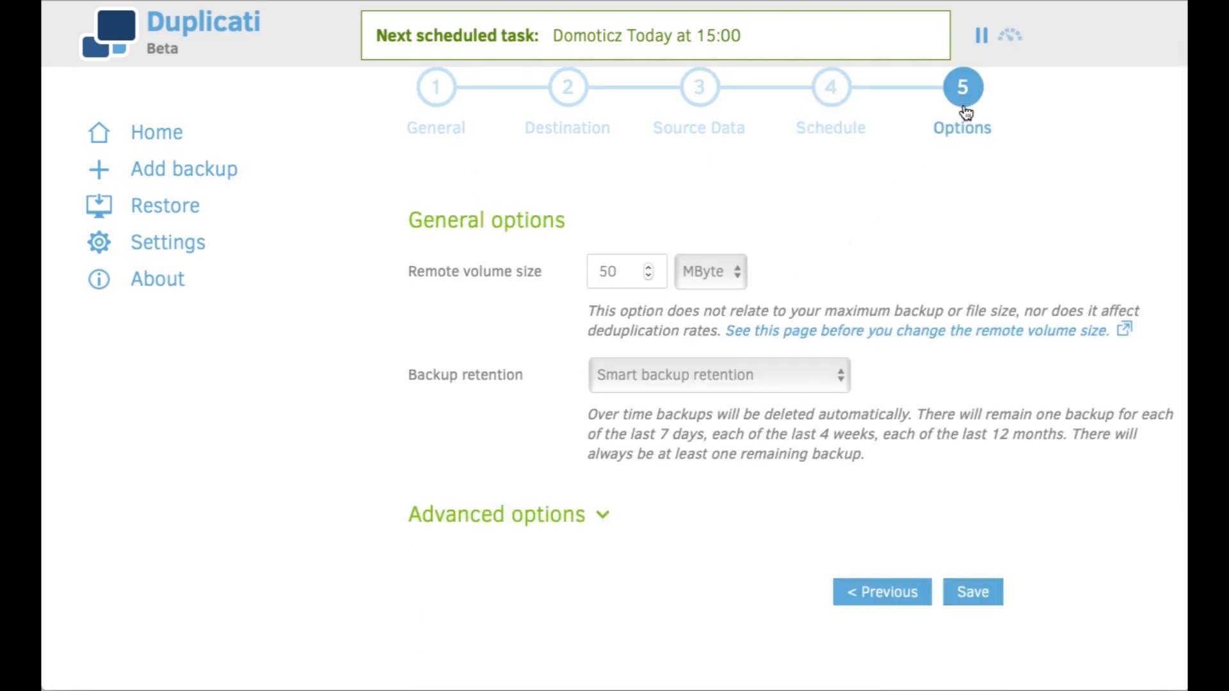
mouse_move(929, 184)
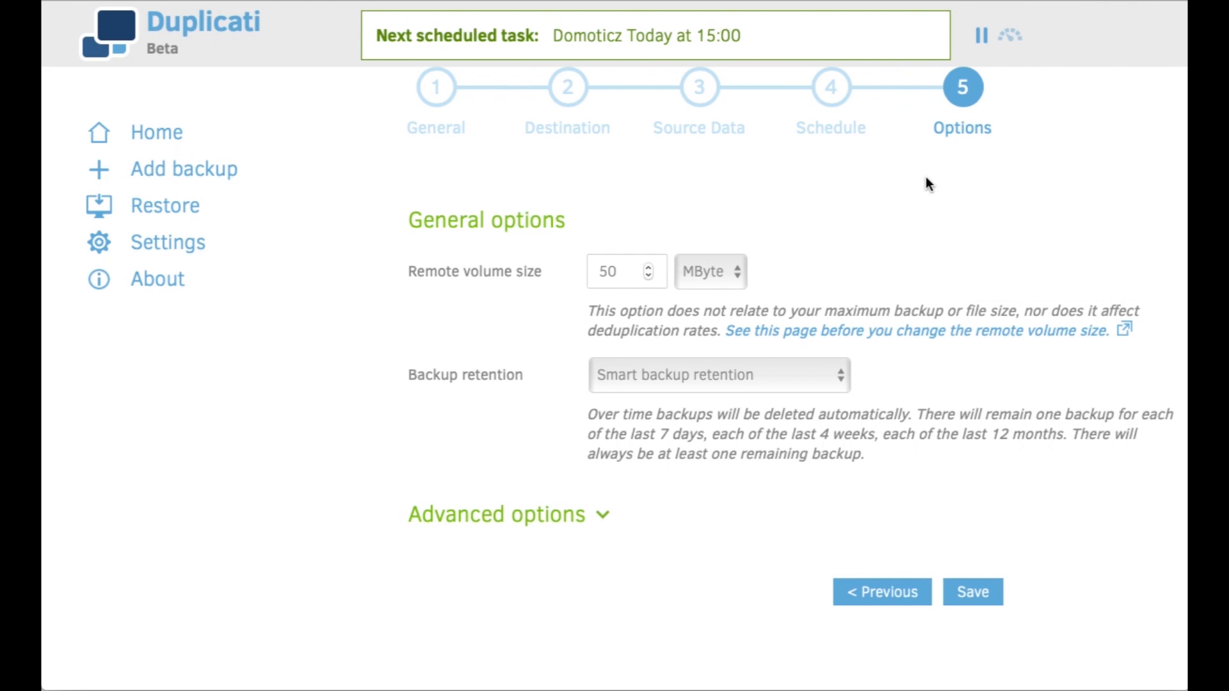
mouse_move(844, 198)
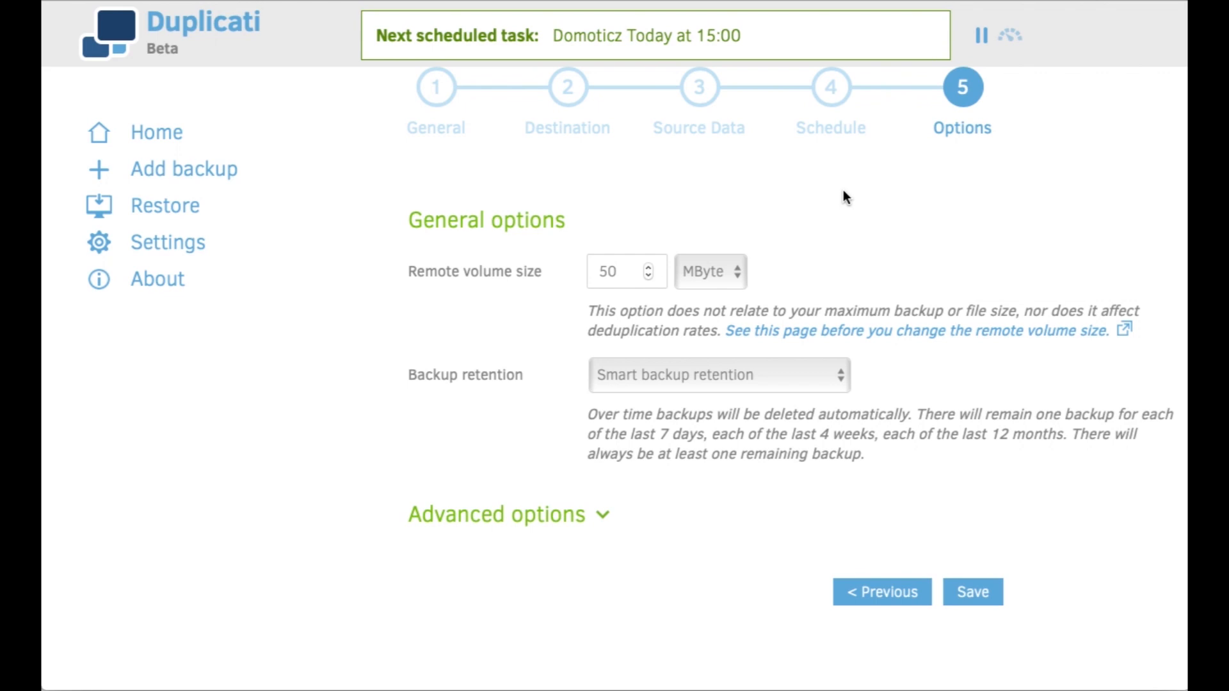
mouse_move(822, 265)
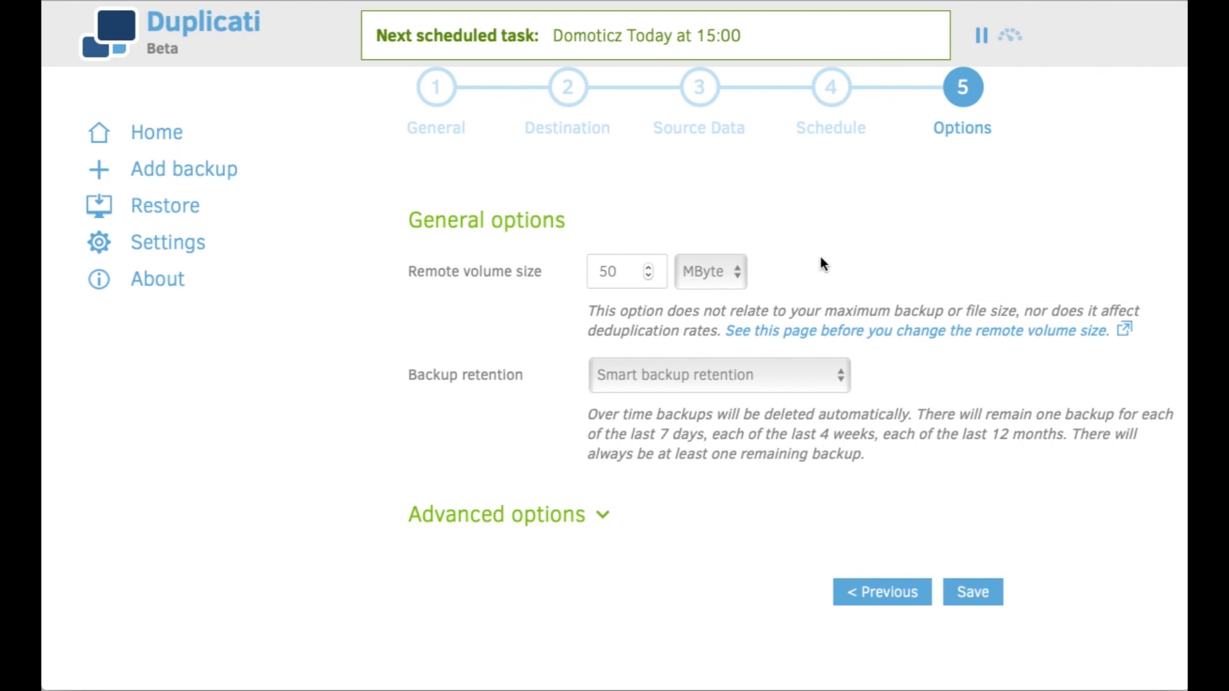
mouse_move(772, 397)
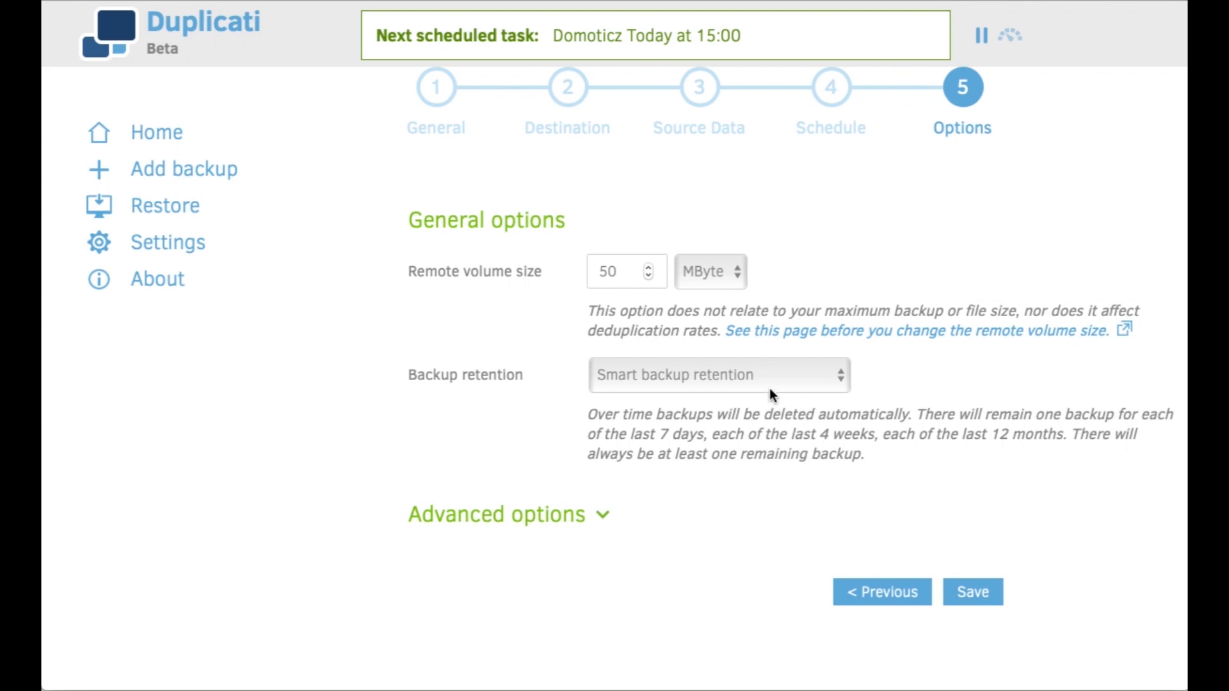
click(717, 375)
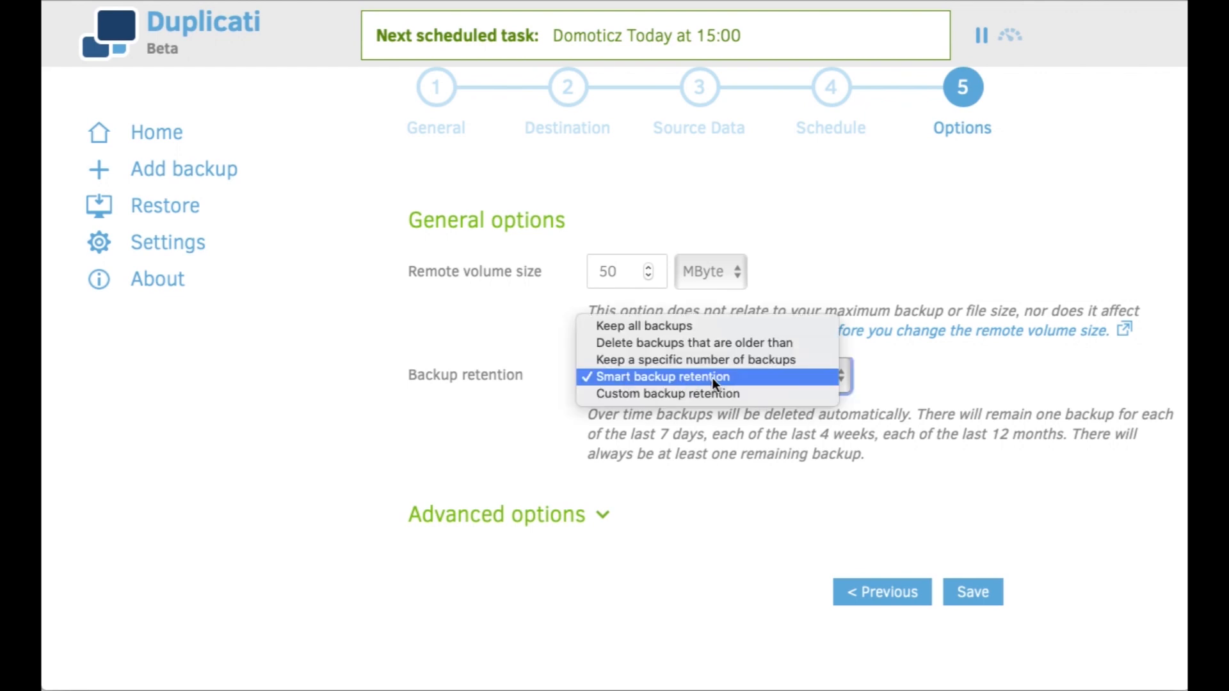
mouse_move(501, 391)
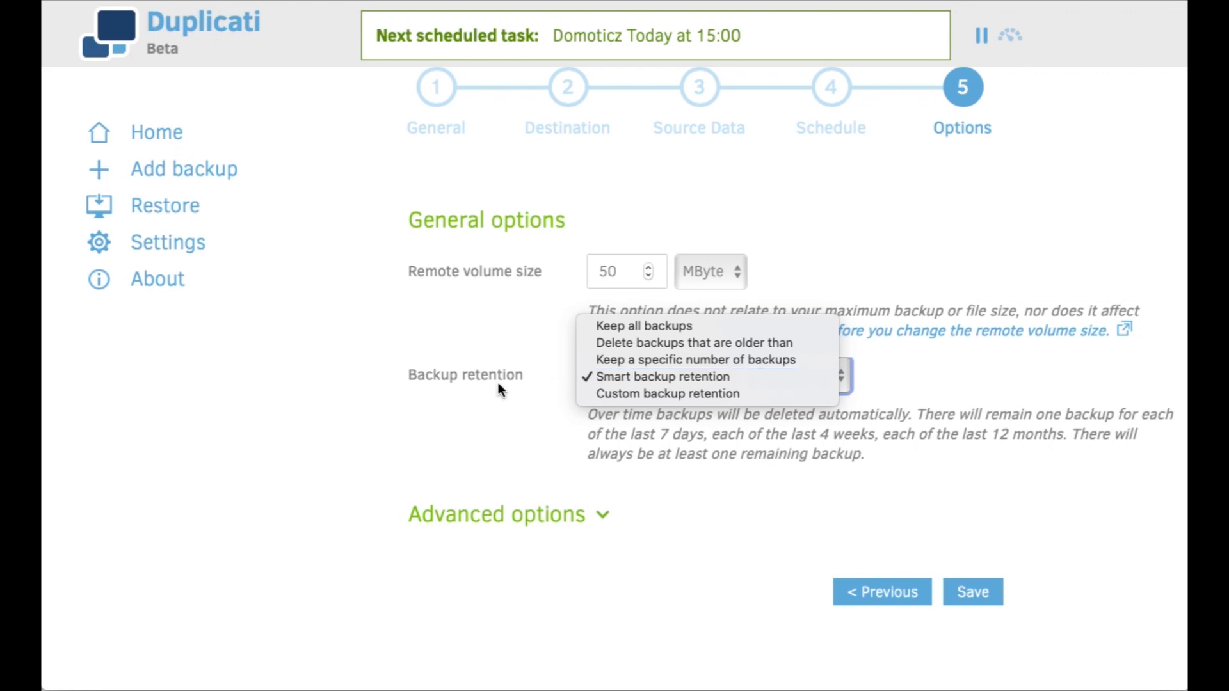
click(661, 376)
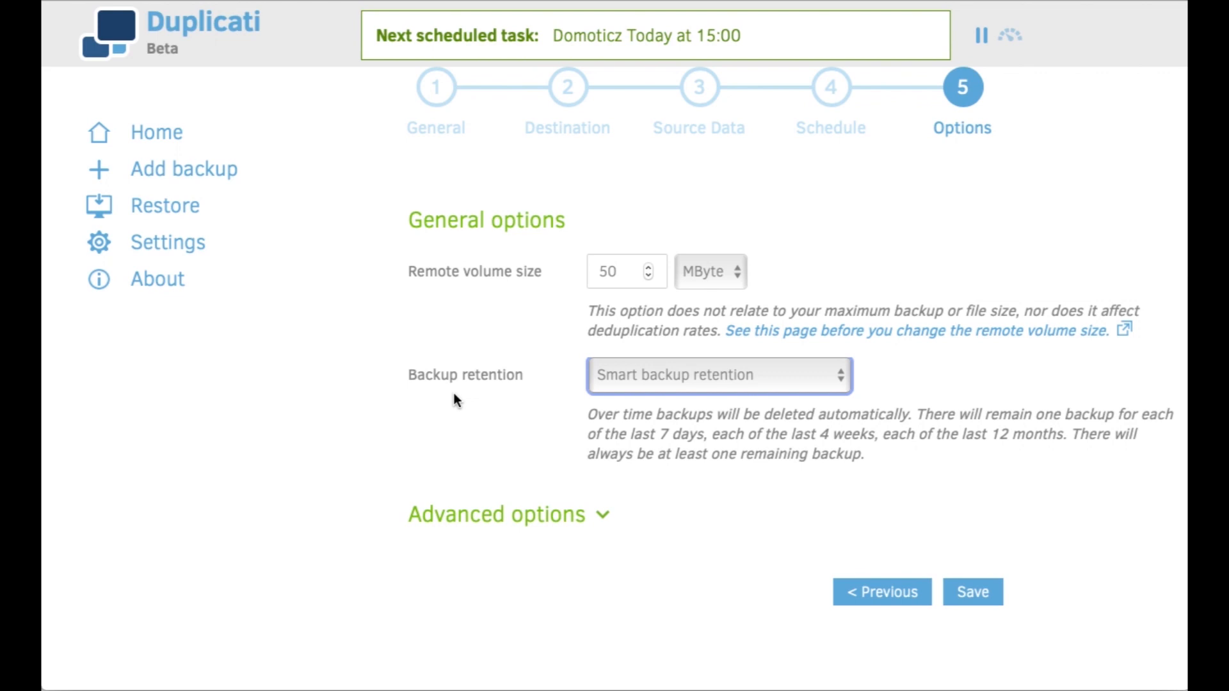
mouse_move(512, 408)
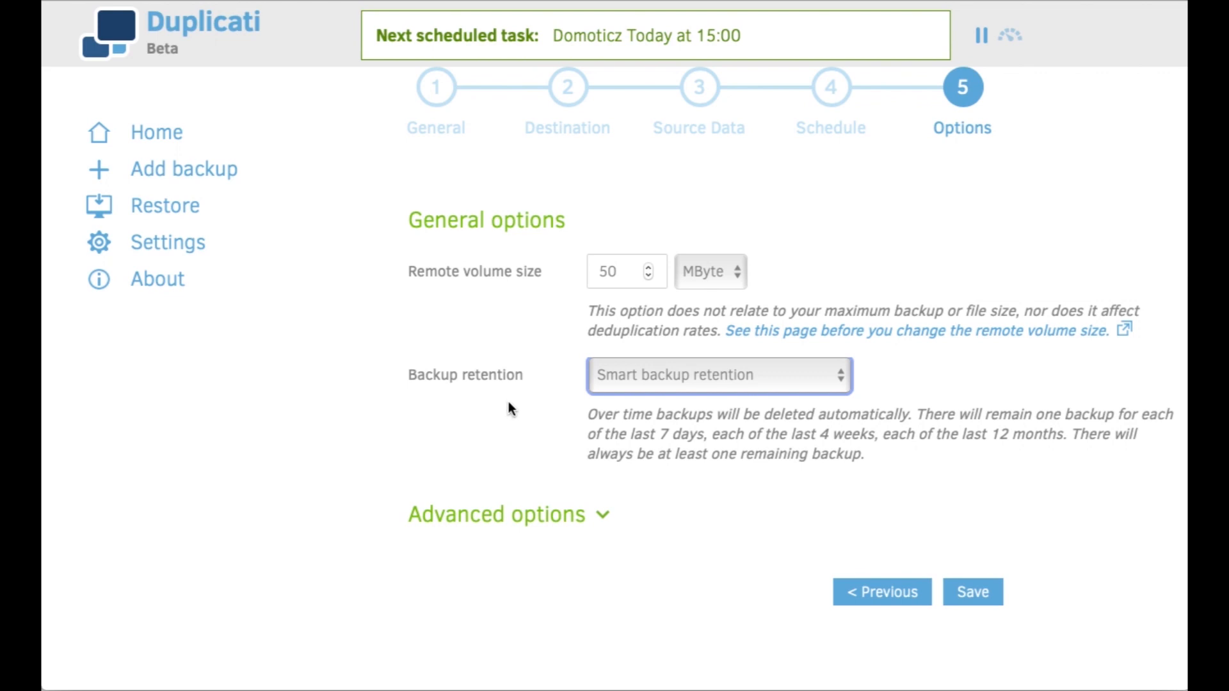
scroll(down, 3)
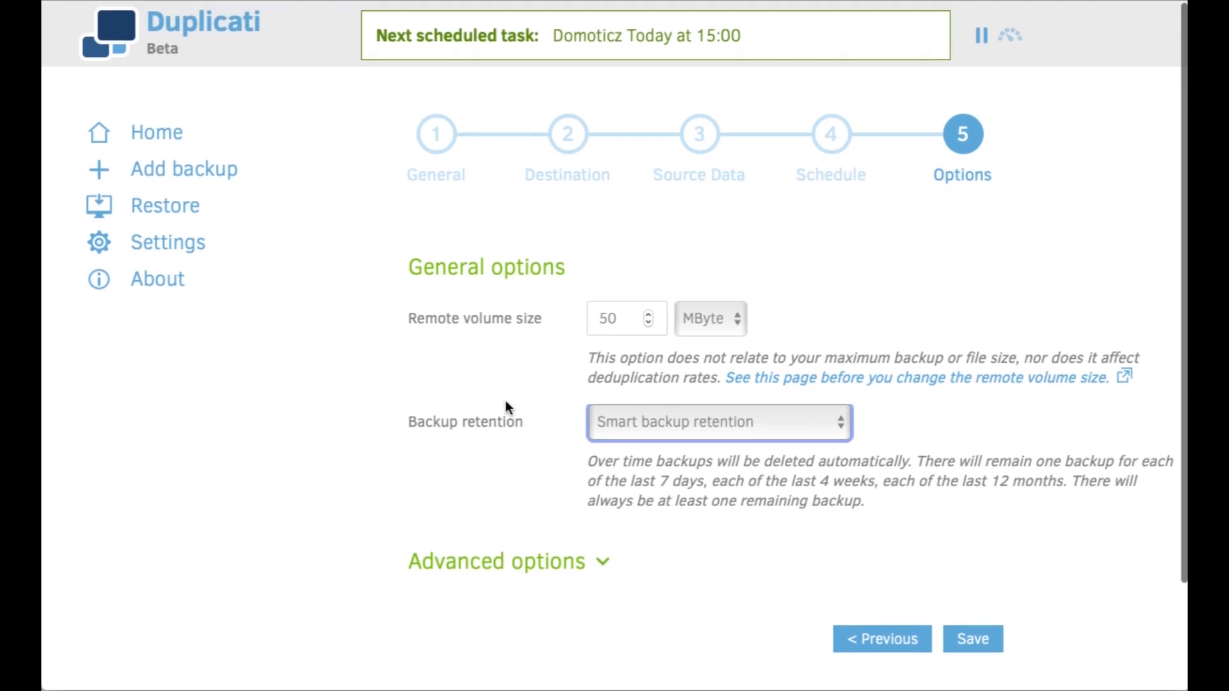
click(156, 132)
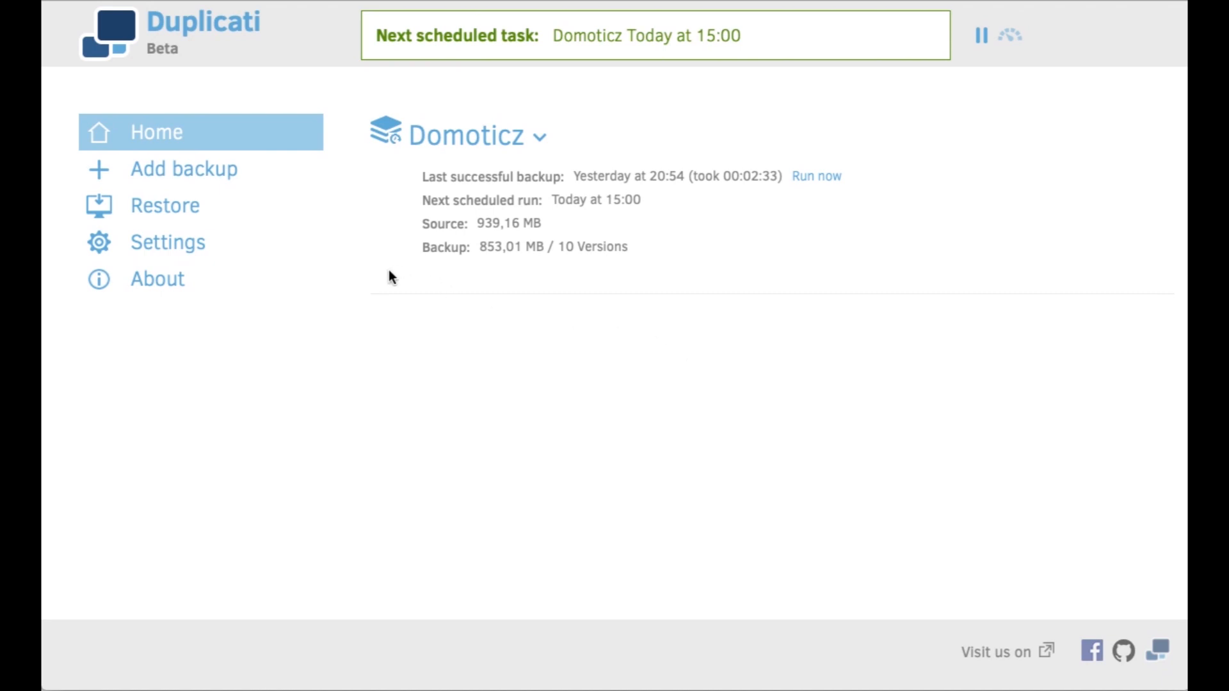
mouse_move(325, 221)
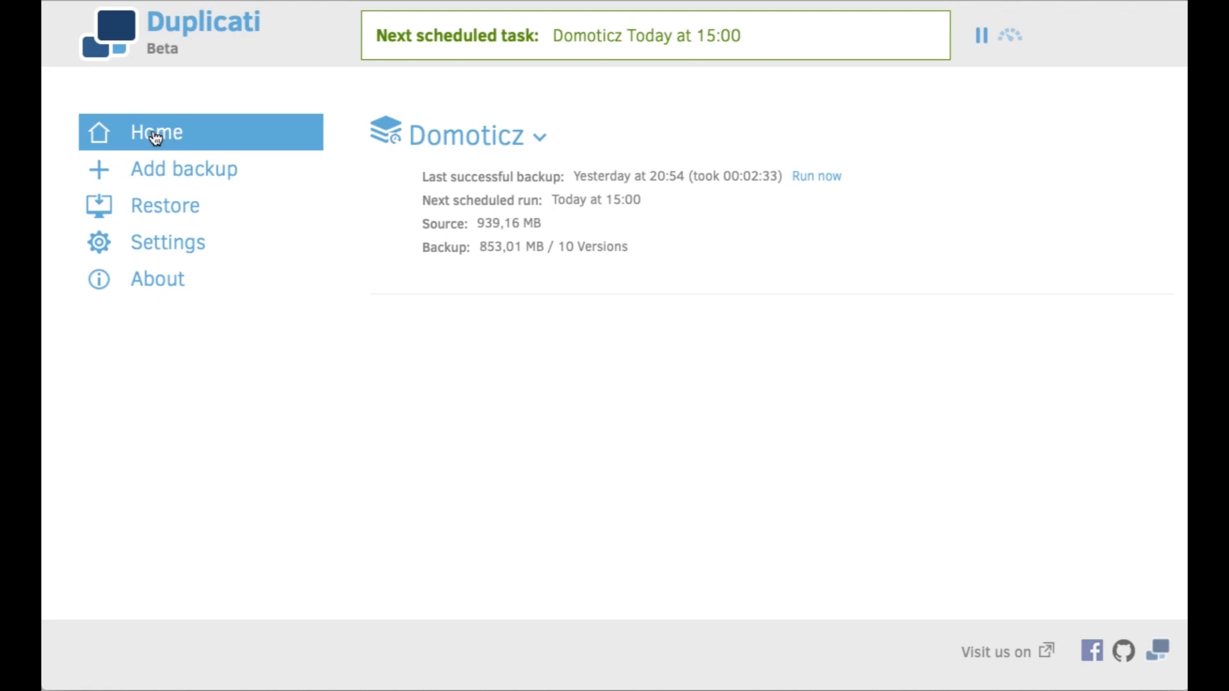
mouse_move(820, 164)
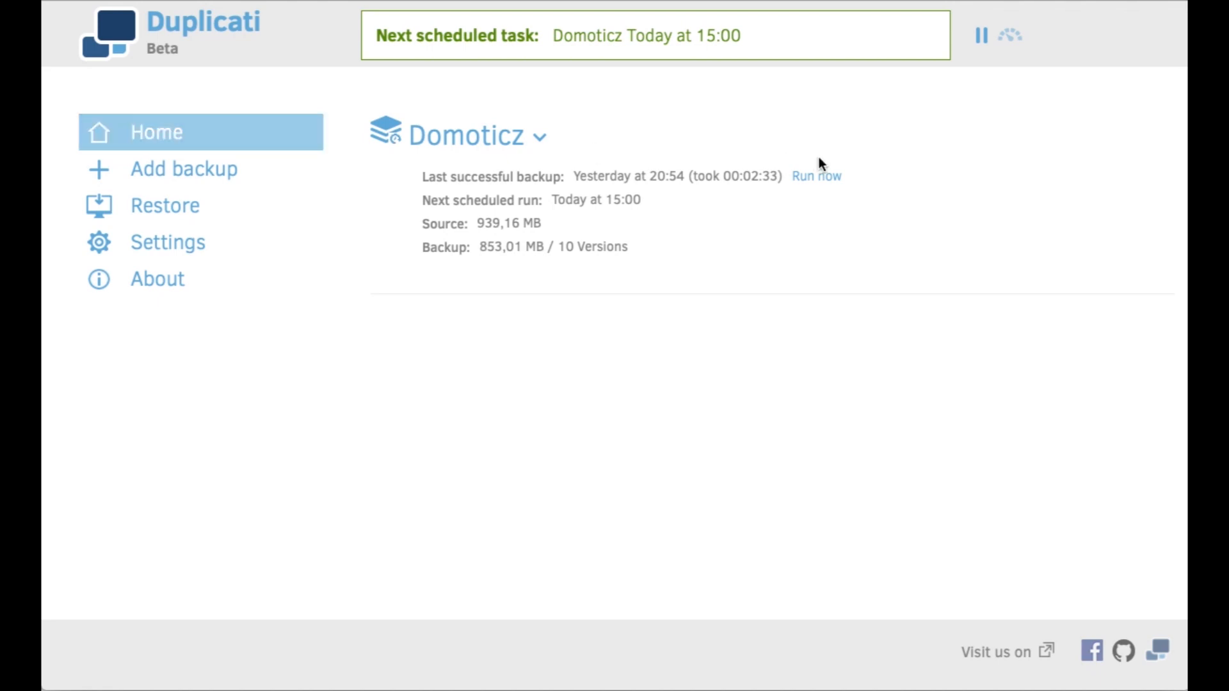
mouse_move(822, 182)
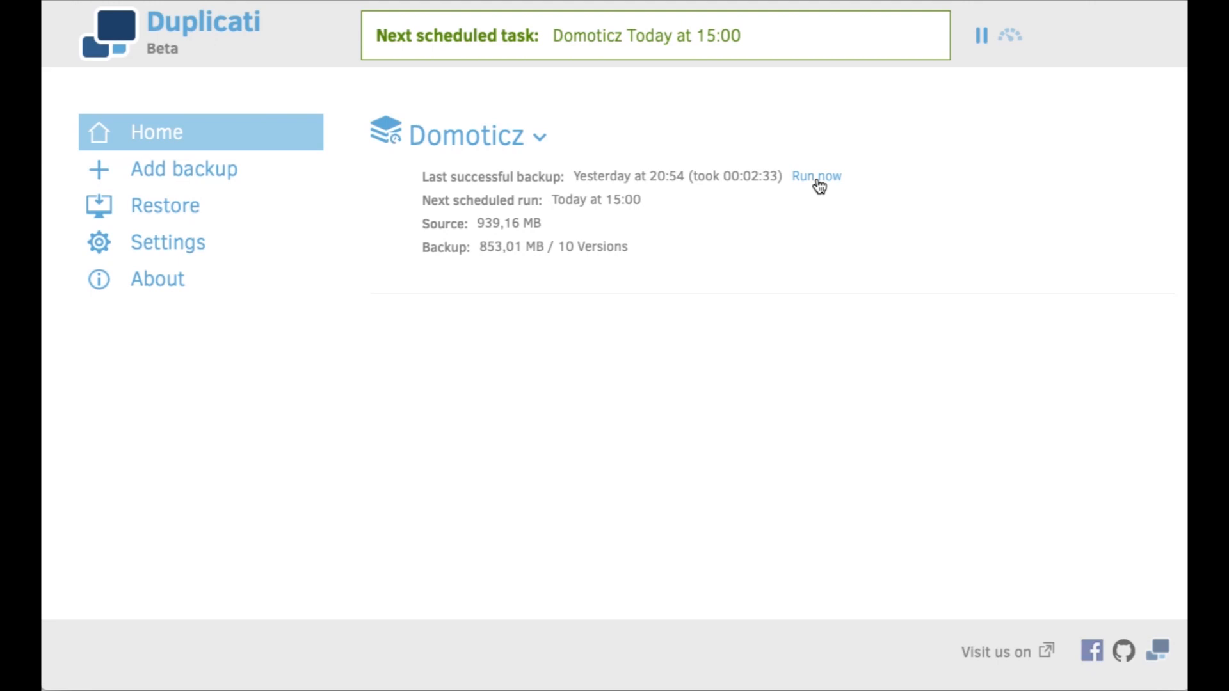
mouse_move(809, 196)
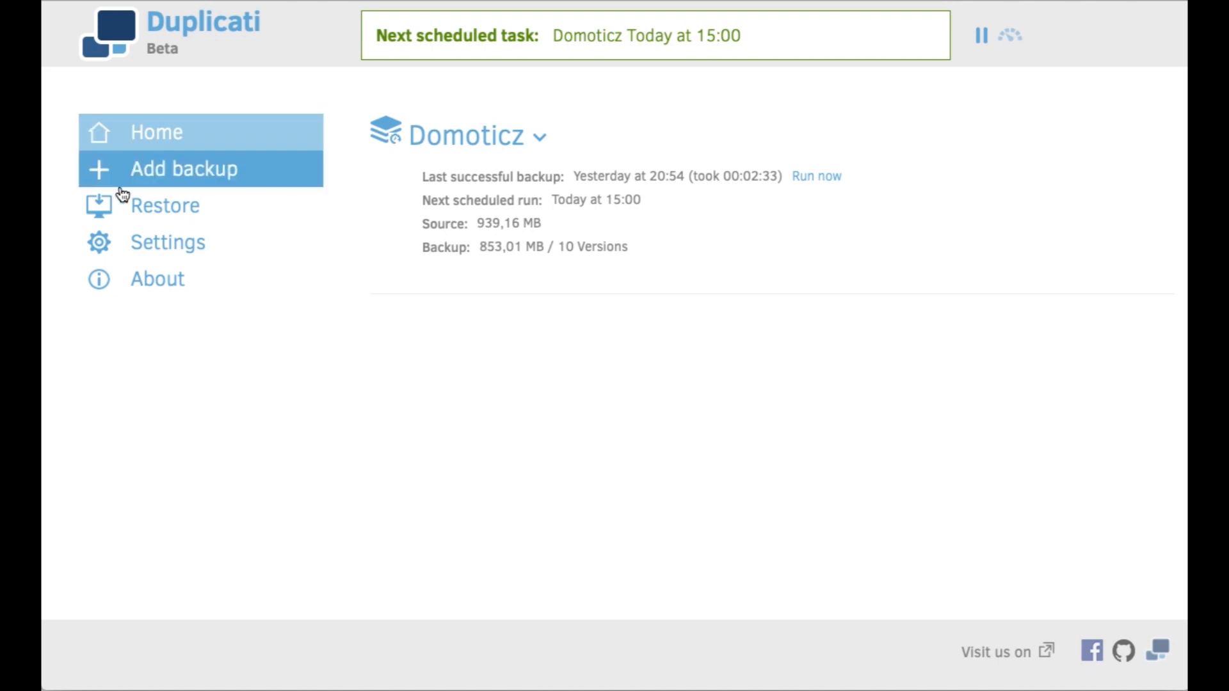
Start a restore using the Domoticz backup job as the source.
click(165, 205)
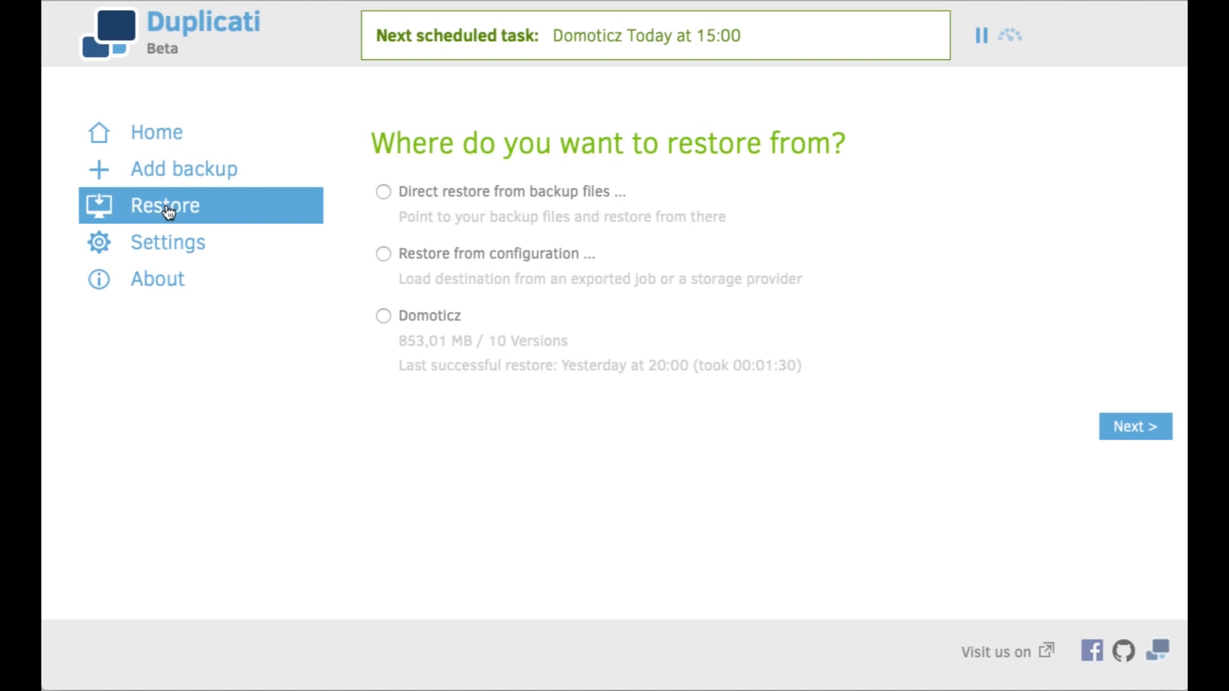
mouse_move(412, 338)
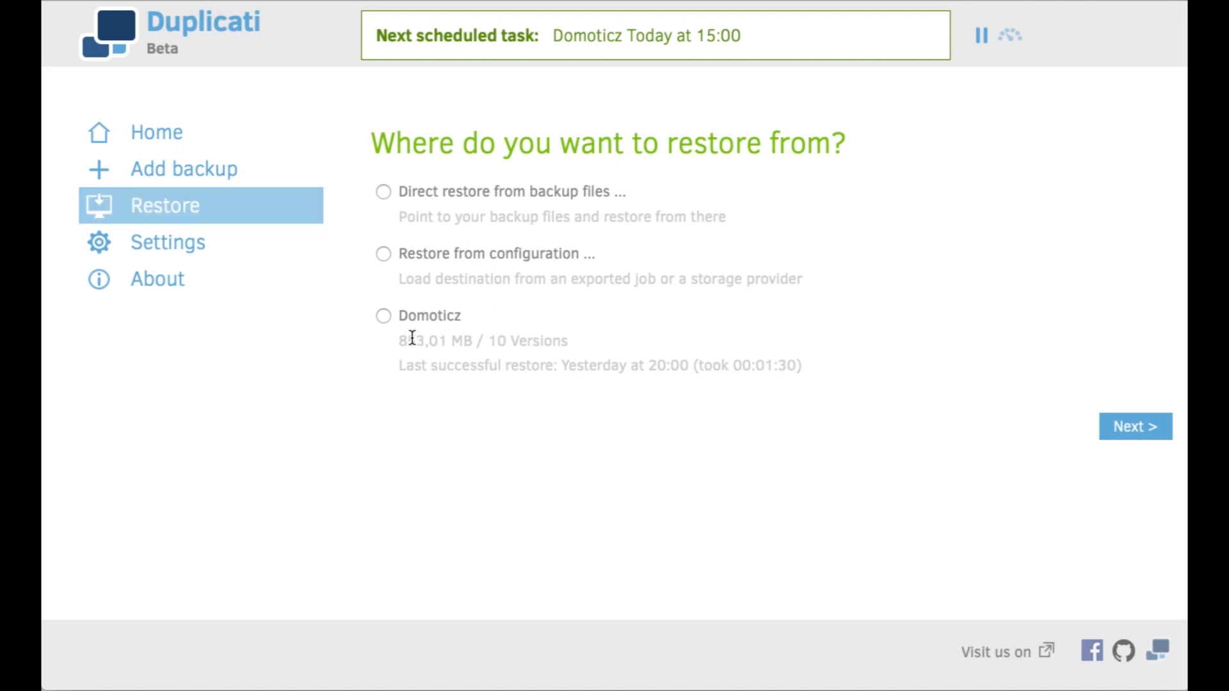
mouse_move(394, 325)
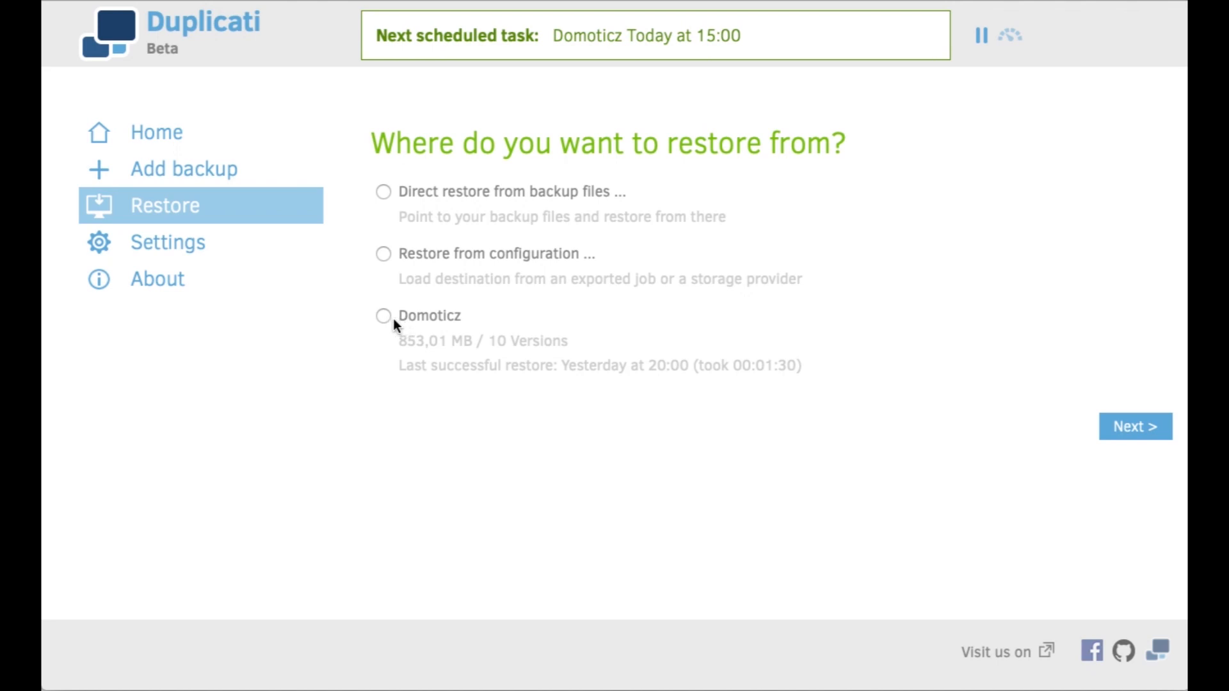
click(383, 316)
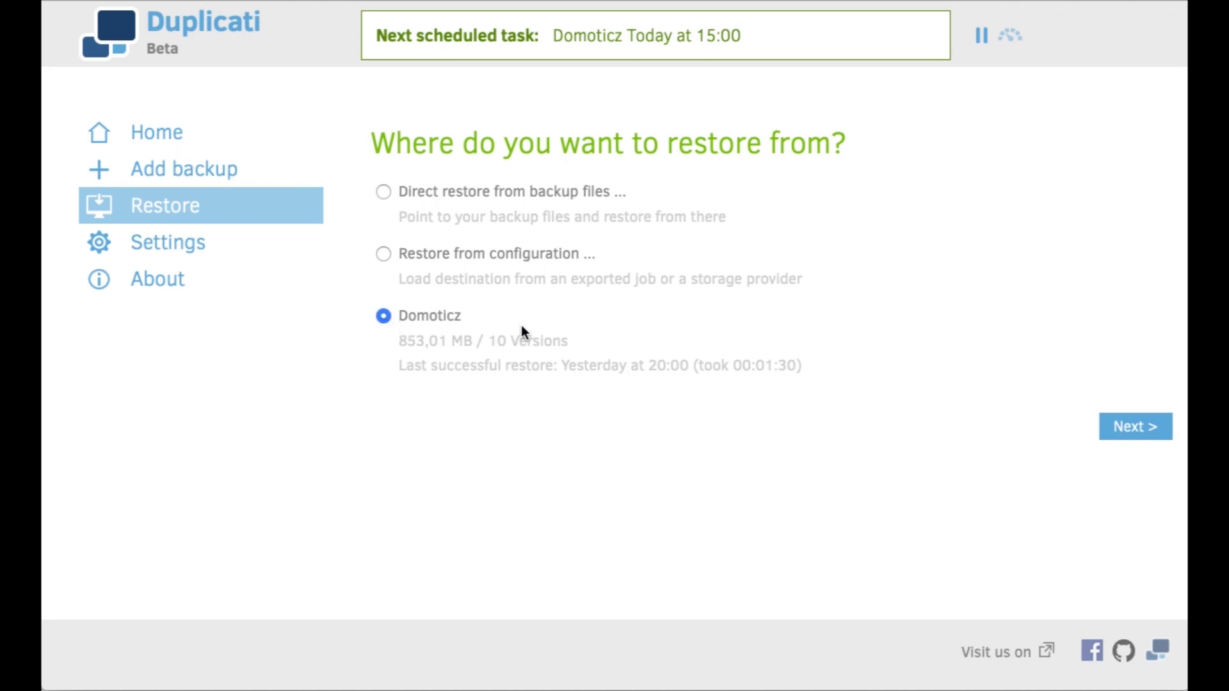
click(1134, 426)
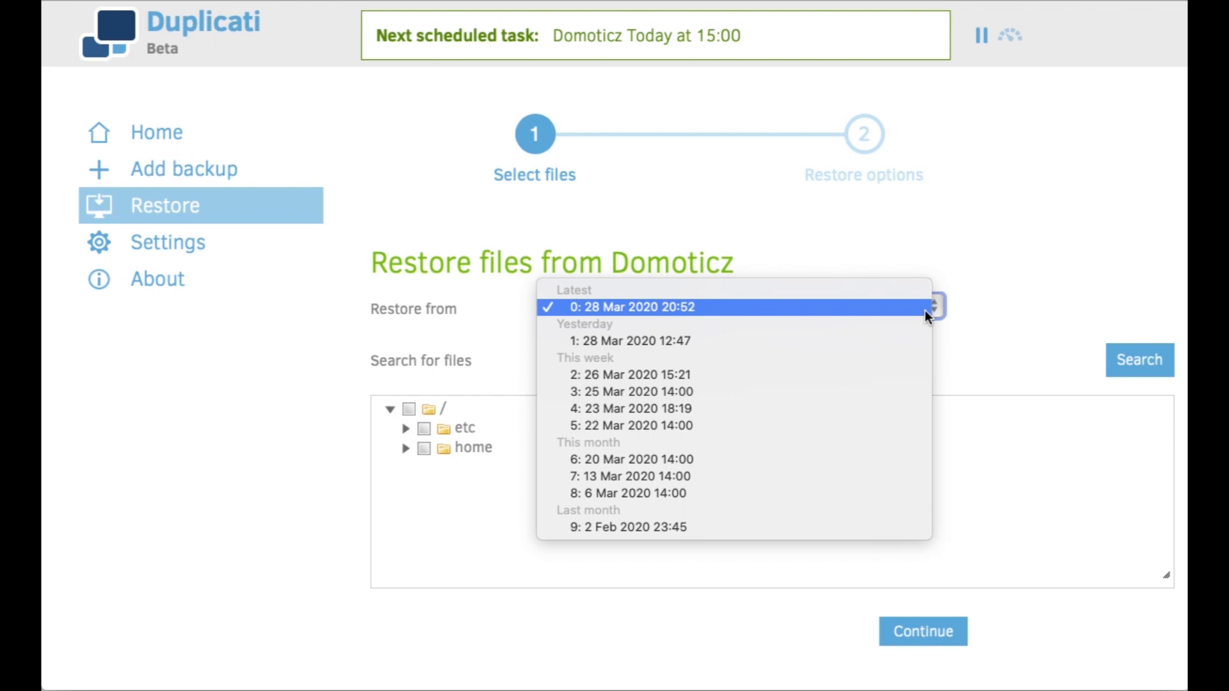
mouse_move(901, 342)
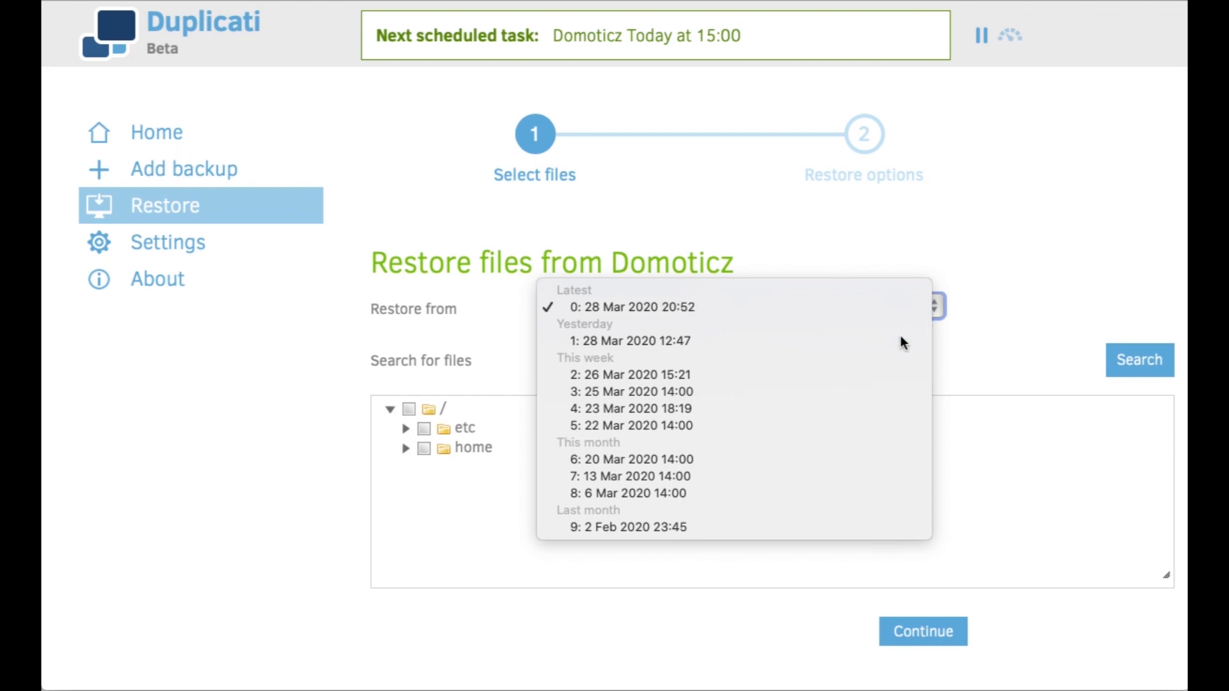
mouse_move(800, 342)
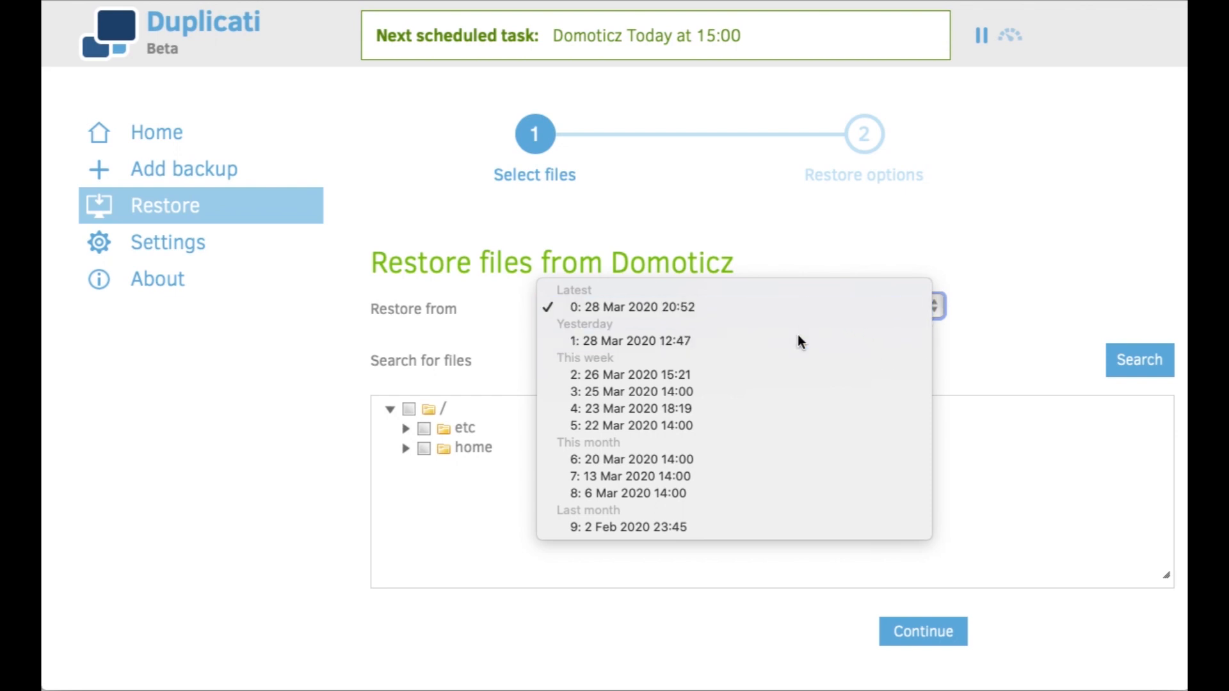
mouse_move(786, 363)
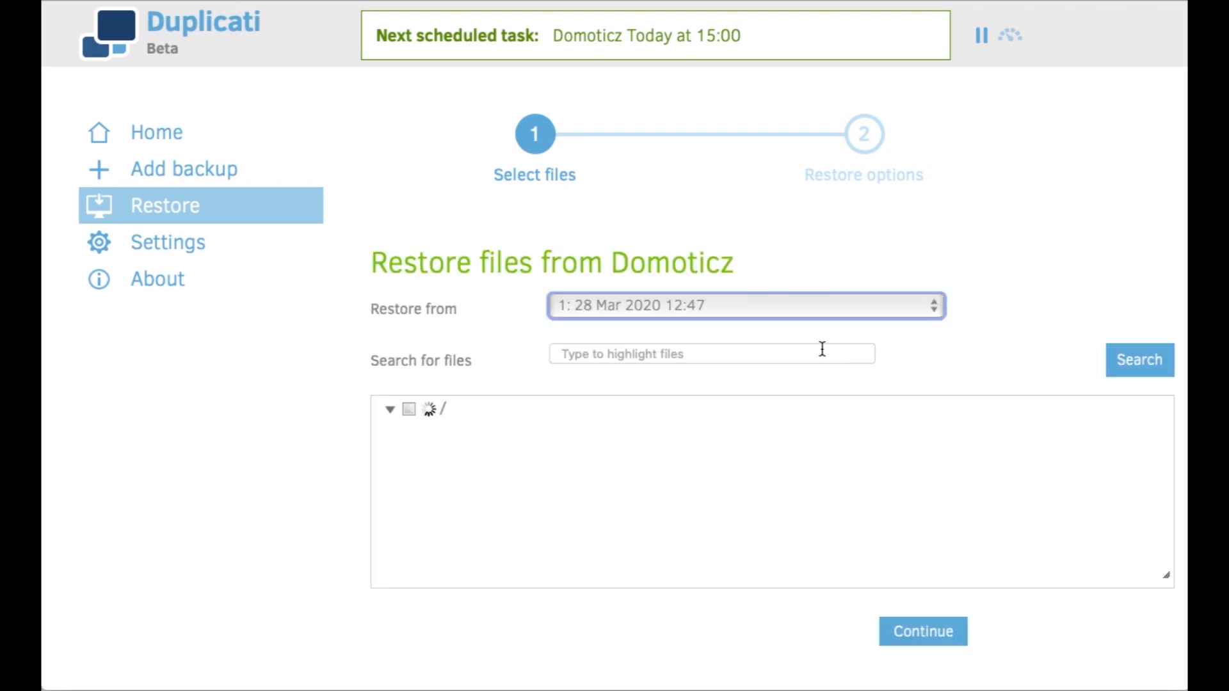
Pick the 28 Mar 2020 12:47 version, expand home/pi and tick .Xauthority.
click(390, 409)
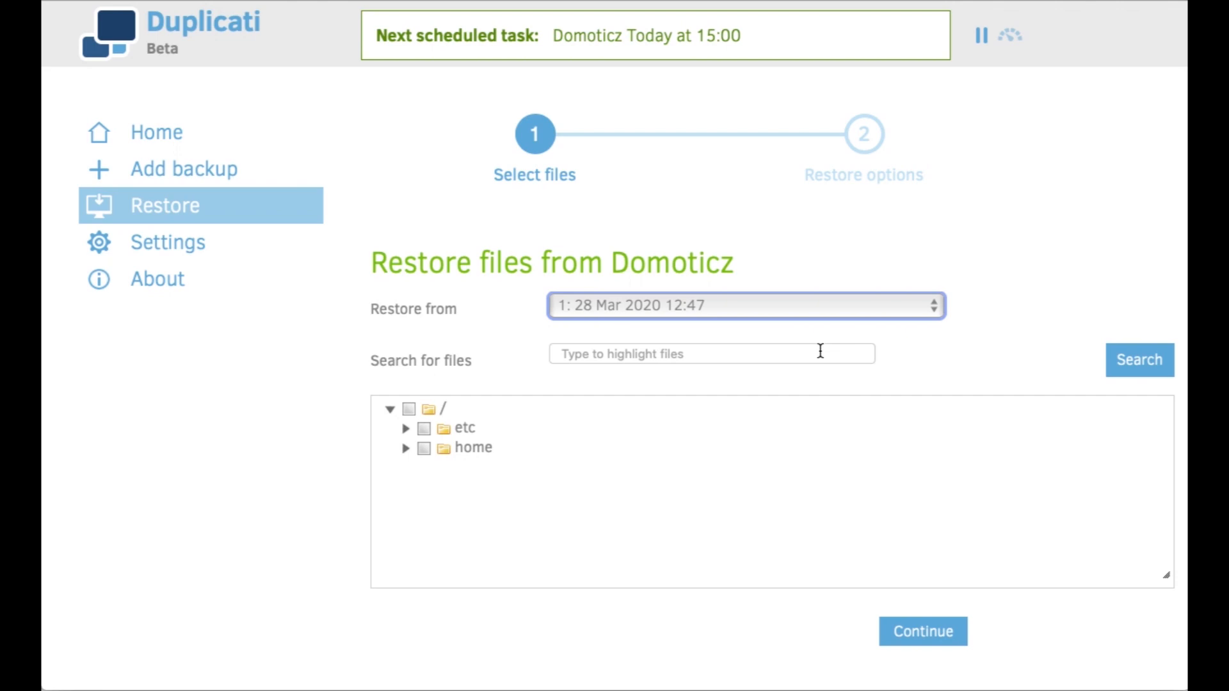
mouse_move(413, 462)
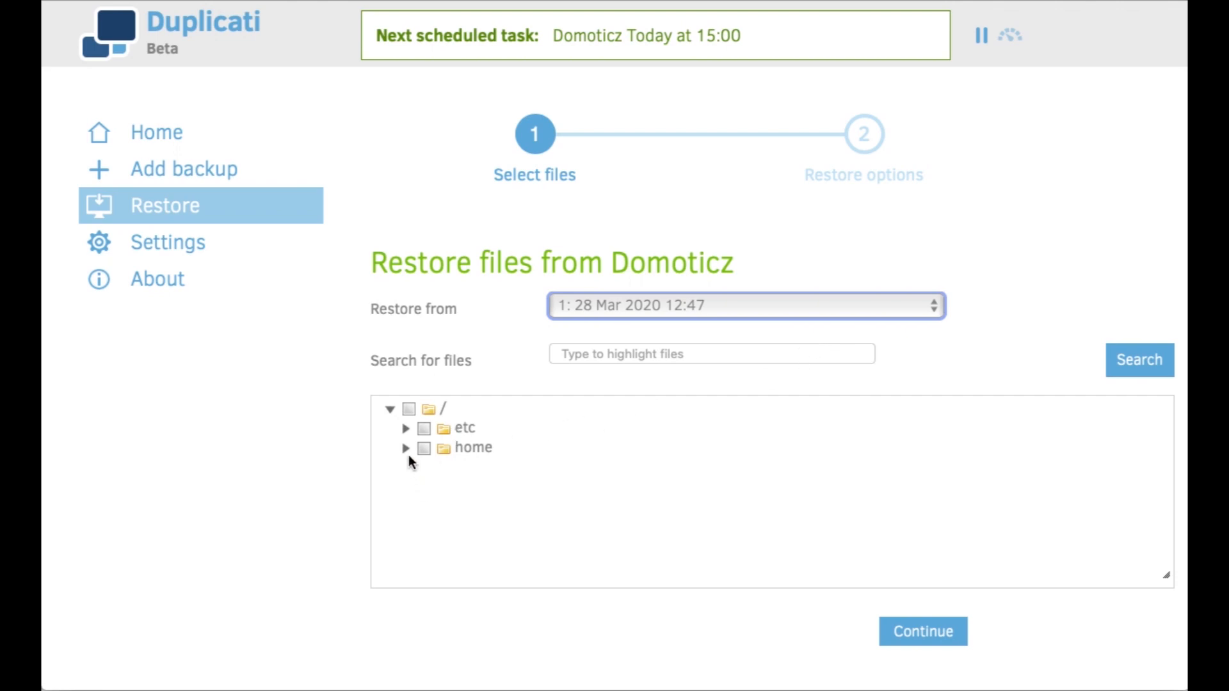
click(405, 447)
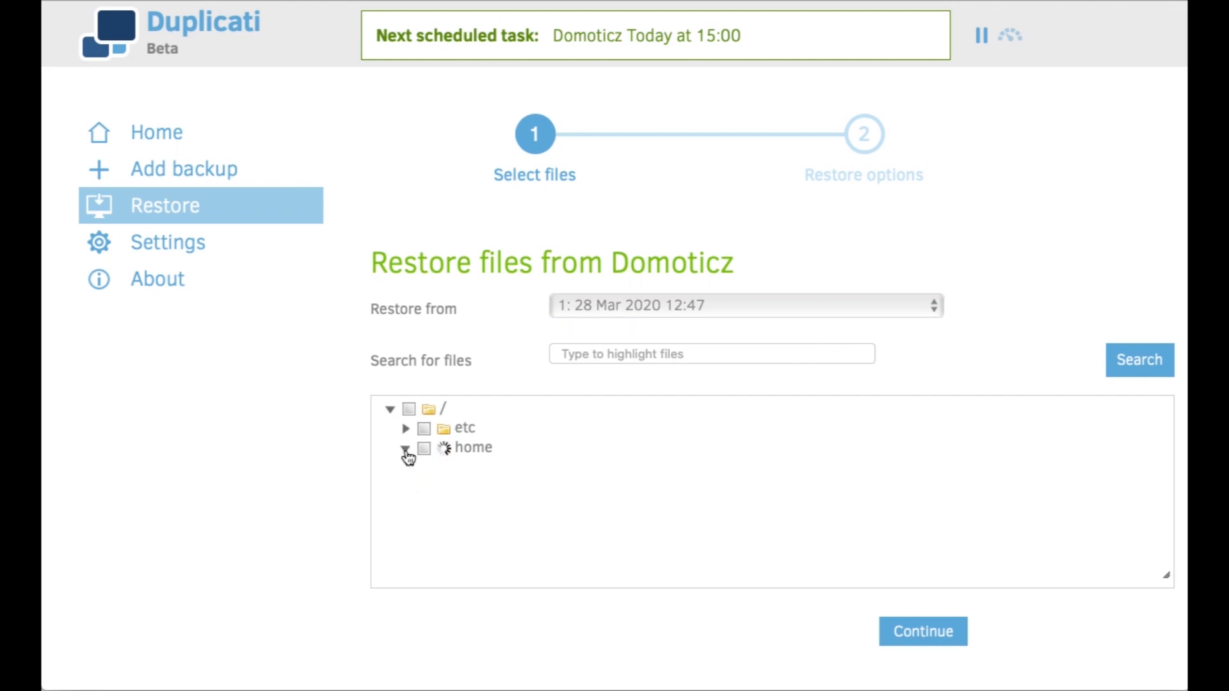
click(405, 450)
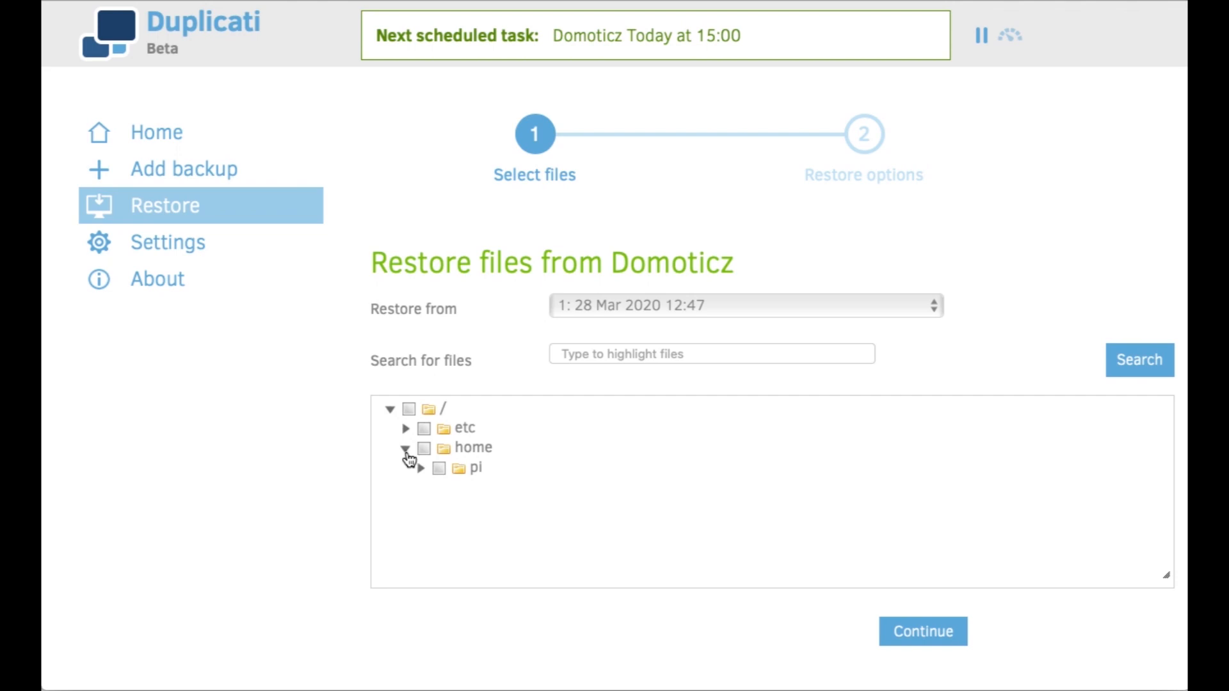
click(419, 468)
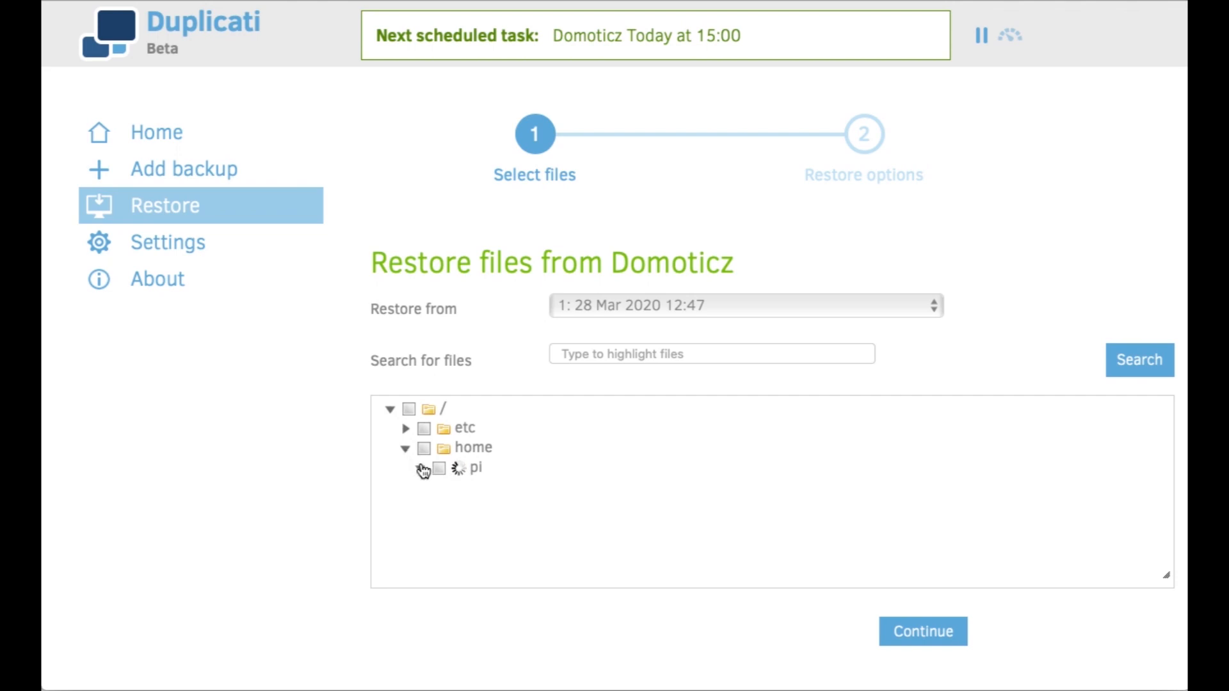
click(421, 467)
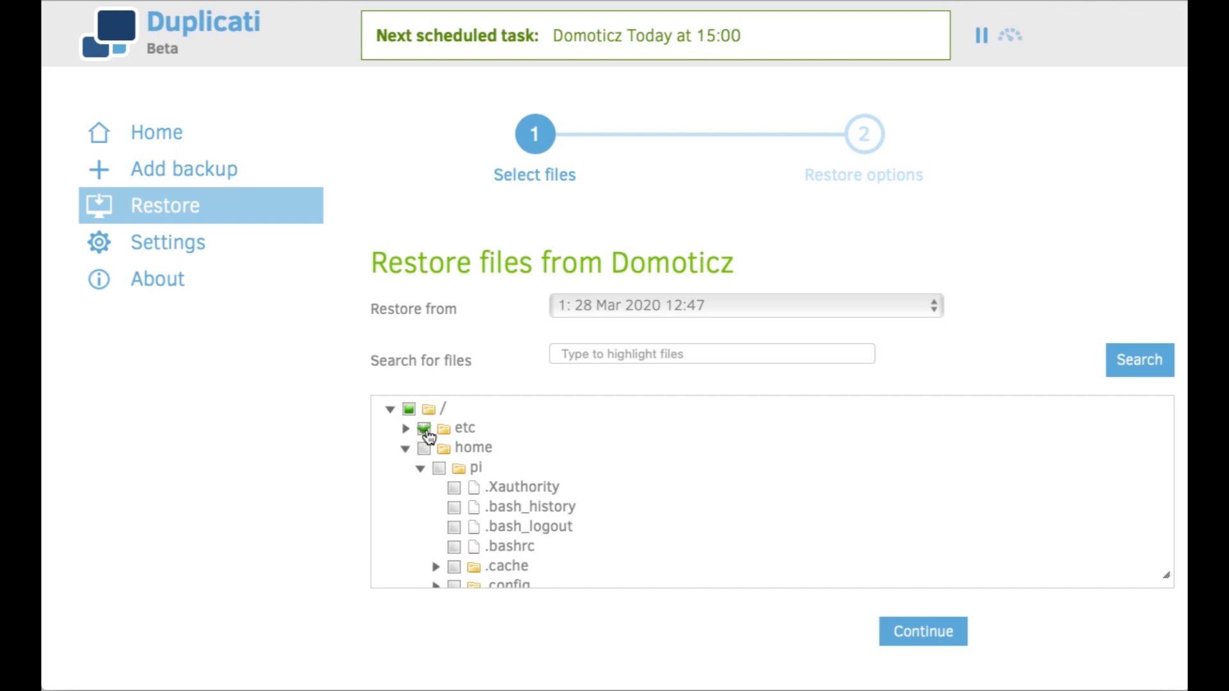
click(423, 428)
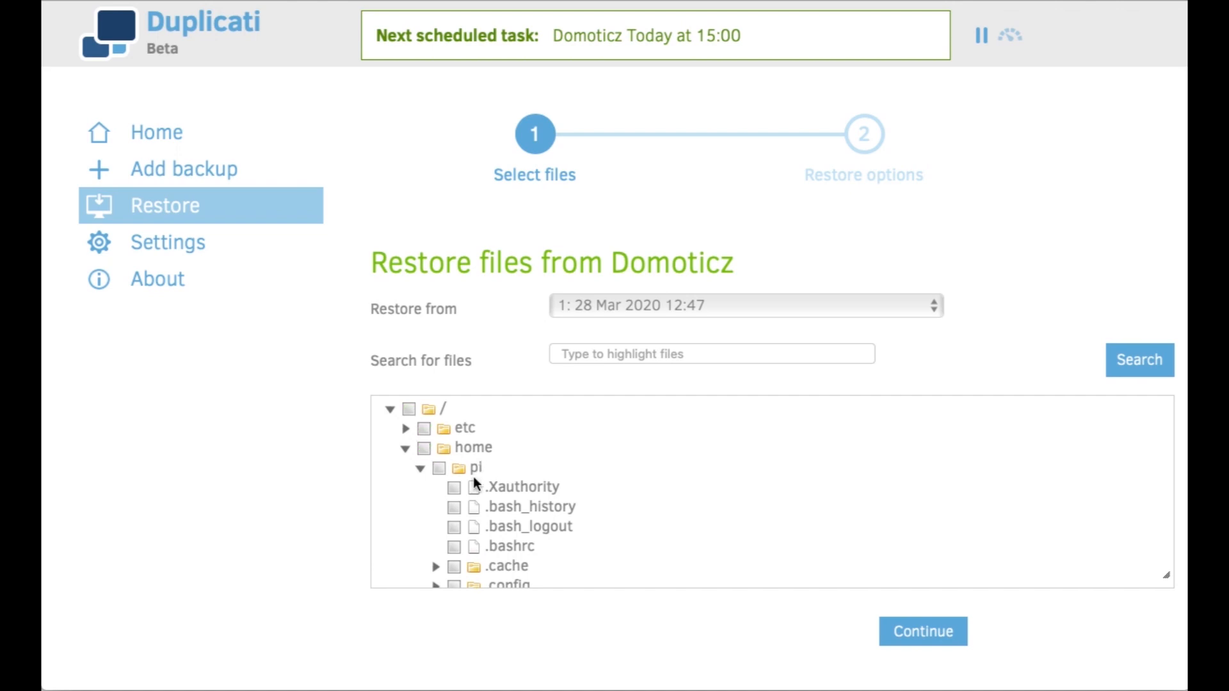
click(454, 487)
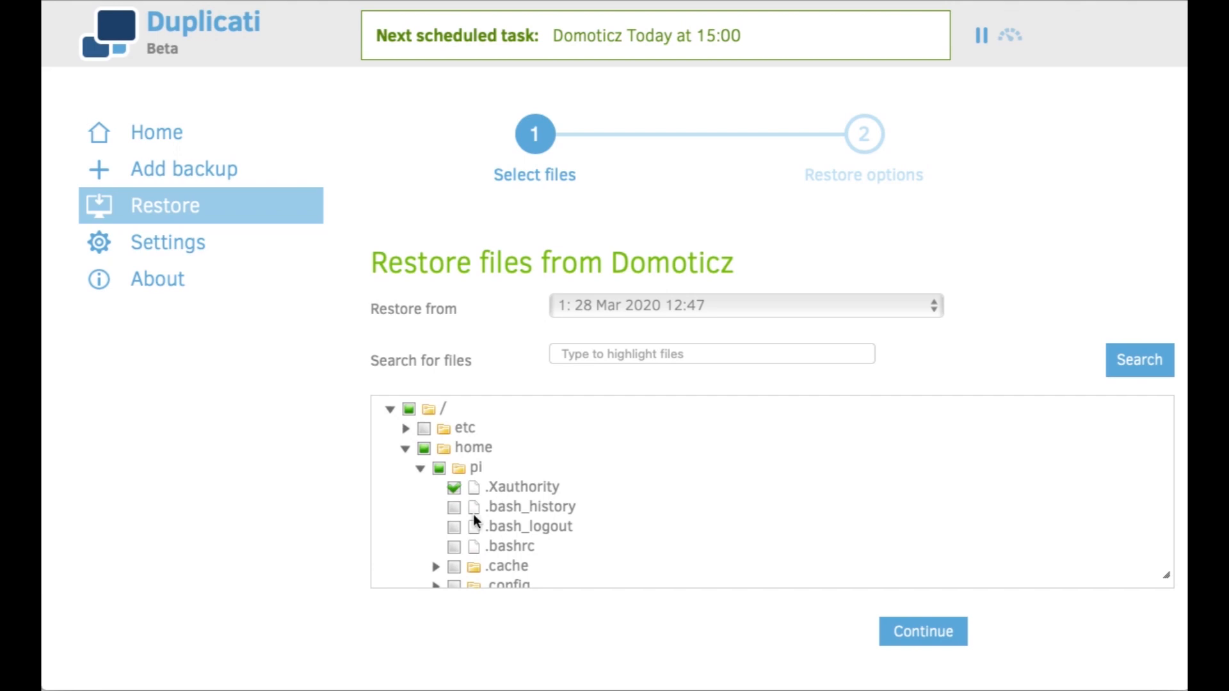
mouse_move(614, 465)
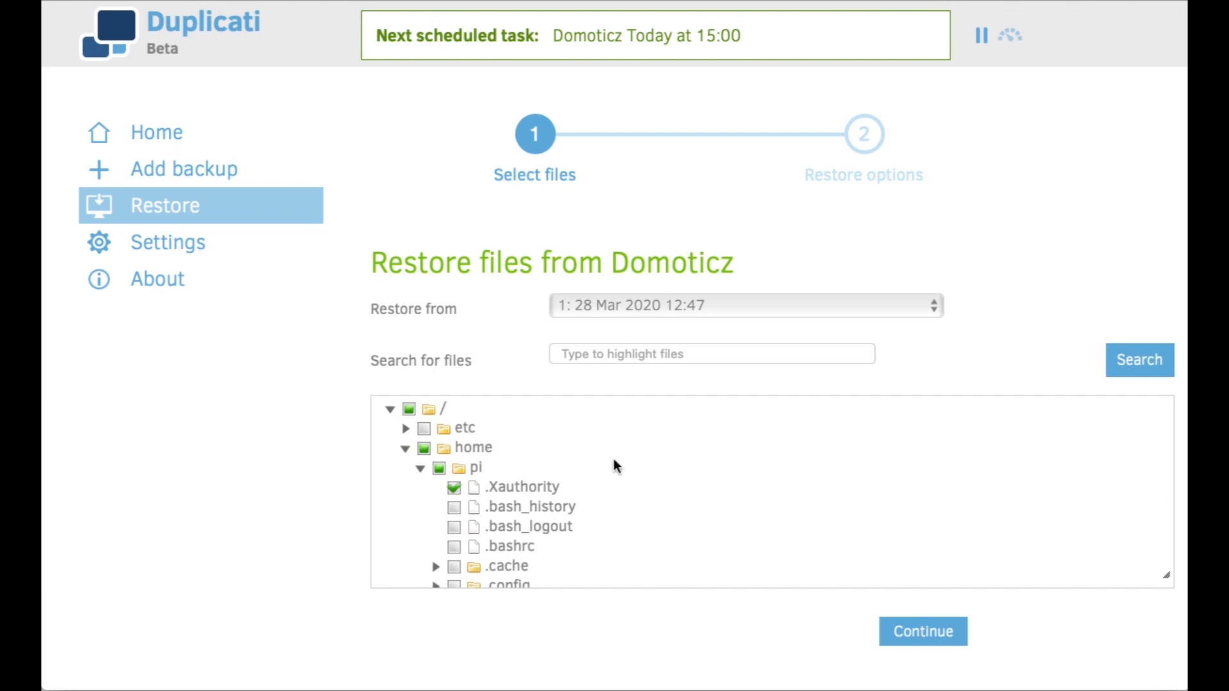
Restore to the original location with overwrite, enabling read/write permission restoration.
click(922, 631)
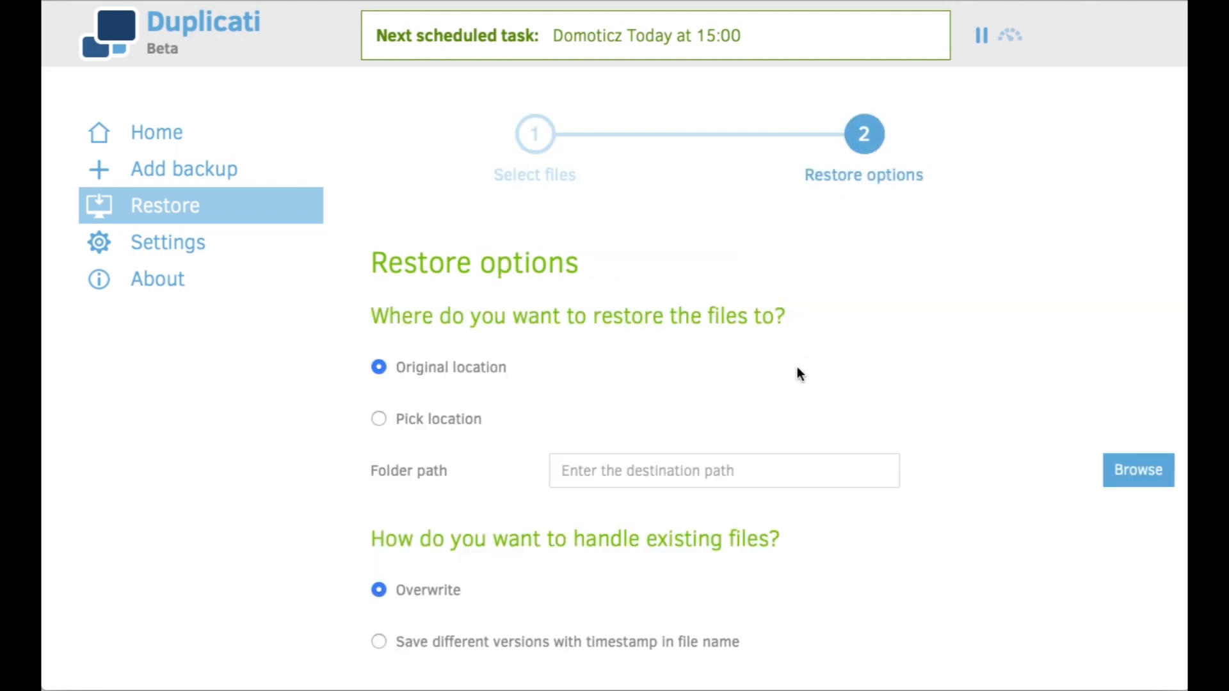
scroll(down, 3)
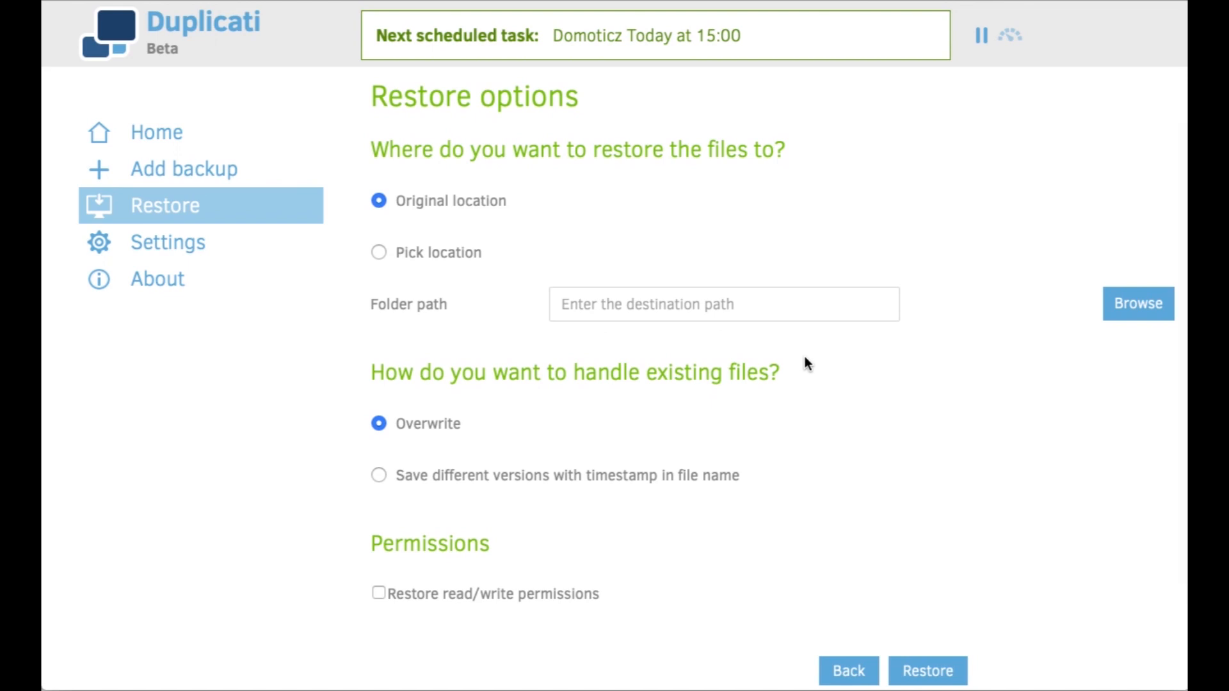
mouse_move(729, 316)
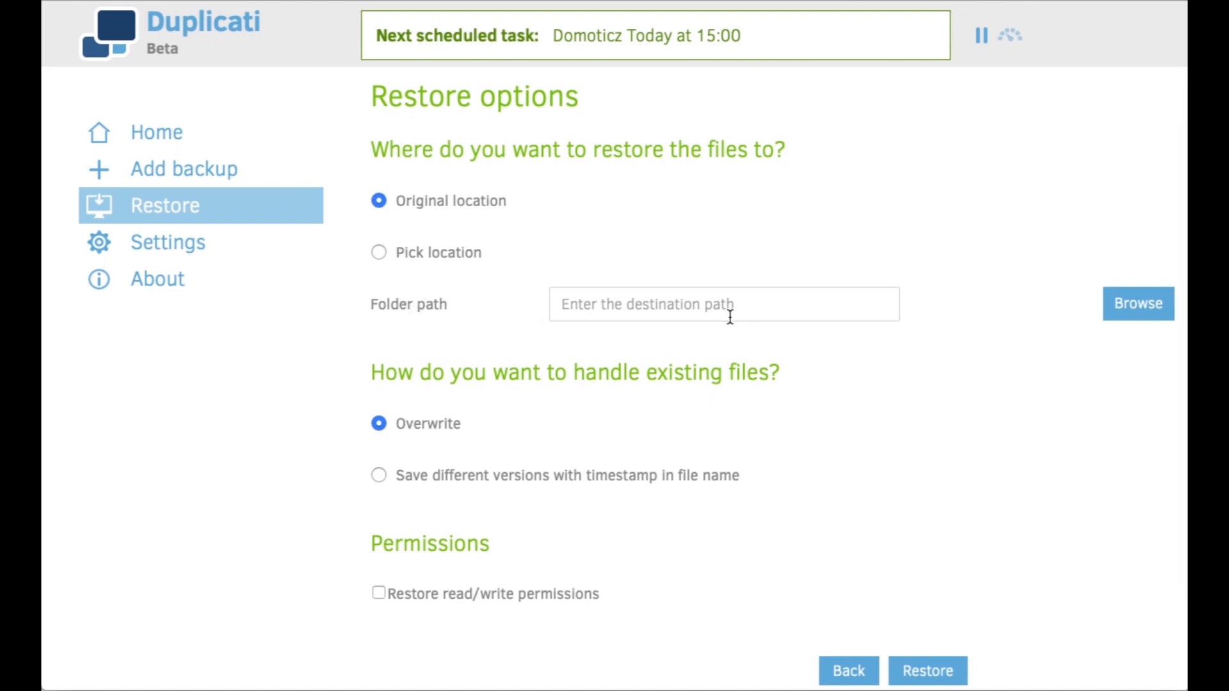
mouse_move(703, 317)
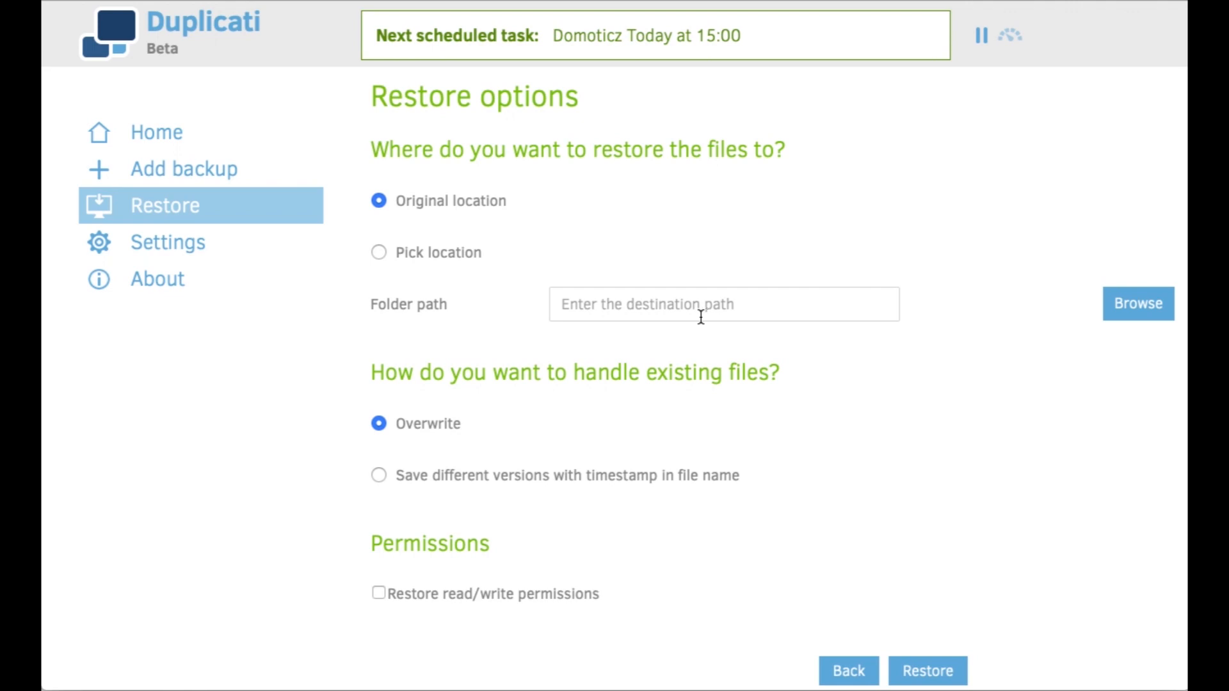
click(378, 554)
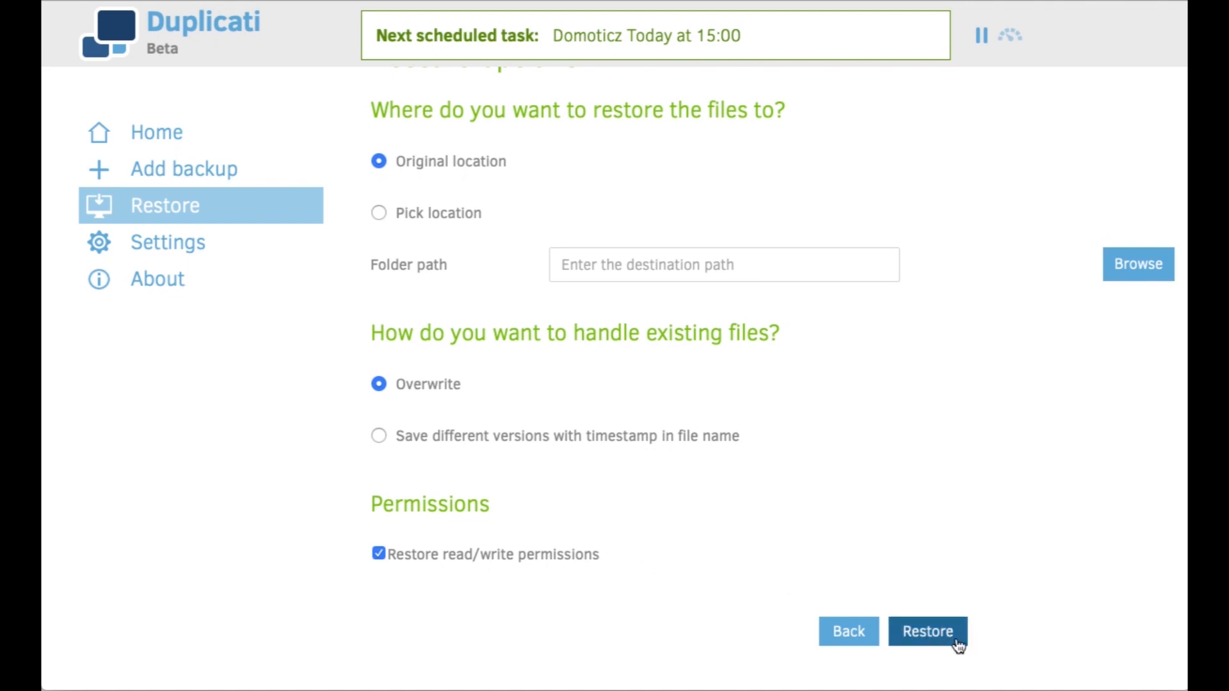
mouse_move(916, 562)
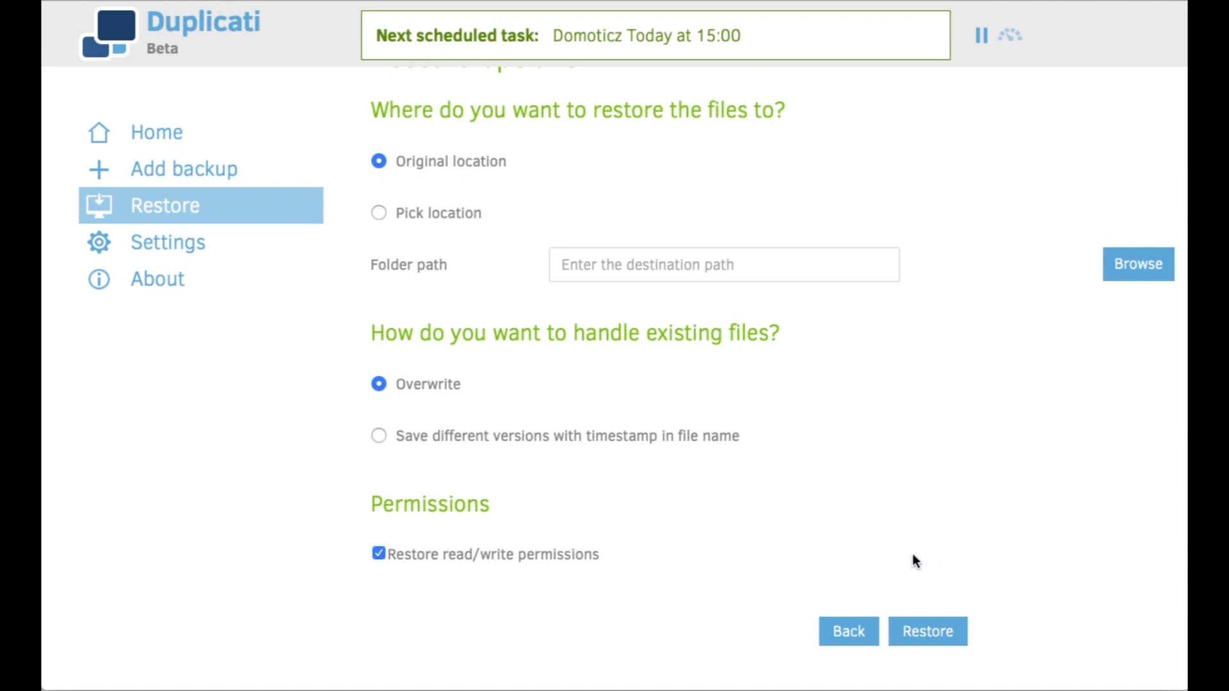
mouse_move(796, 531)
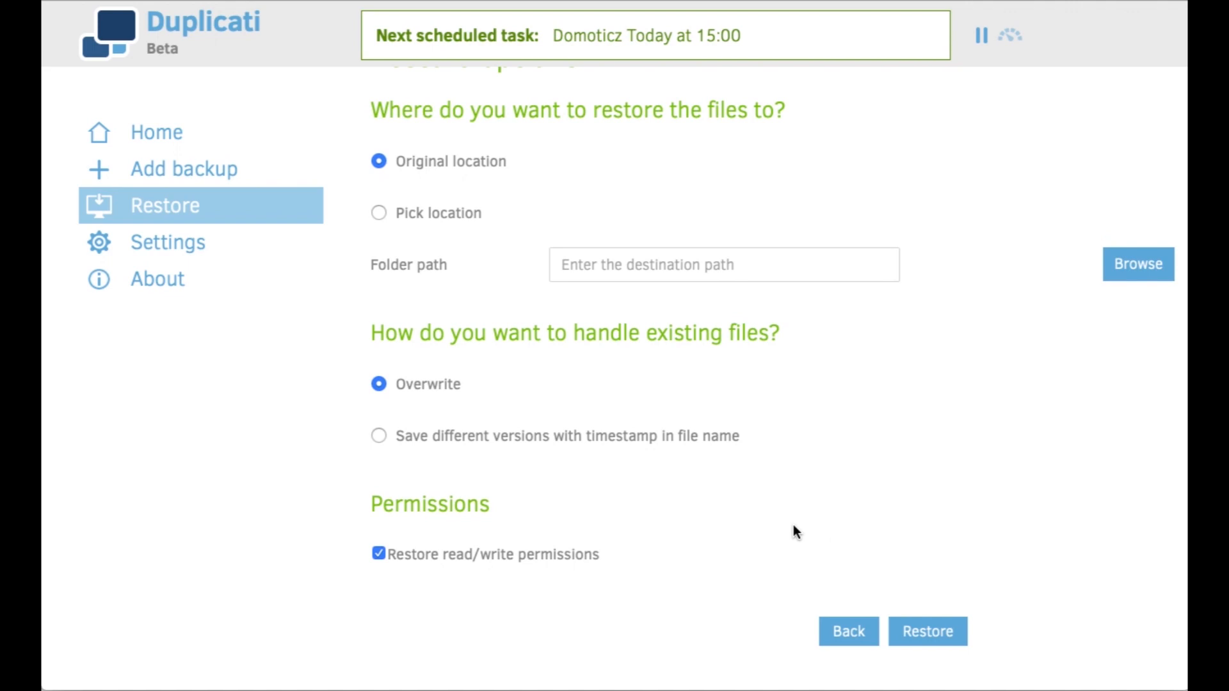